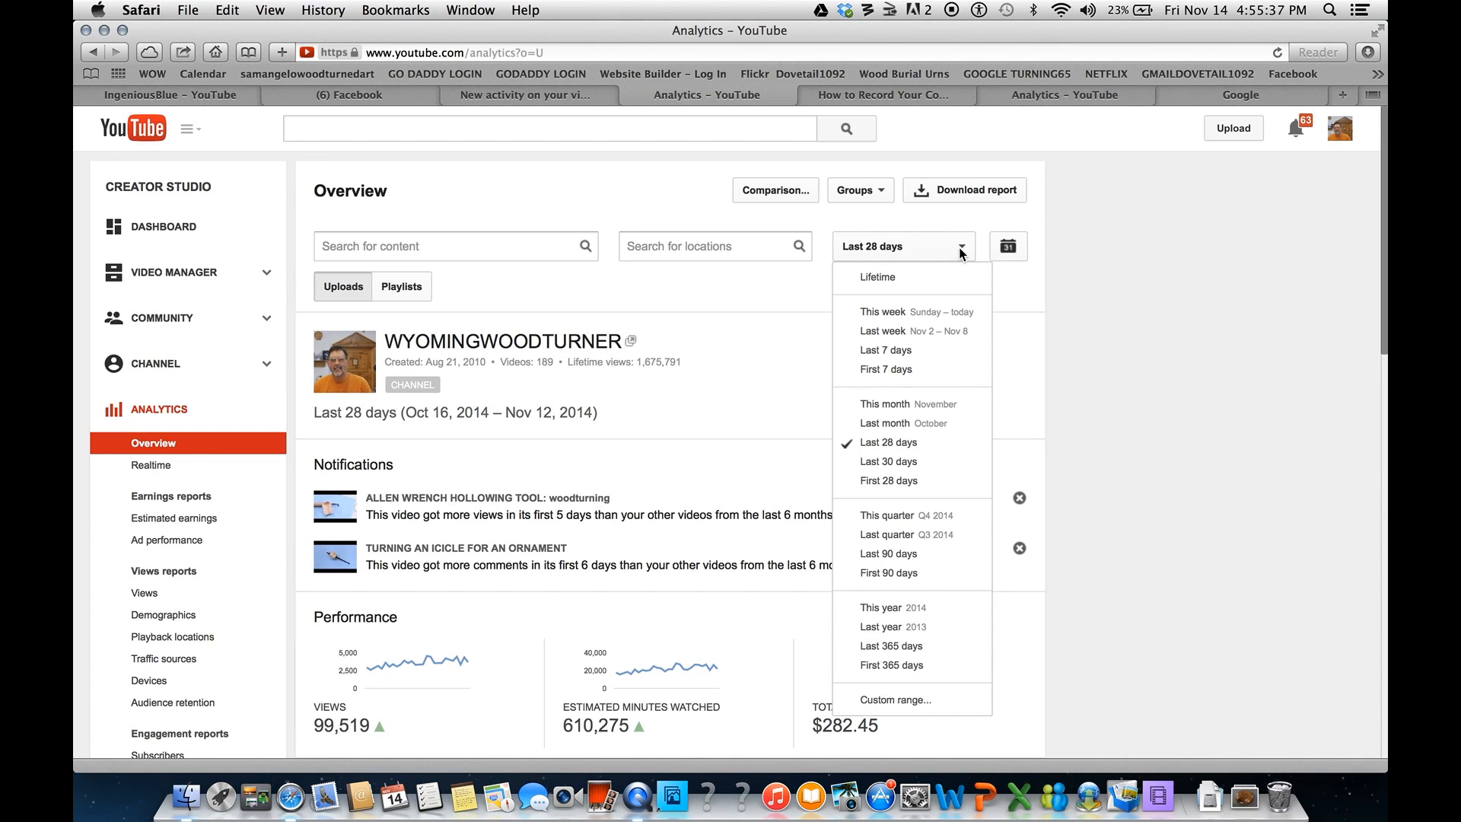
{"action": "mouse_move", "coordinate": [908, 311]}
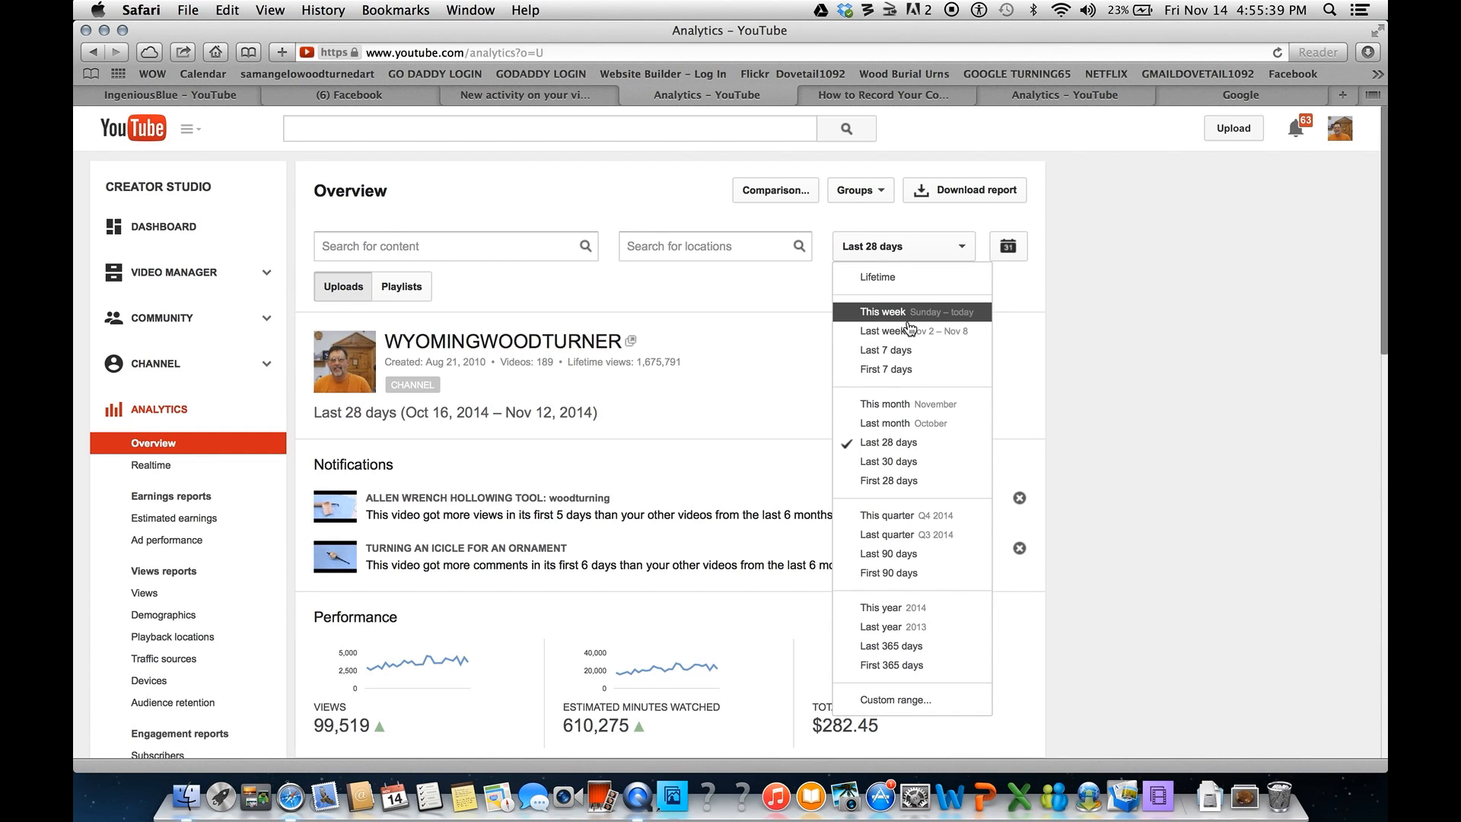
{"action": "mouse_move", "coordinate": [904, 443]}
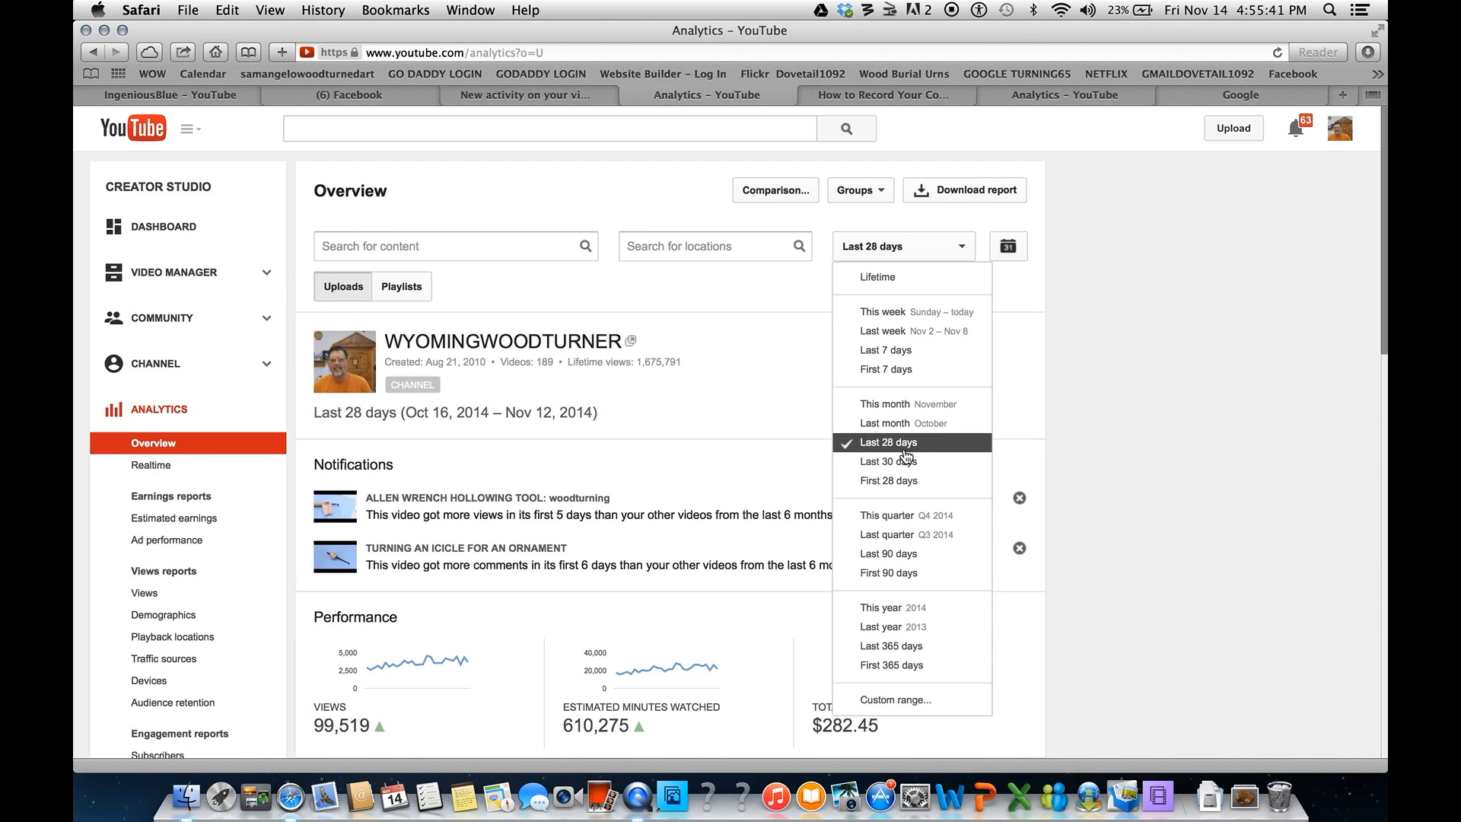
- Switch the overview date range to Last 30 days, then to Lifetime
{"action": "left_click", "coordinate": [887, 461]}
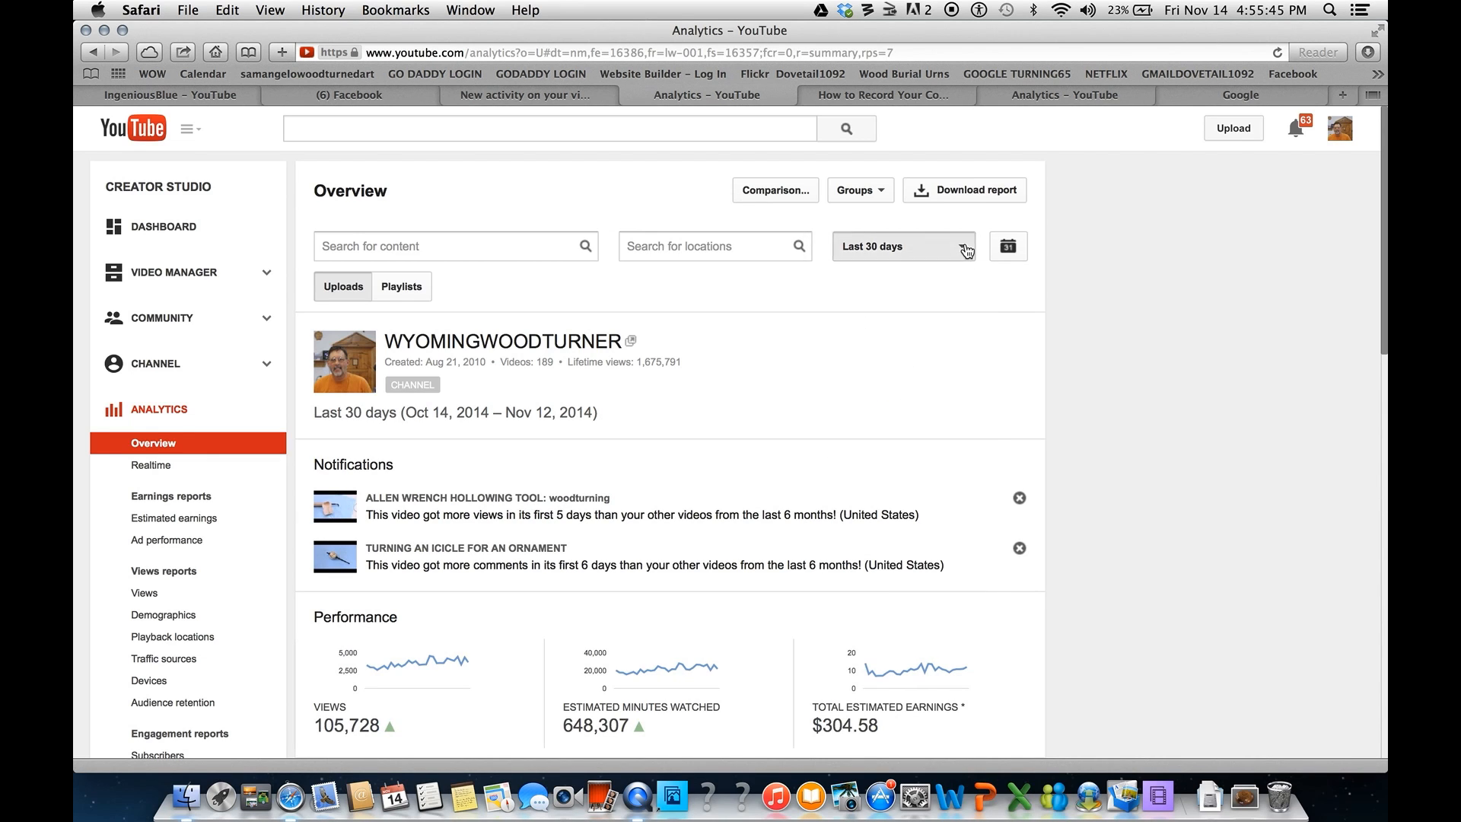
{"action": "left_click", "coordinate": [901, 246]}
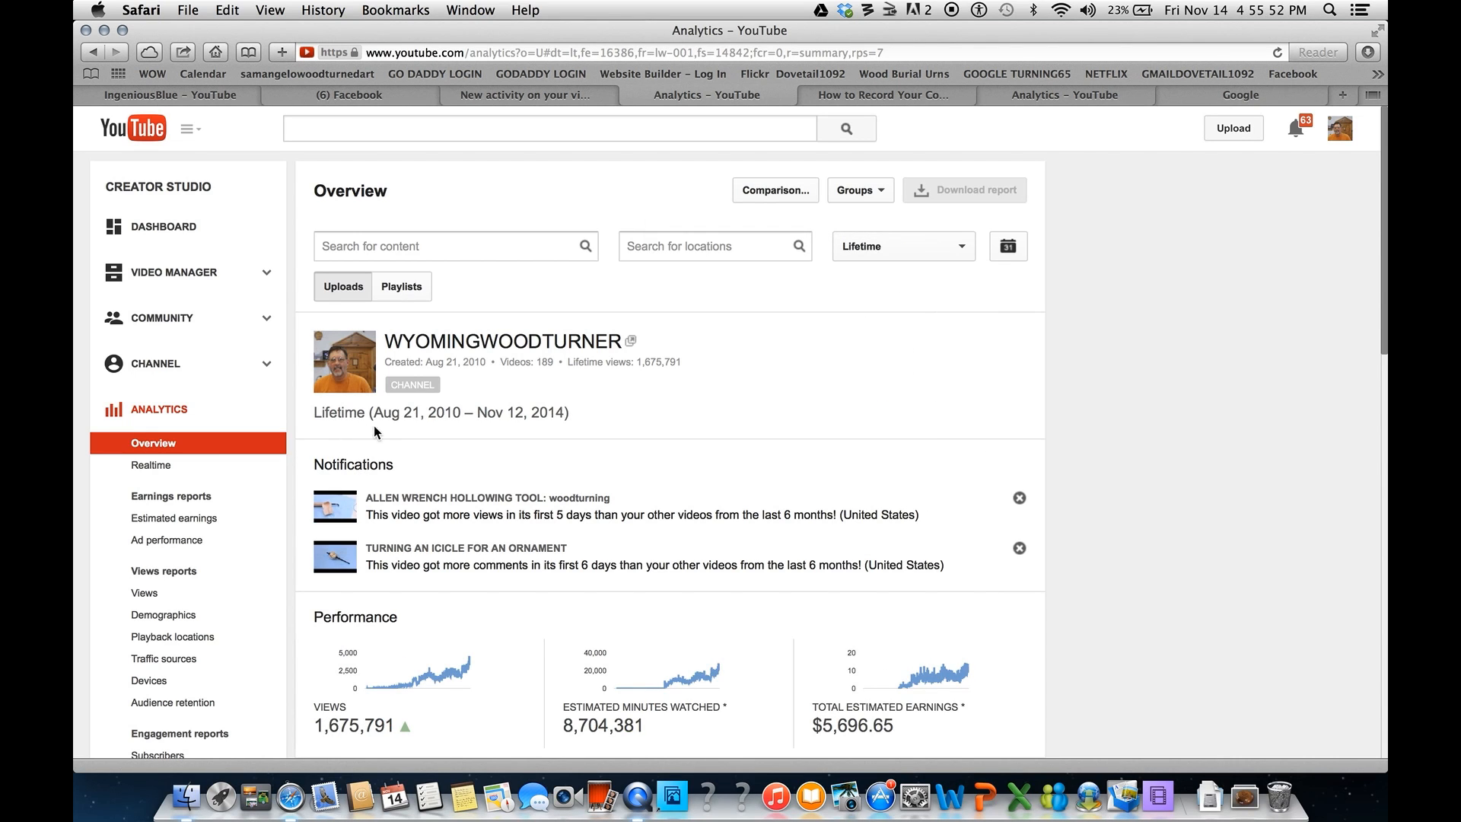
{"action": "mouse_move", "coordinate": [431, 427]}
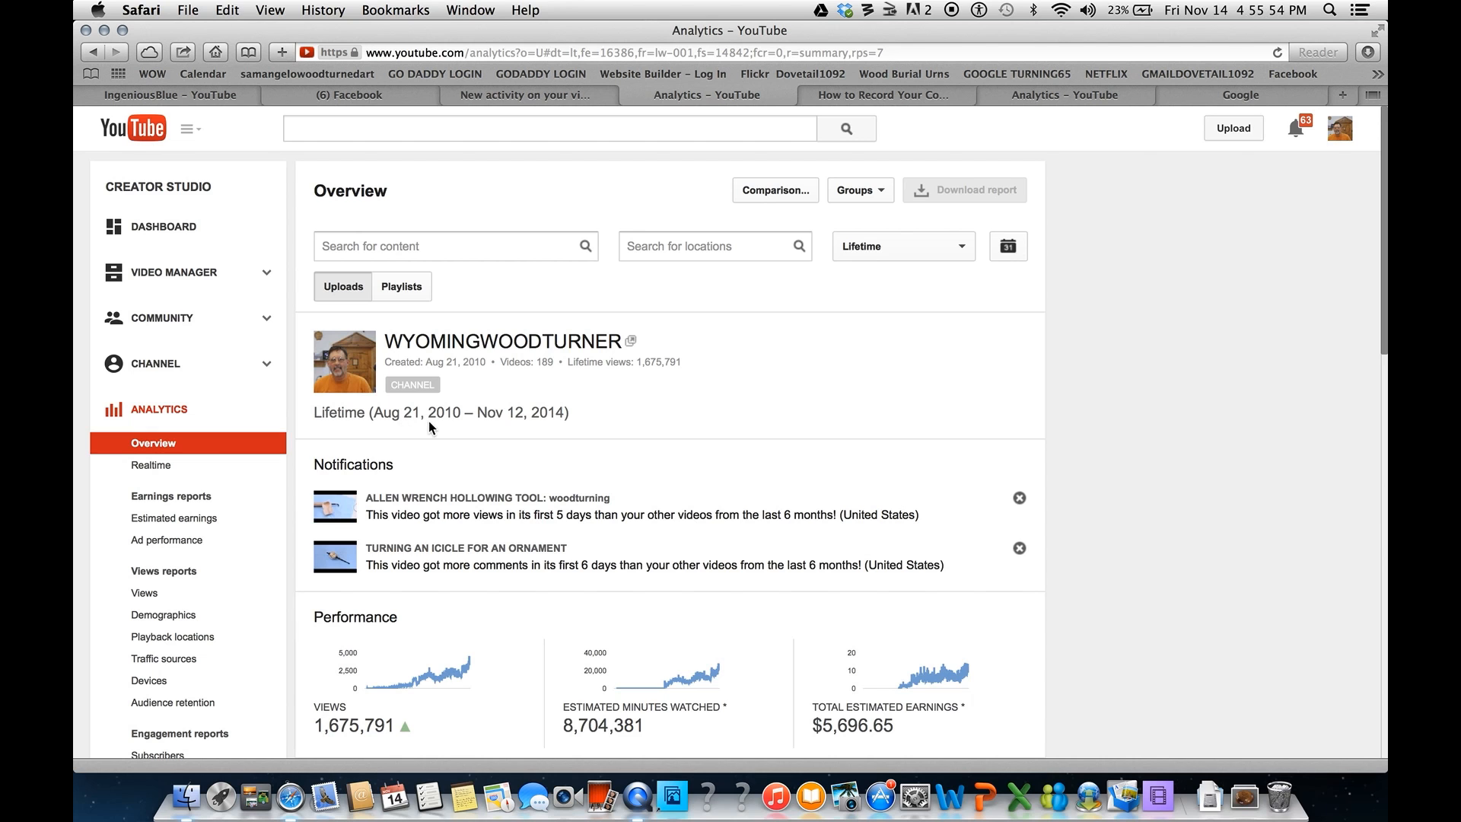
- Open the Views report from the sidebar, showing 1,675,791 lifetime views from August 2010
{"action": "scroll", "scroll_direction": "down", "scroll_amount": 3}
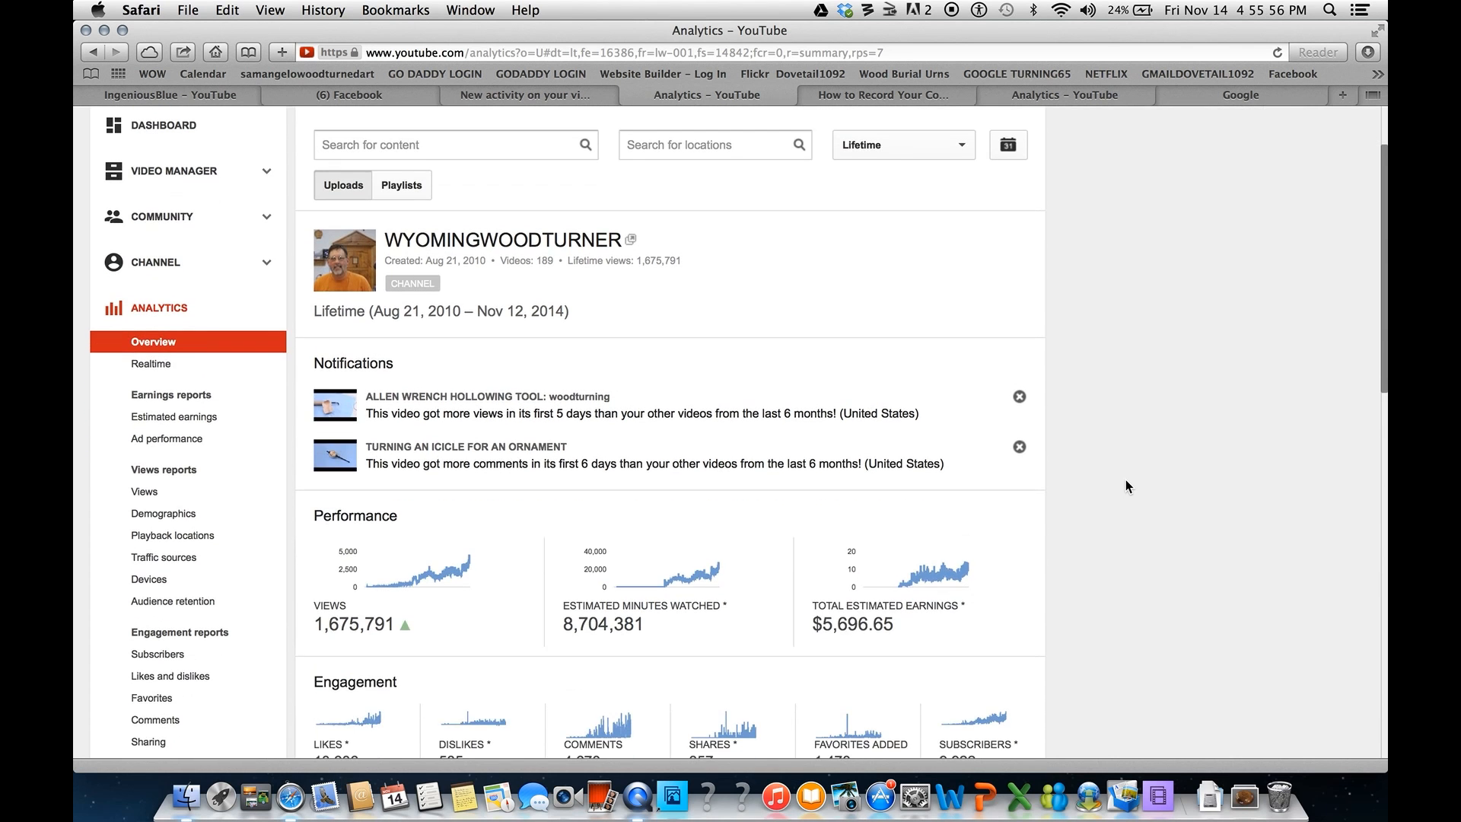
{"action": "scroll", "scroll_direction": "down", "scroll_amount": 3}
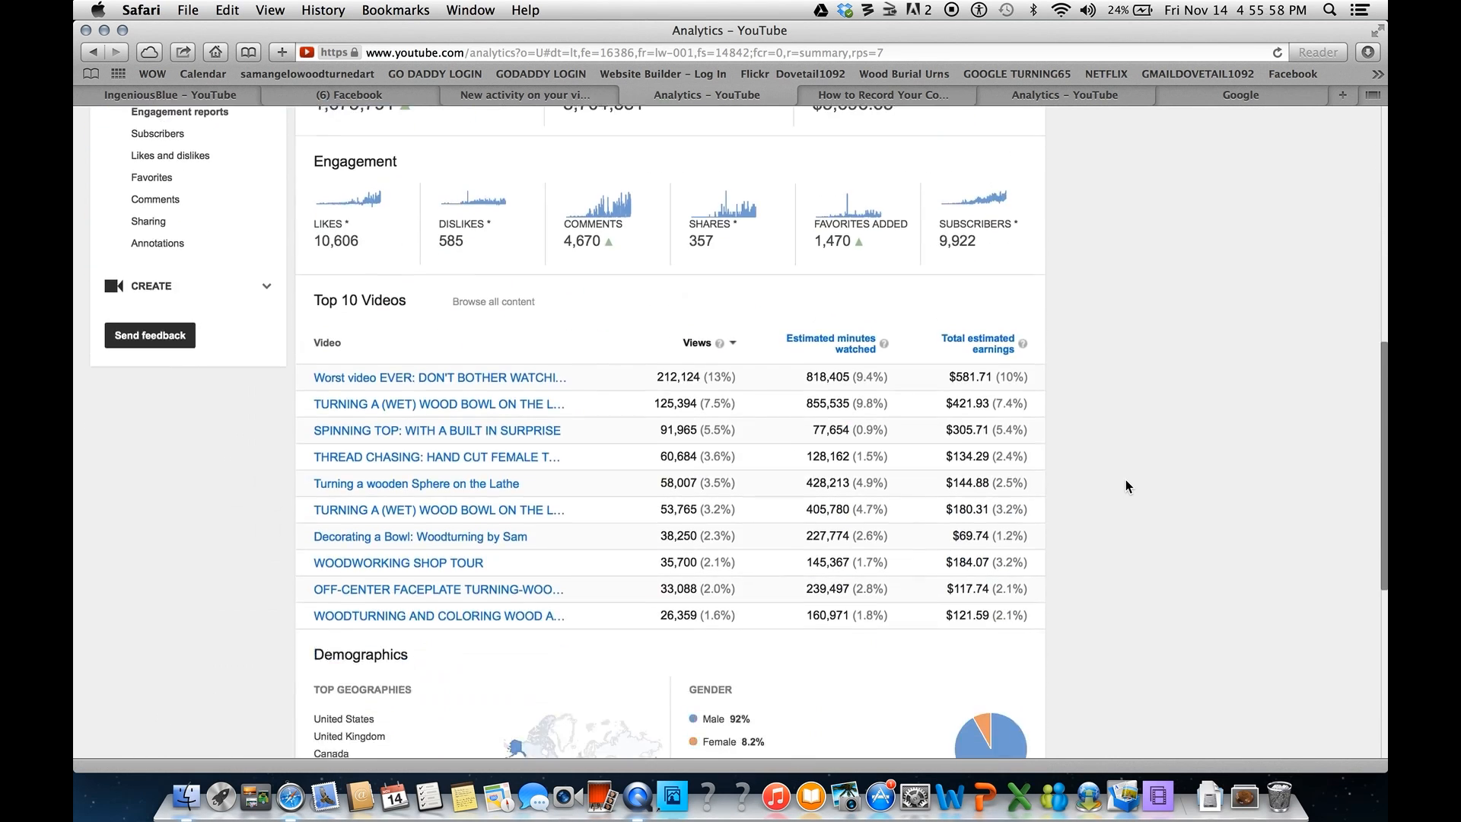
{"action": "scroll", "scroll_direction": "up", "scroll_amount": 3}
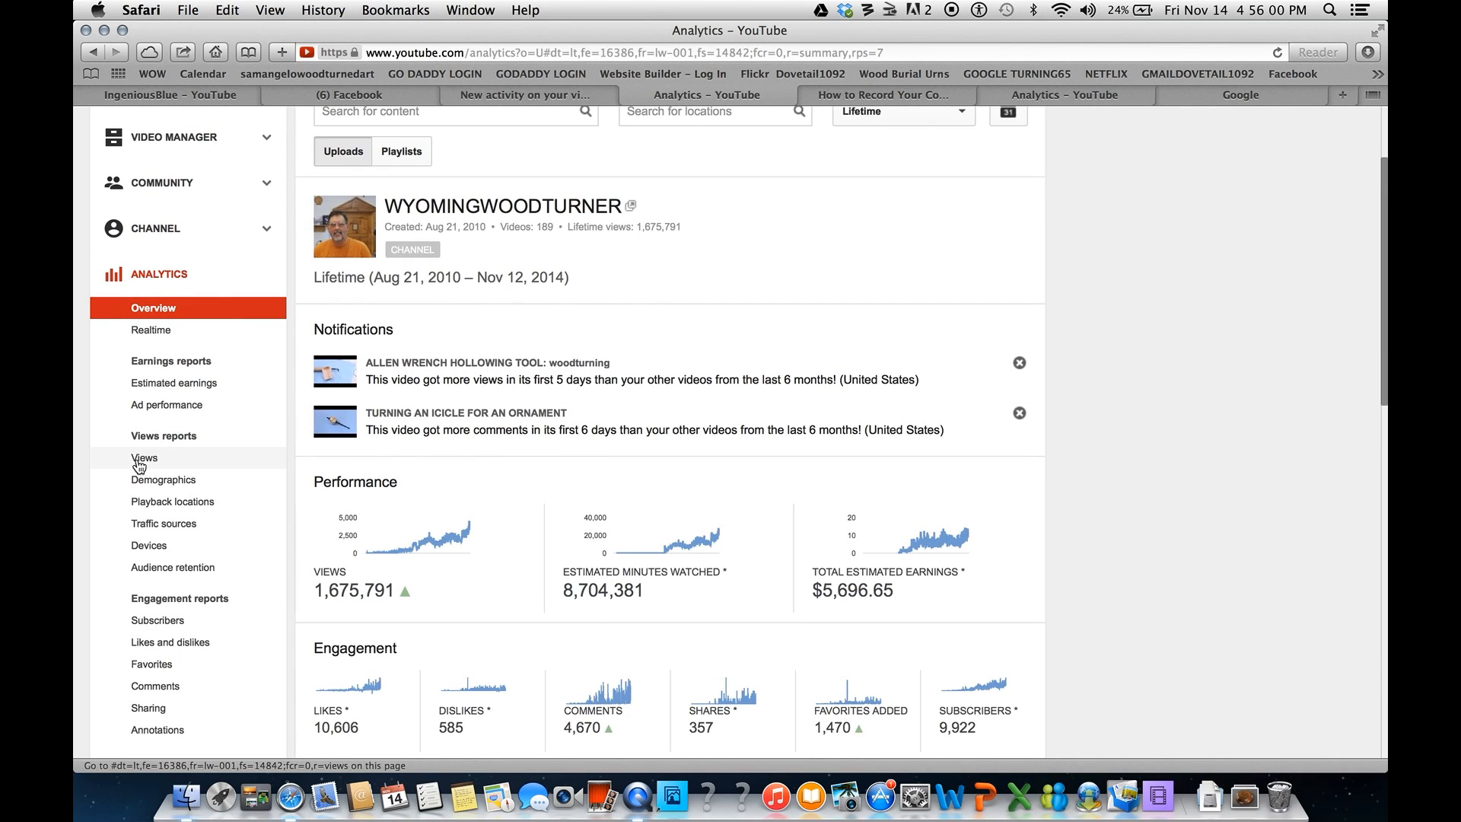
{"action": "left_click", "coordinate": [144, 457]}
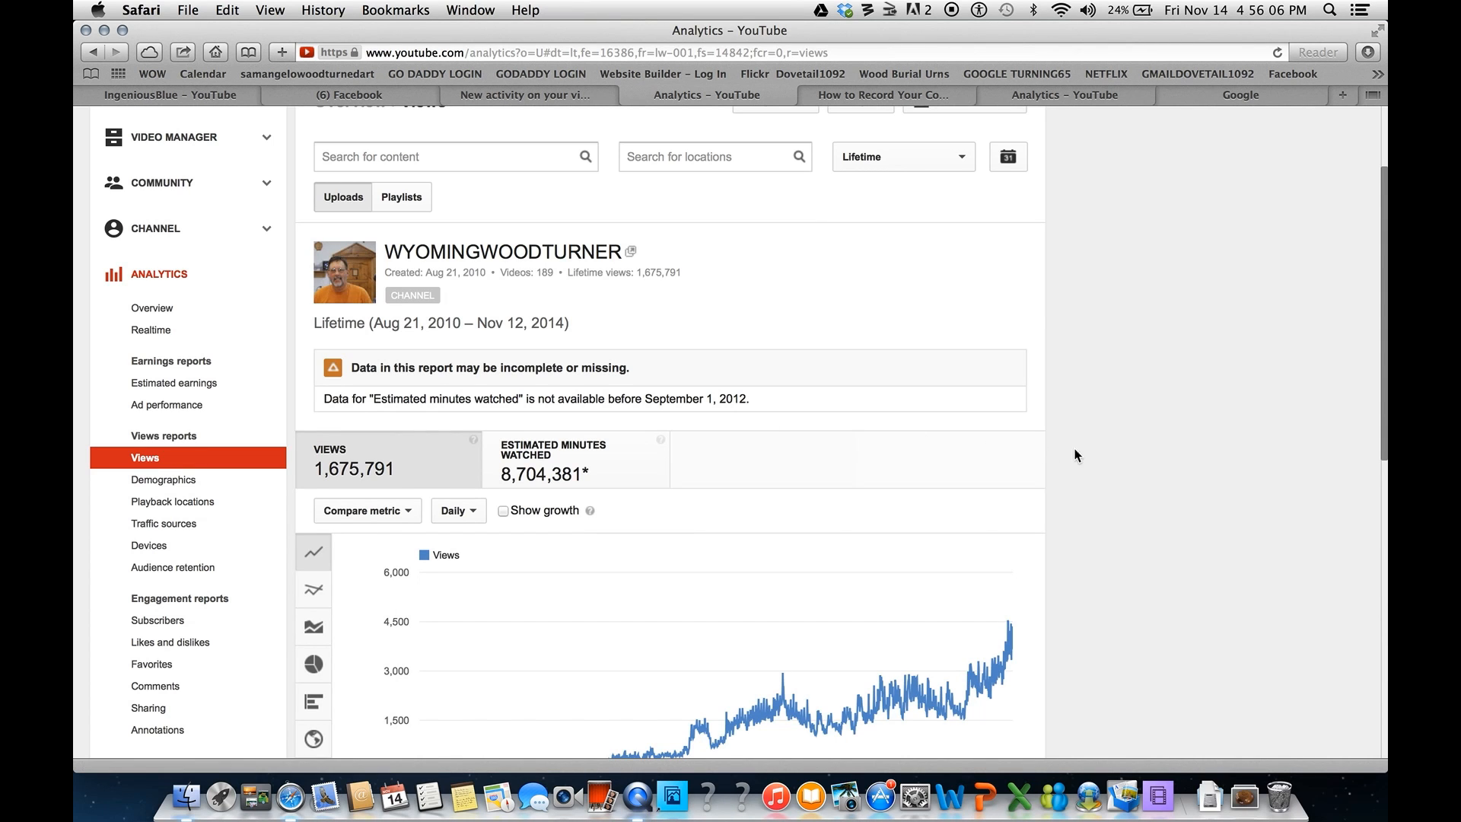
{"action": "scroll", "scroll_direction": "down", "scroll_amount": 3}
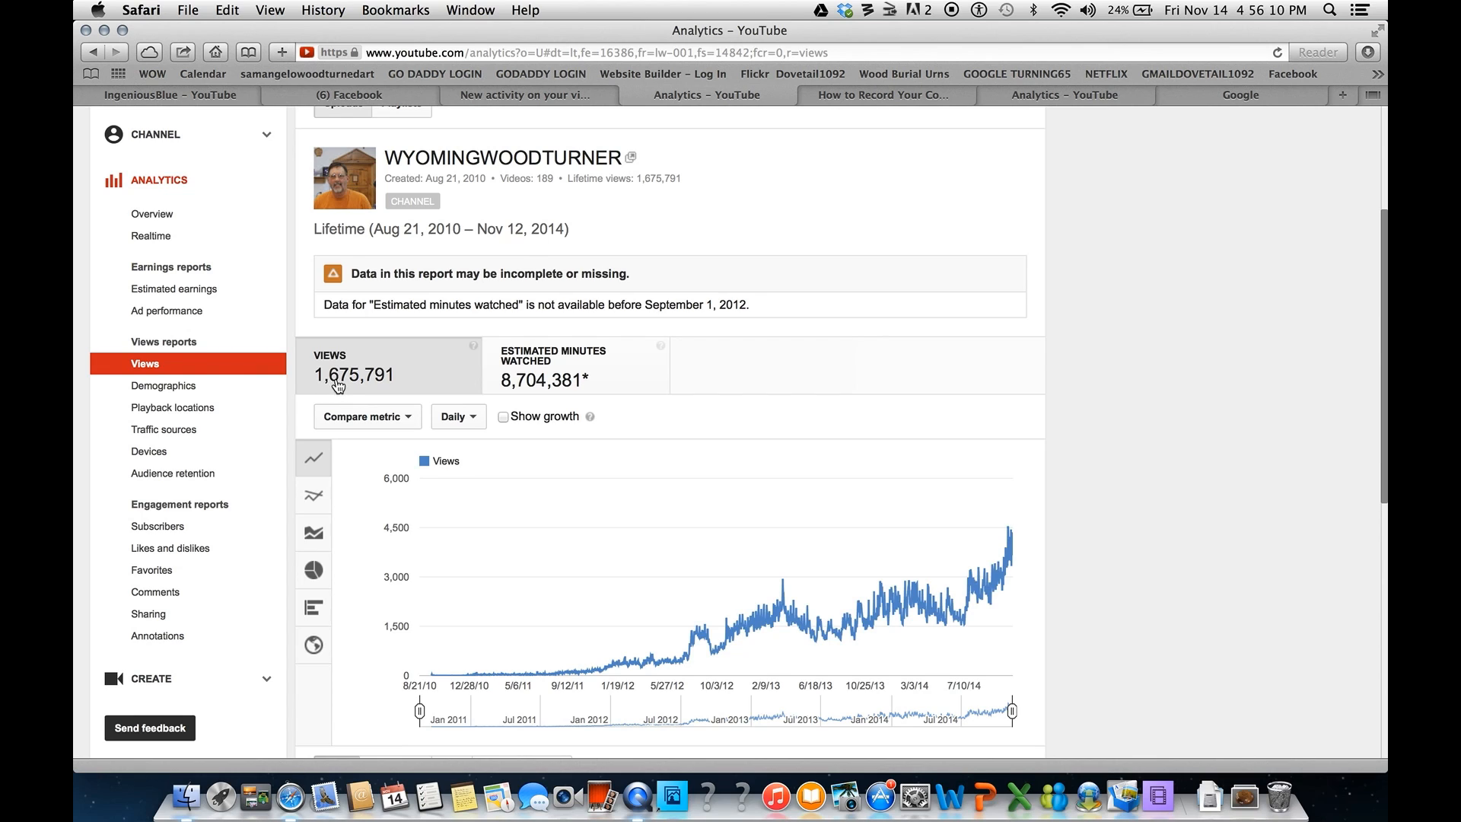
{"action": "mouse_move", "coordinate": [624, 469]}
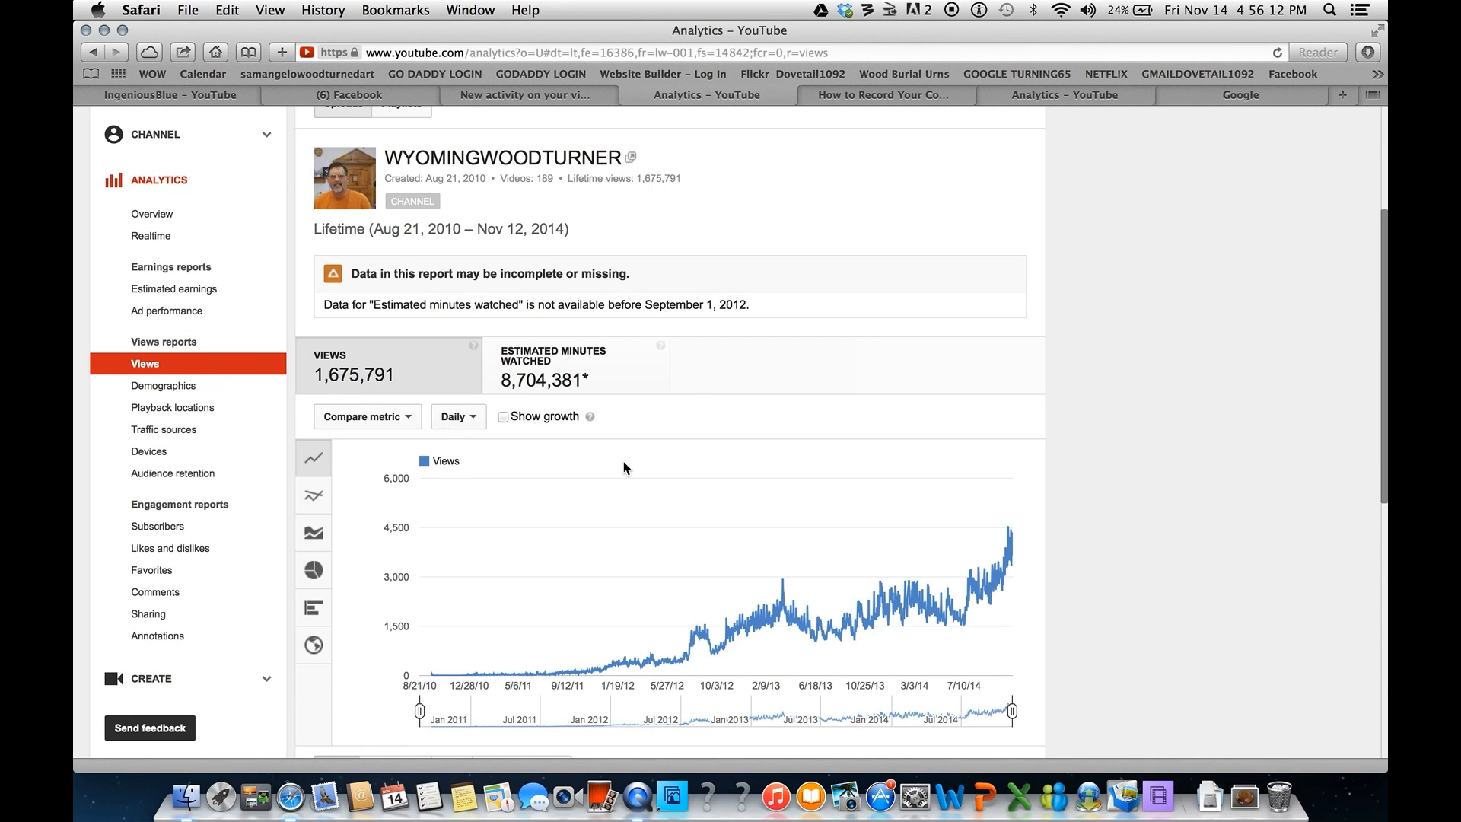
{"action": "mouse_move", "coordinate": [523, 399]}
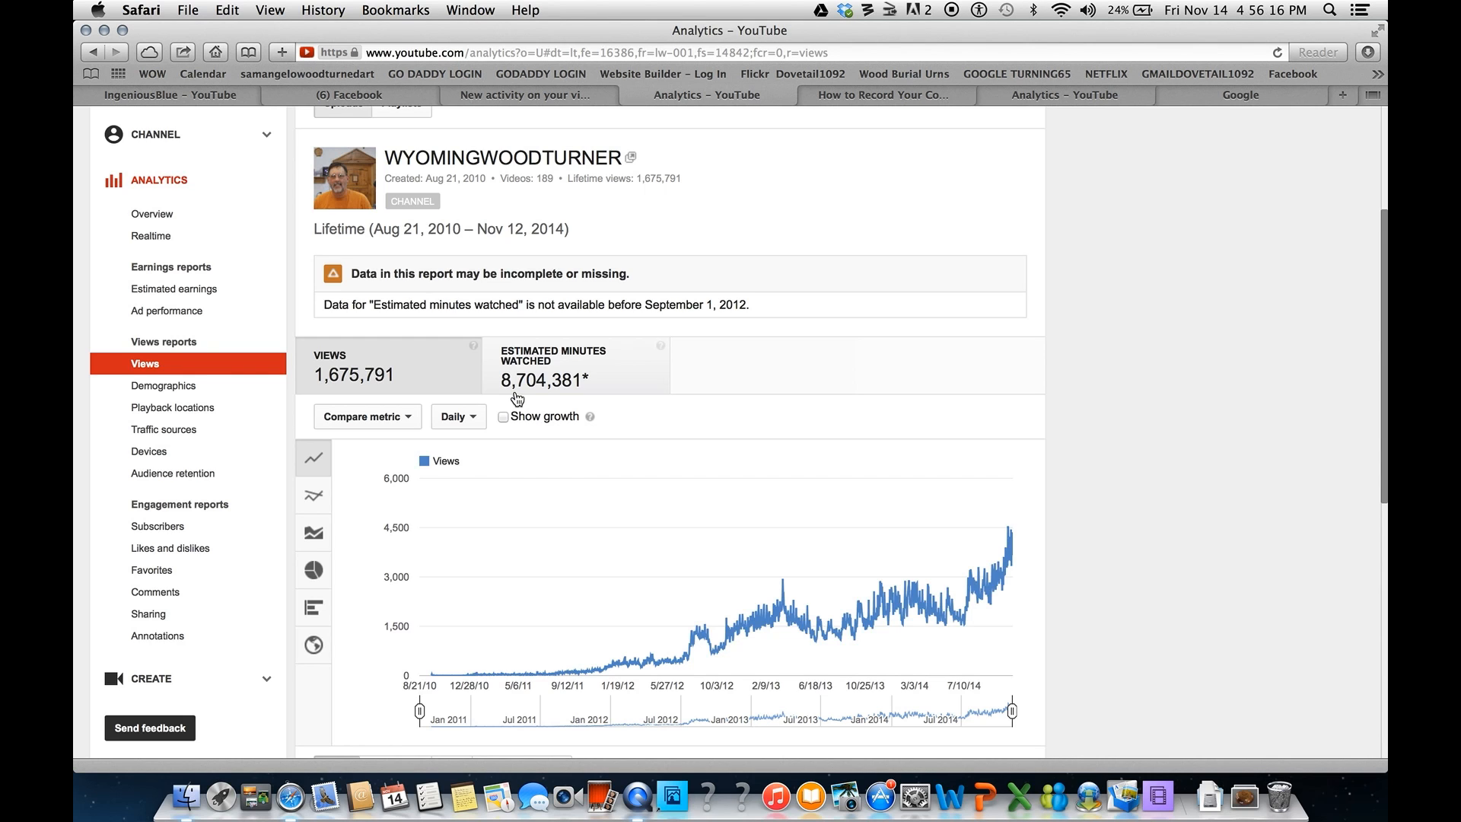
{"action": "scroll", "scroll_direction": "down", "scroll_amount": 3}
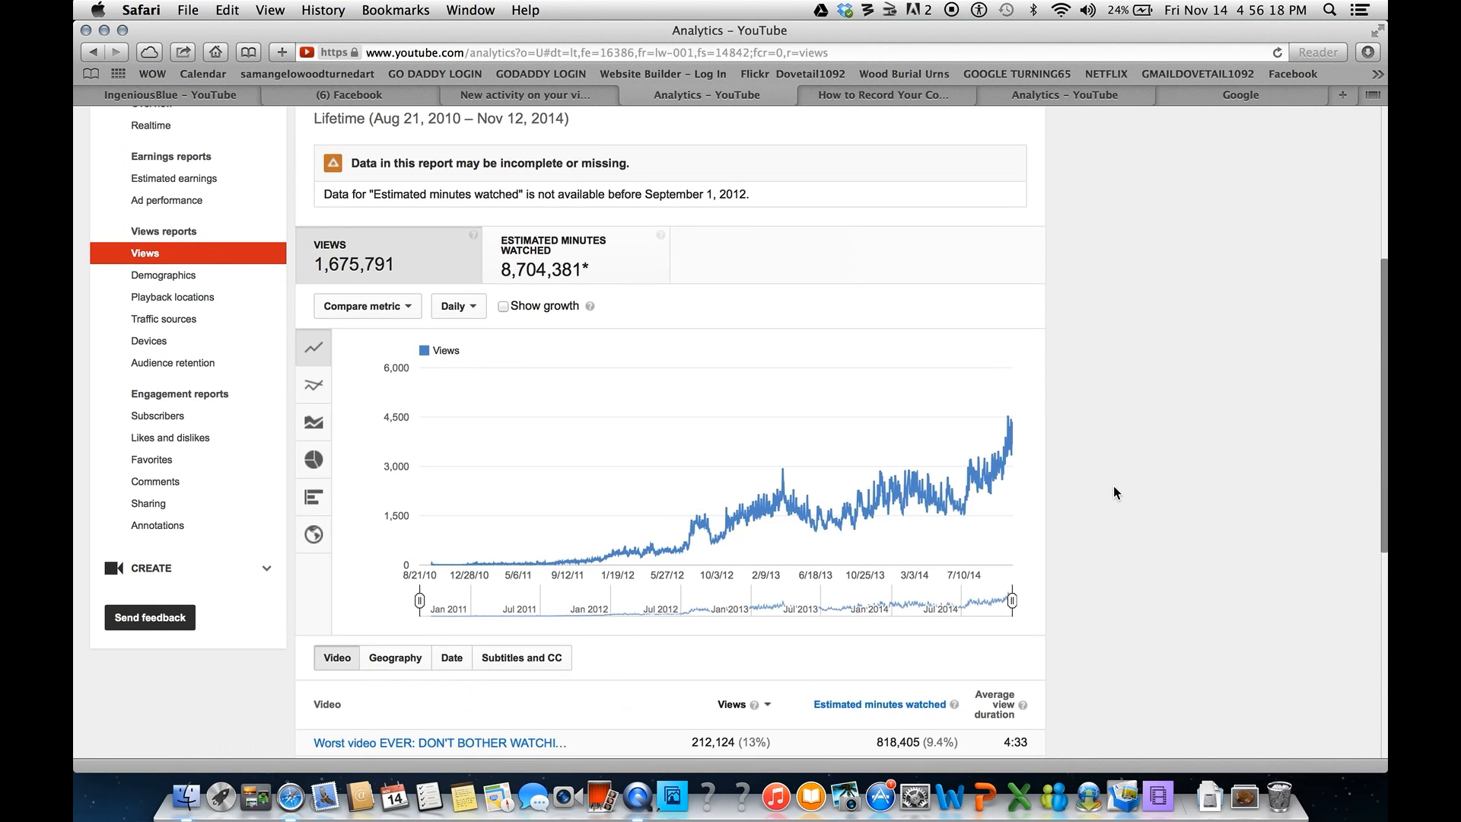
{"action": "mouse_move", "coordinate": [781, 484]}
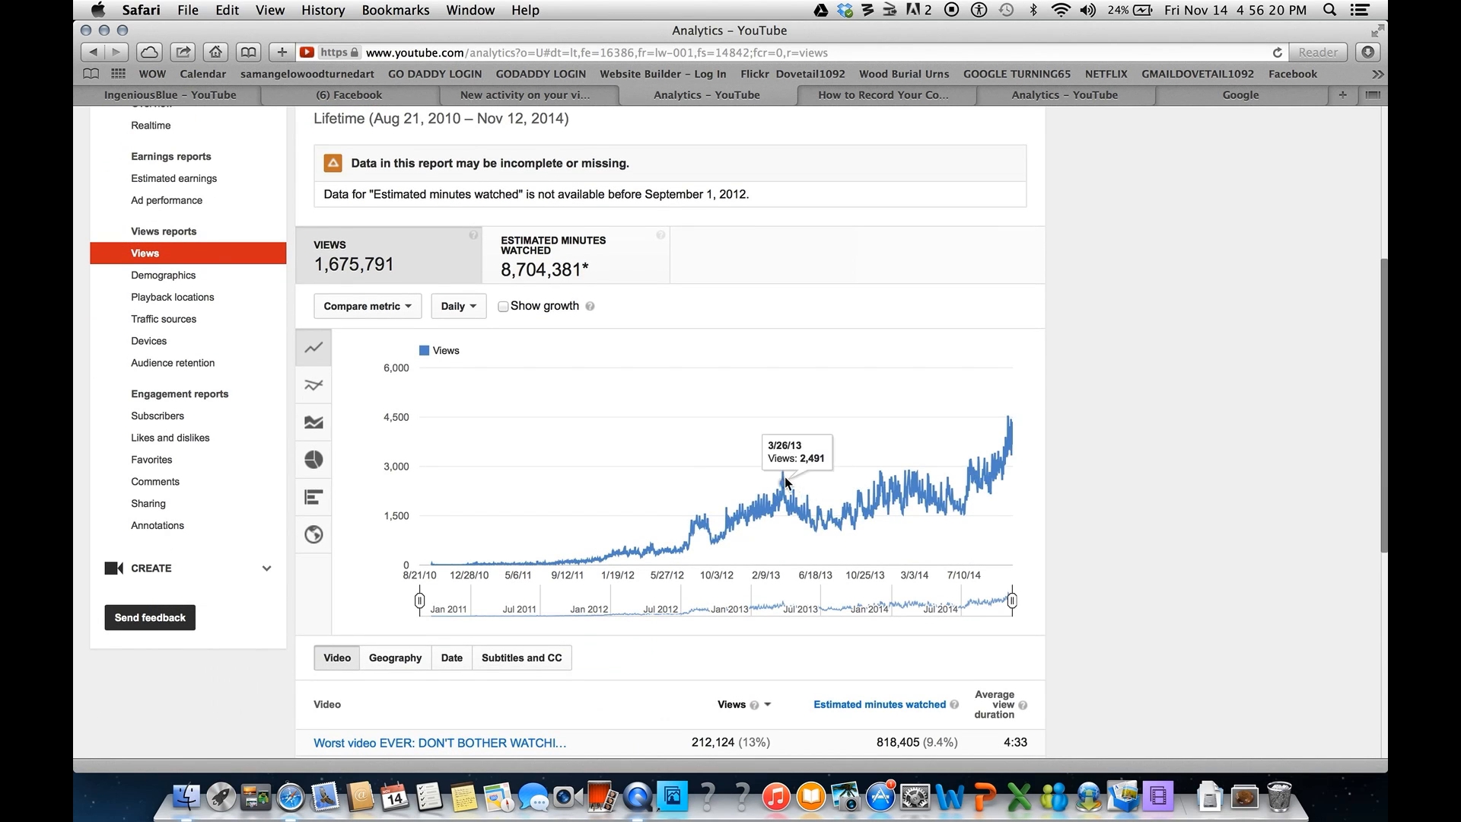
{"action": "mouse_move", "coordinate": [780, 470]}
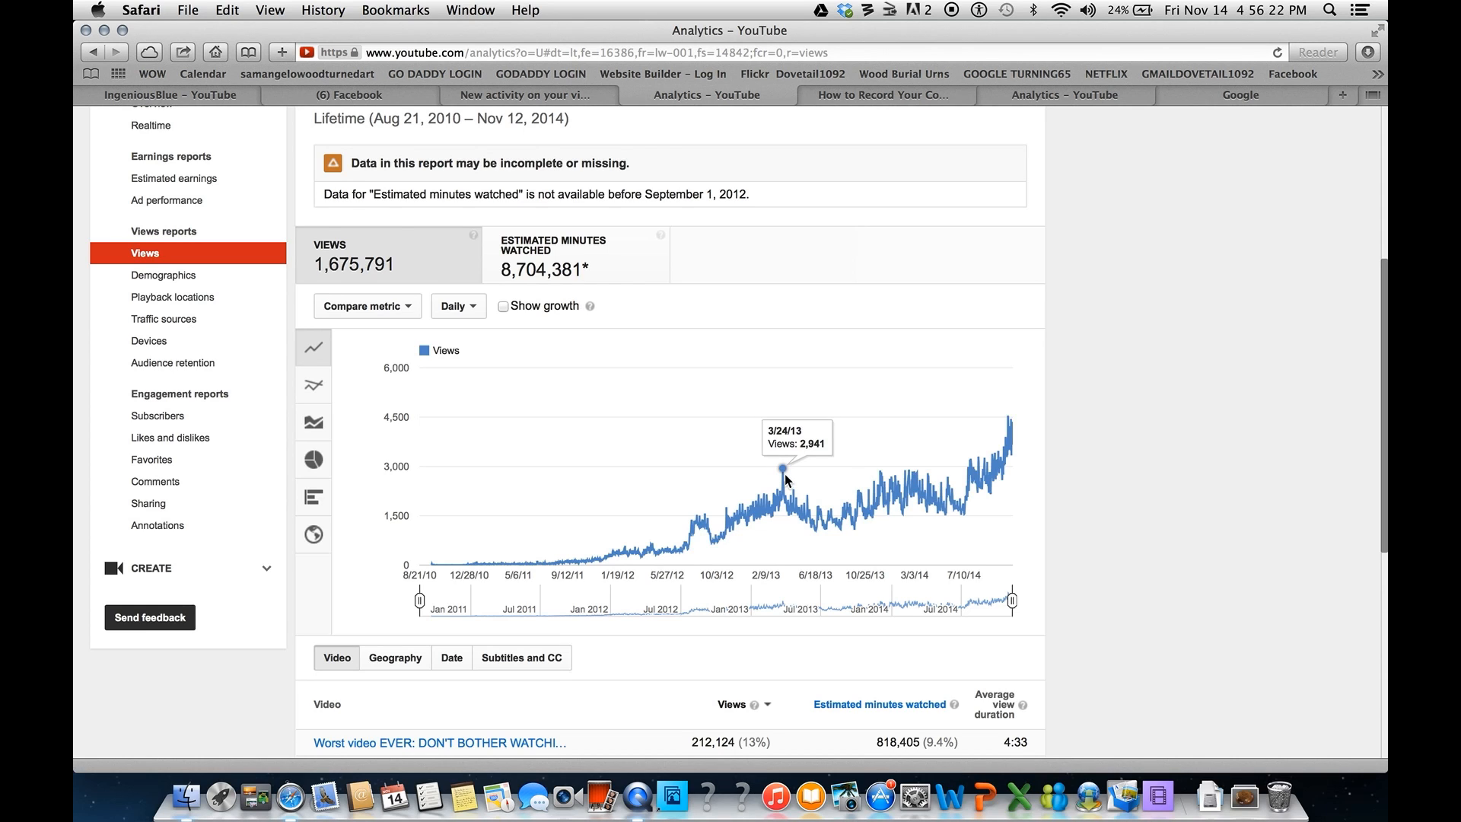
{"action": "mouse_move", "coordinate": [1017, 422]}
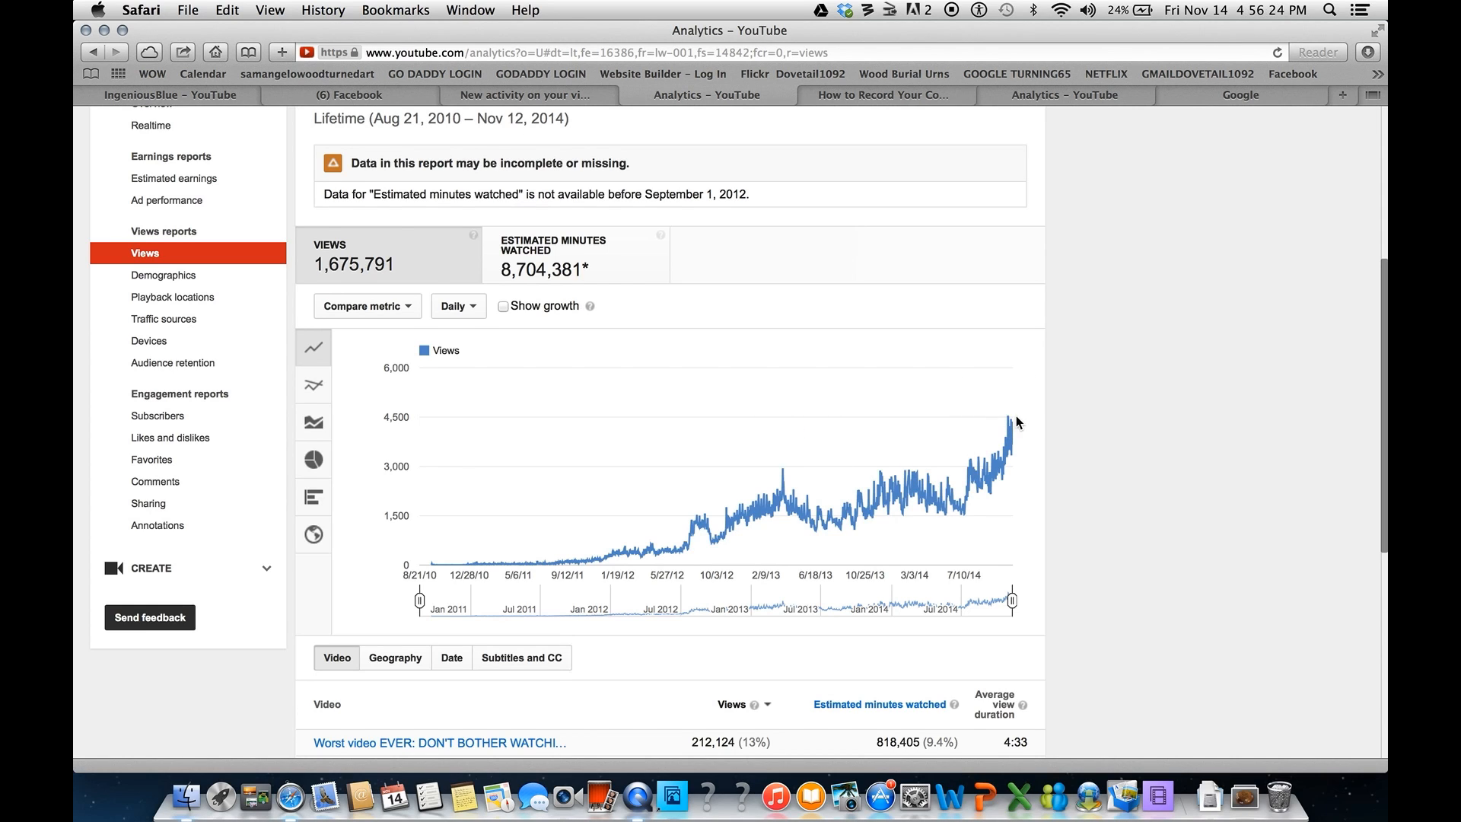
{"action": "mouse_move", "coordinate": [1009, 421]}
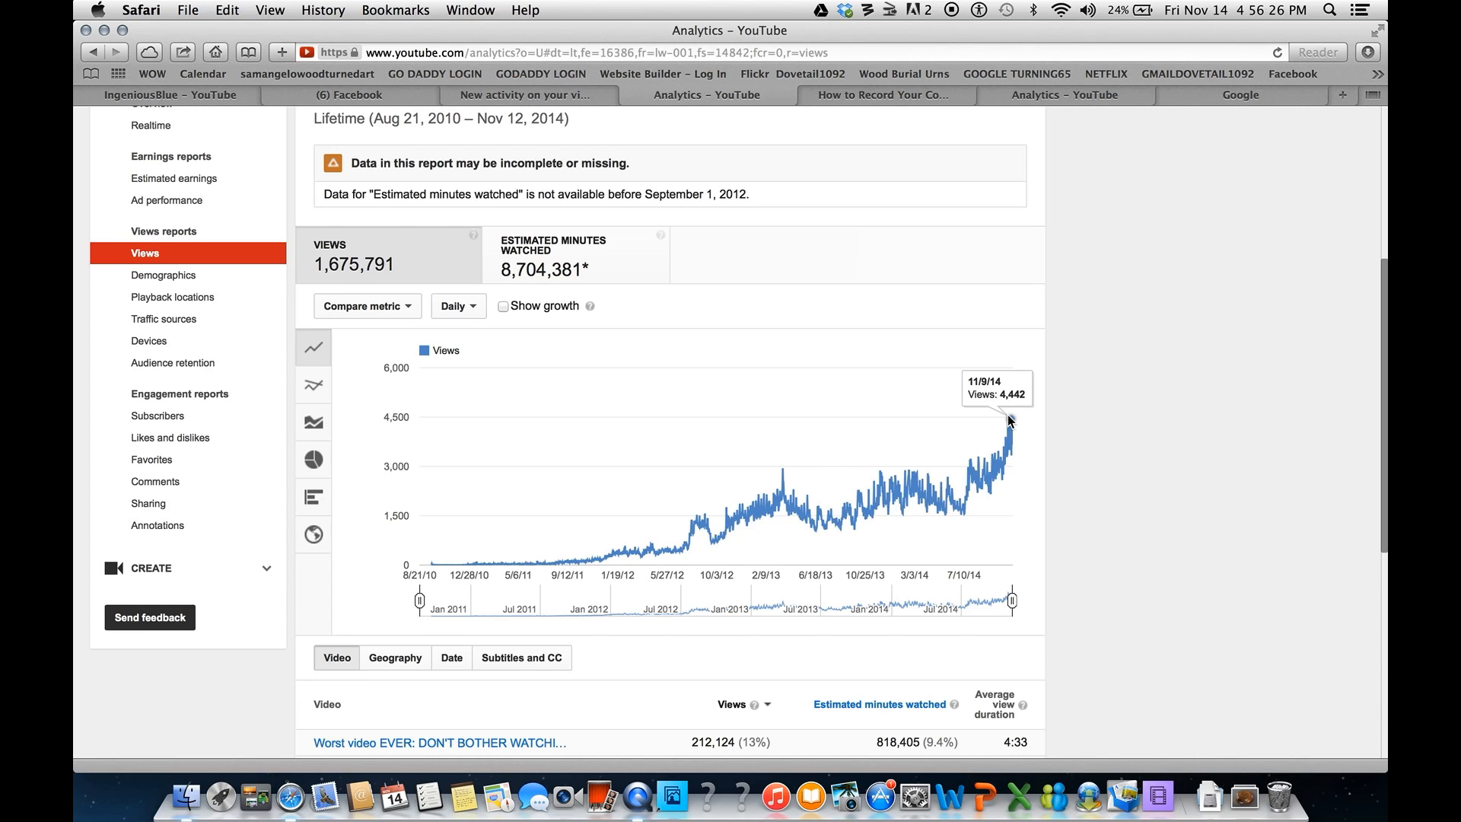
{"action": "mouse_move", "coordinate": [1008, 439]}
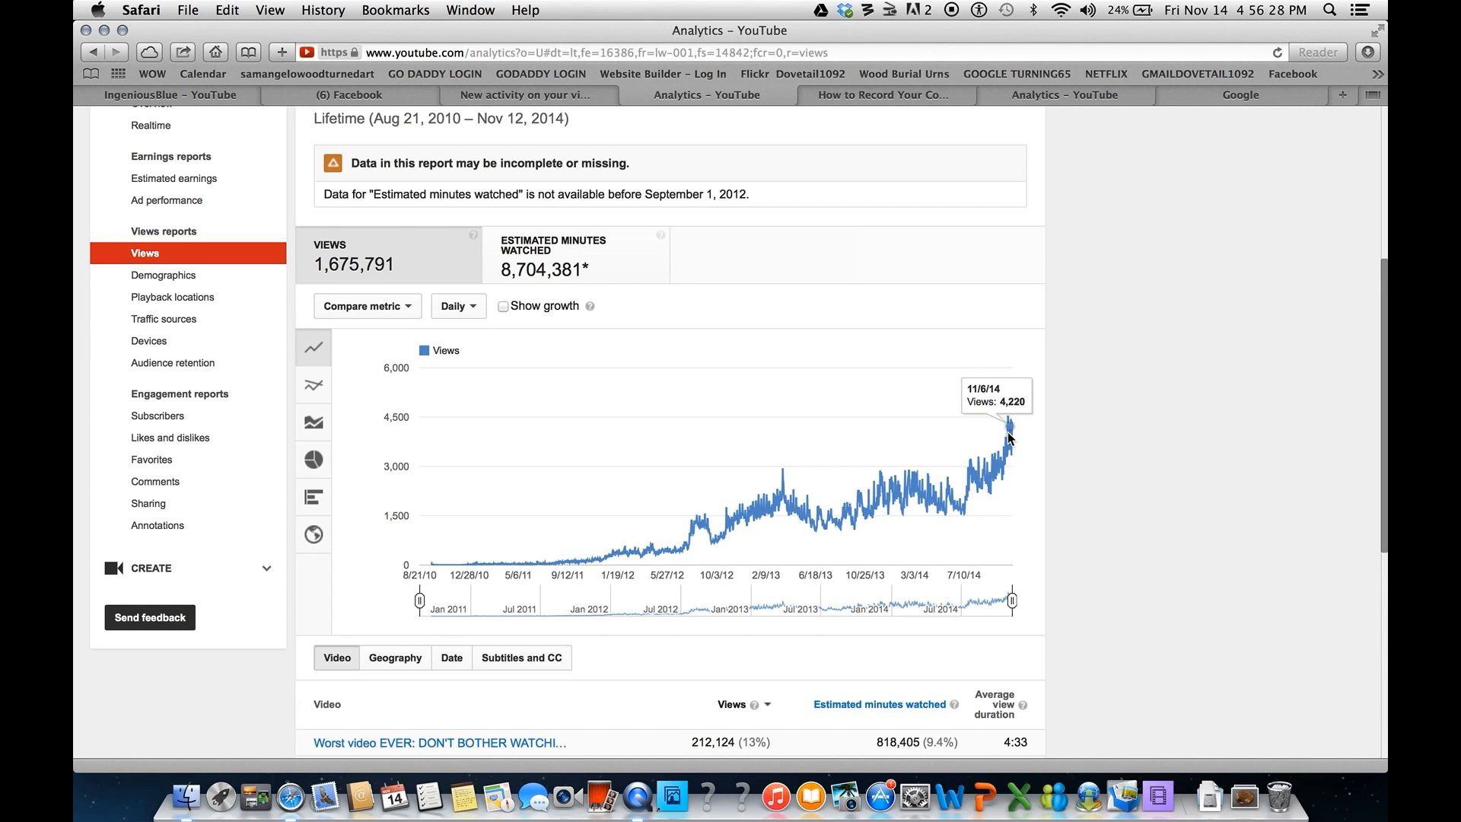
{"action": "mouse_move", "coordinate": [999, 463]}
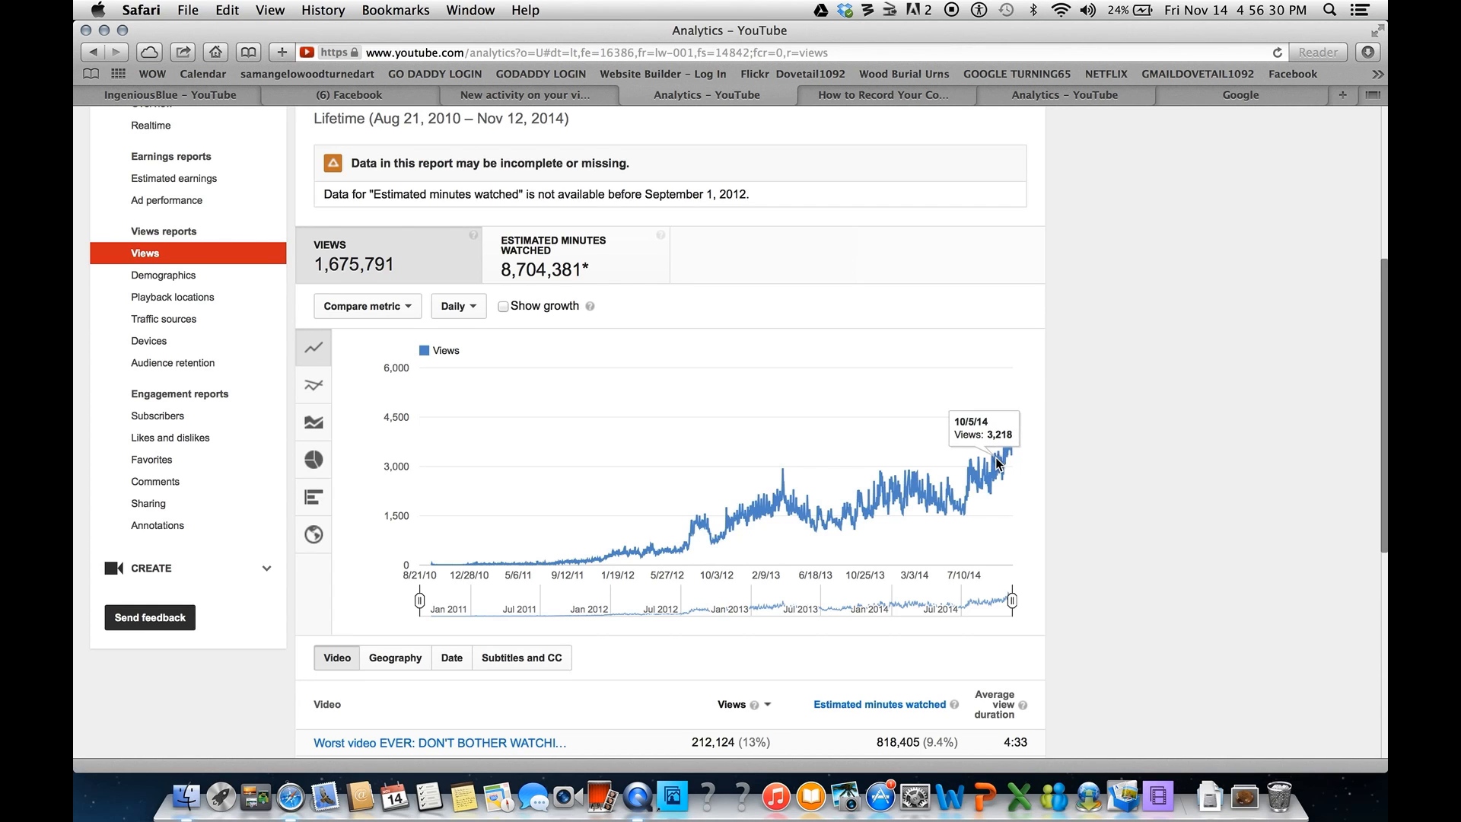
{"action": "mouse_move", "coordinate": [997, 463]}
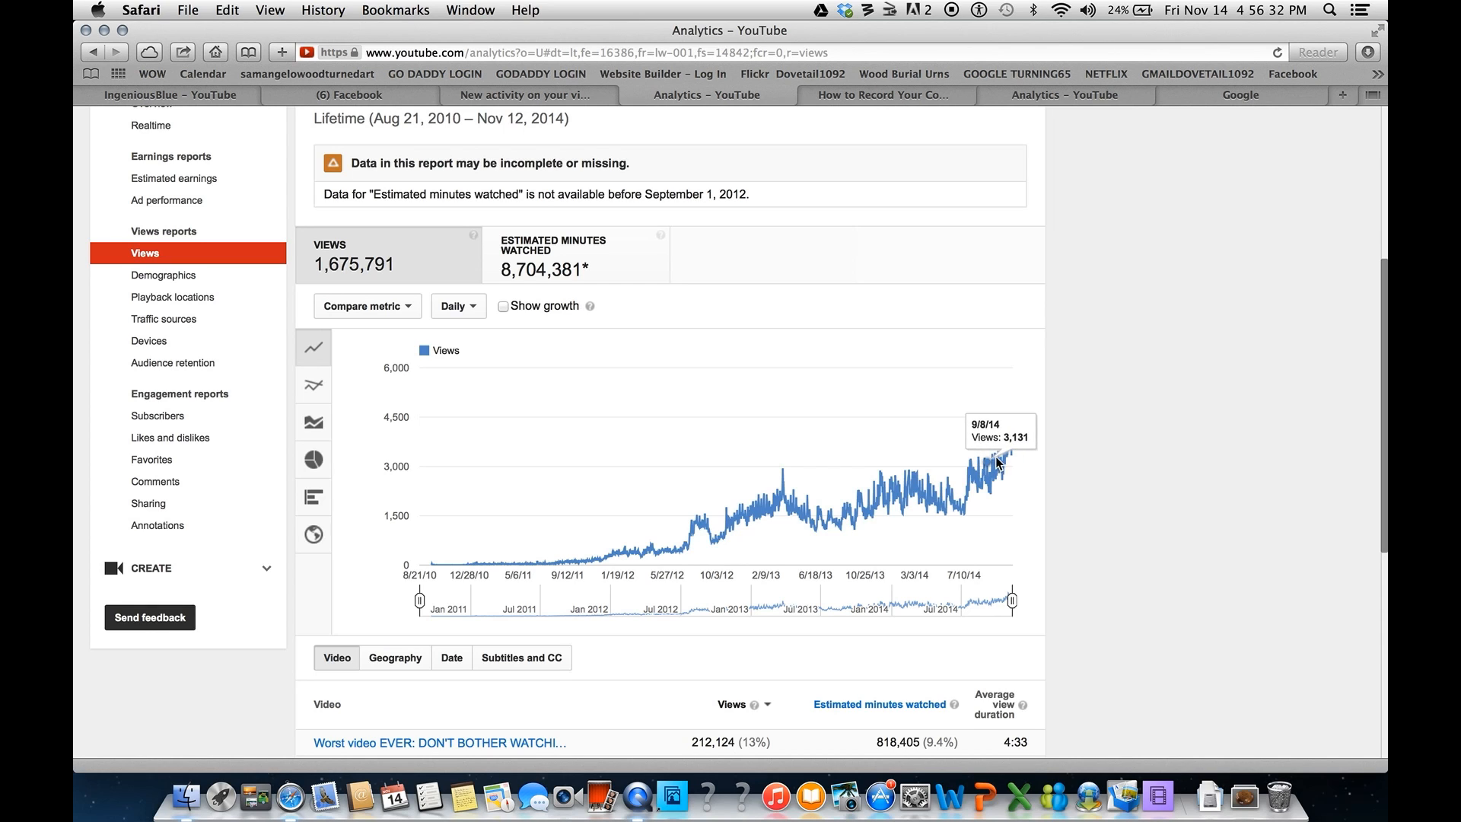
{"action": "mouse_move", "coordinate": [1012, 421]}
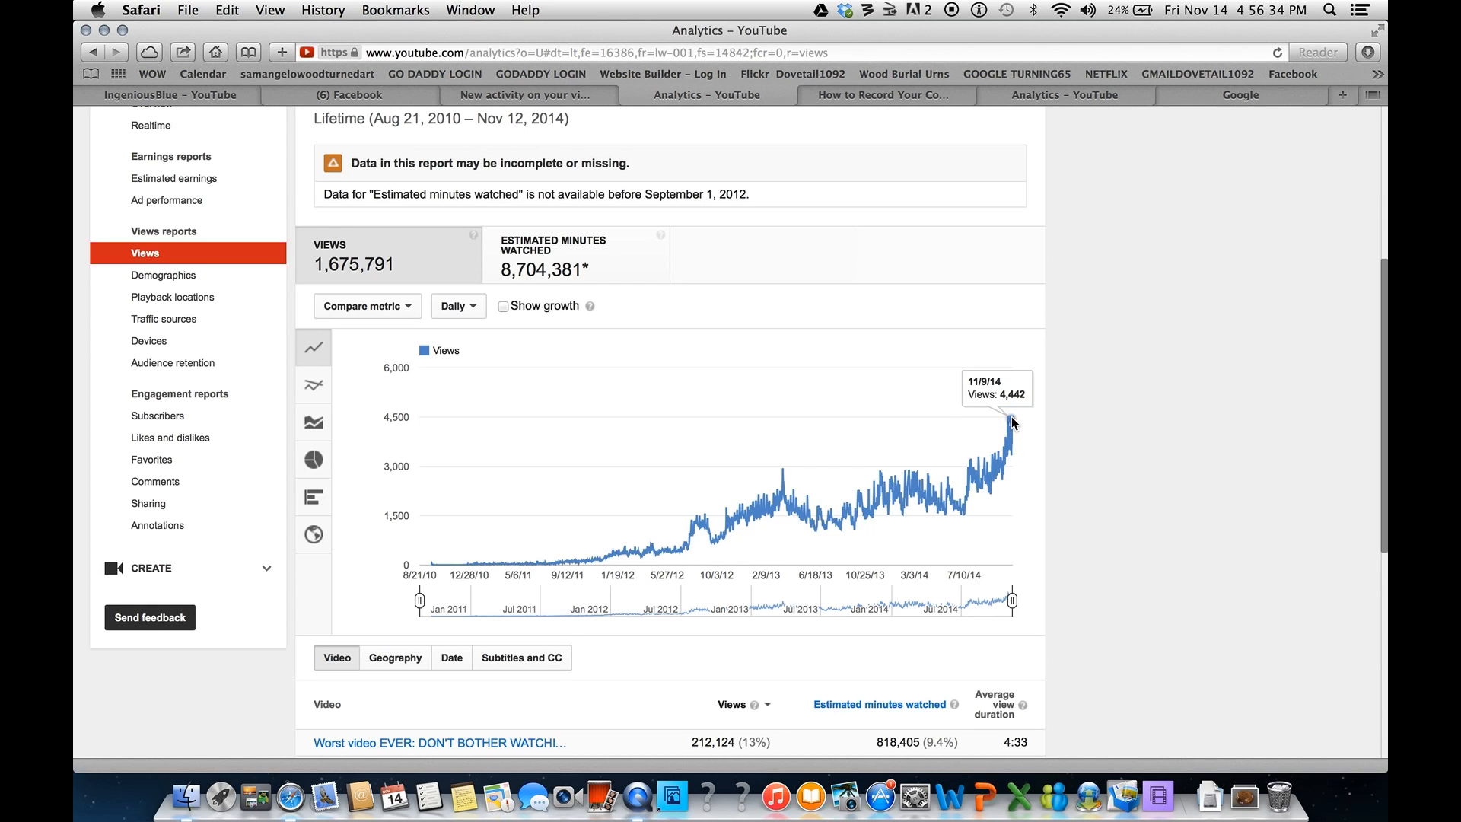
{"action": "mouse_move", "coordinate": [1012, 422]}
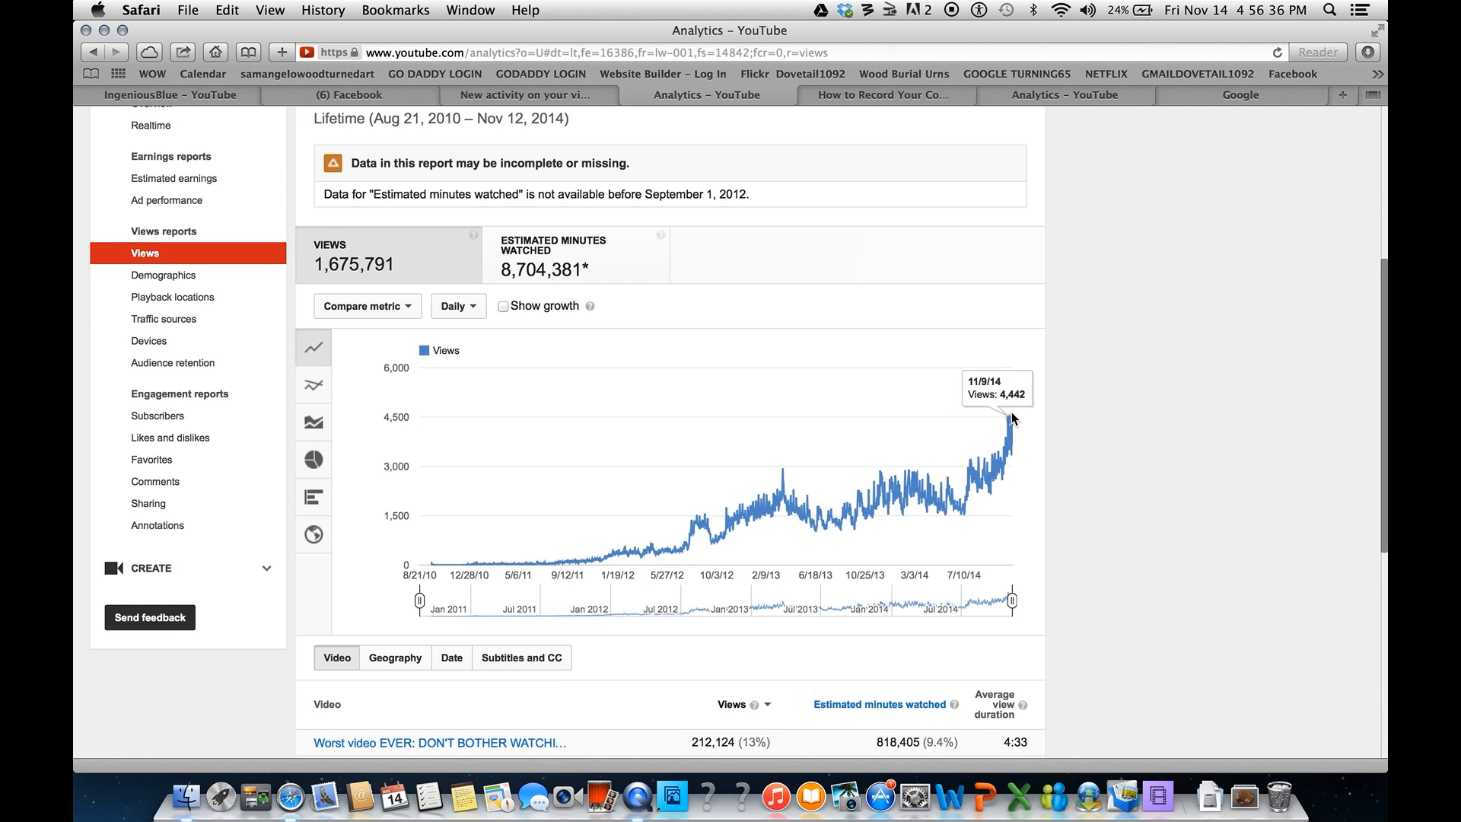
{"action": "mouse_move", "coordinate": [783, 474]}
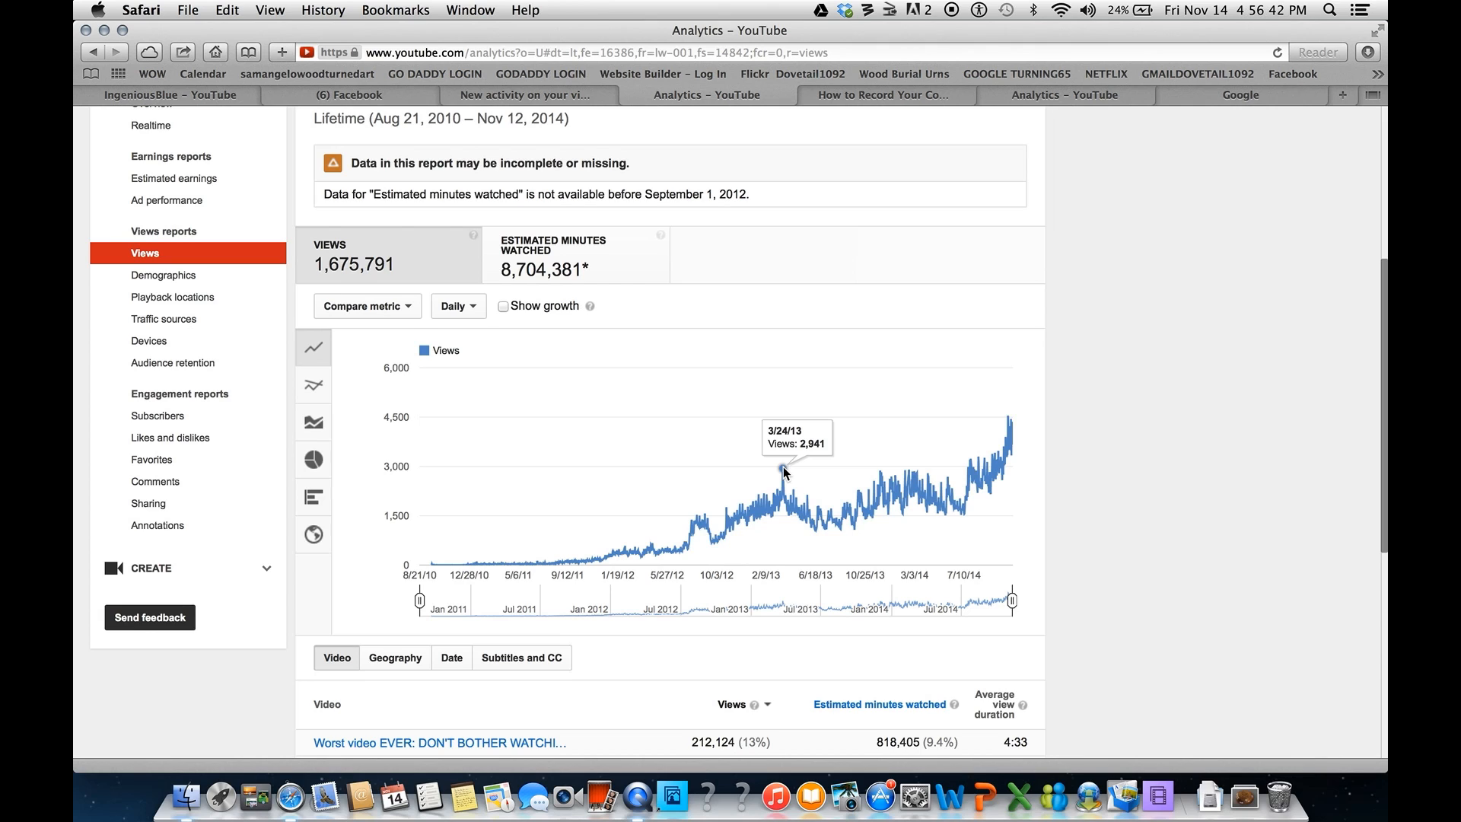
{"action": "mouse_move", "coordinate": [683, 549]}
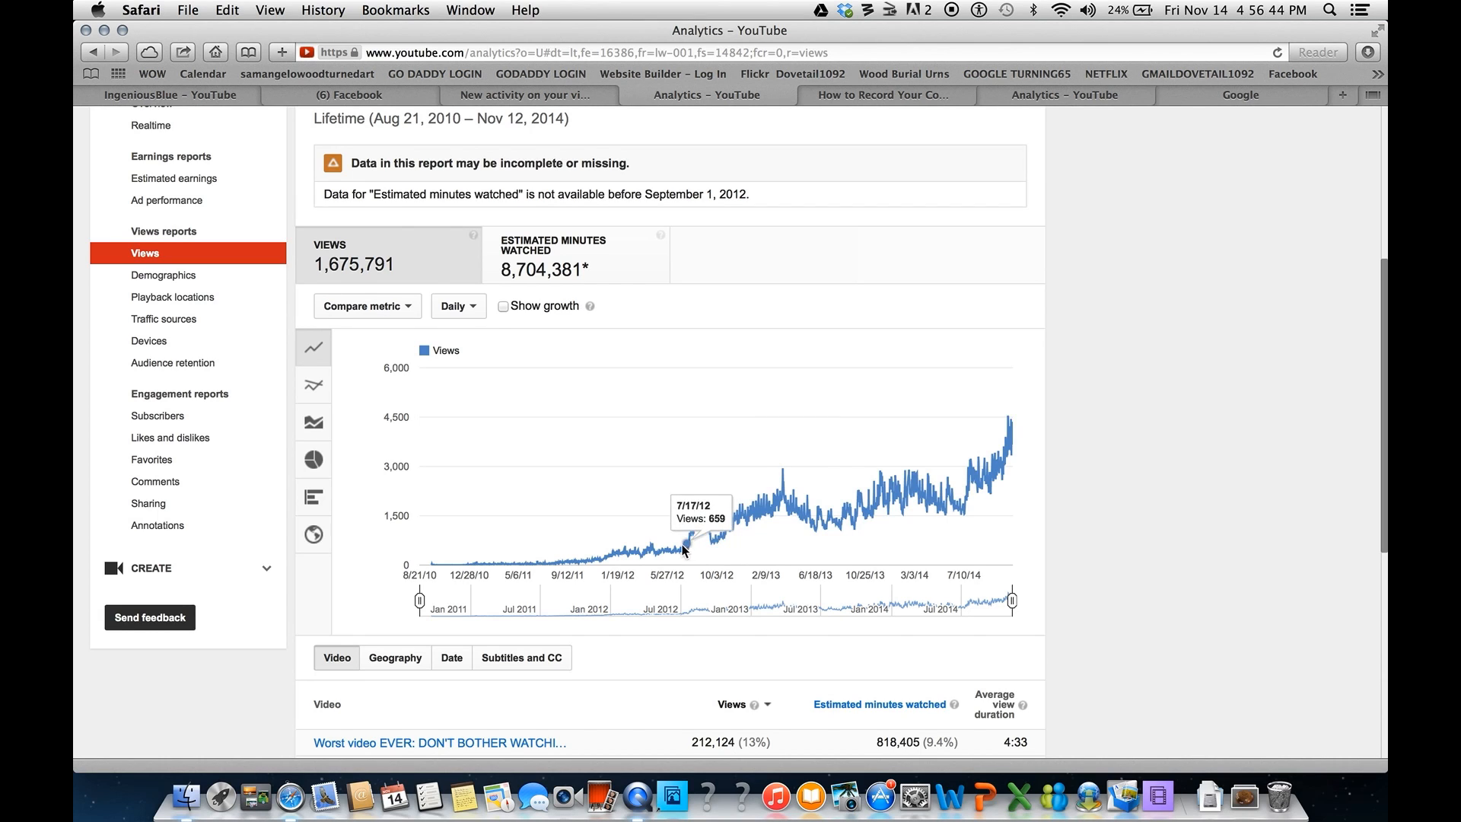
{"action": "mouse_move", "coordinate": [674, 548]}
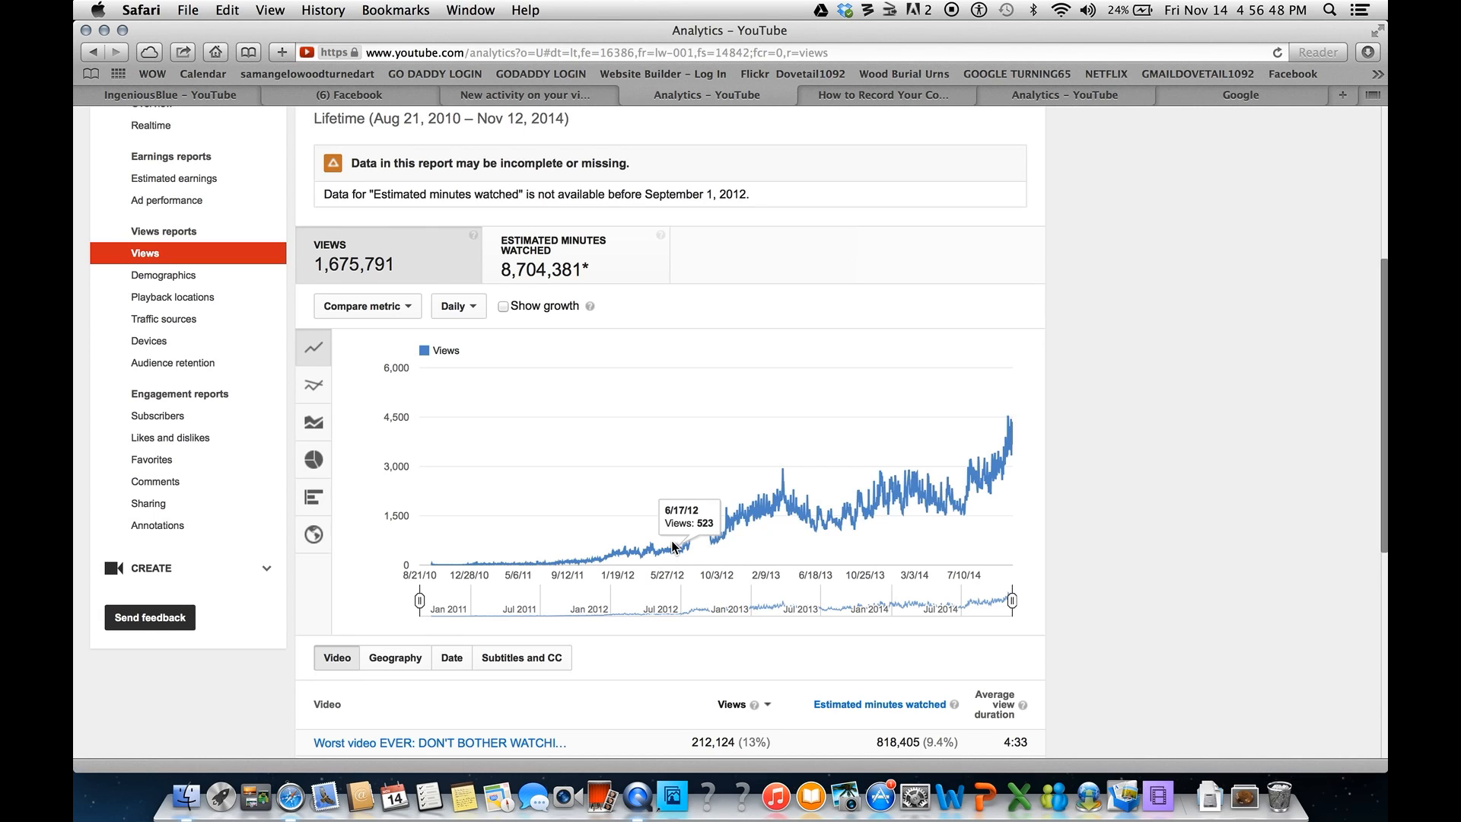
{"action": "mouse_move", "coordinate": [639, 549]}
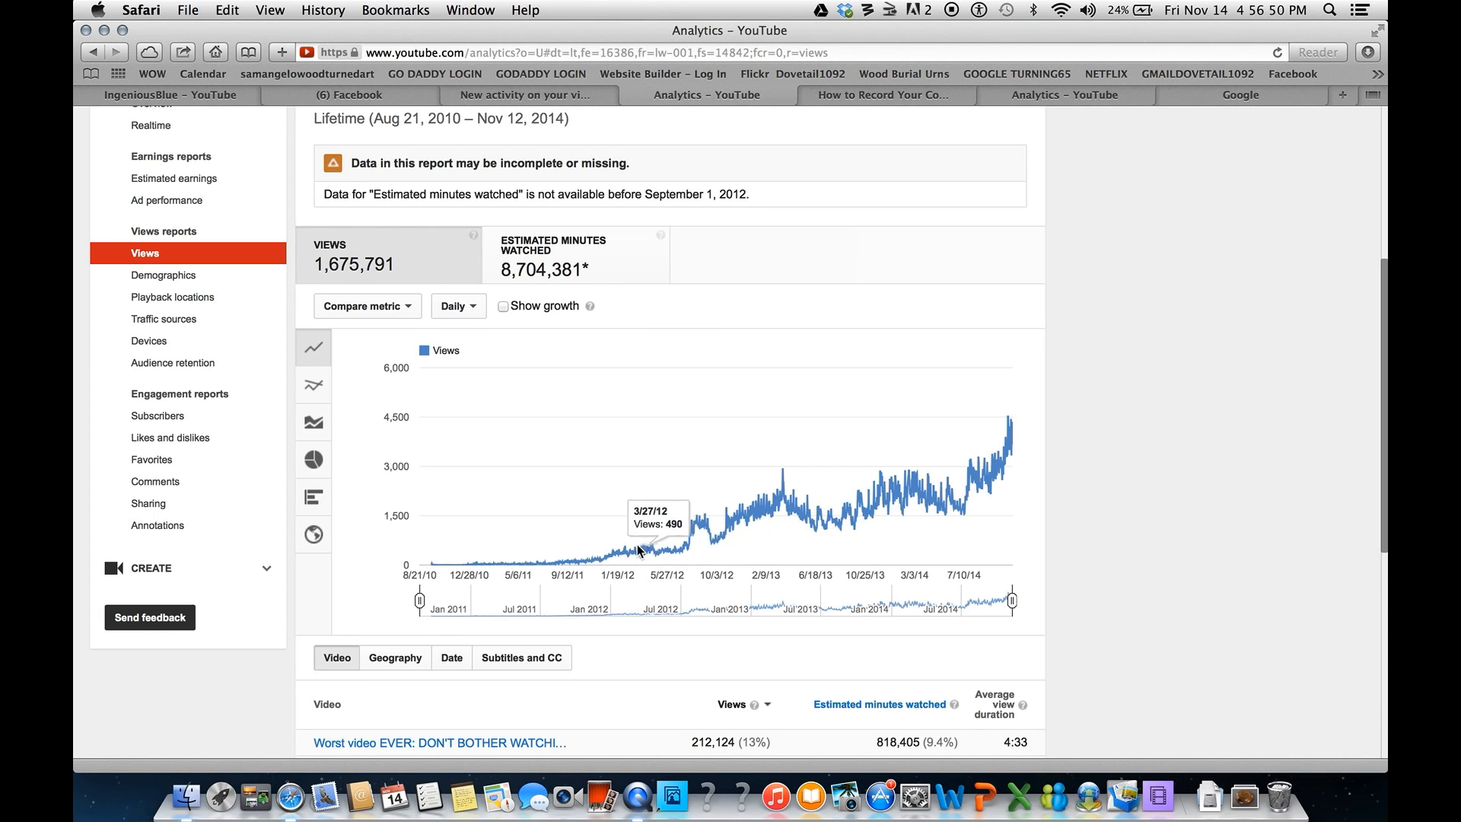
{"action": "mouse_move", "coordinate": [579, 560]}
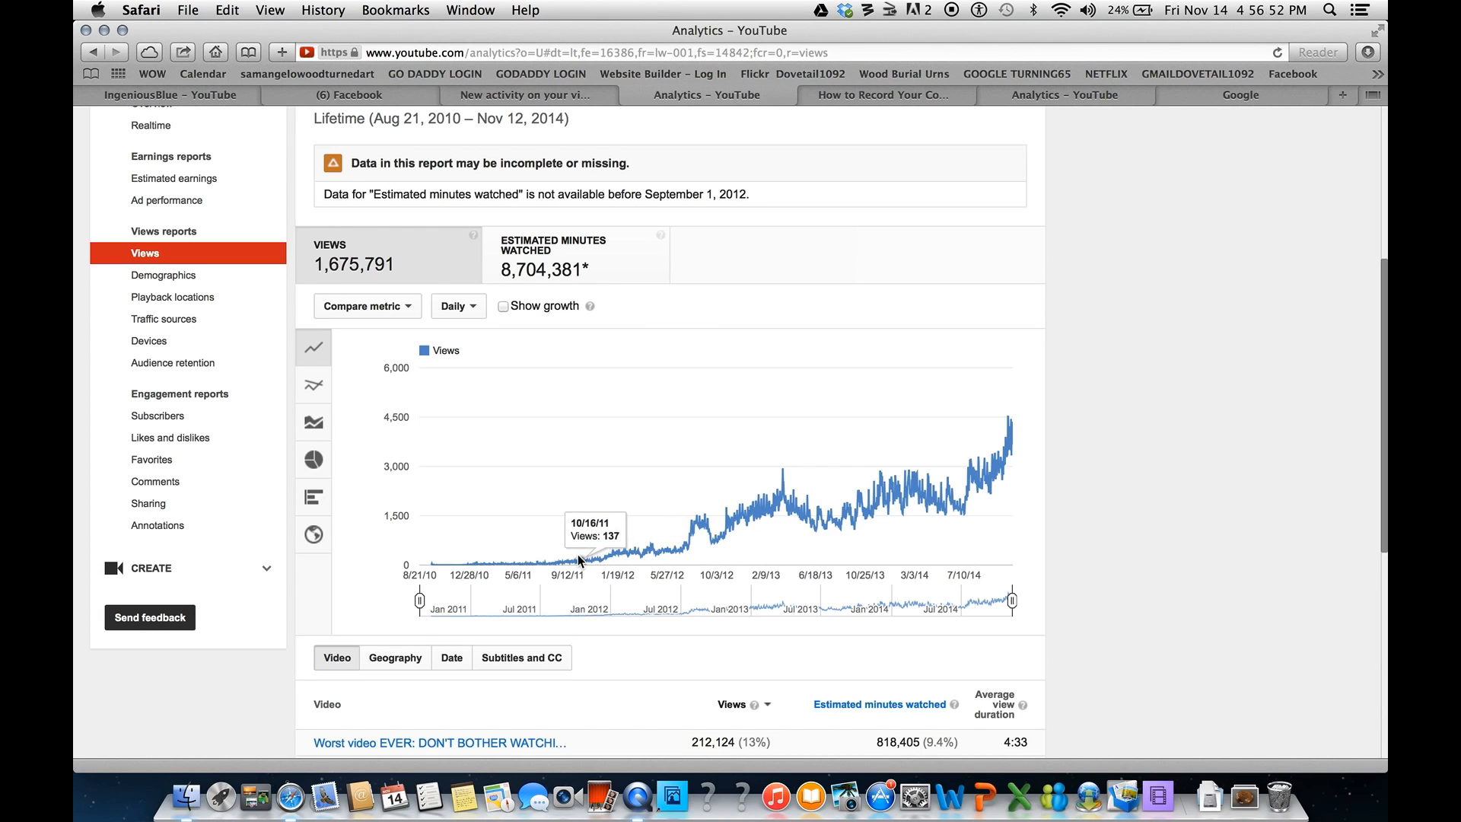
{"action": "mouse_move", "coordinate": [764, 496]}
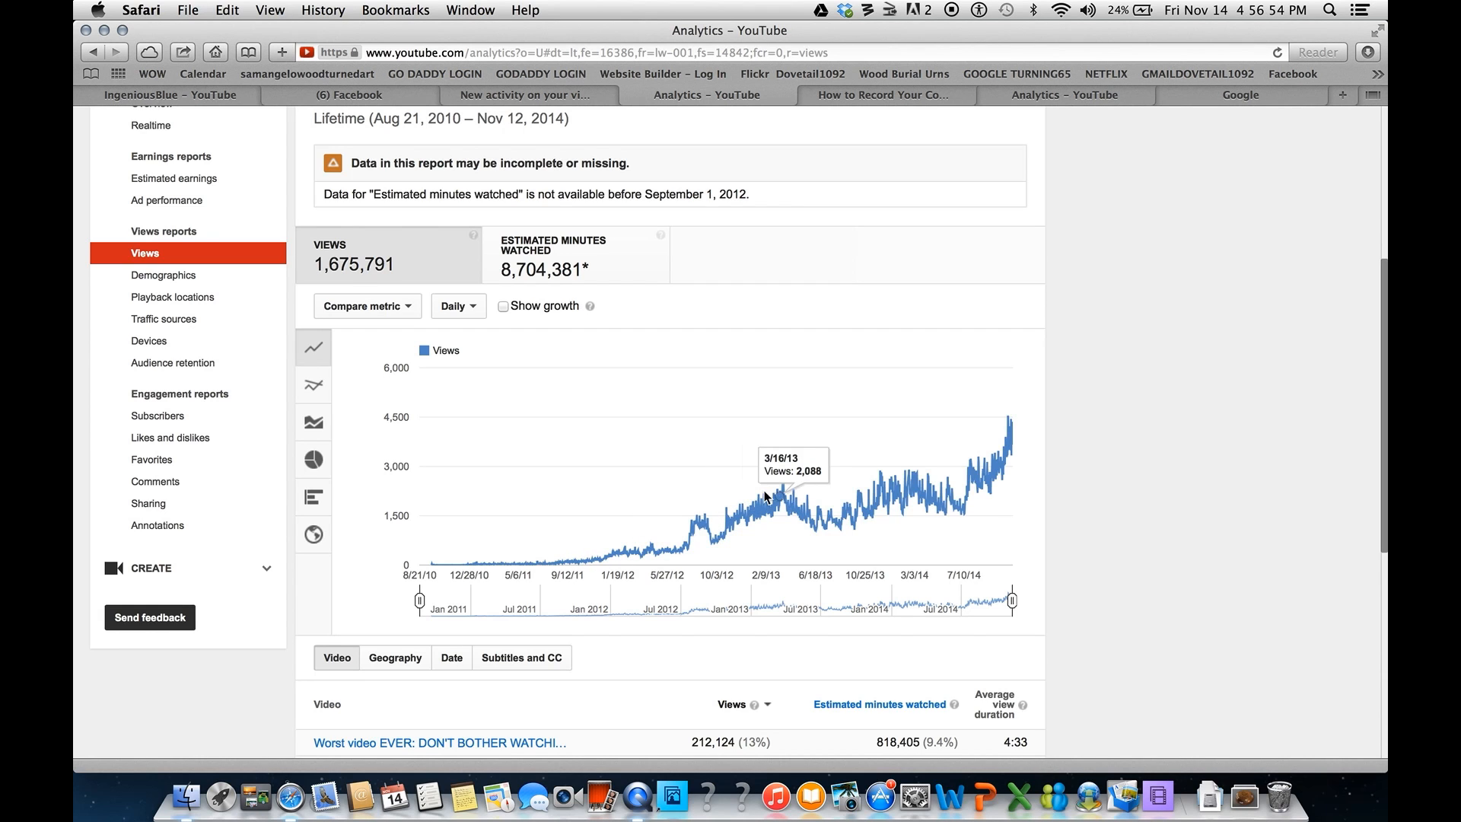
{"action": "scroll", "scroll_direction": "down", "scroll_amount": 3}
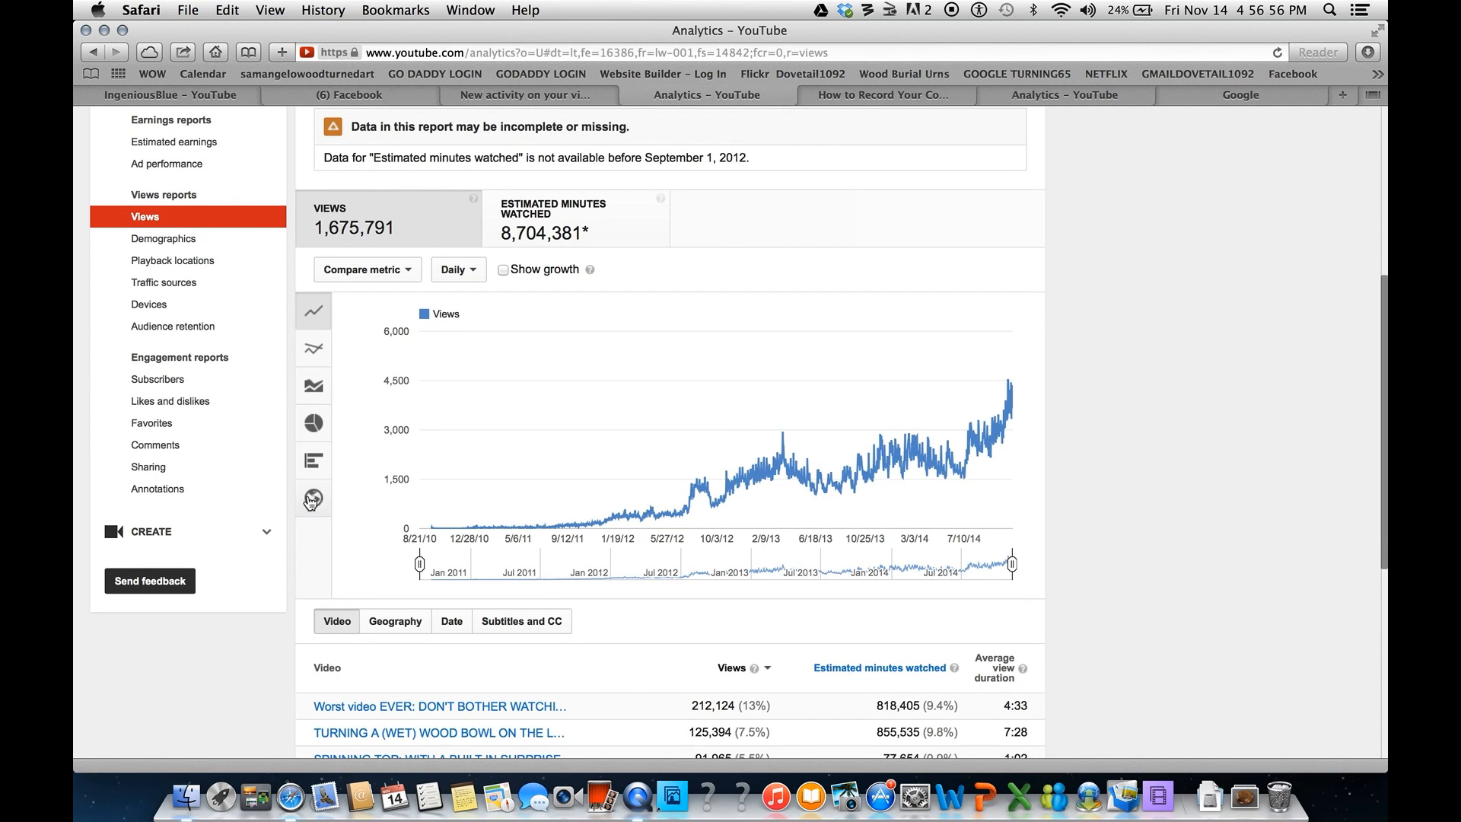
{"action": "left_click", "coordinate": [312, 497]}
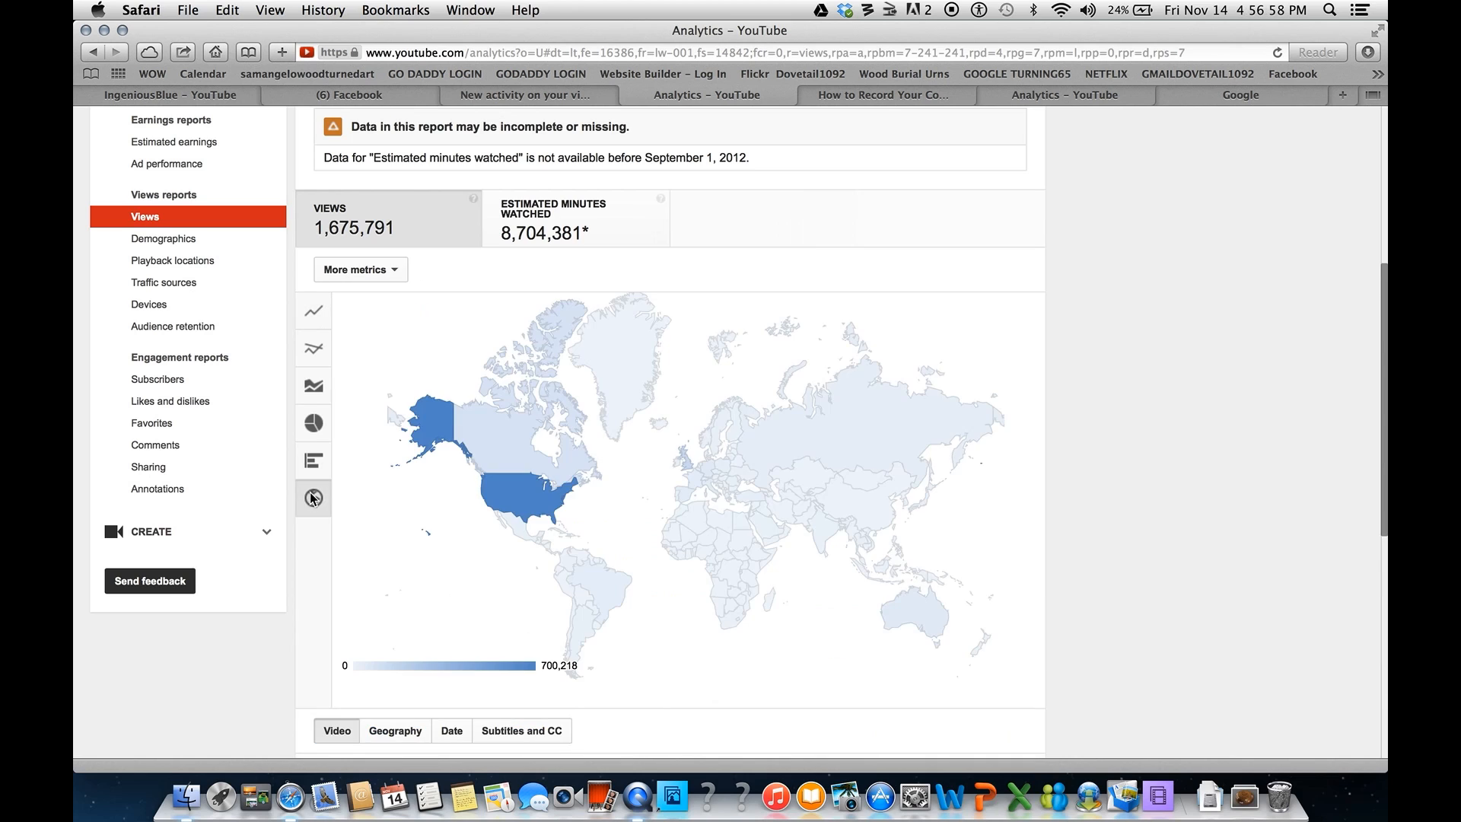
{"action": "mouse_move", "coordinate": [531, 502]}
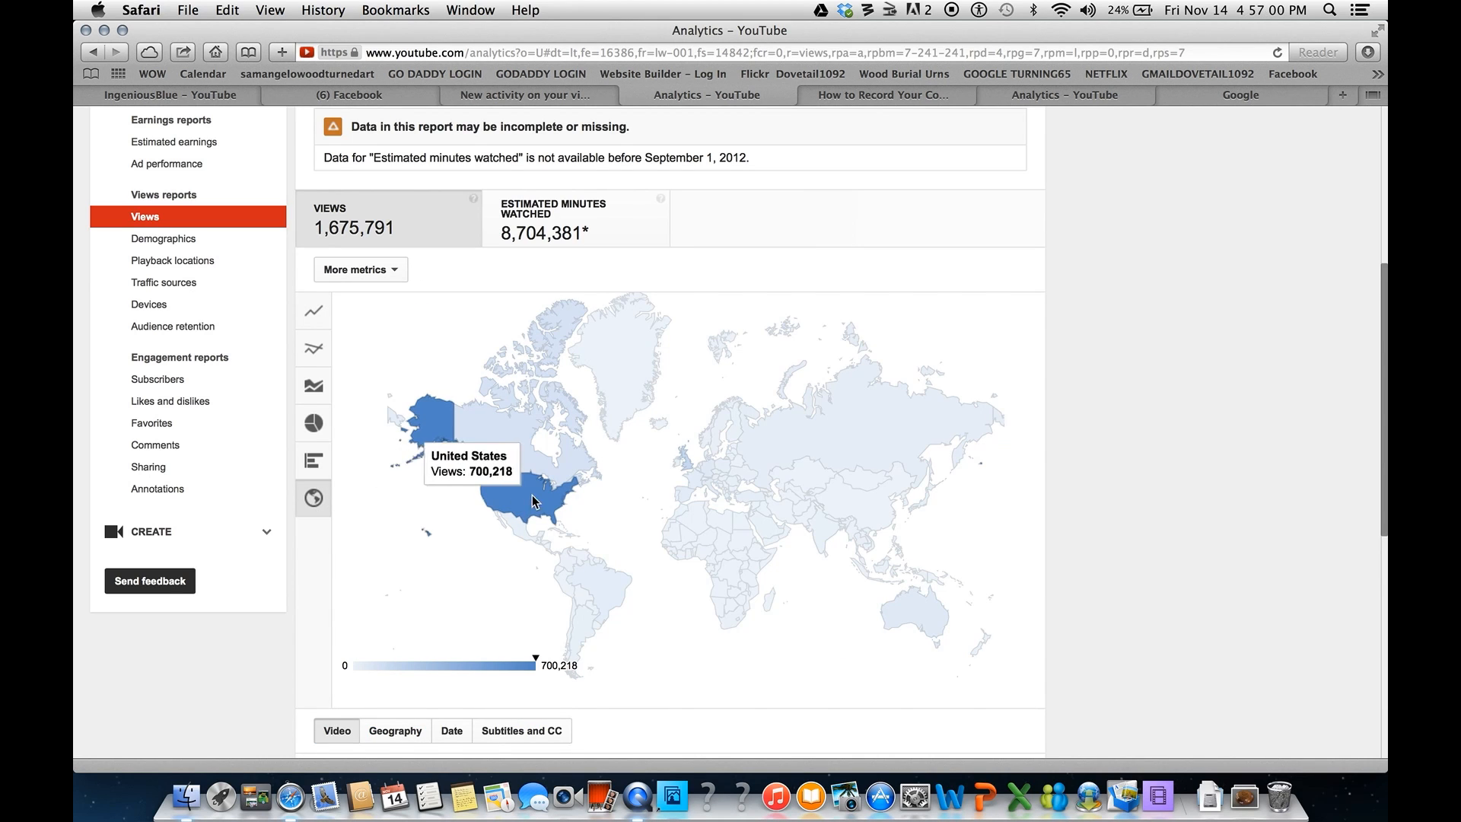
{"action": "mouse_move", "coordinate": [569, 420]}
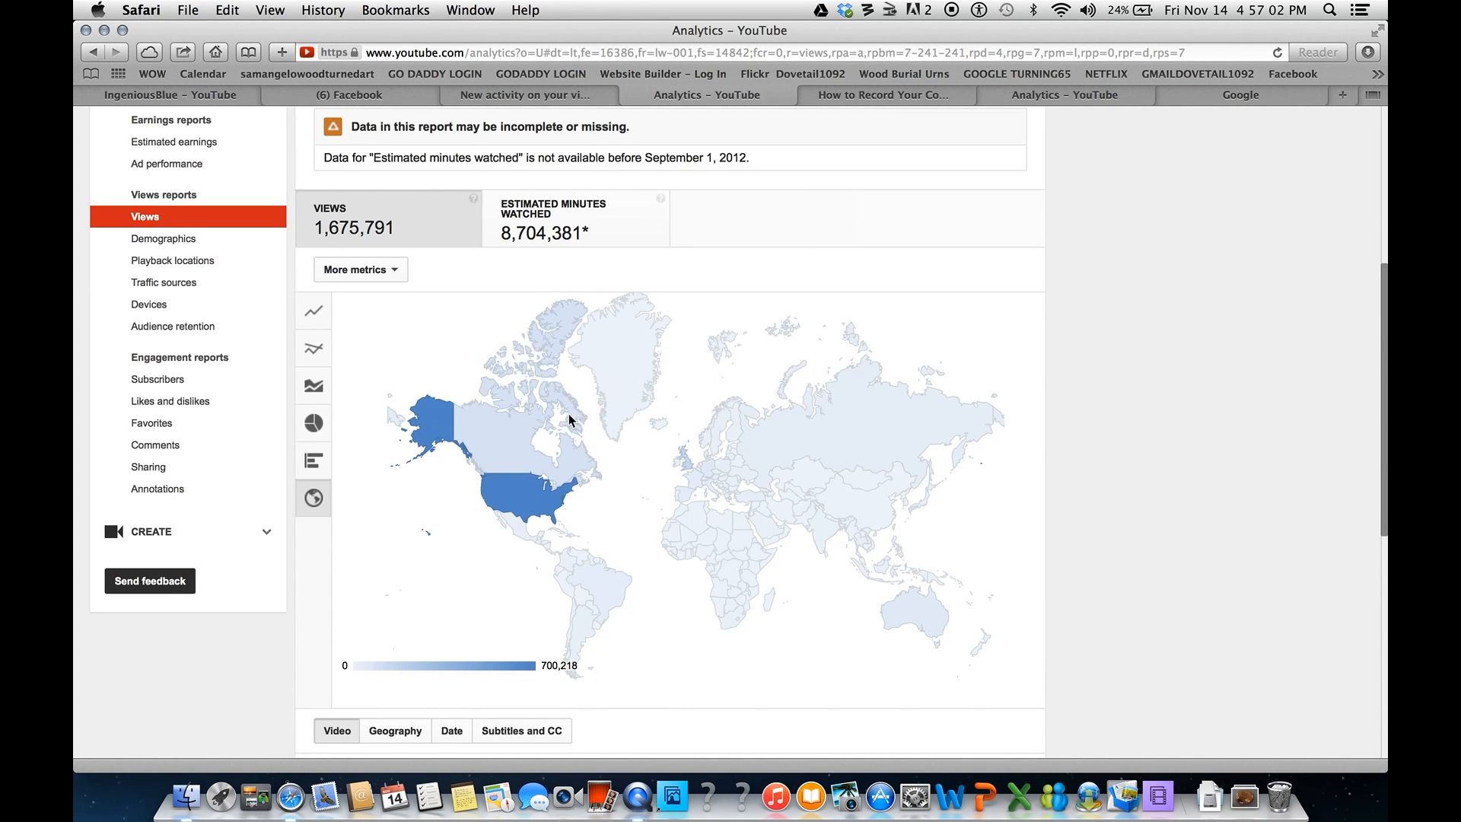
{"action": "mouse_move", "coordinate": [874, 420]}
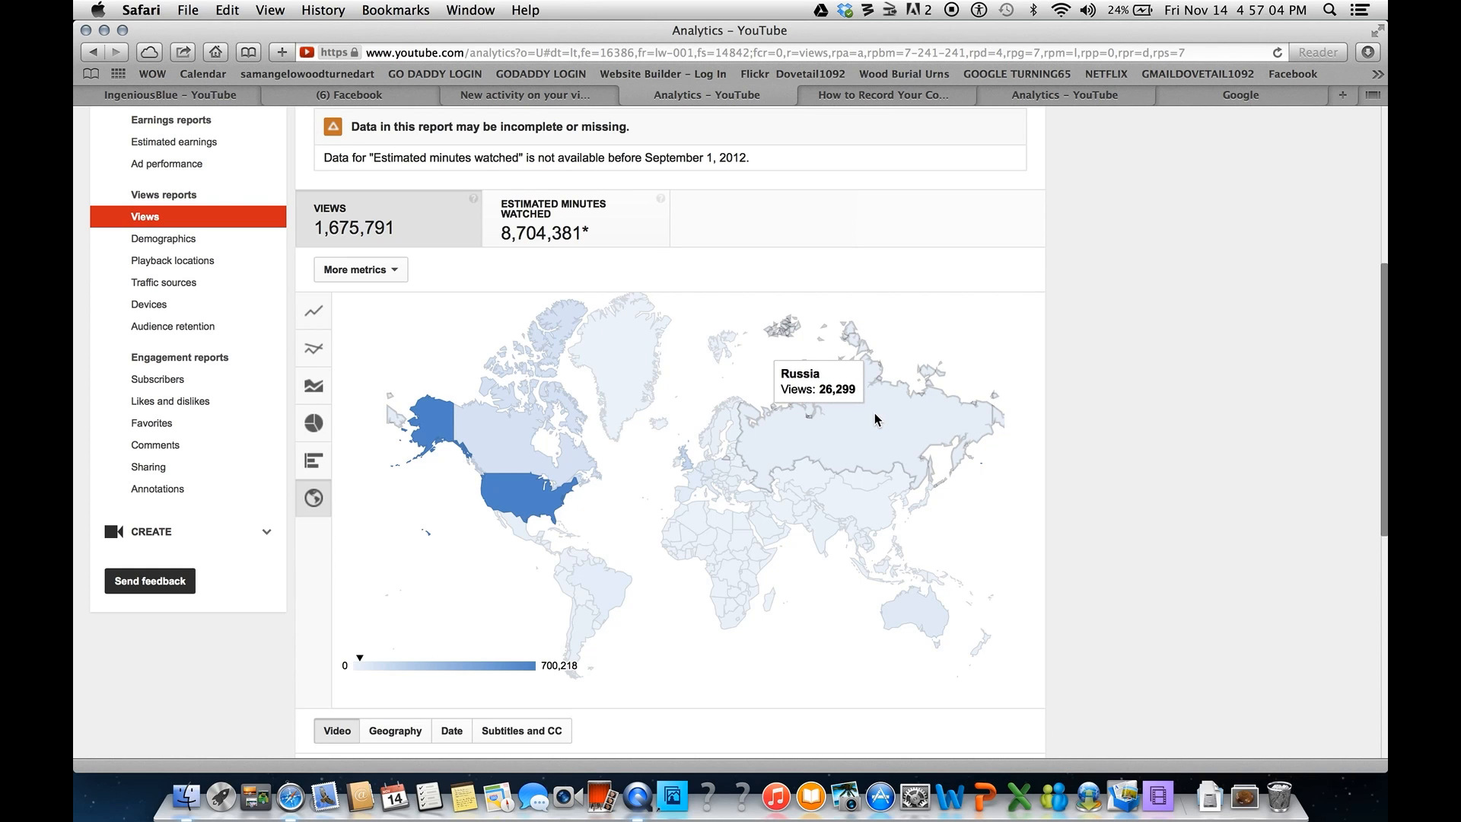
{"action": "mouse_move", "coordinate": [507, 448]}
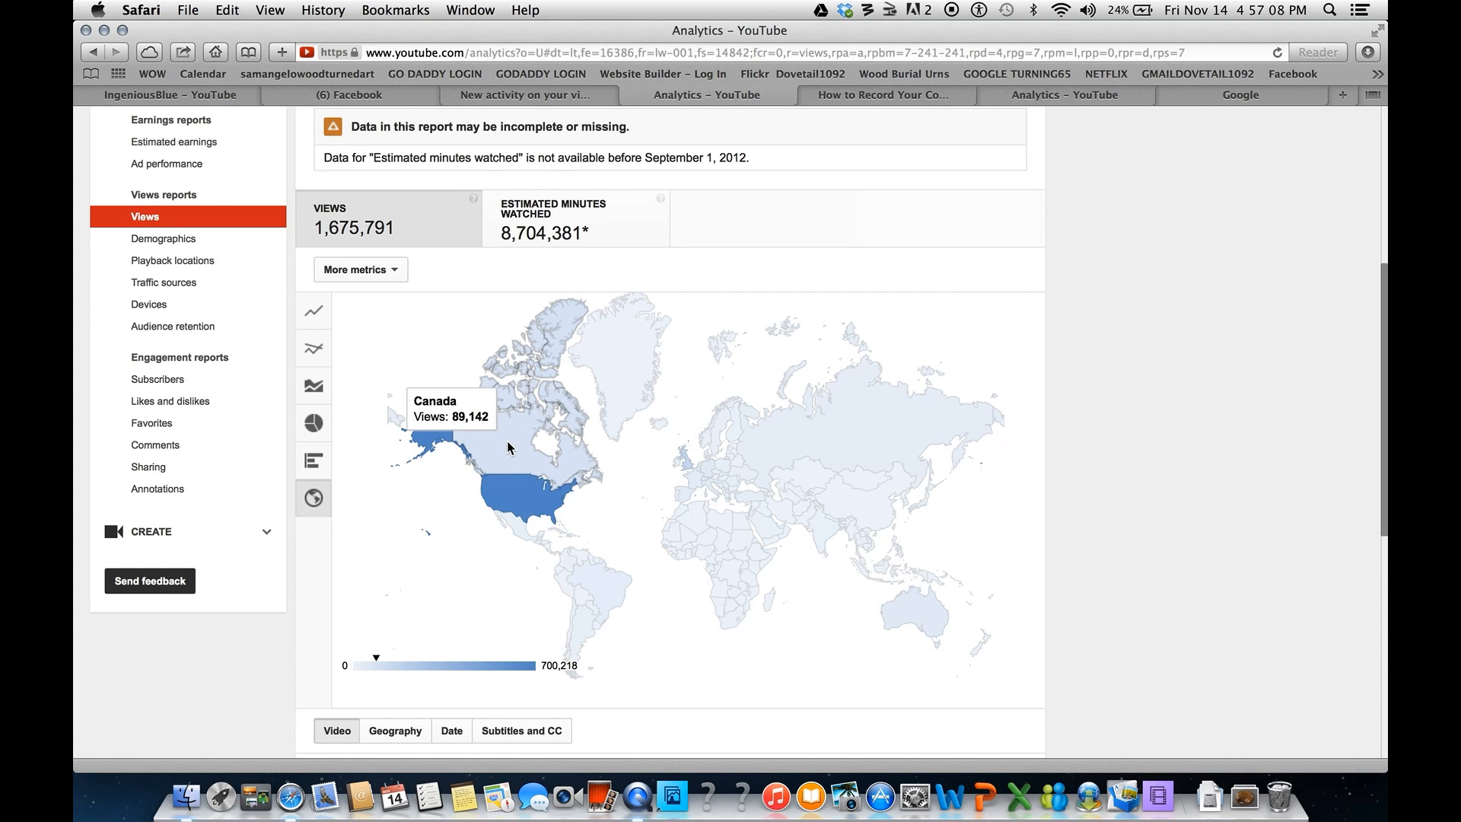
{"action": "mouse_move", "coordinate": [515, 506]}
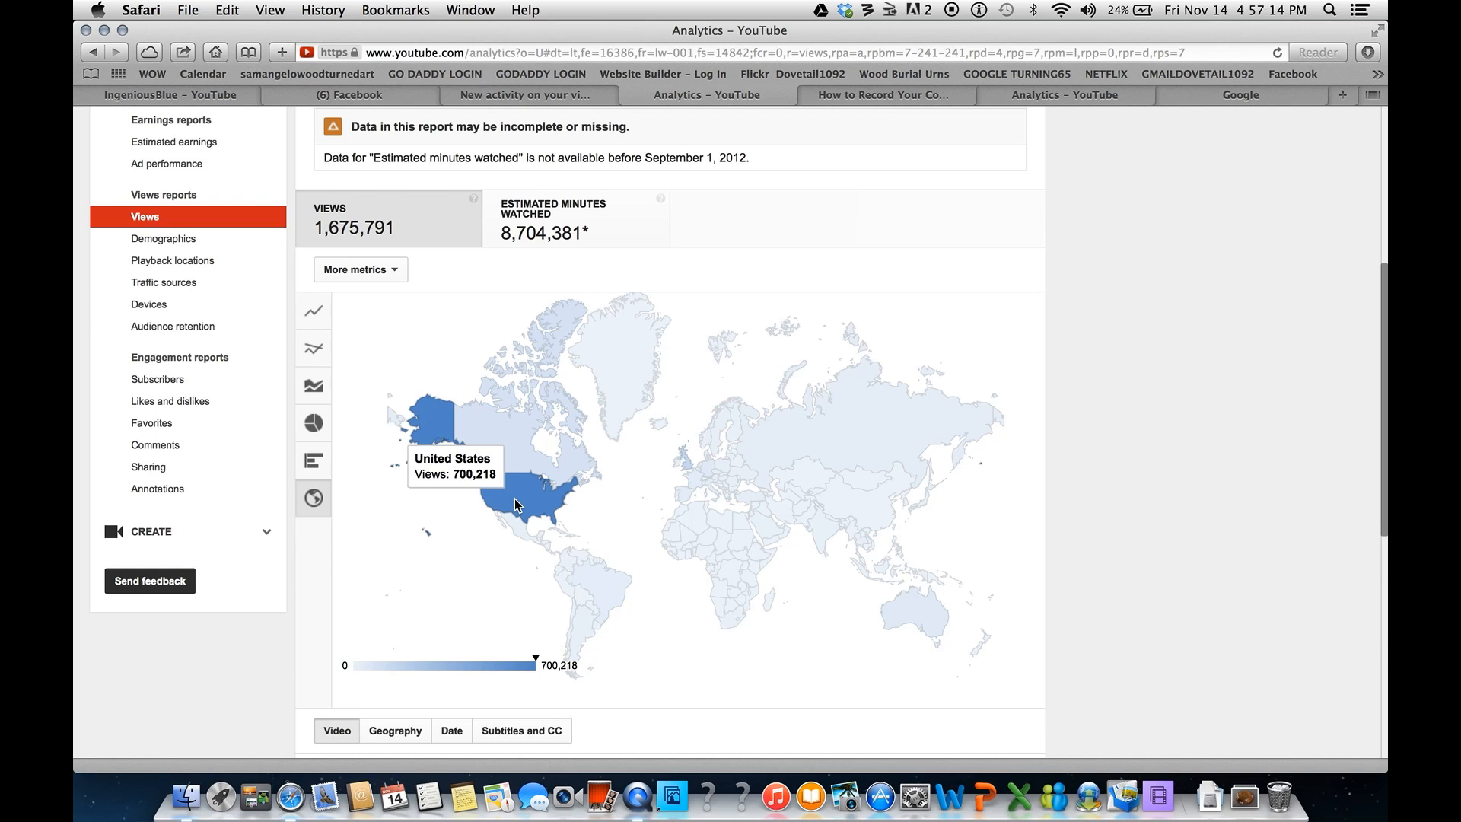
{"action": "mouse_move", "coordinate": [503, 436]}
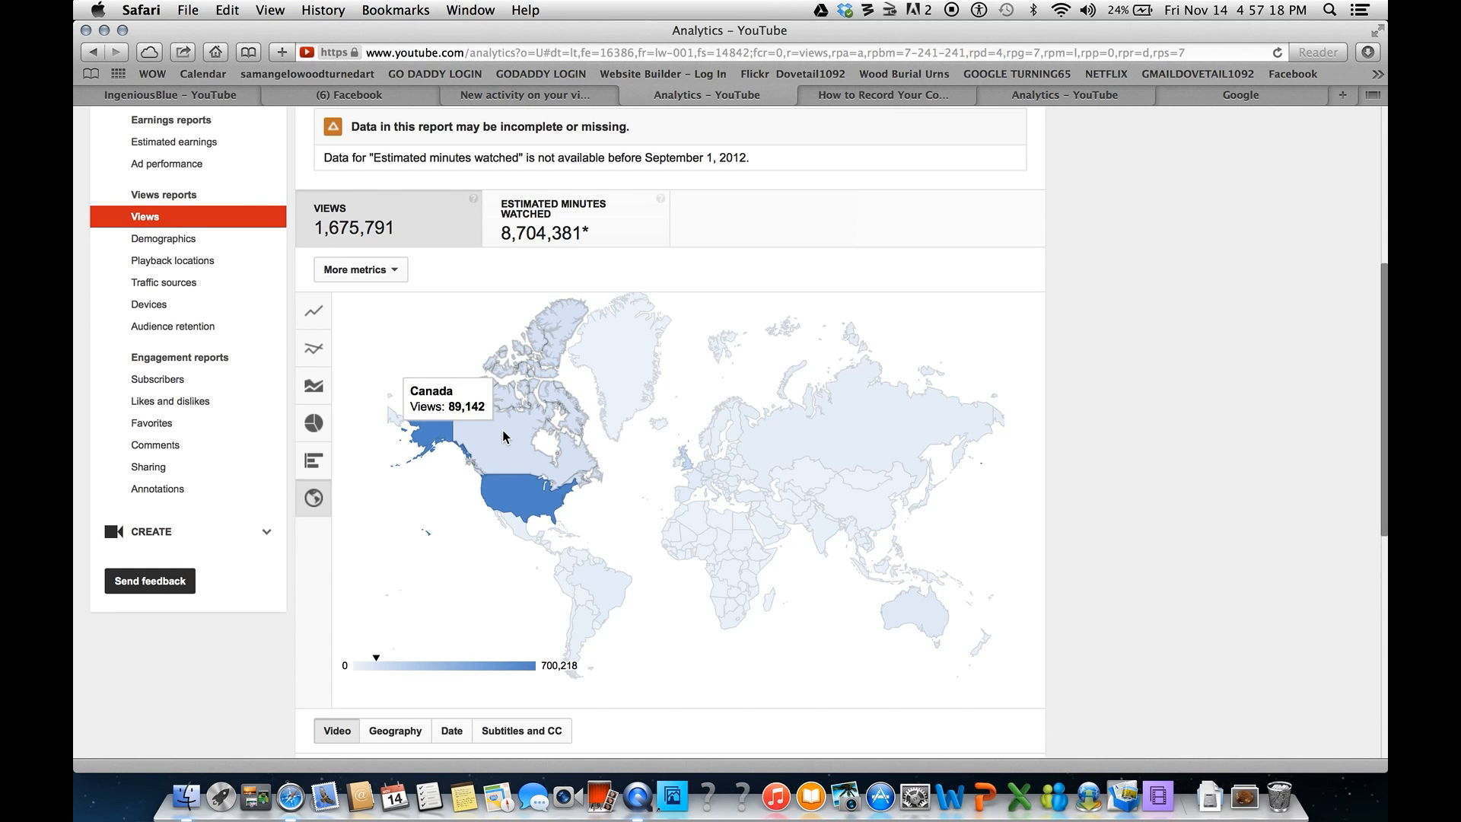
{"action": "mouse_move", "coordinate": [623, 358]}
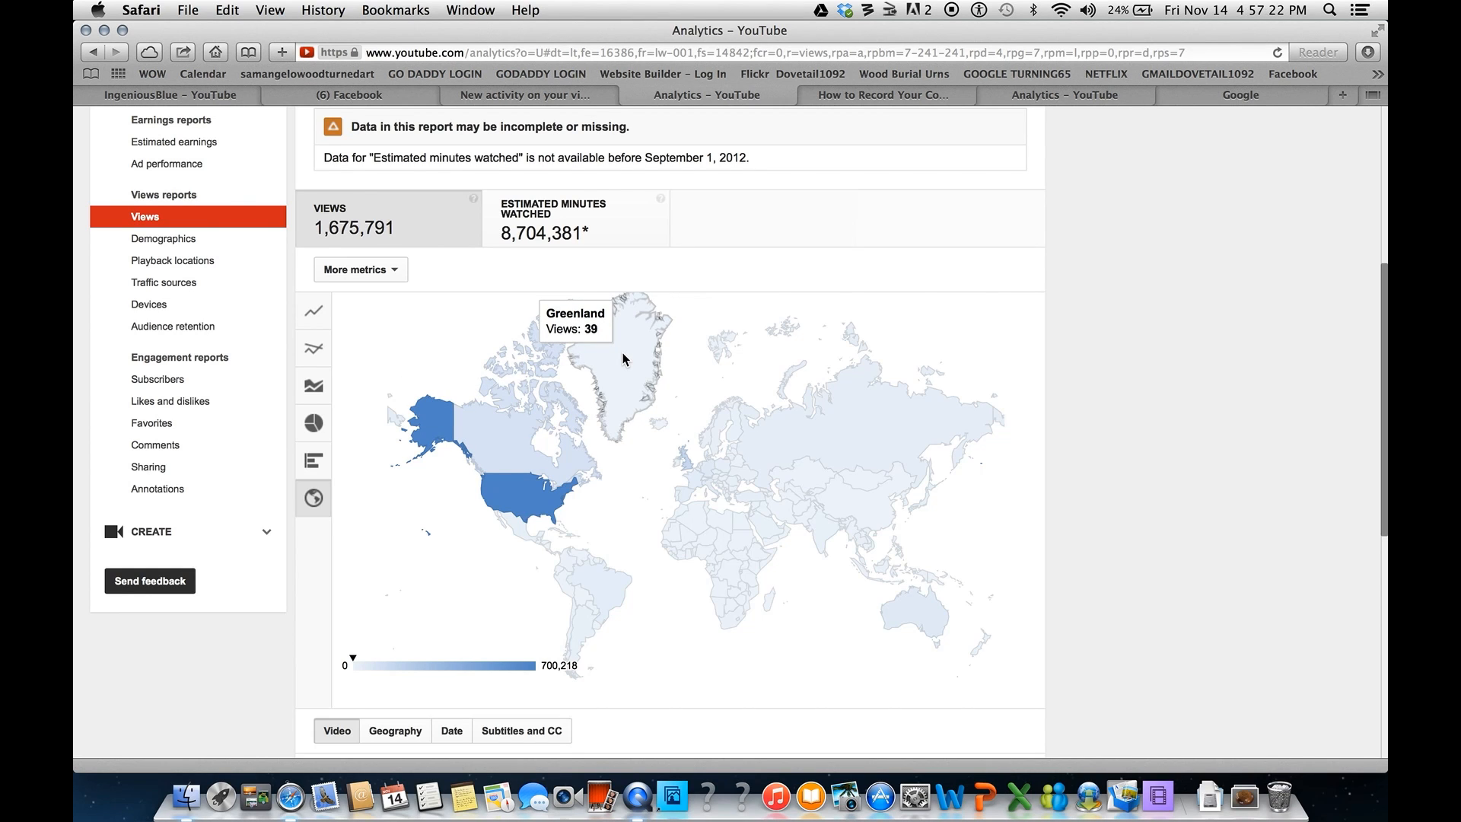
{"action": "mouse_move", "coordinate": [657, 429]}
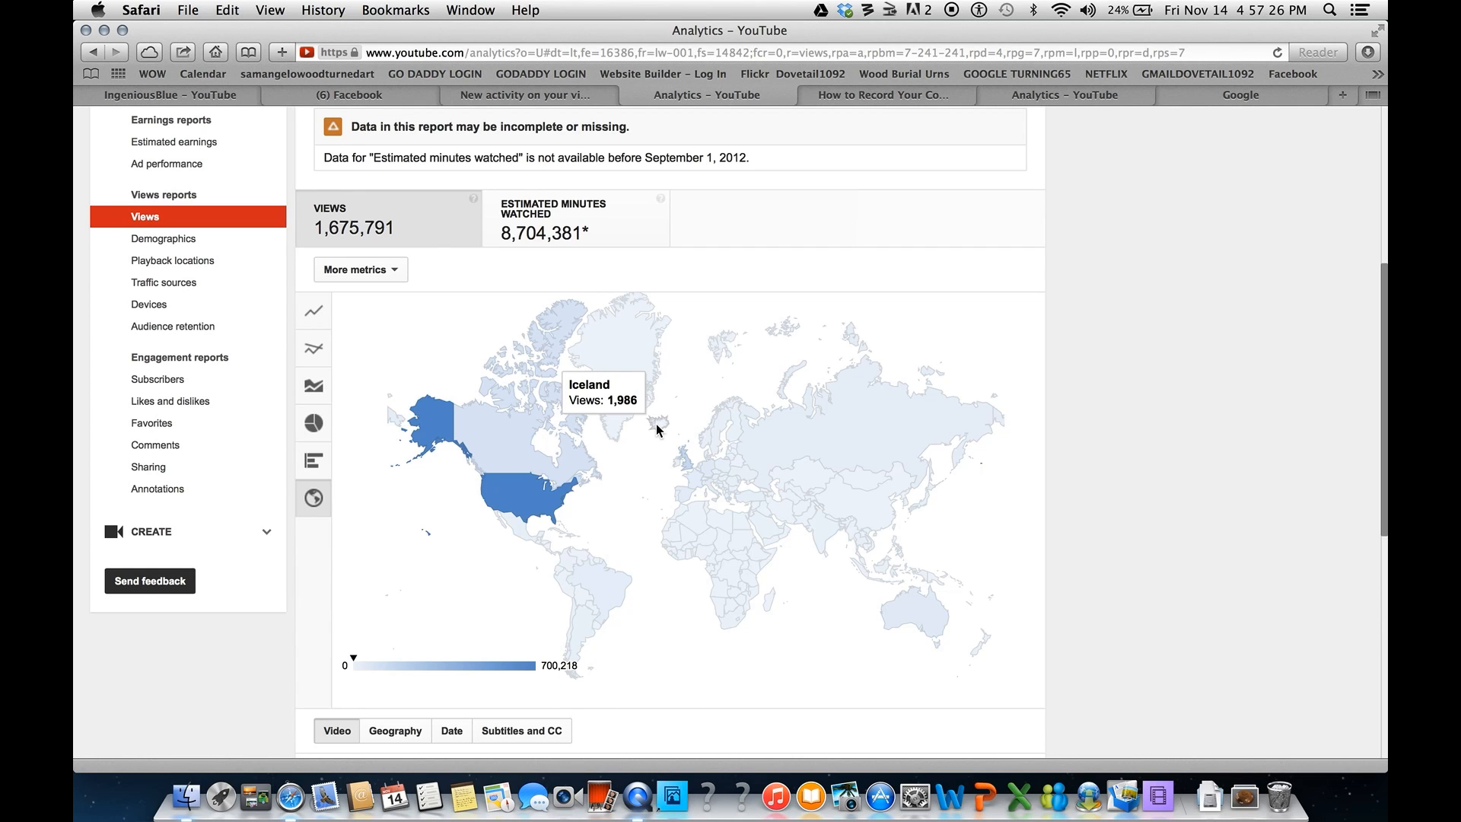
{"action": "mouse_move", "coordinate": [522, 531]}
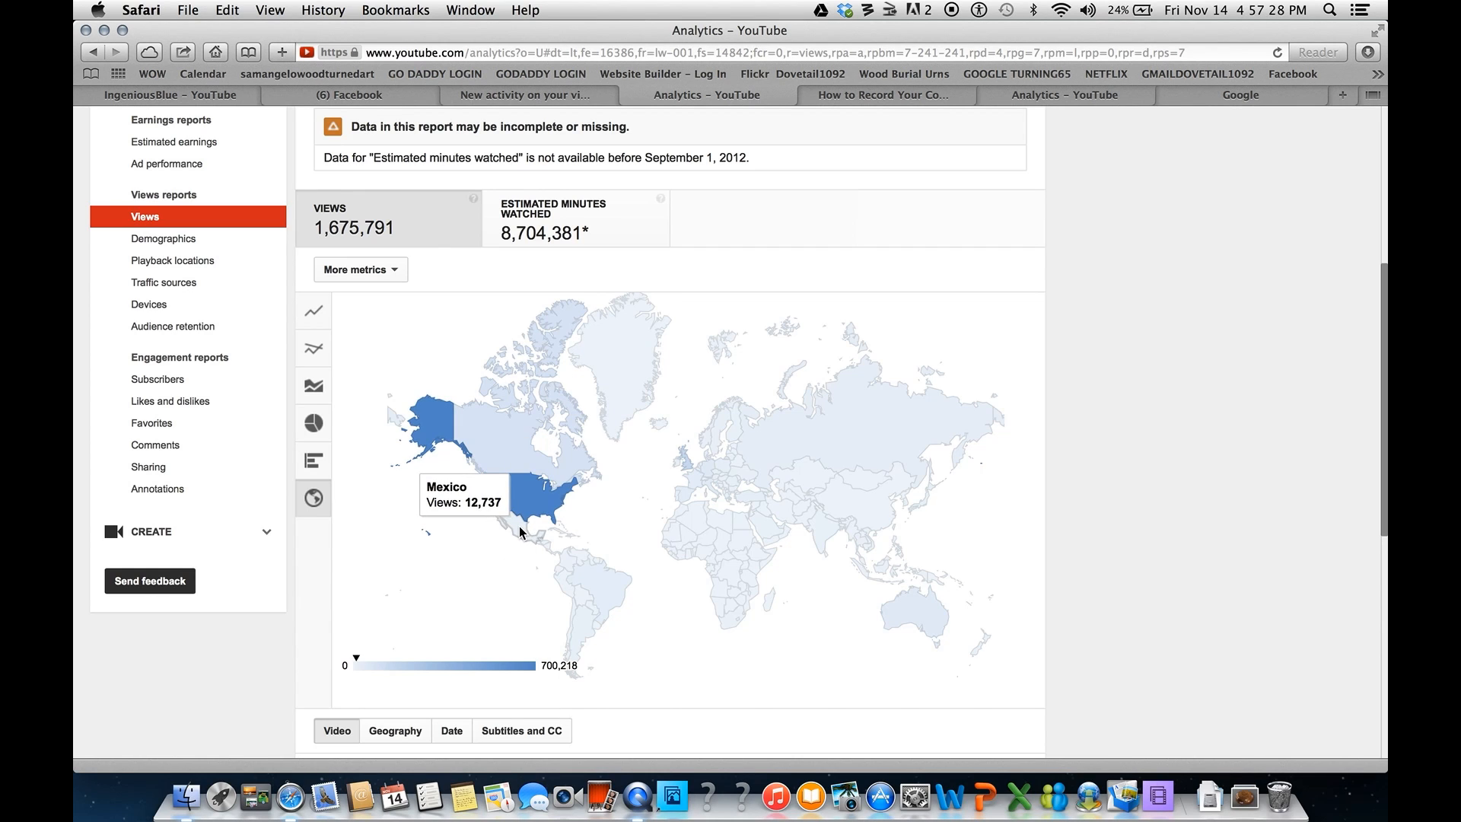
{"action": "mouse_move", "coordinate": [554, 536]}
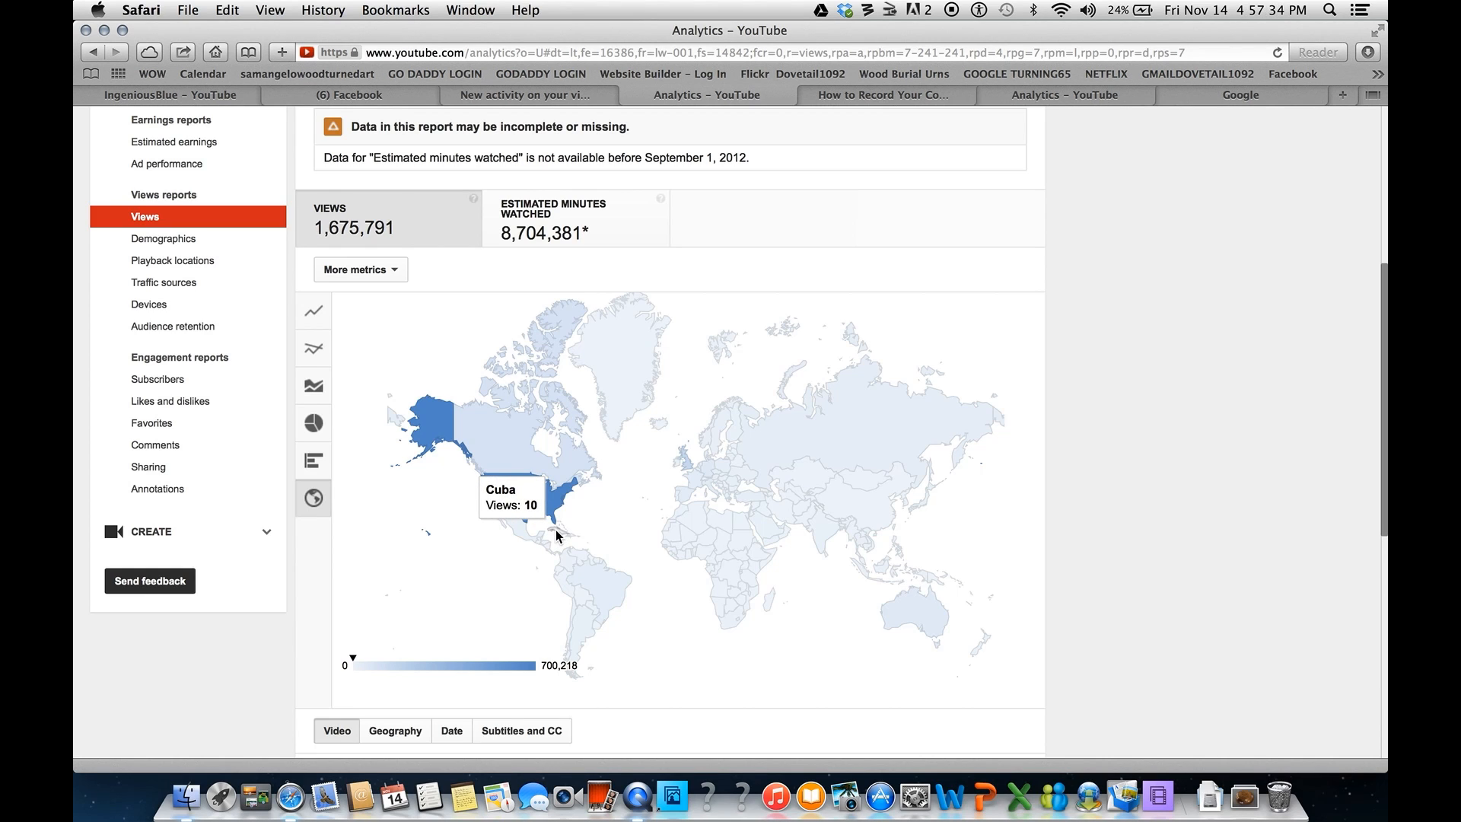
{"action": "mouse_move", "coordinate": [547, 551]}
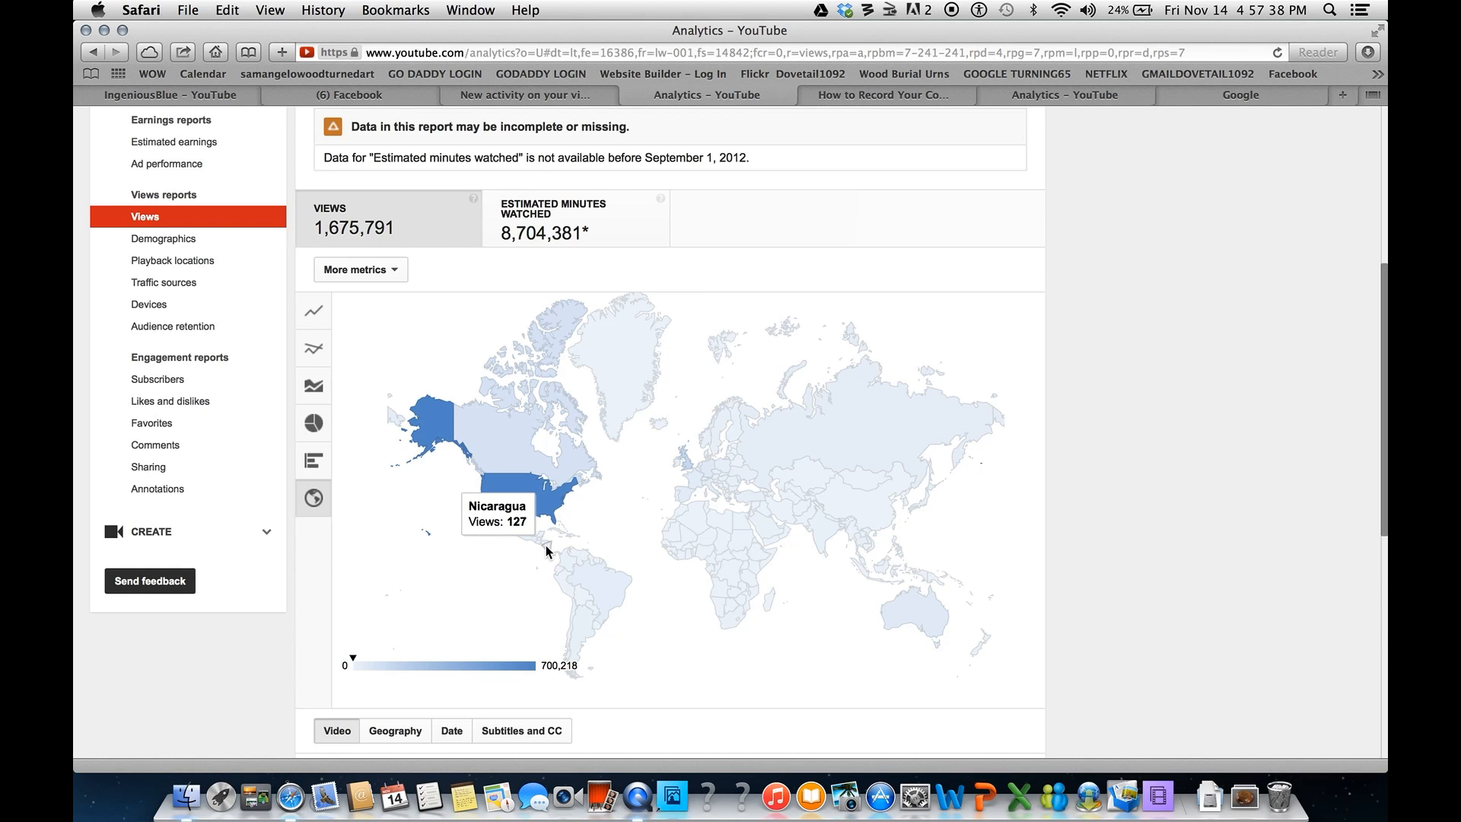
{"action": "mouse_move", "coordinate": [540, 548]}
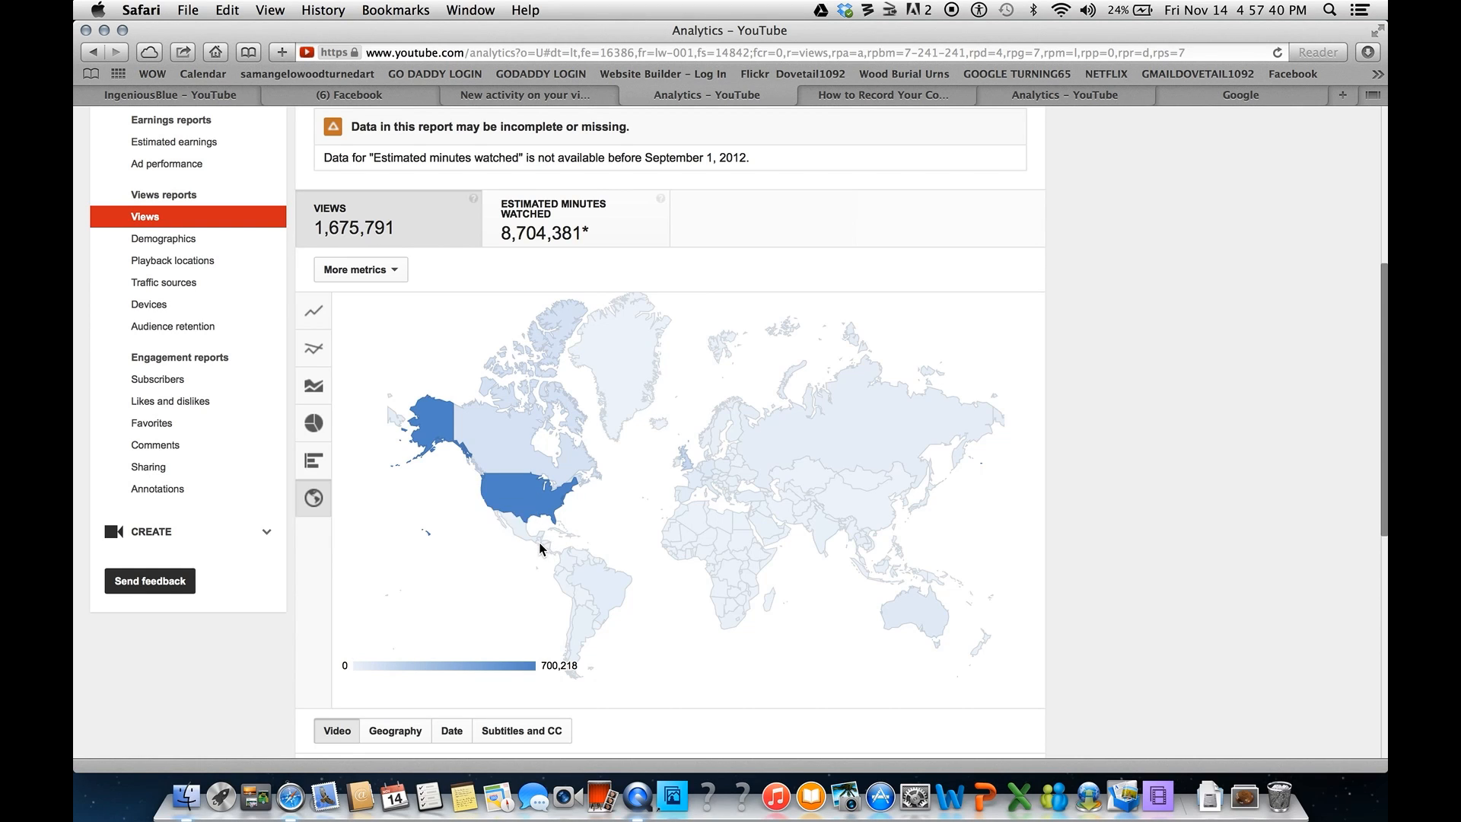
{"action": "mouse_move", "coordinate": [540, 547]}
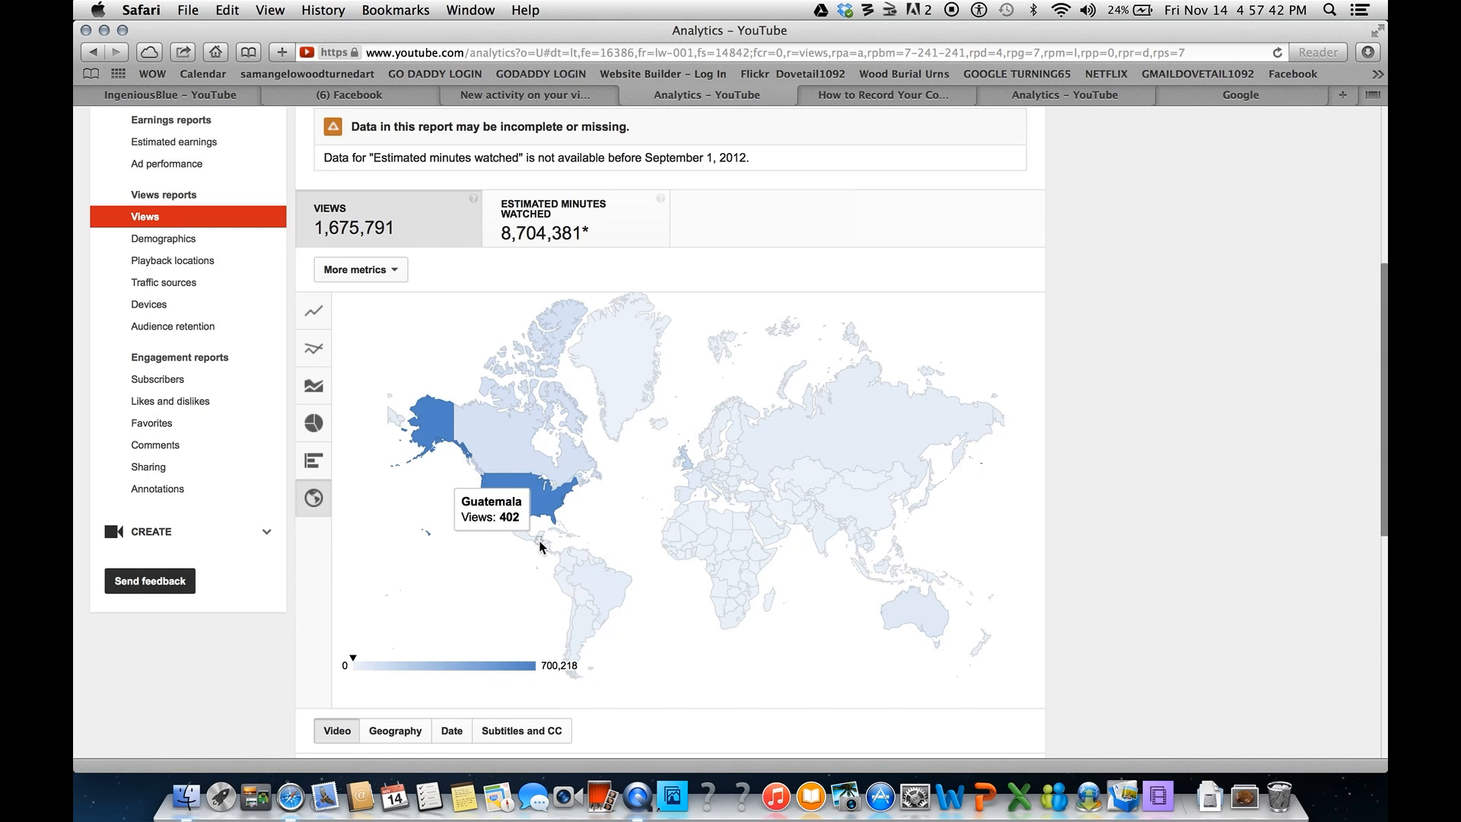
{"action": "mouse_move", "coordinate": [539, 539]}
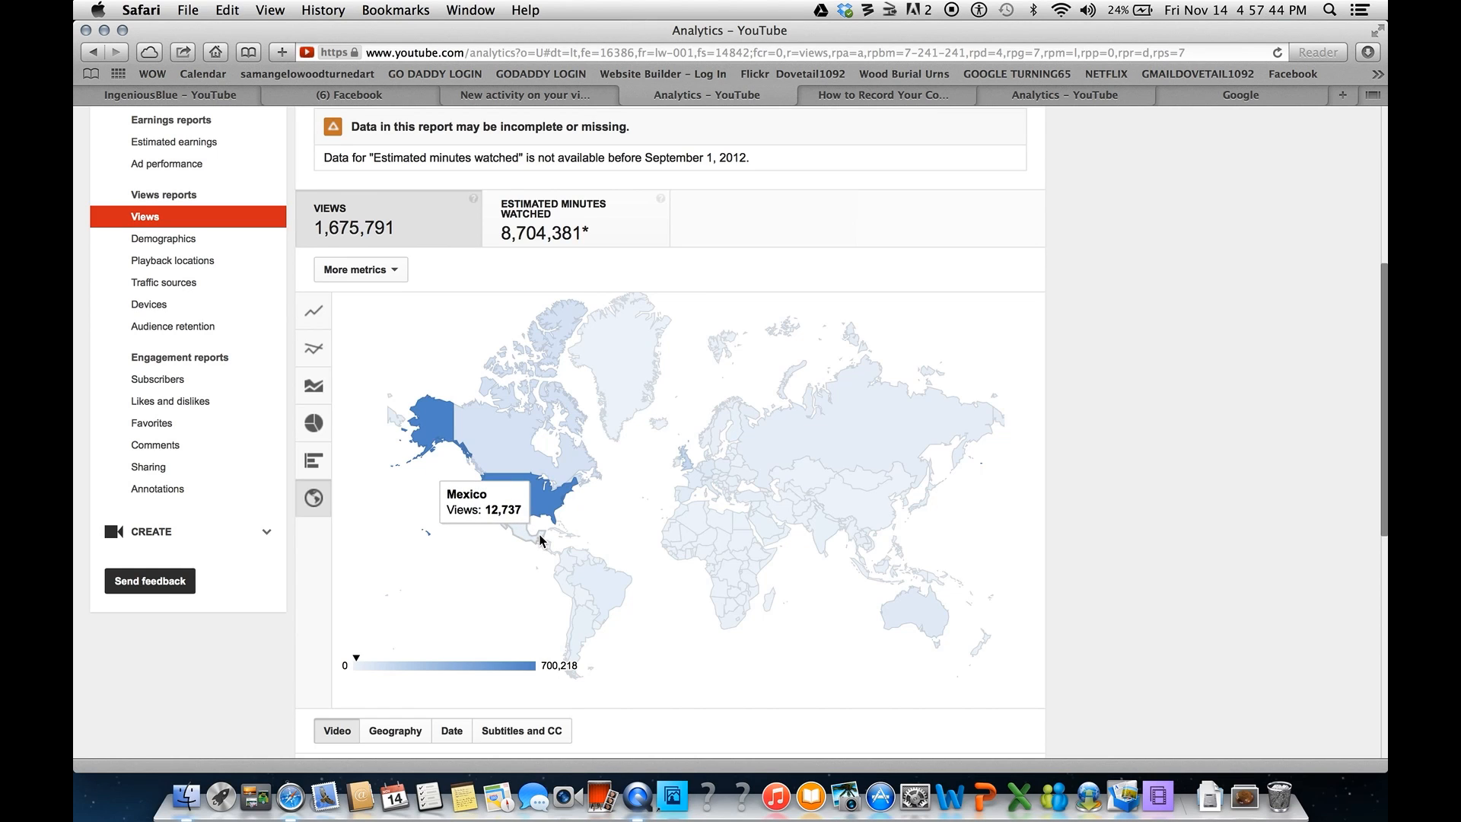
{"action": "mouse_move", "coordinate": [551, 559]}
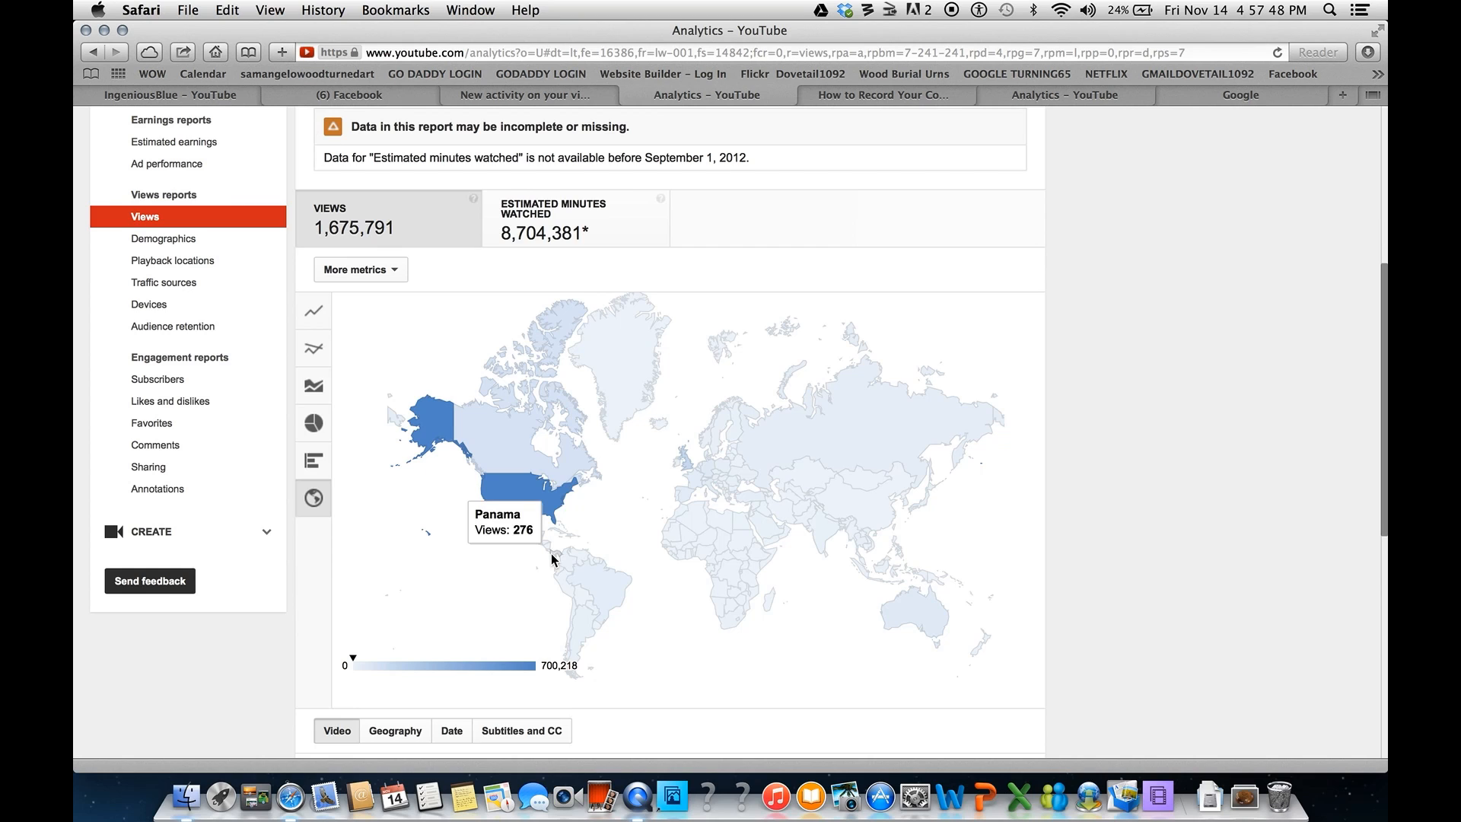
{"action": "mouse_move", "coordinate": [560, 558]}
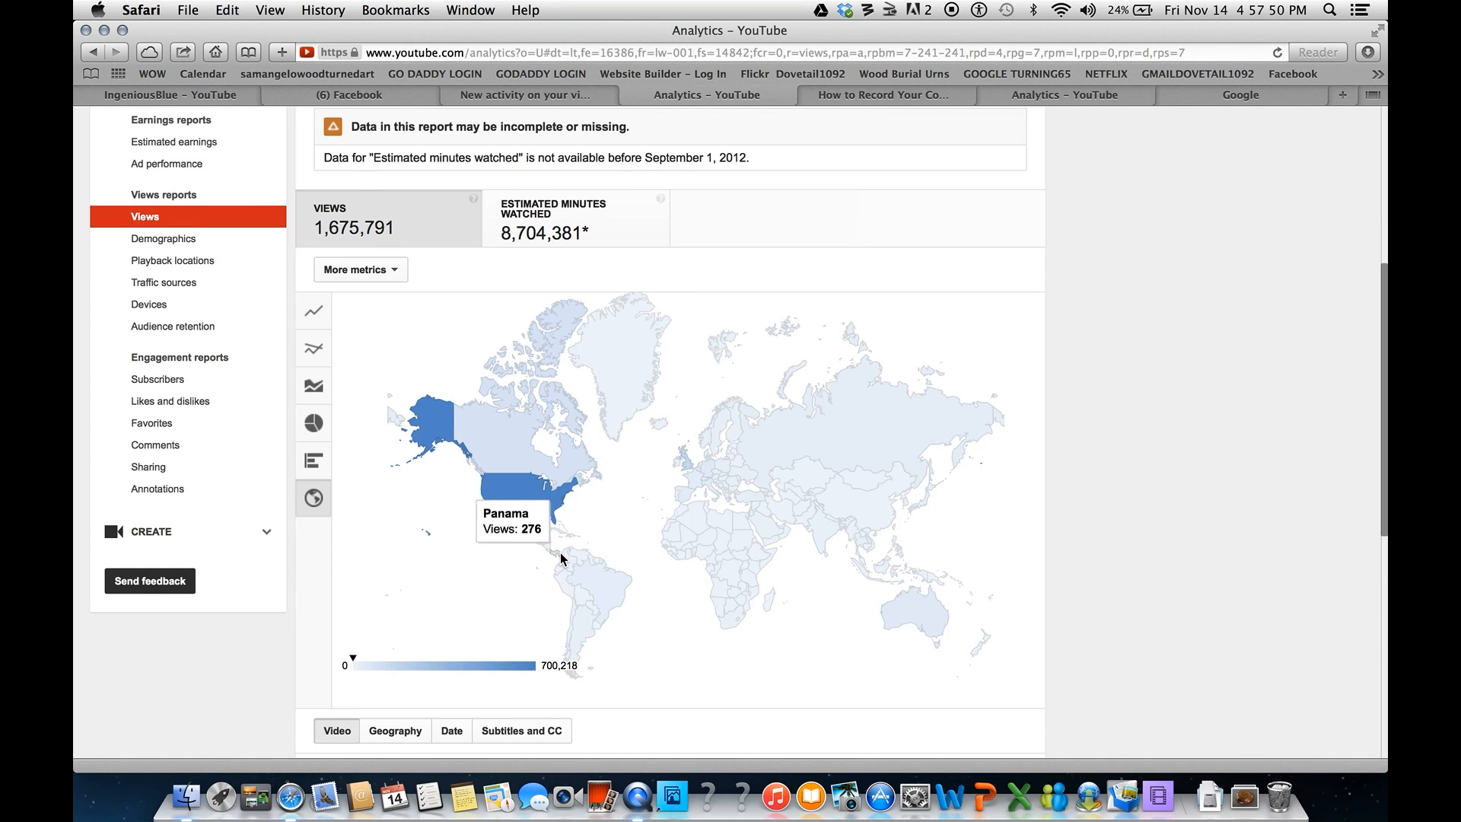
{"action": "mouse_move", "coordinate": [582, 561]}
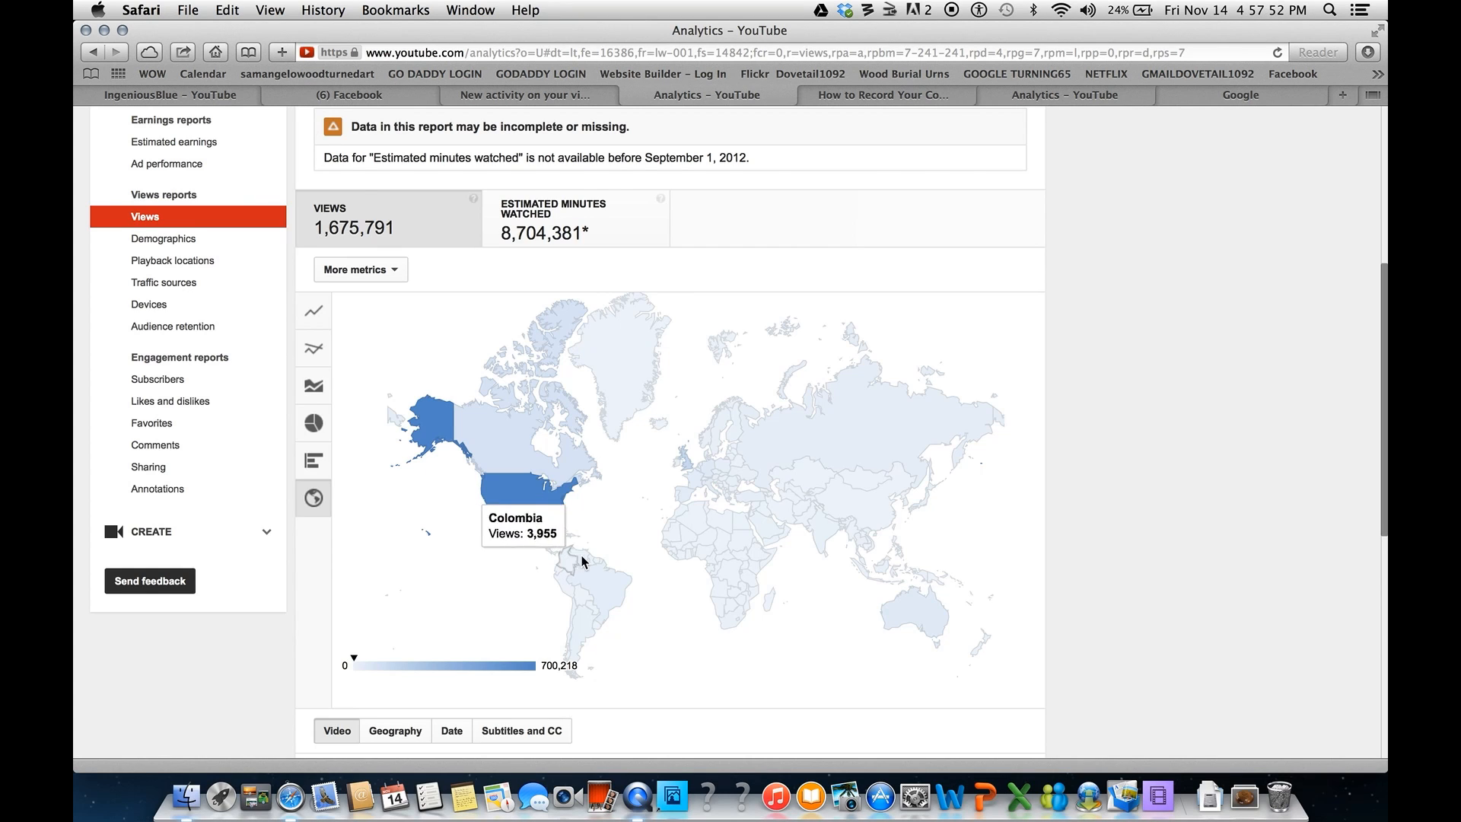
{"action": "mouse_move", "coordinate": [564, 576]}
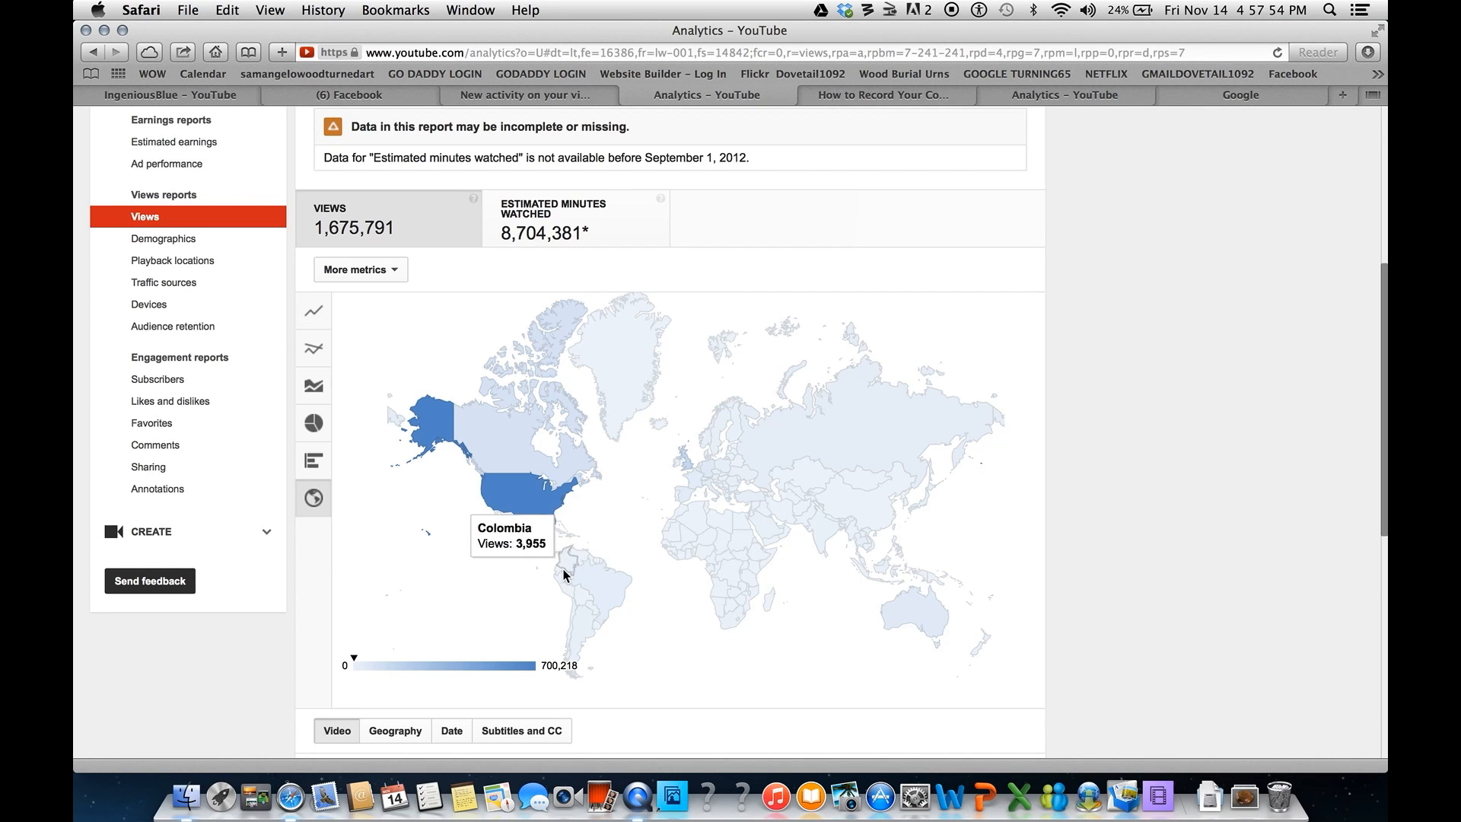
{"action": "mouse_move", "coordinate": [564, 588]}
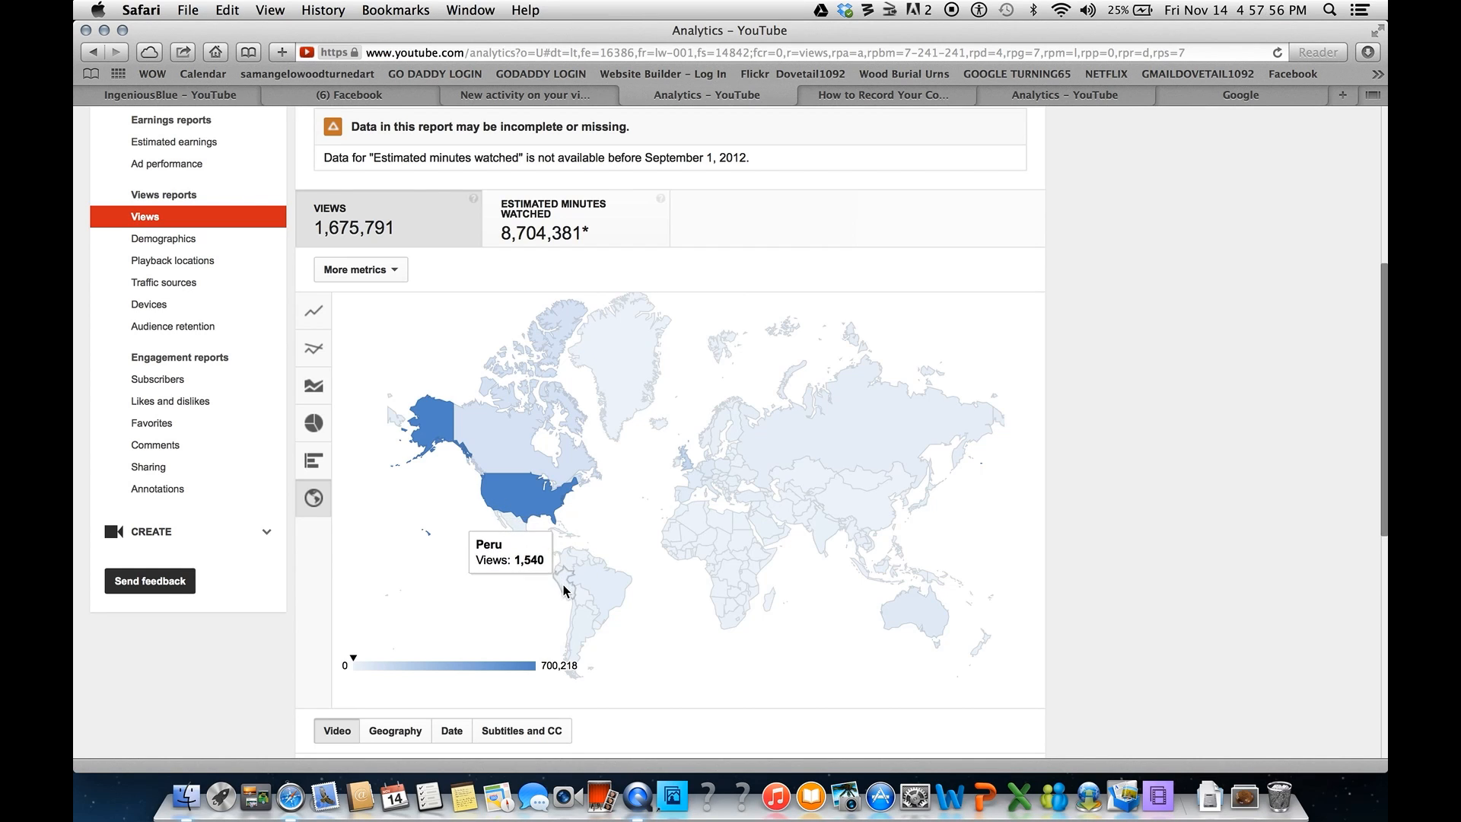
{"action": "mouse_move", "coordinate": [581, 603]}
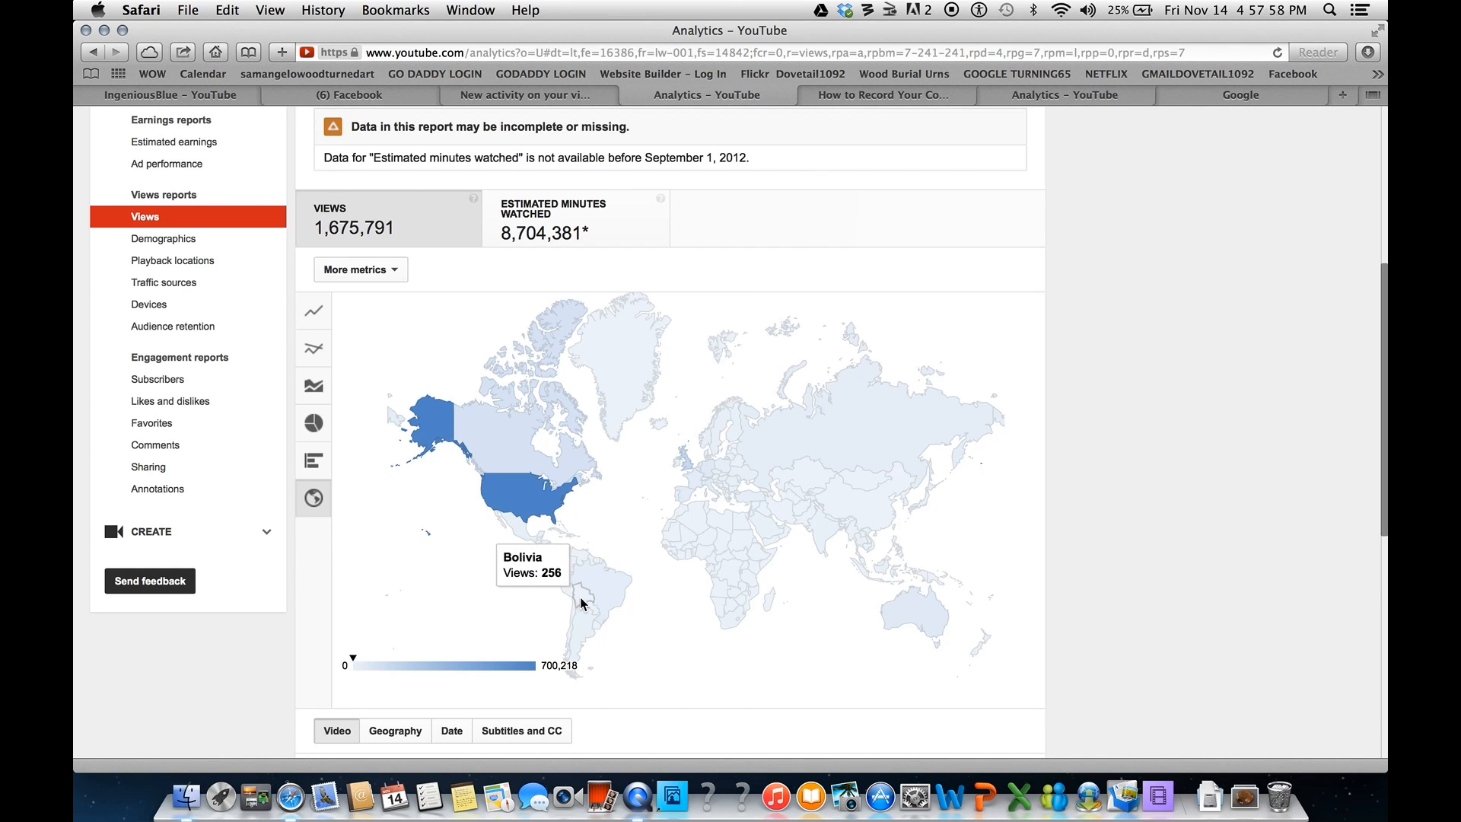
{"action": "mouse_move", "coordinate": [573, 612]}
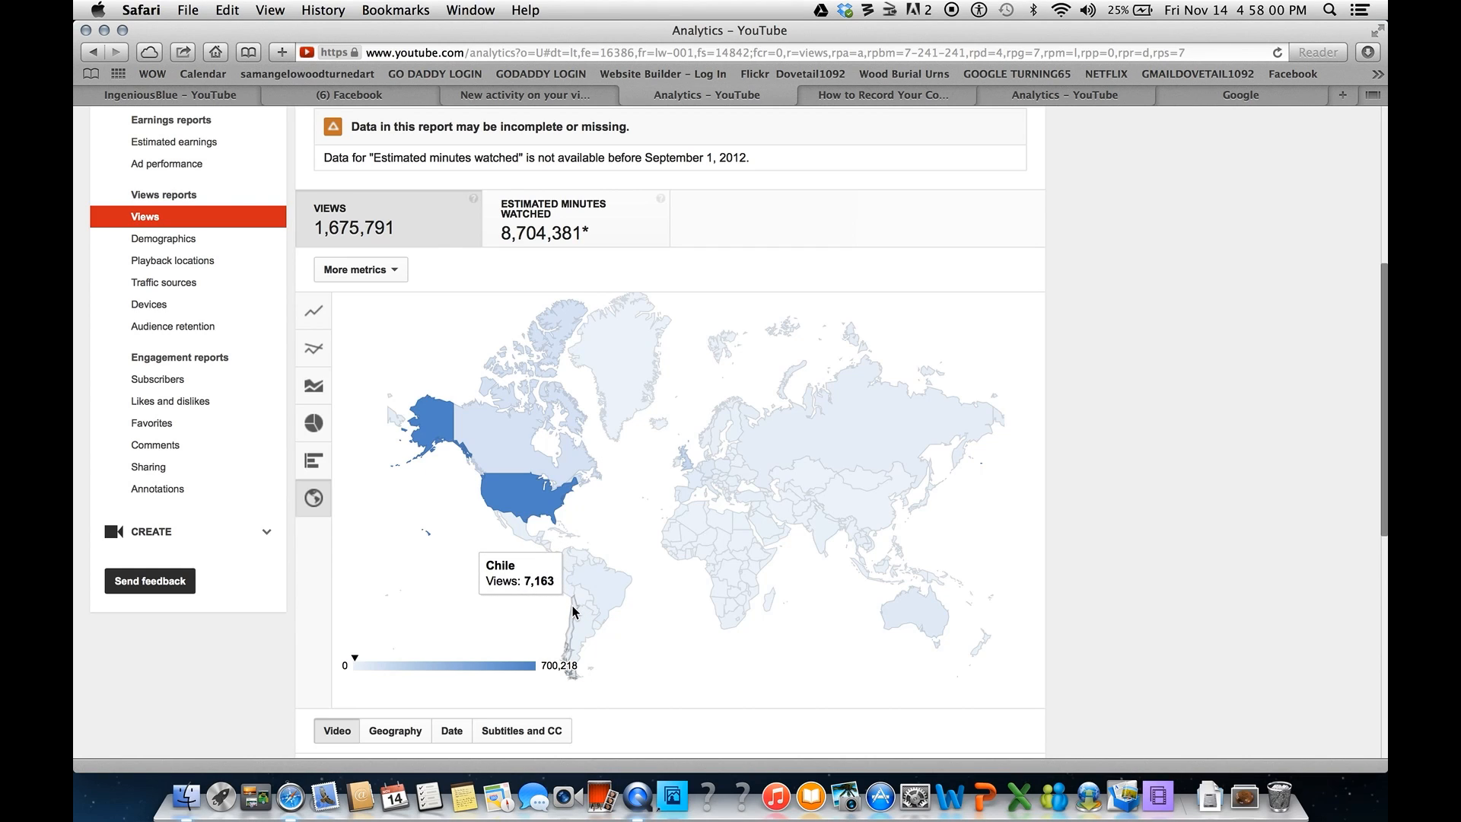
{"action": "mouse_move", "coordinate": [571, 597]}
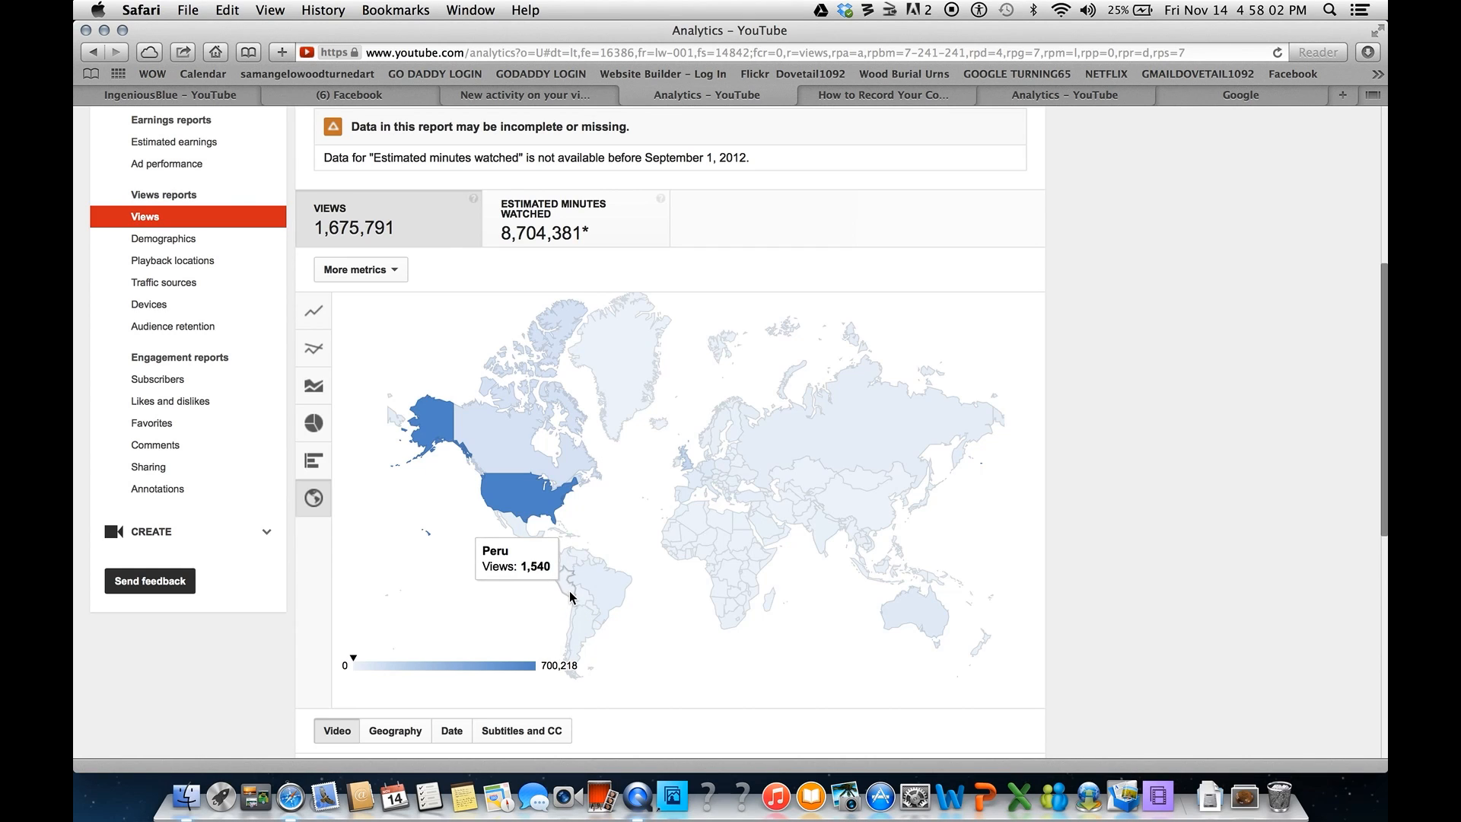
{"action": "mouse_move", "coordinate": [564, 587]}
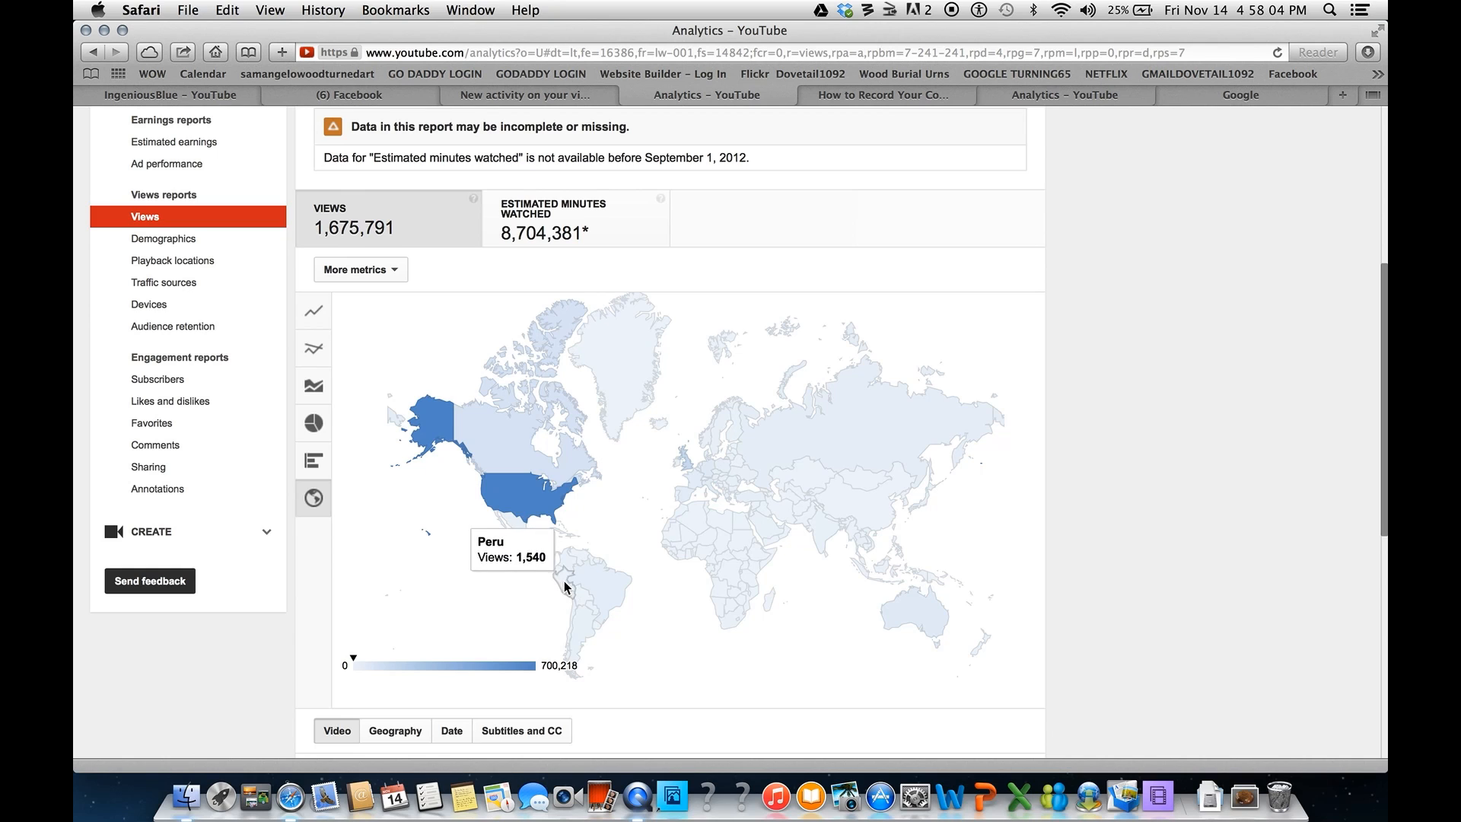
{"action": "mouse_move", "coordinate": [568, 584]}
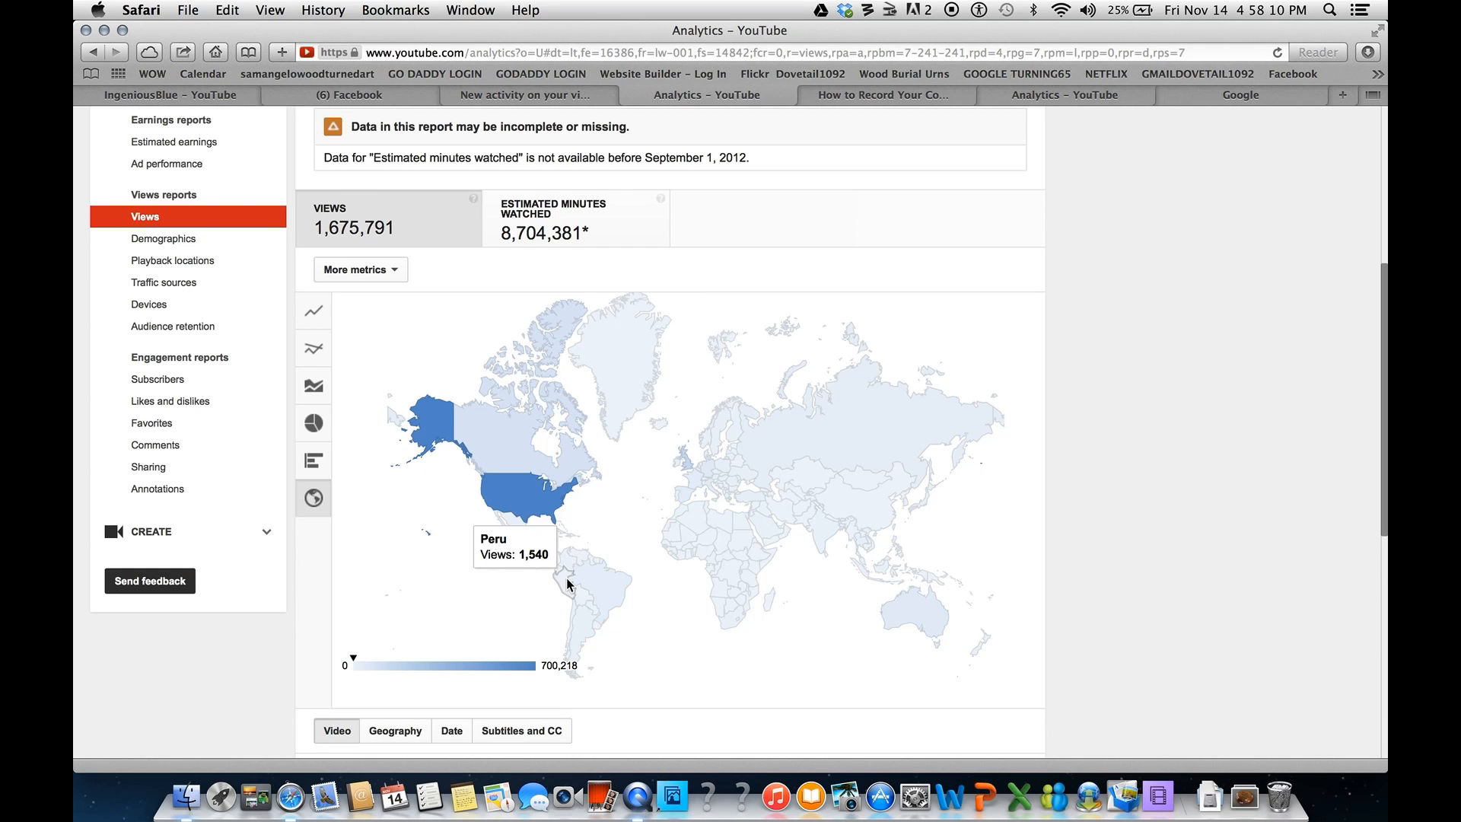
{"action": "mouse_move", "coordinate": [707, 605]}
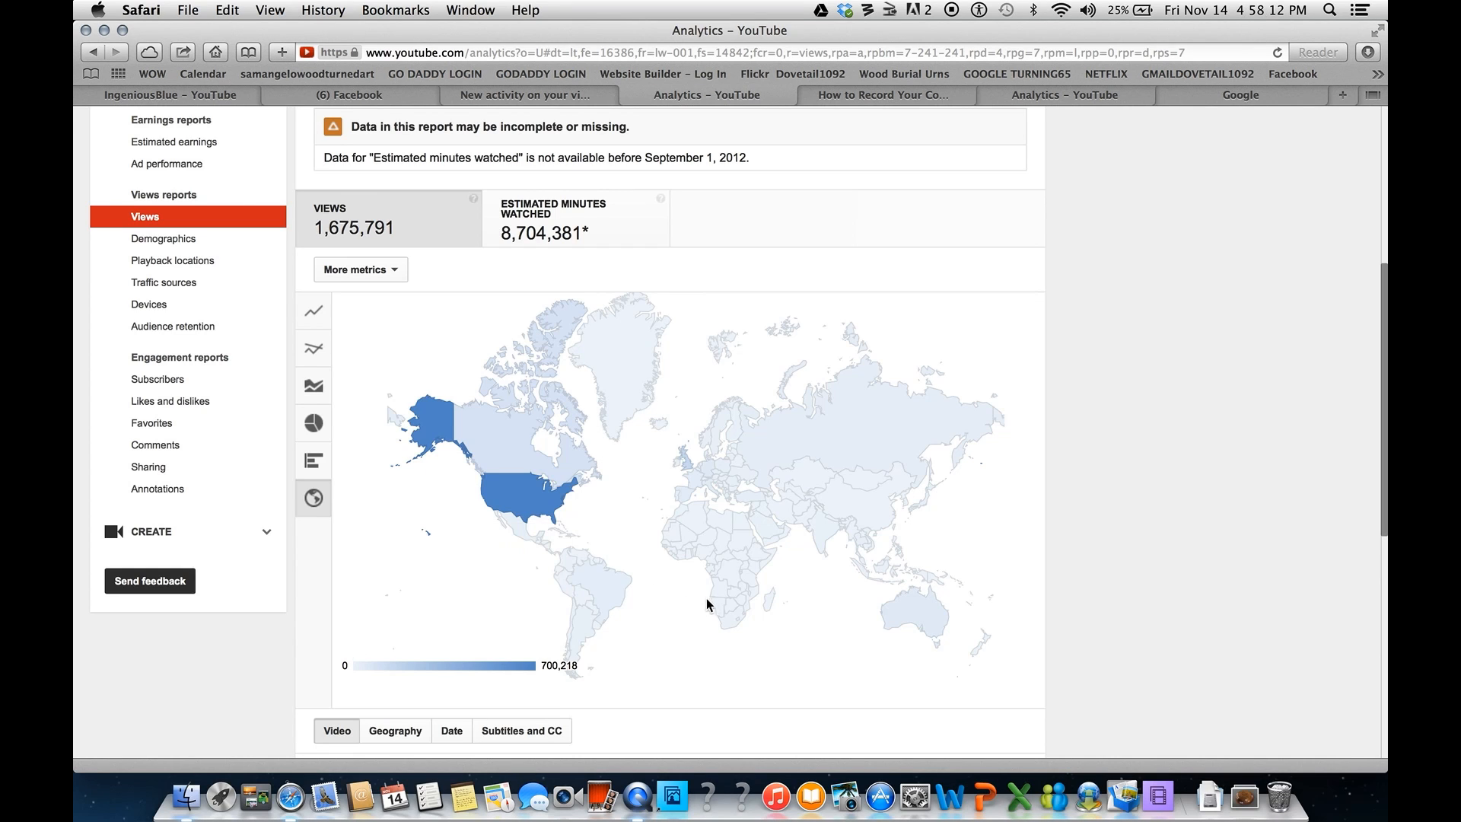
{"action": "mouse_move", "coordinate": [735, 612]}
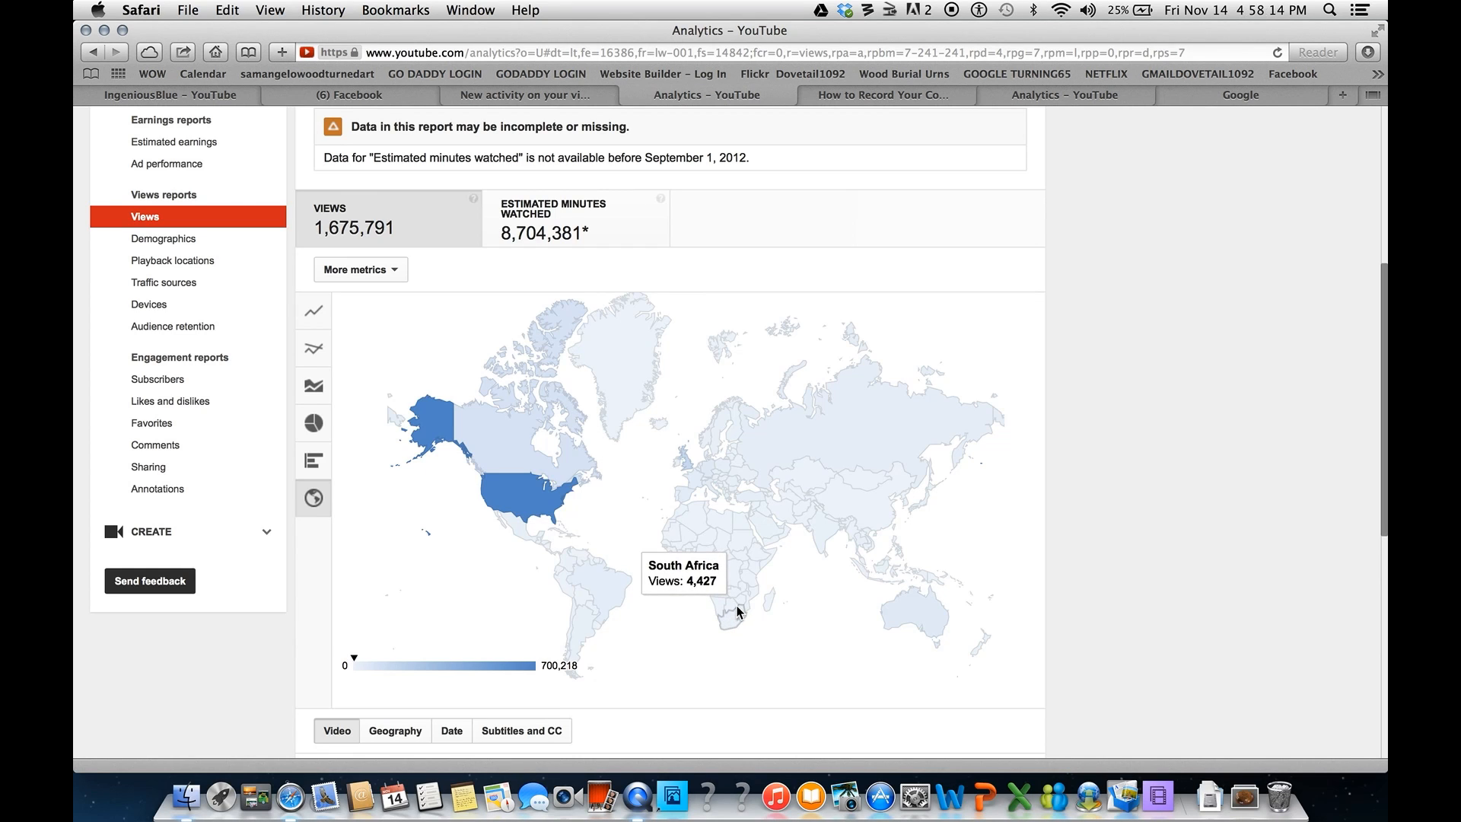
{"action": "mouse_move", "coordinate": [742, 625]}
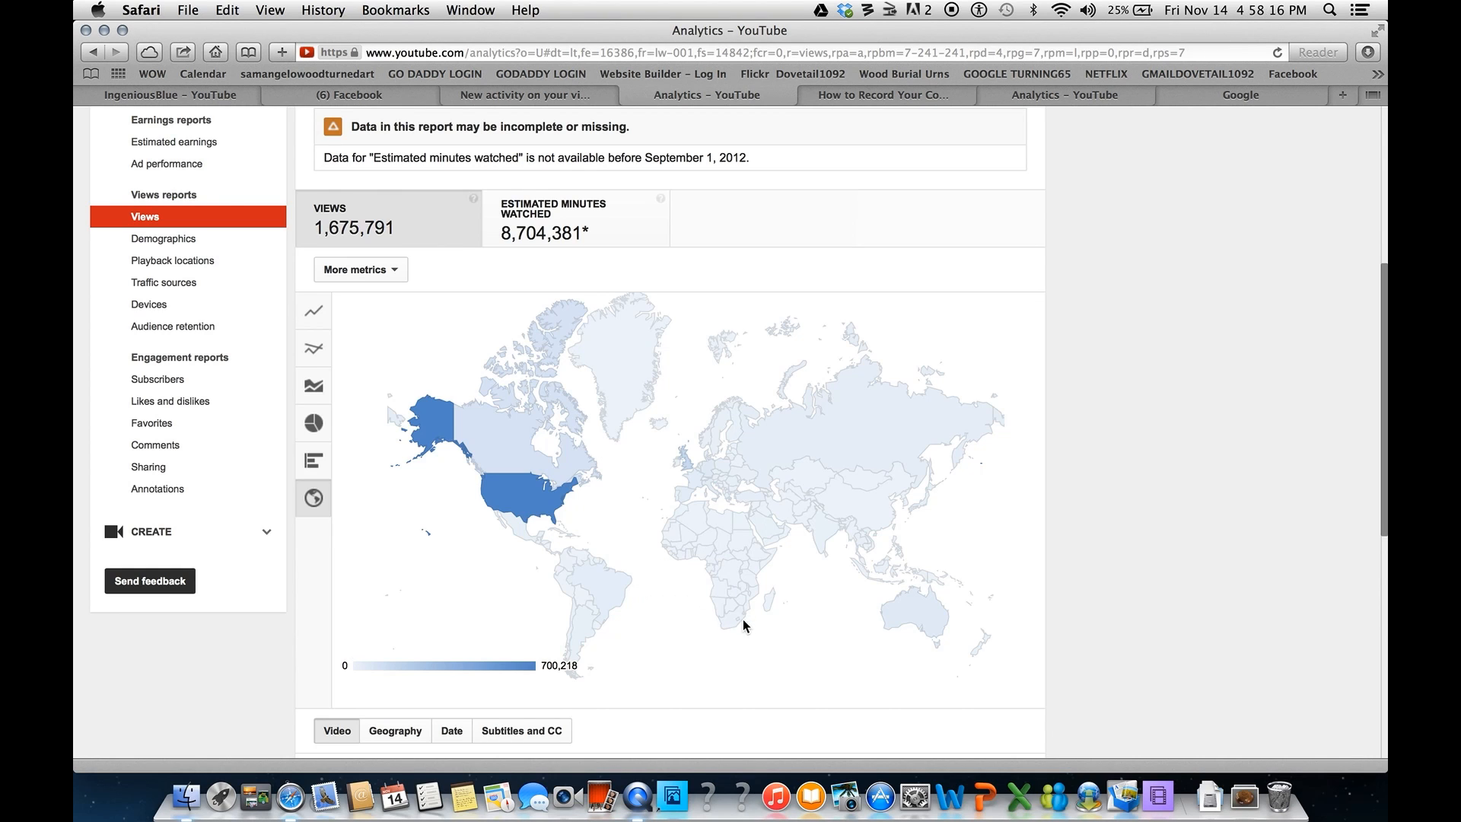
{"action": "mouse_move", "coordinate": [734, 623]}
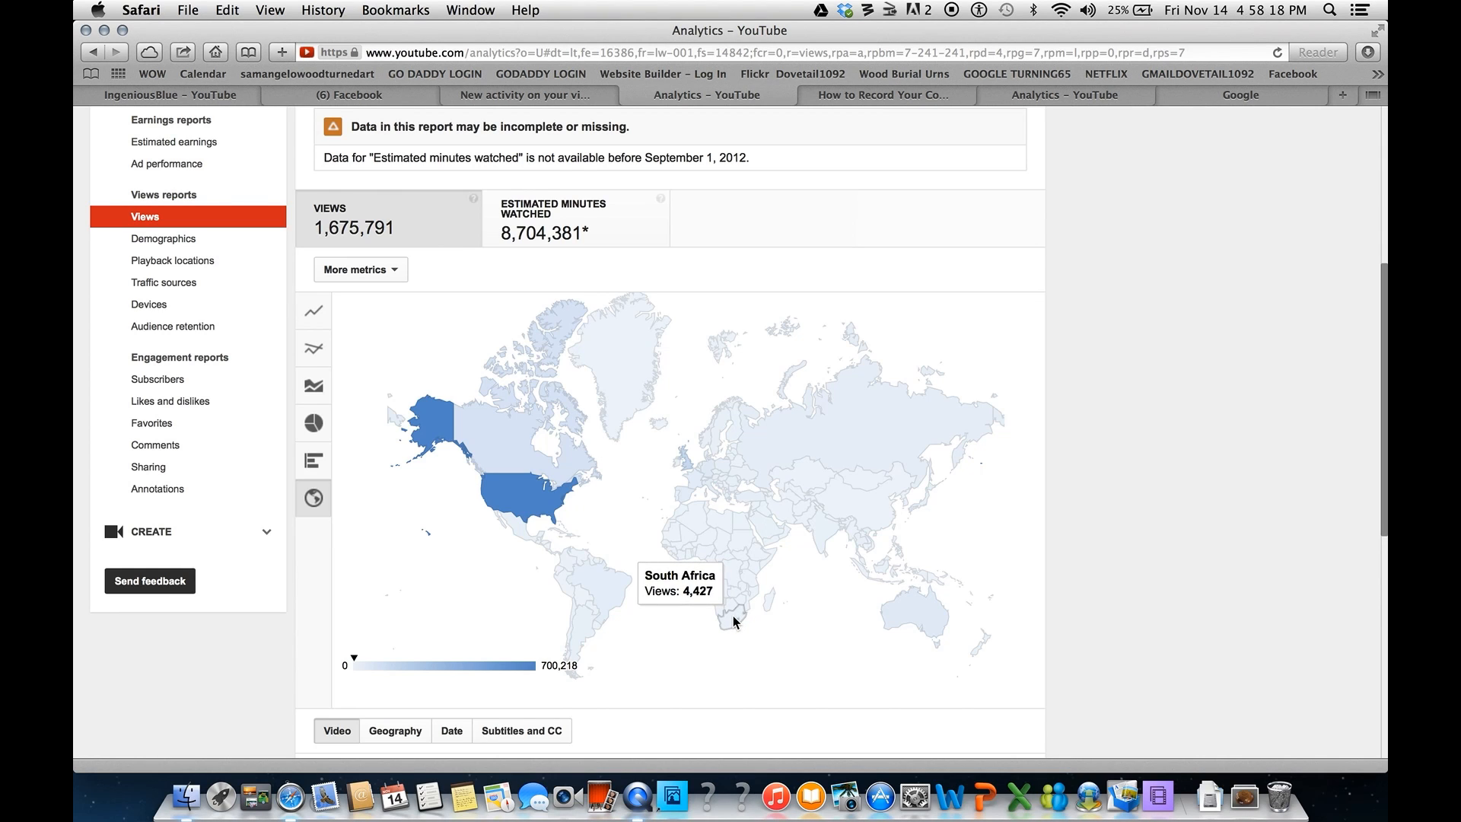
{"action": "mouse_move", "coordinate": [720, 613]}
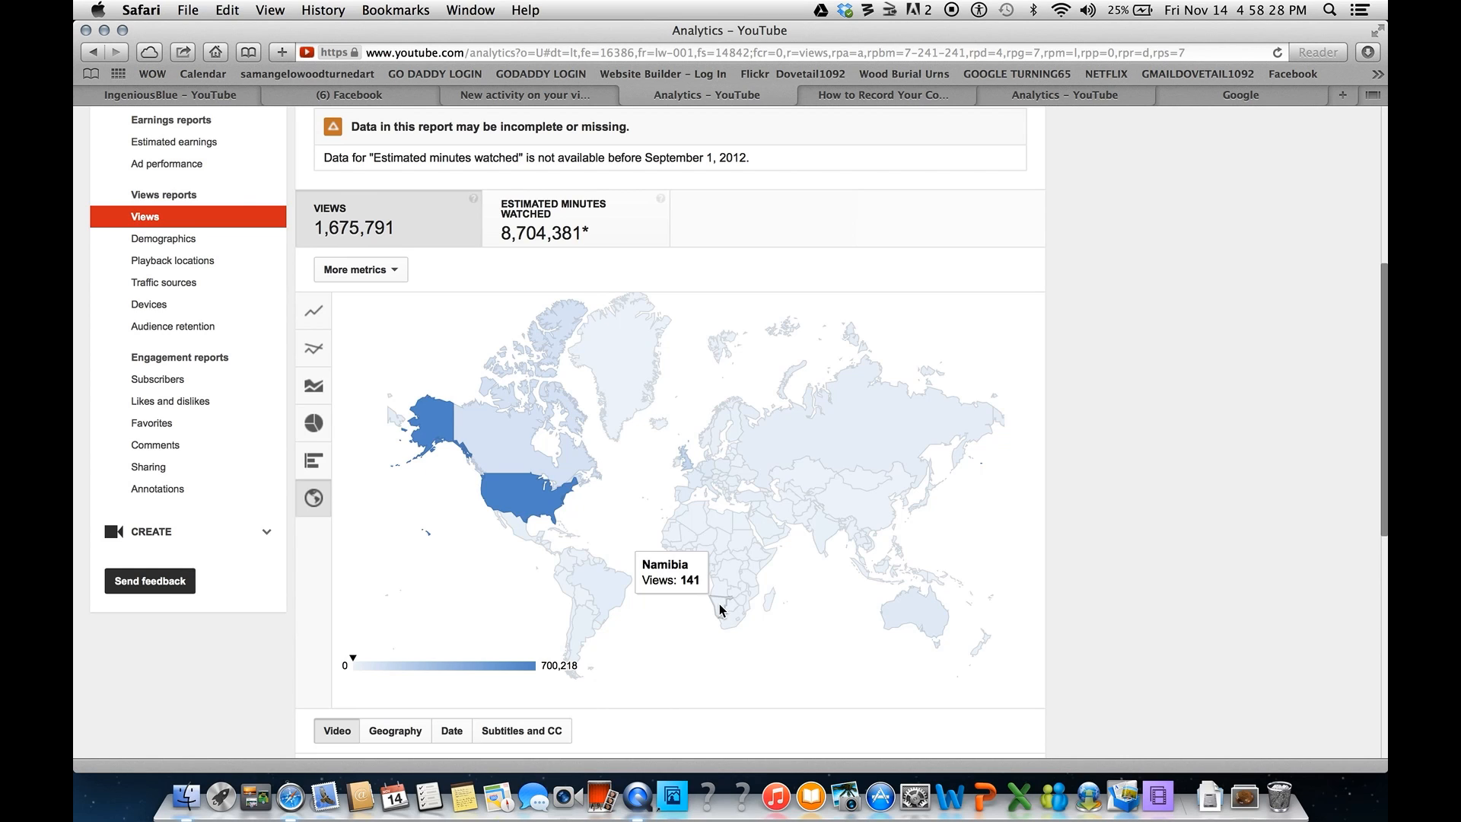
{"action": "mouse_move", "coordinate": [734, 610]}
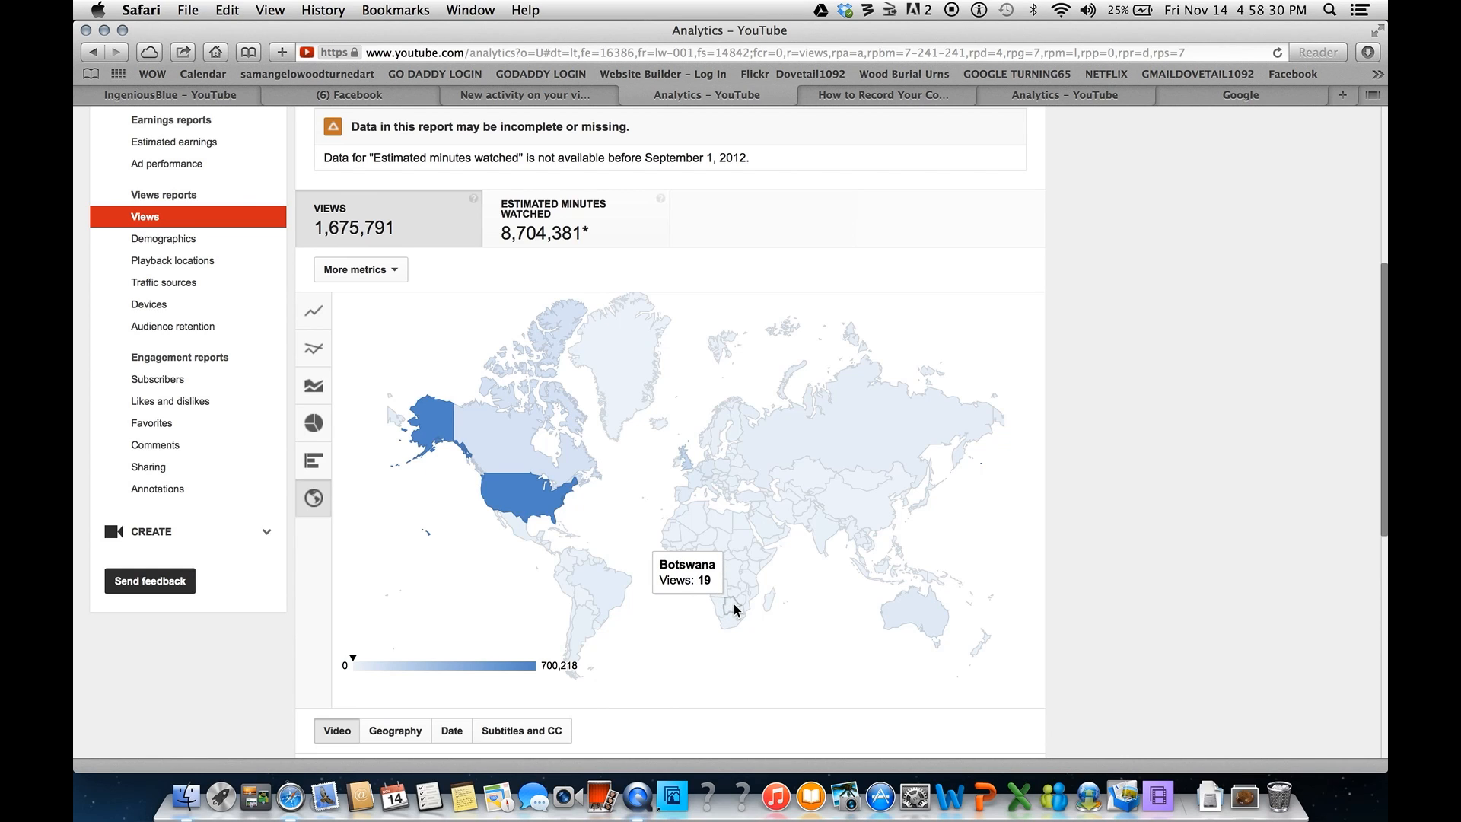
{"action": "mouse_move", "coordinate": [769, 603]}
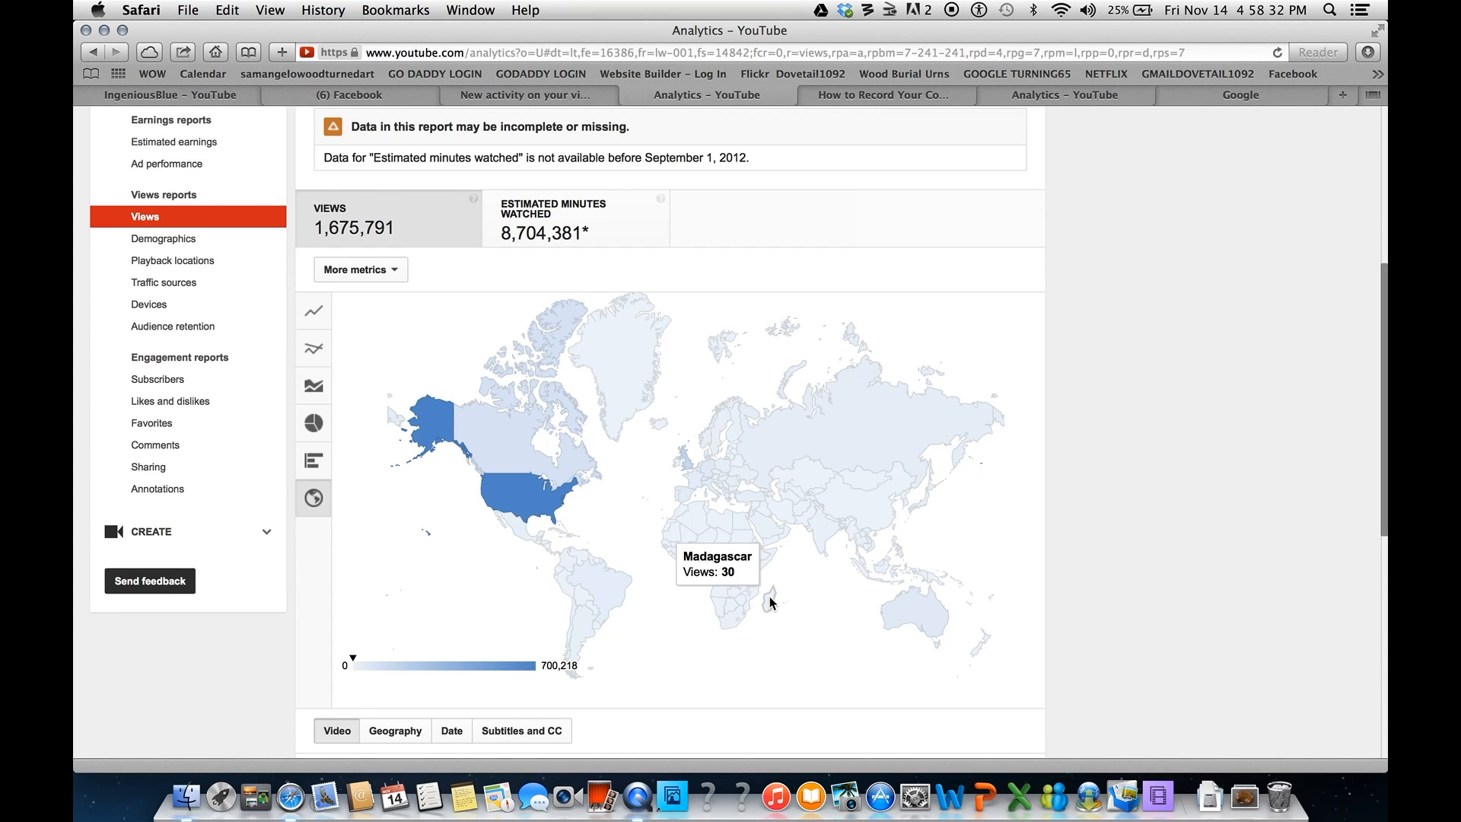
{"action": "mouse_move", "coordinate": [754, 564]}
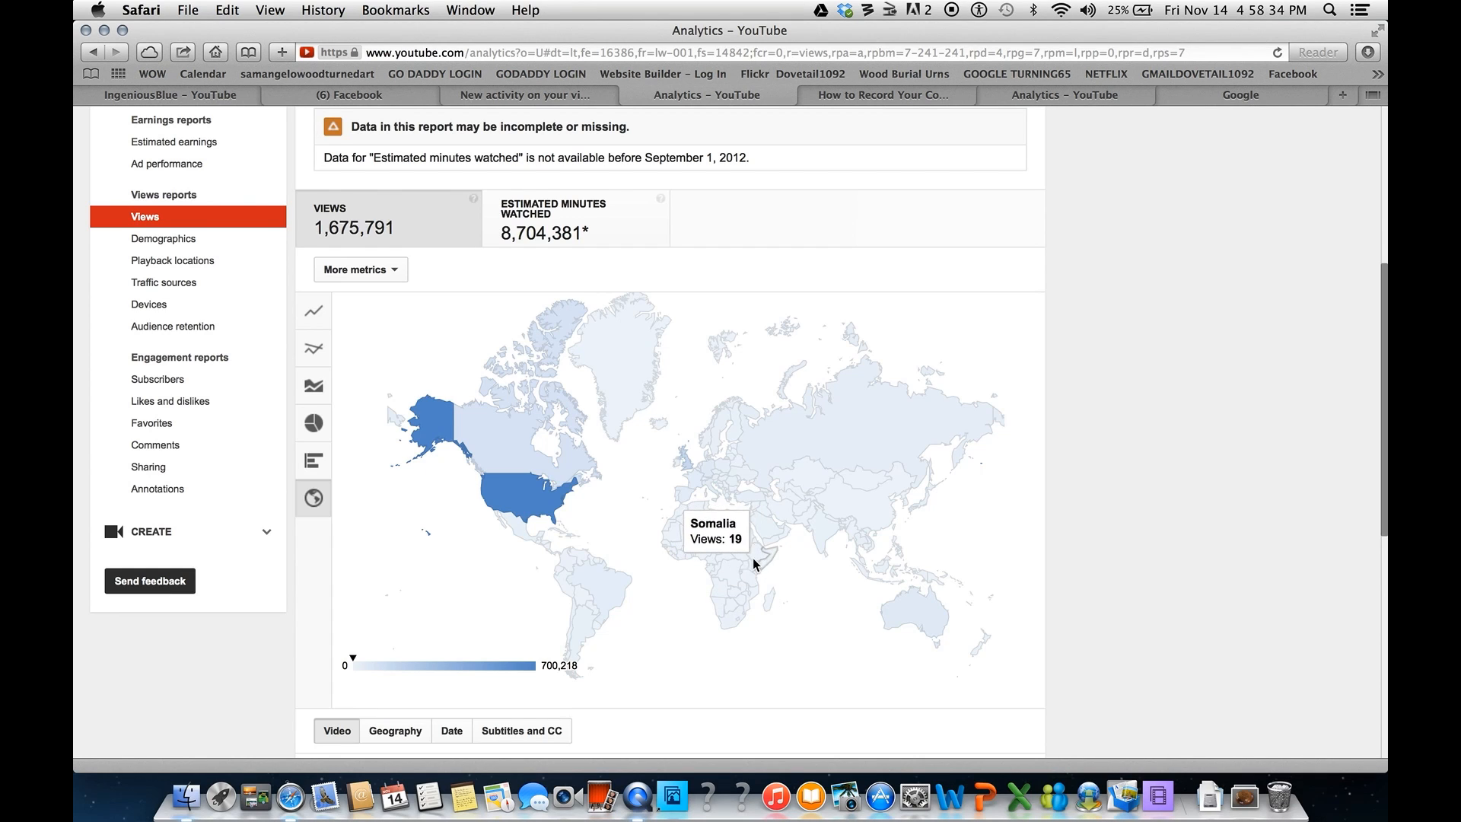
{"action": "mouse_move", "coordinate": [746, 549]}
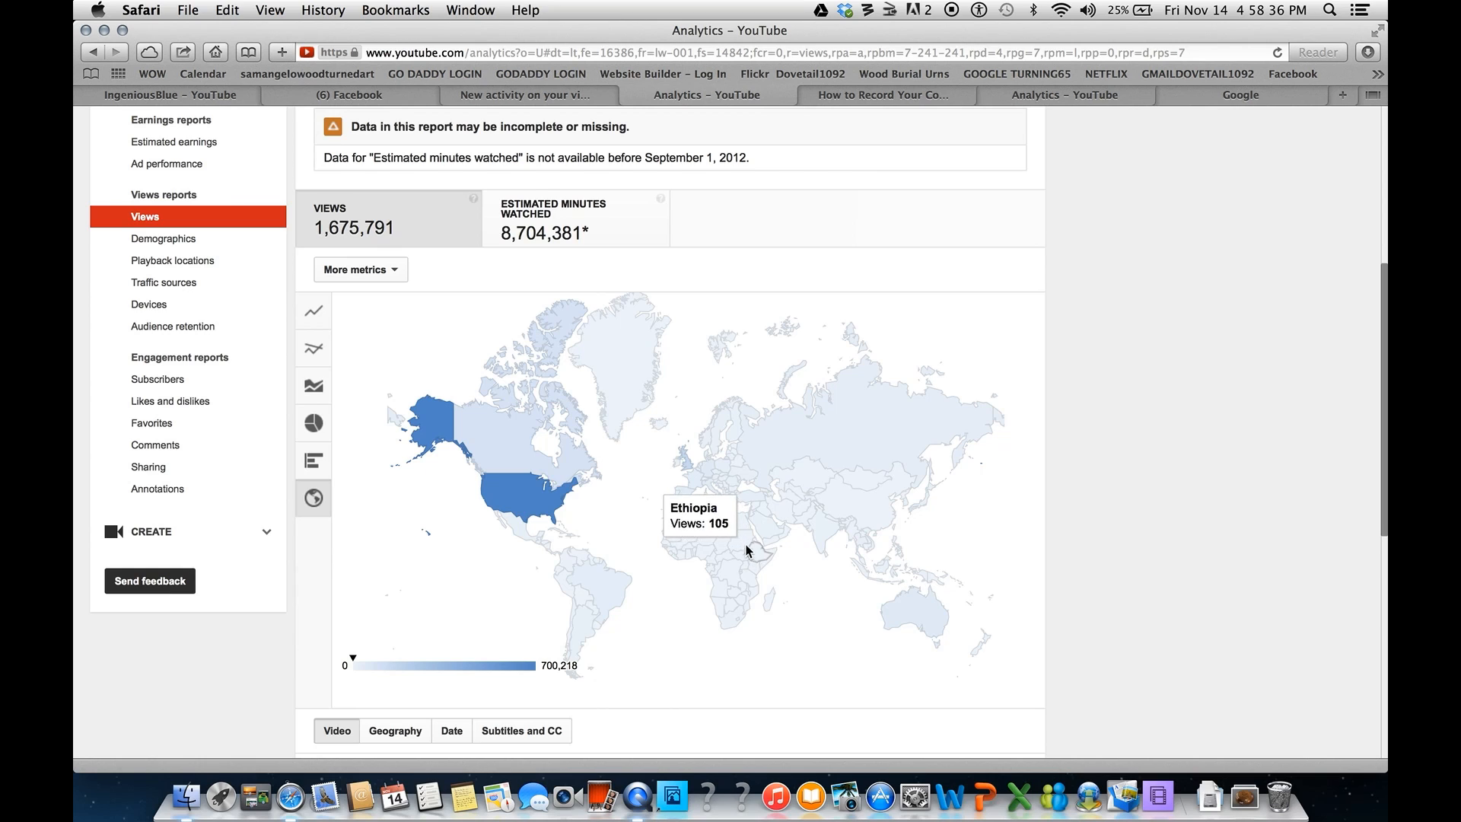
{"action": "mouse_move", "coordinate": [722, 541]}
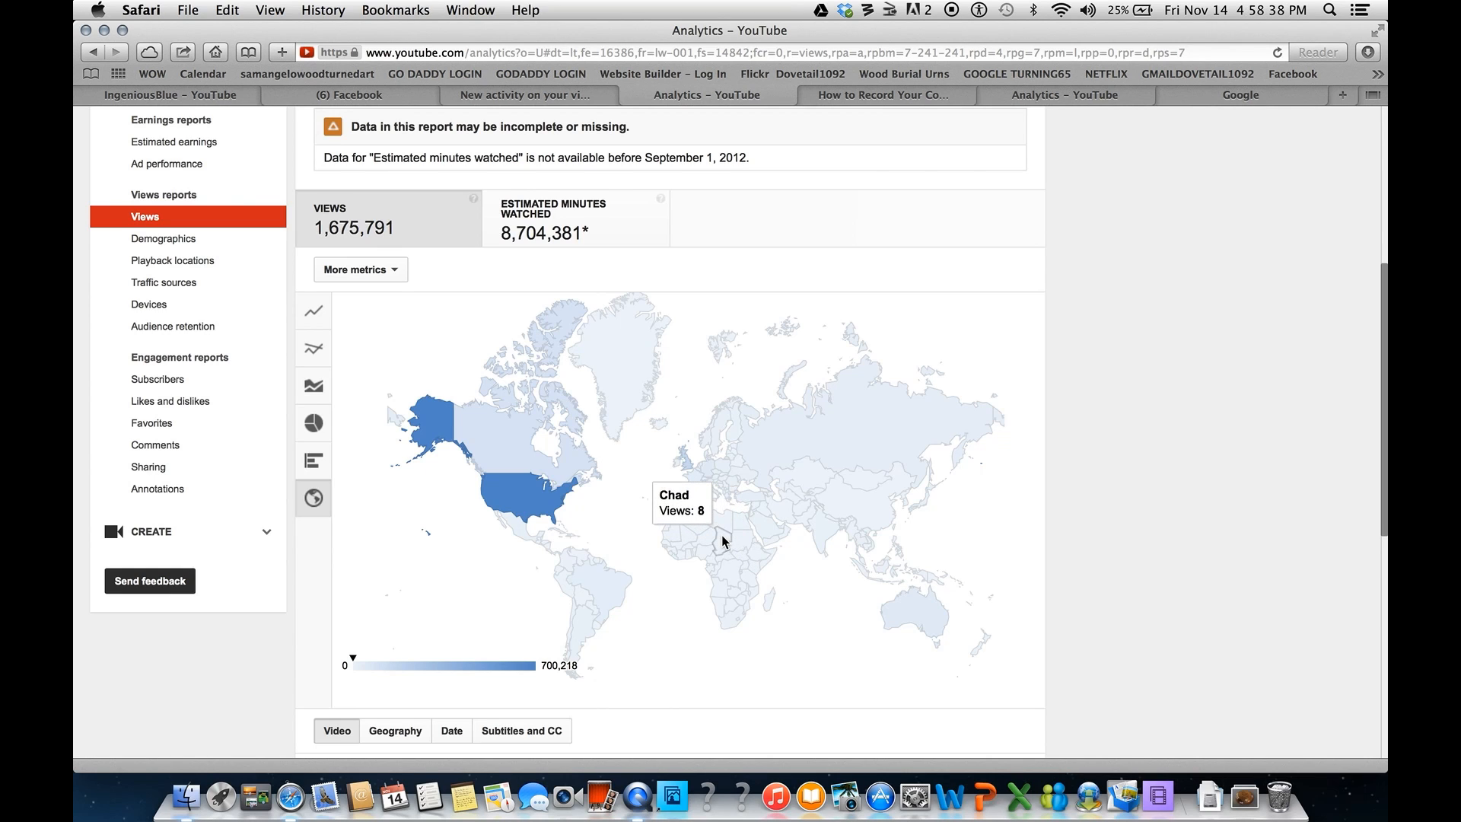
{"action": "mouse_move", "coordinate": [713, 543]}
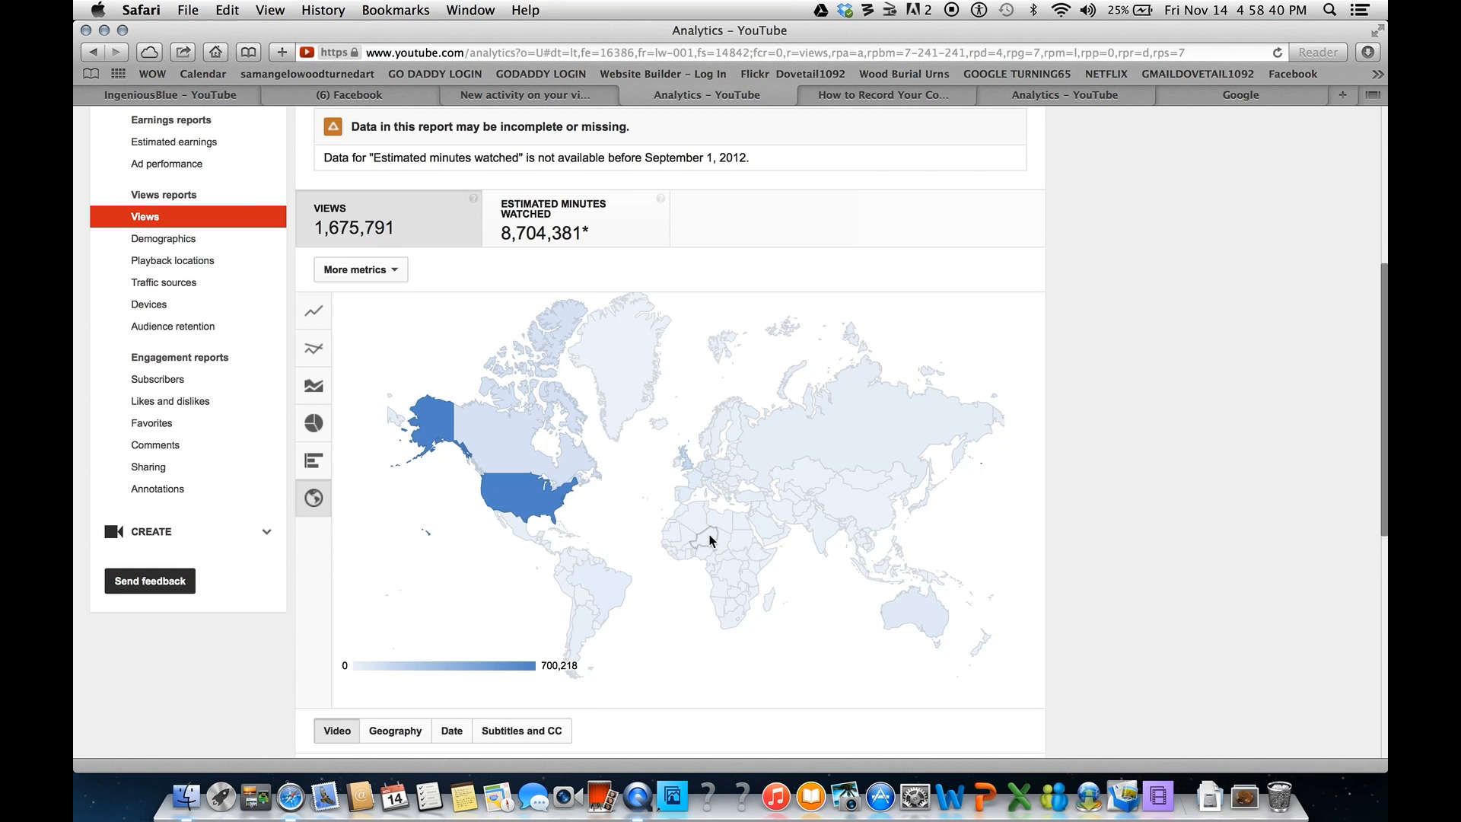
{"action": "mouse_move", "coordinate": [705, 546]}
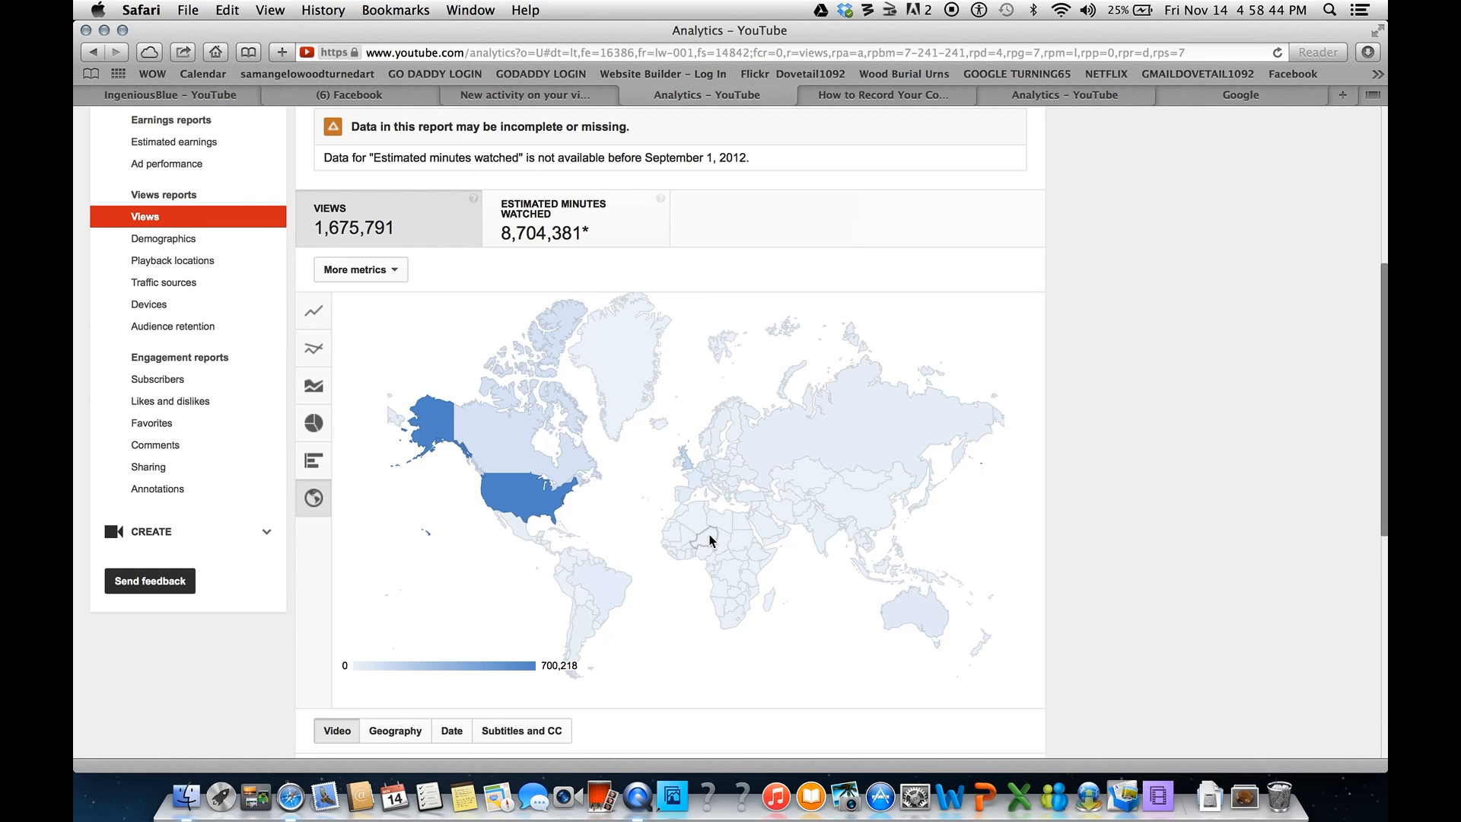
{"action": "mouse_move", "coordinate": [706, 559]}
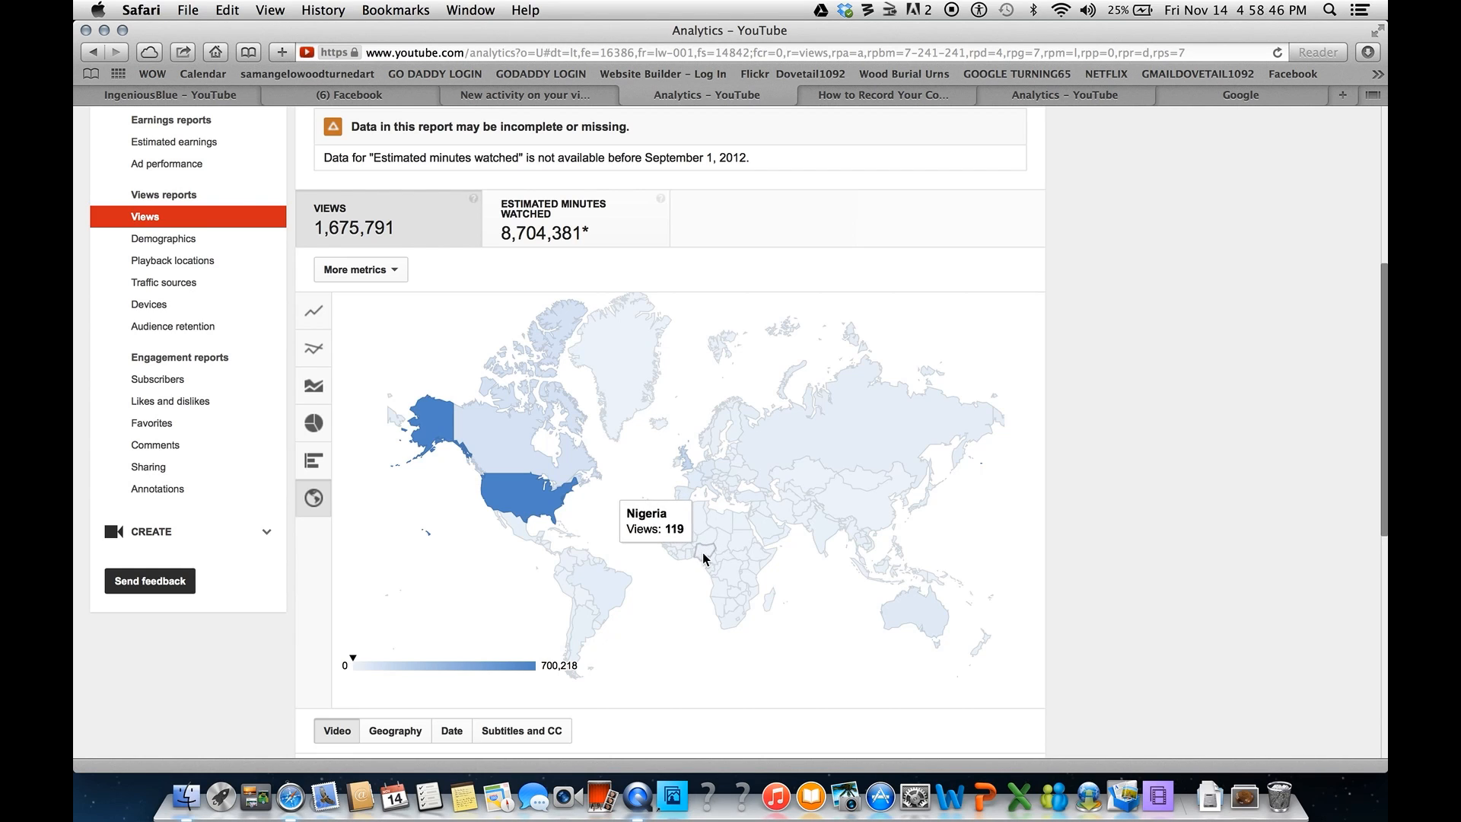
{"action": "mouse_move", "coordinate": [690, 557]}
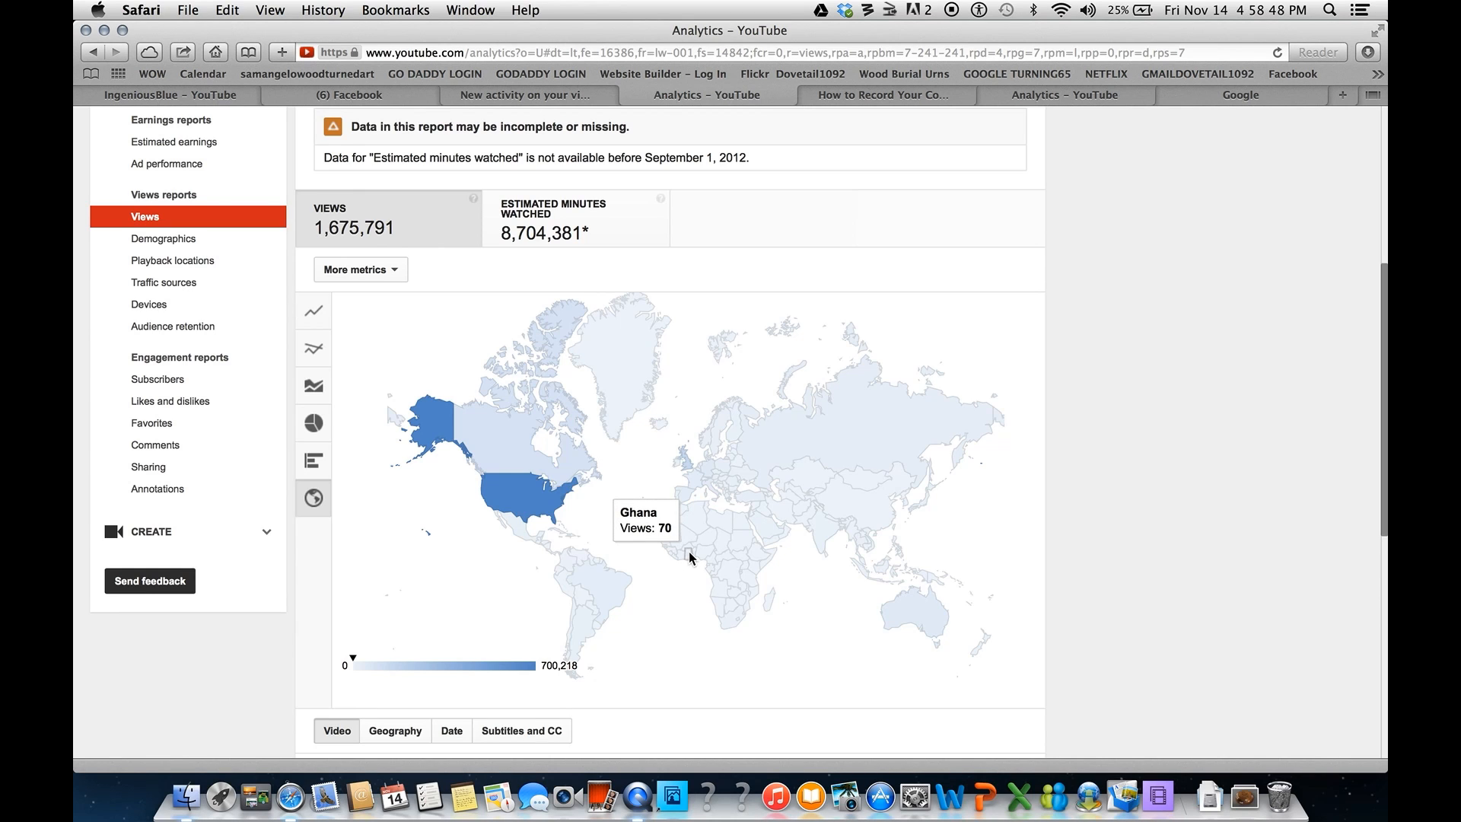
{"action": "mouse_move", "coordinate": [693, 495]}
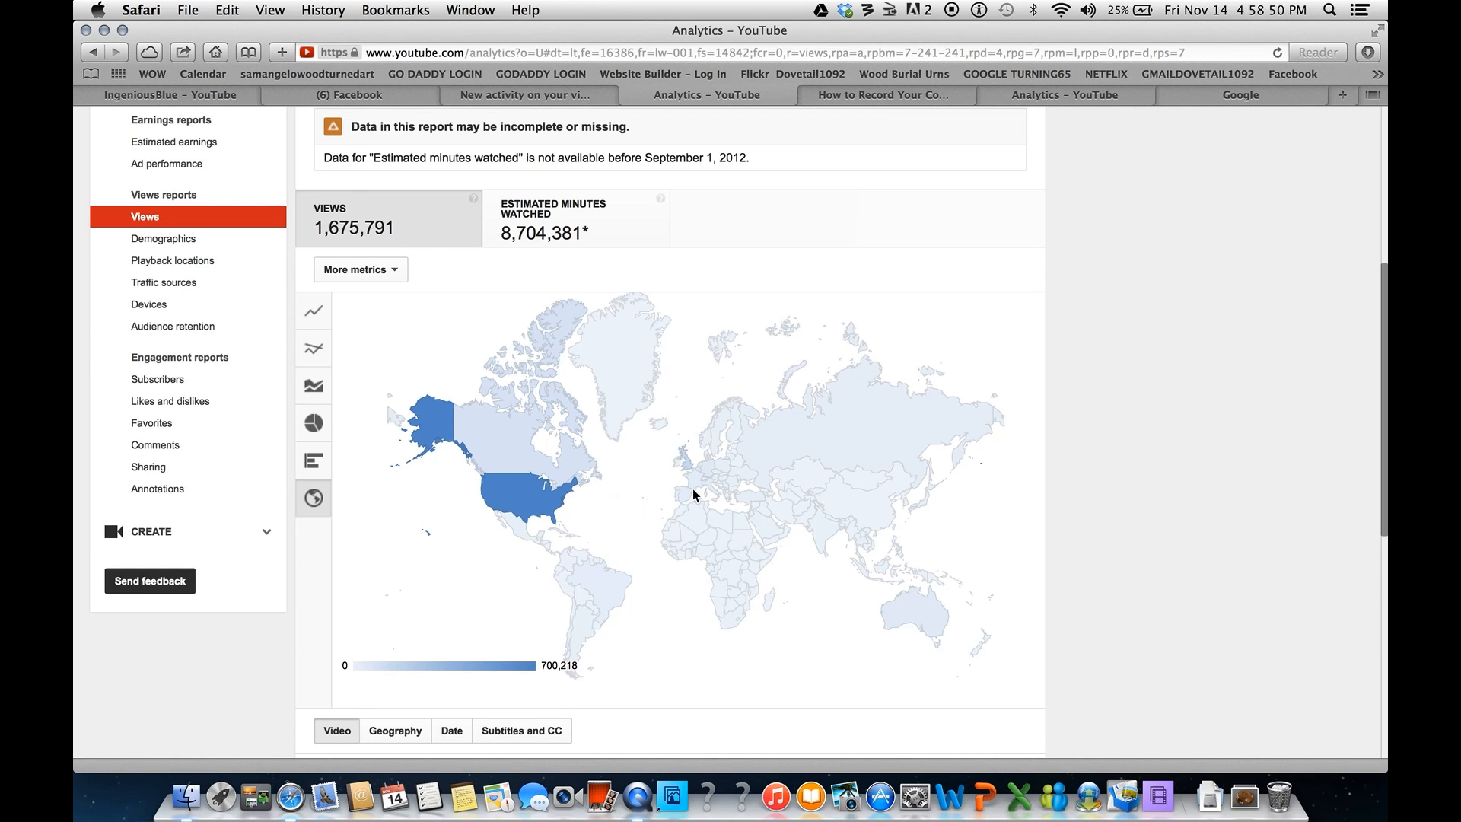
{"action": "mouse_move", "coordinate": [688, 501]}
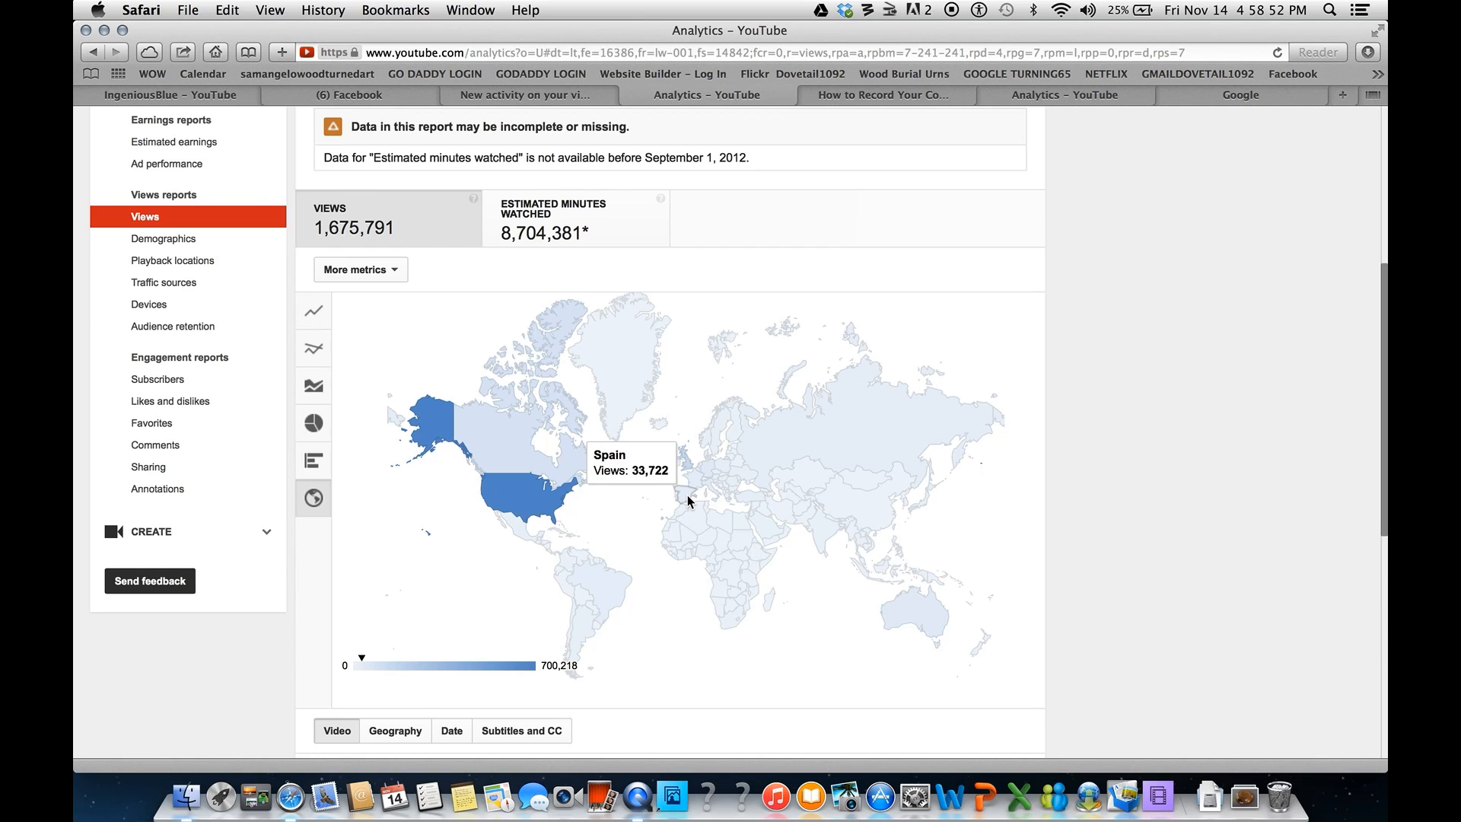
{"action": "mouse_move", "coordinate": [689, 492]}
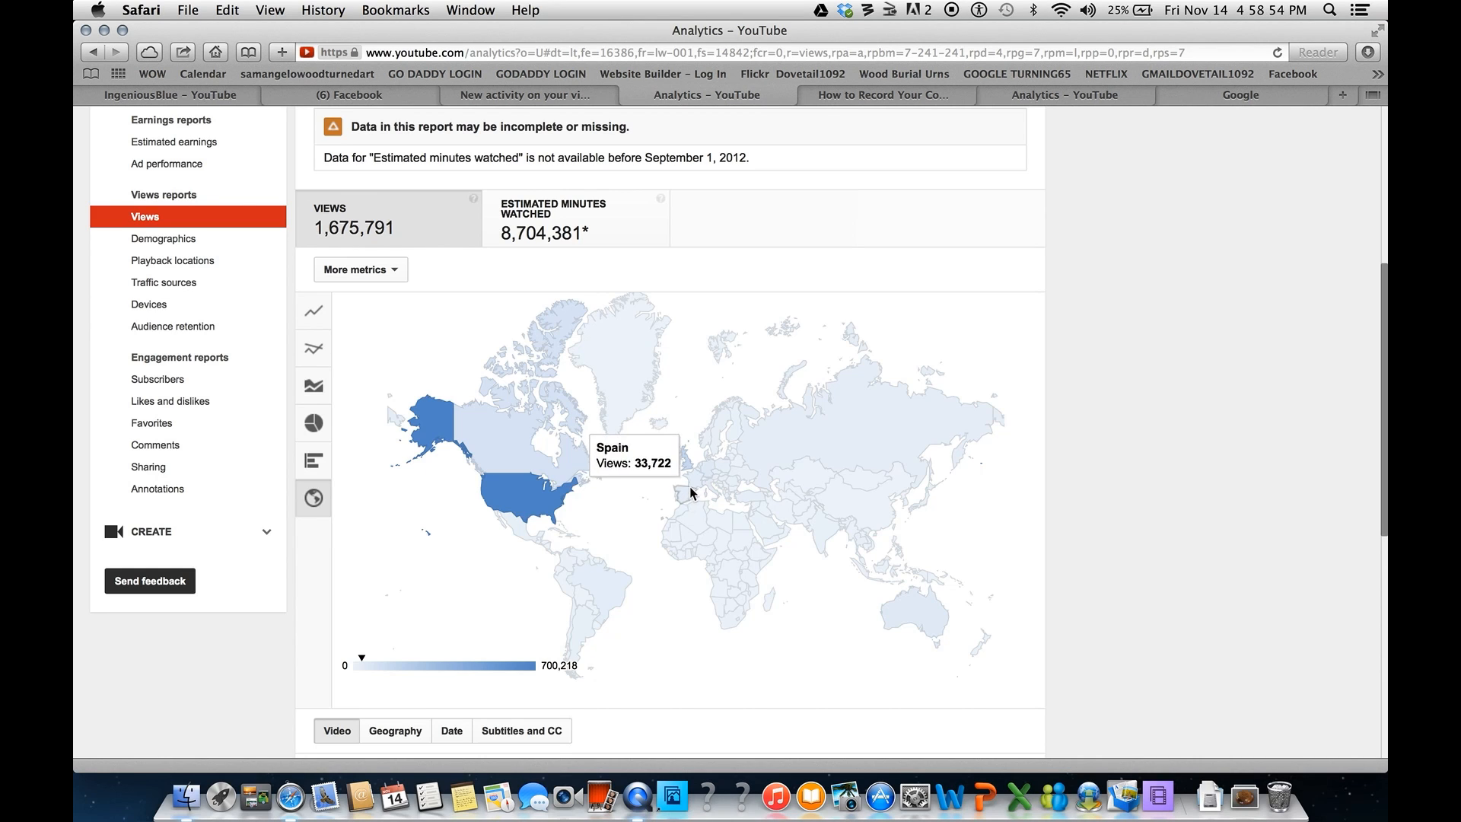
{"action": "mouse_move", "coordinate": [689, 470]}
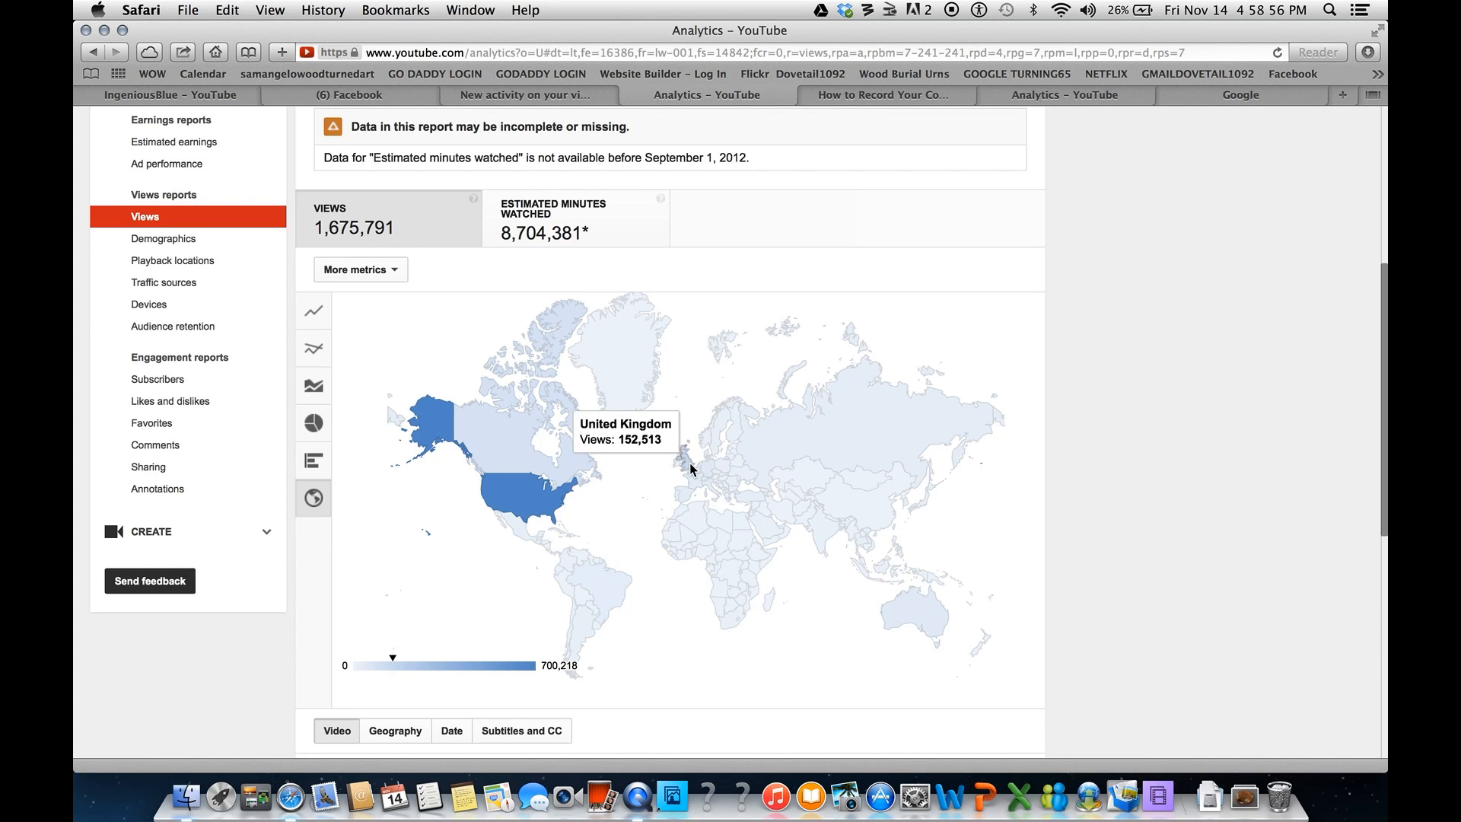
{"action": "mouse_move", "coordinate": [713, 492]}
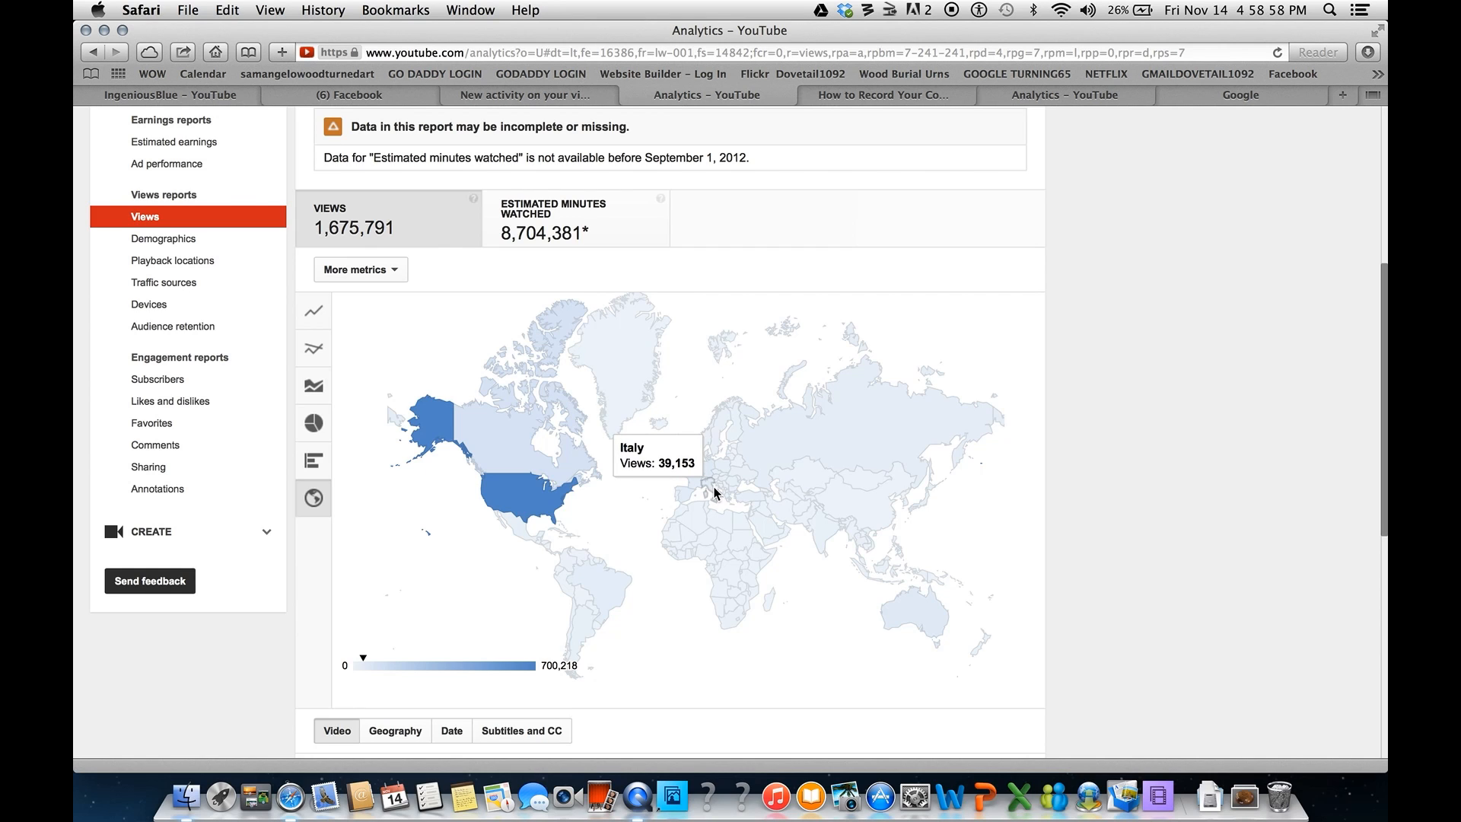
{"action": "mouse_move", "coordinate": [888, 580]}
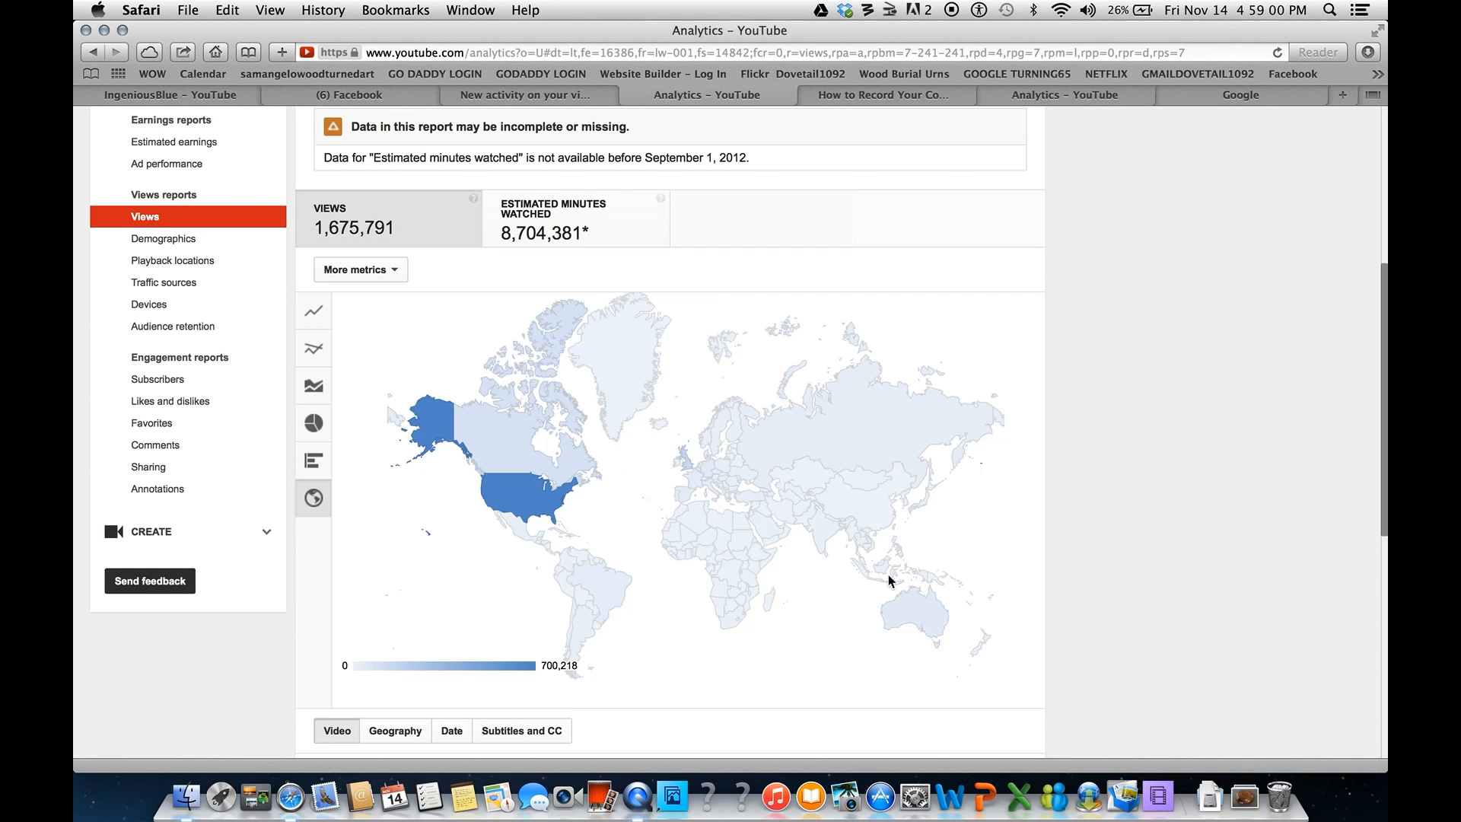
{"action": "mouse_move", "coordinate": [914, 609]}
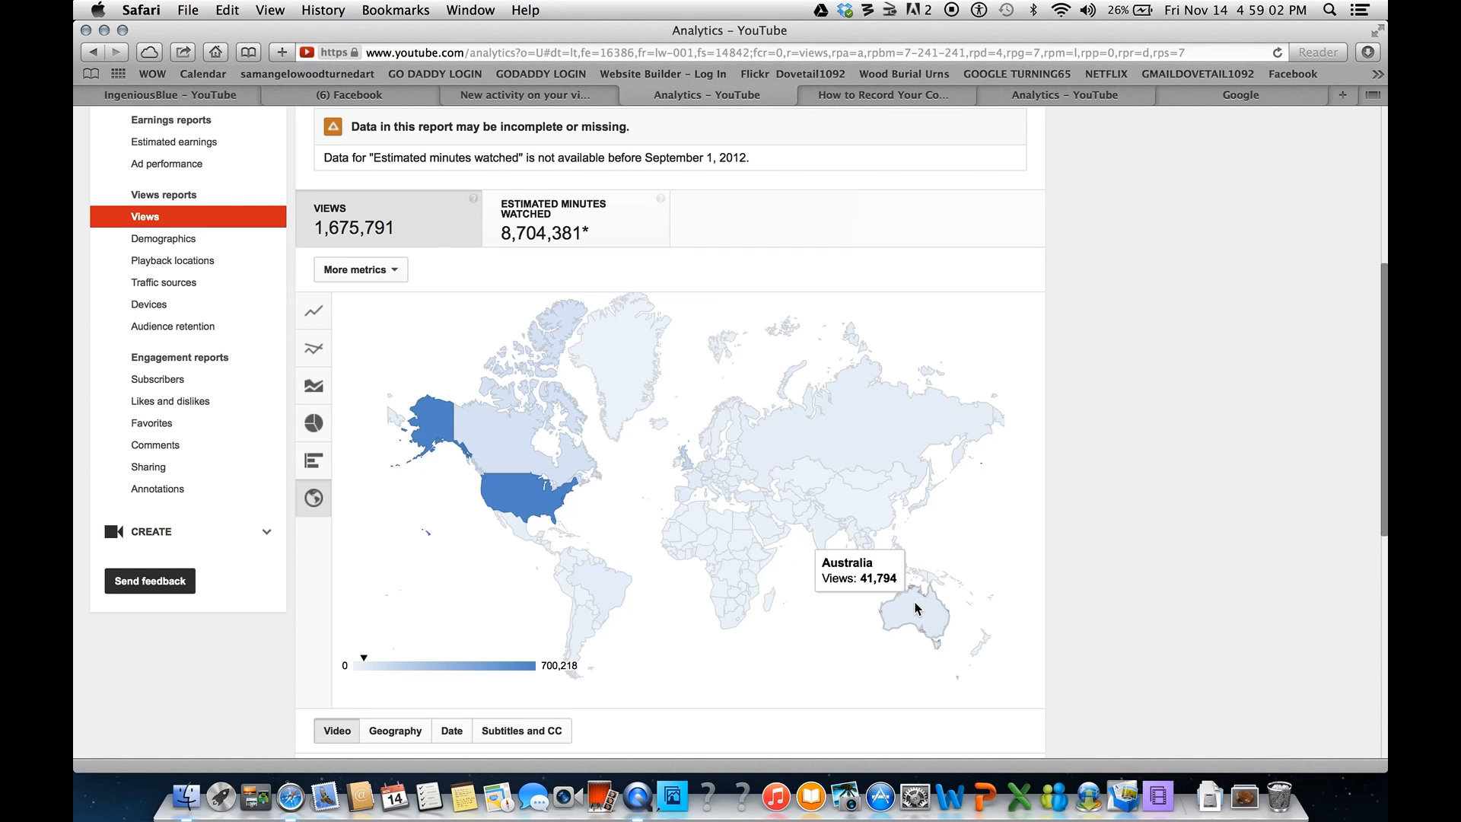
{"action": "mouse_move", "coordinate": [922, 606]}
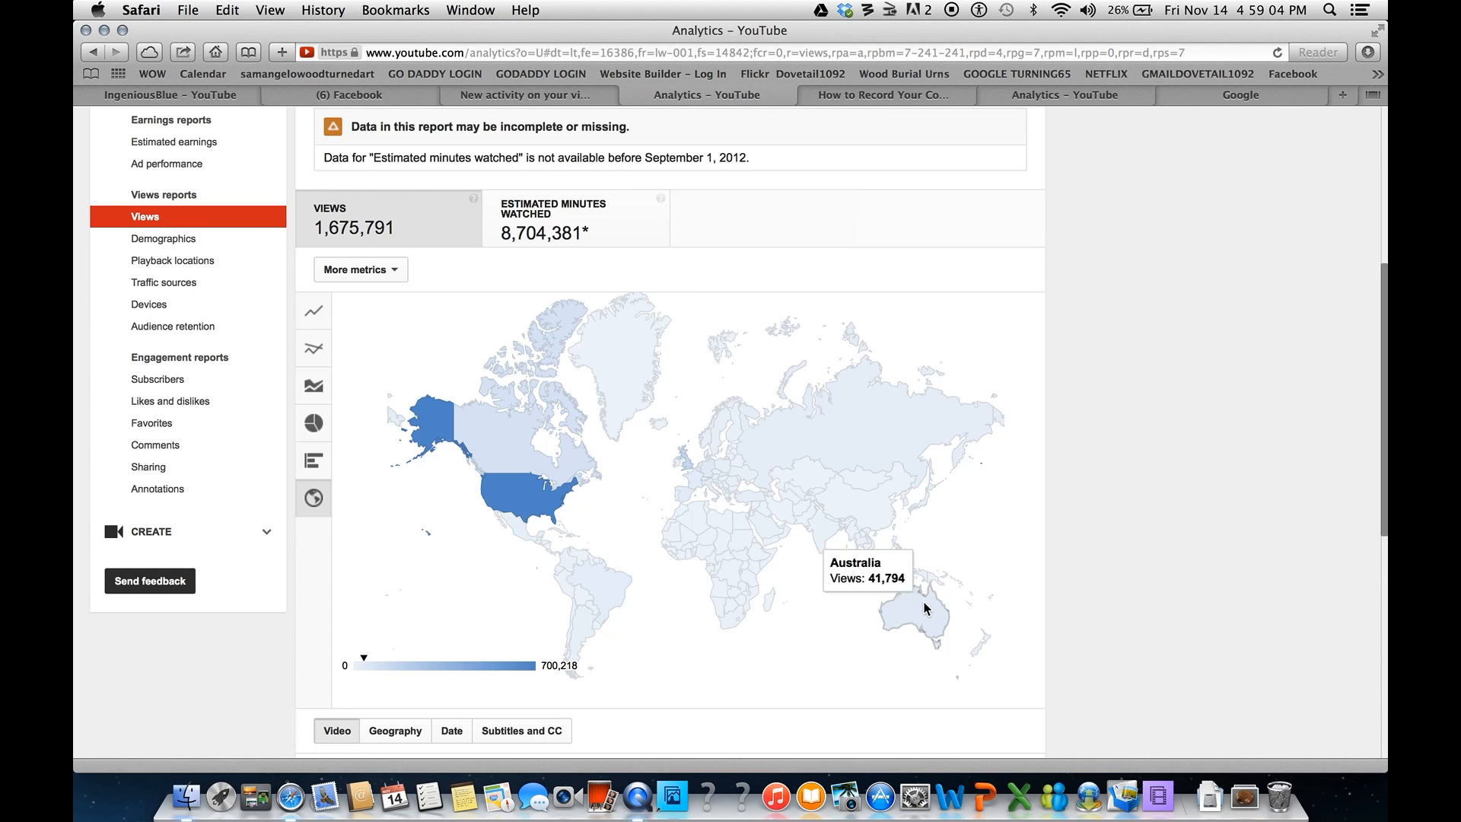
{"action": "mouse_move", "coordinate": [926, 584]}
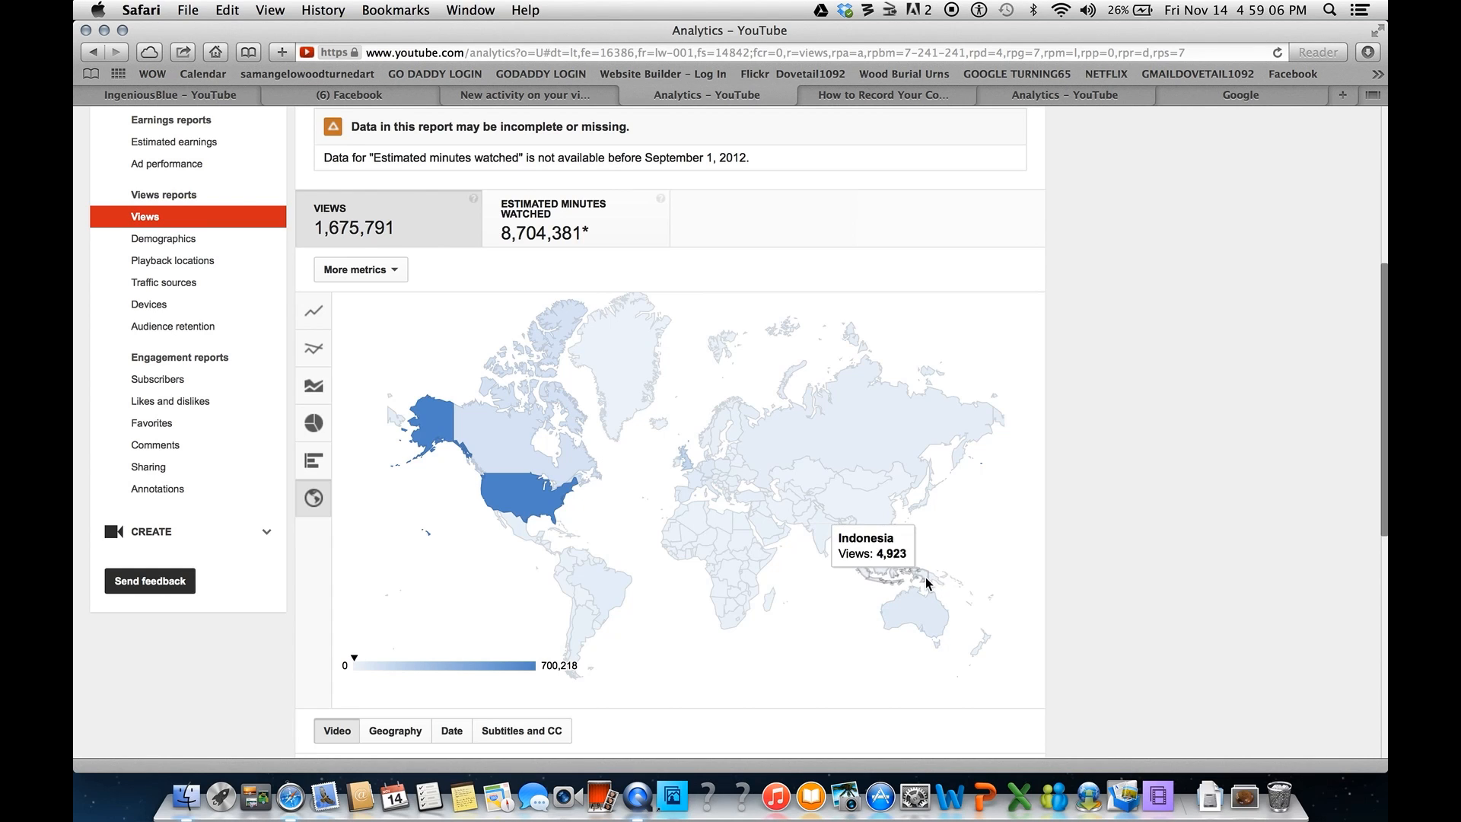
{"action": "mouse_move", "coordinate": [931, 582]}
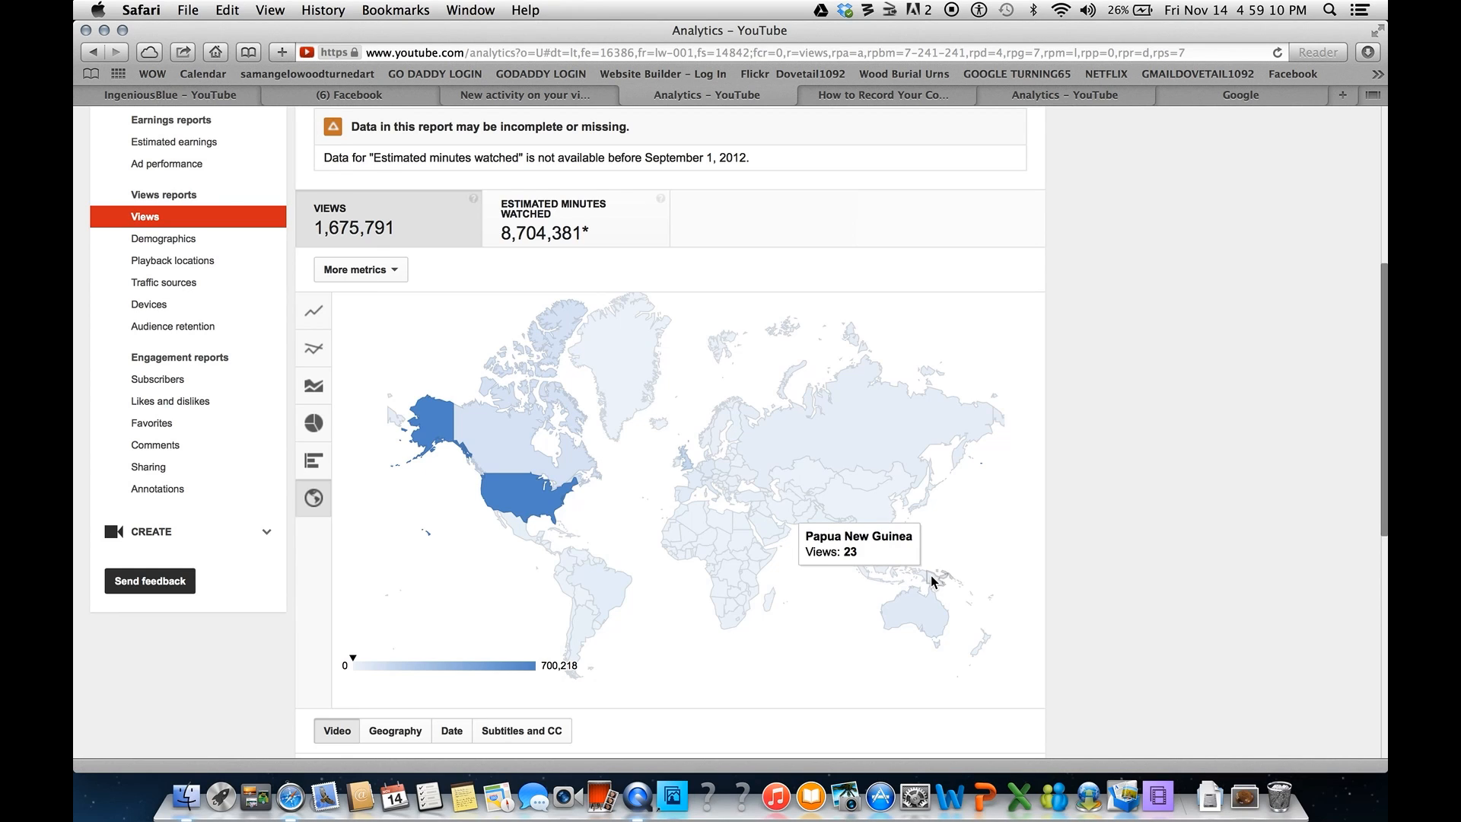
{"action": "mouse_move", "coordinate": [981, 652]}
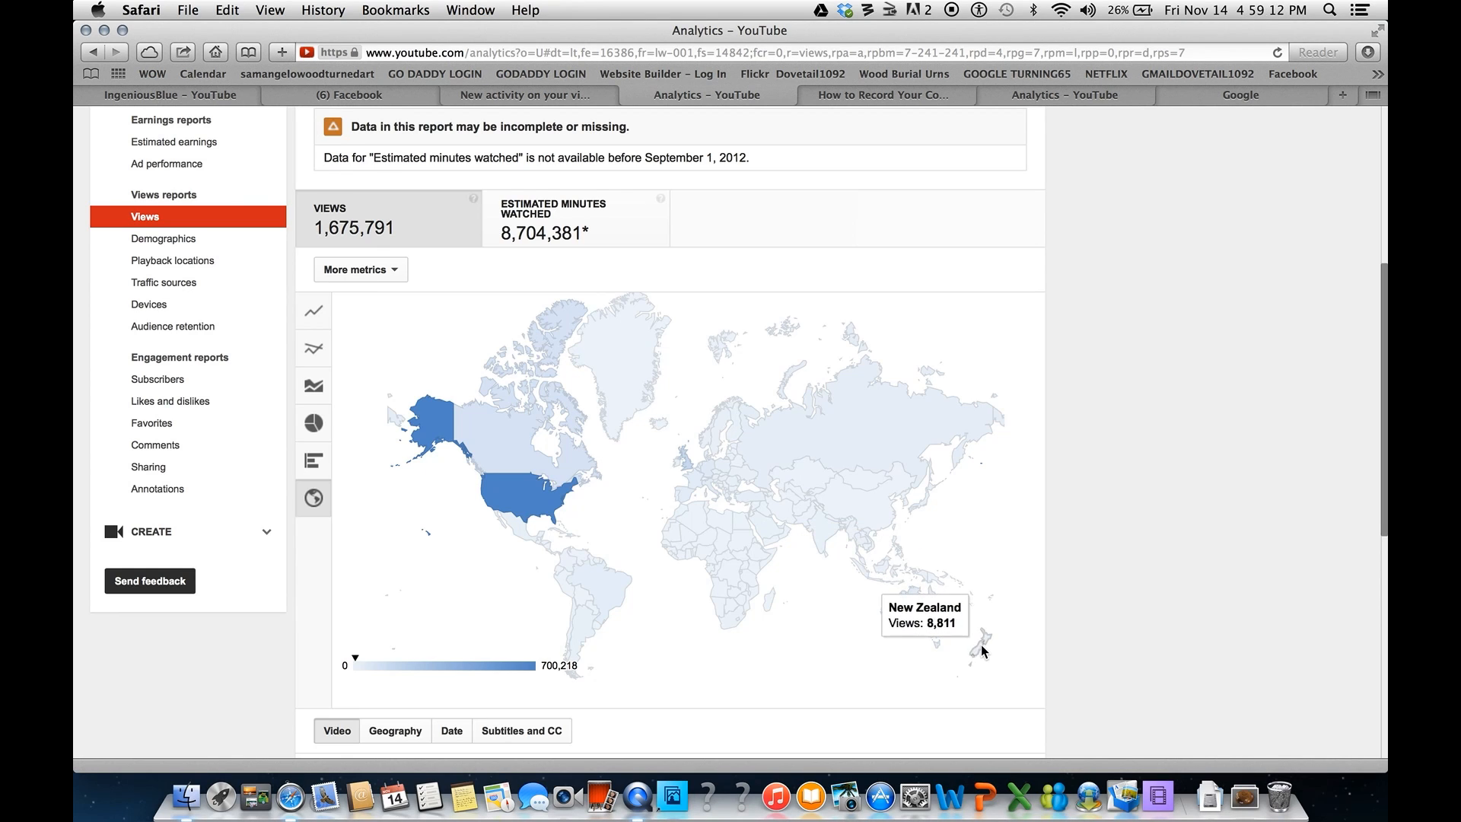
{"action": "mouse_move", "coordinate": [921, 456]}
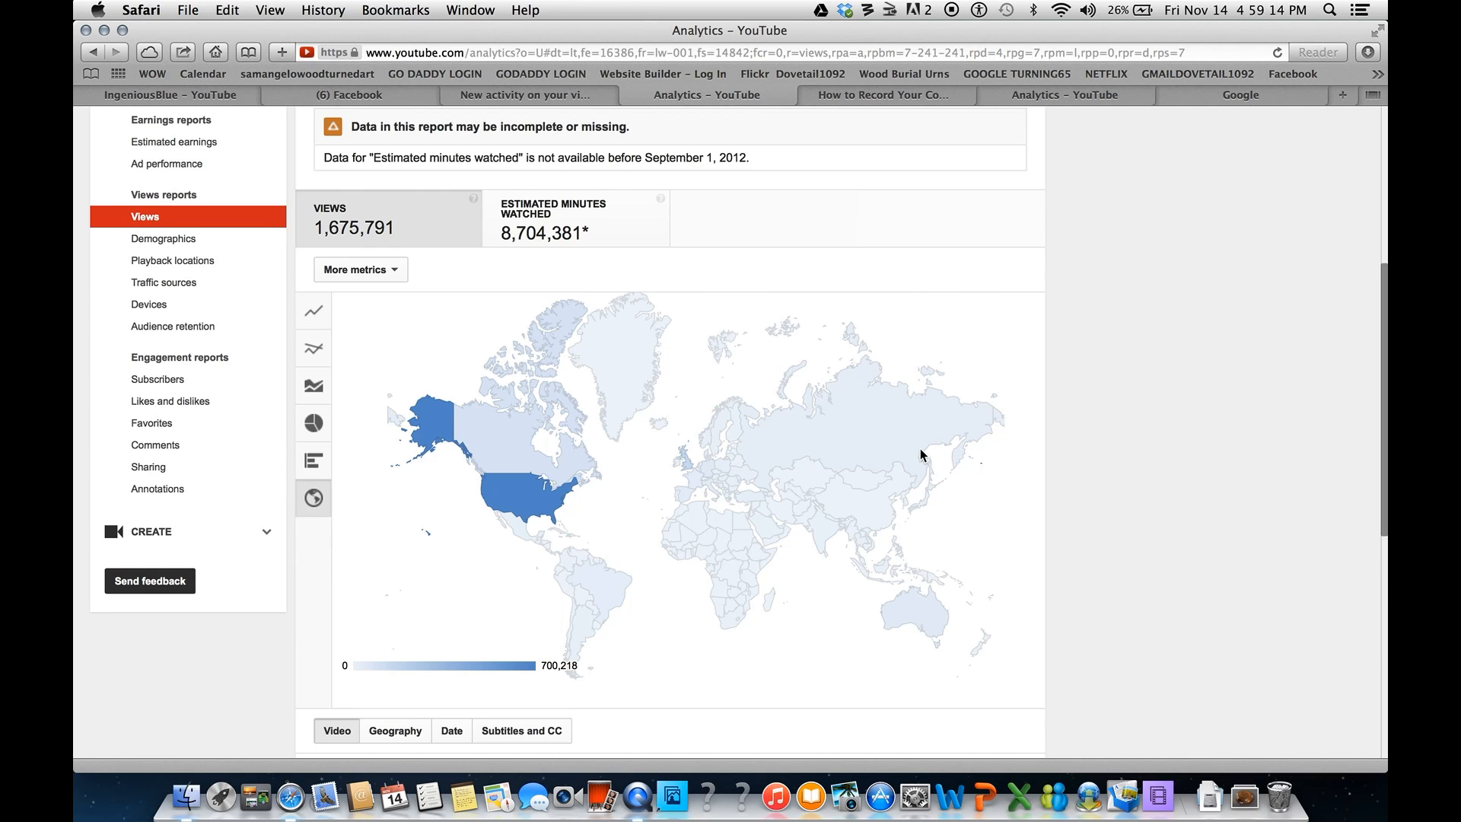
{"action": "mouse_move", "coordinate": [858, 436]}
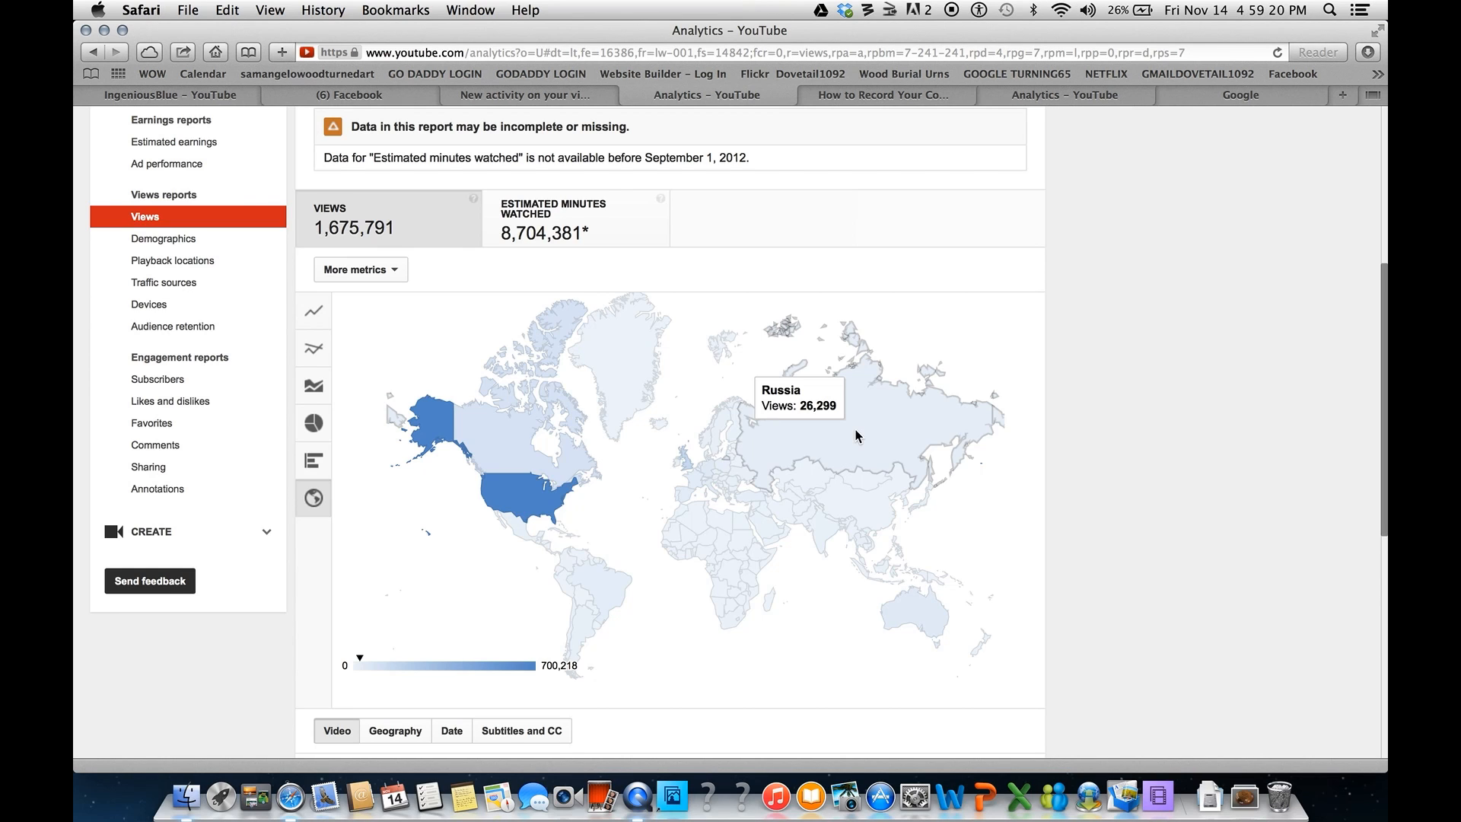
{"action": "mouse_move", "coordinate": [809, 477]}
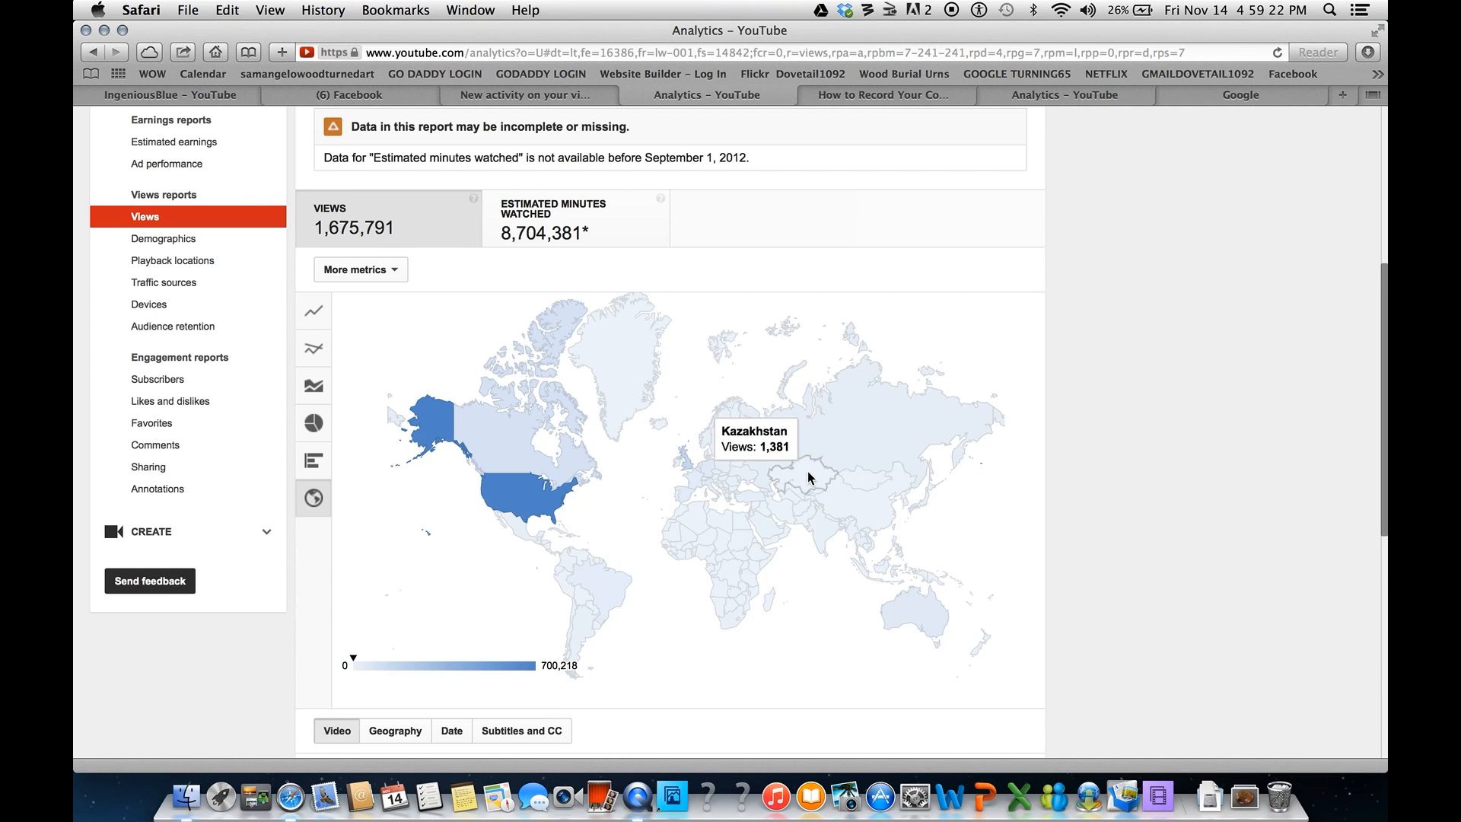
{"action": "mouse_move", "coordinate": [874, 506]}
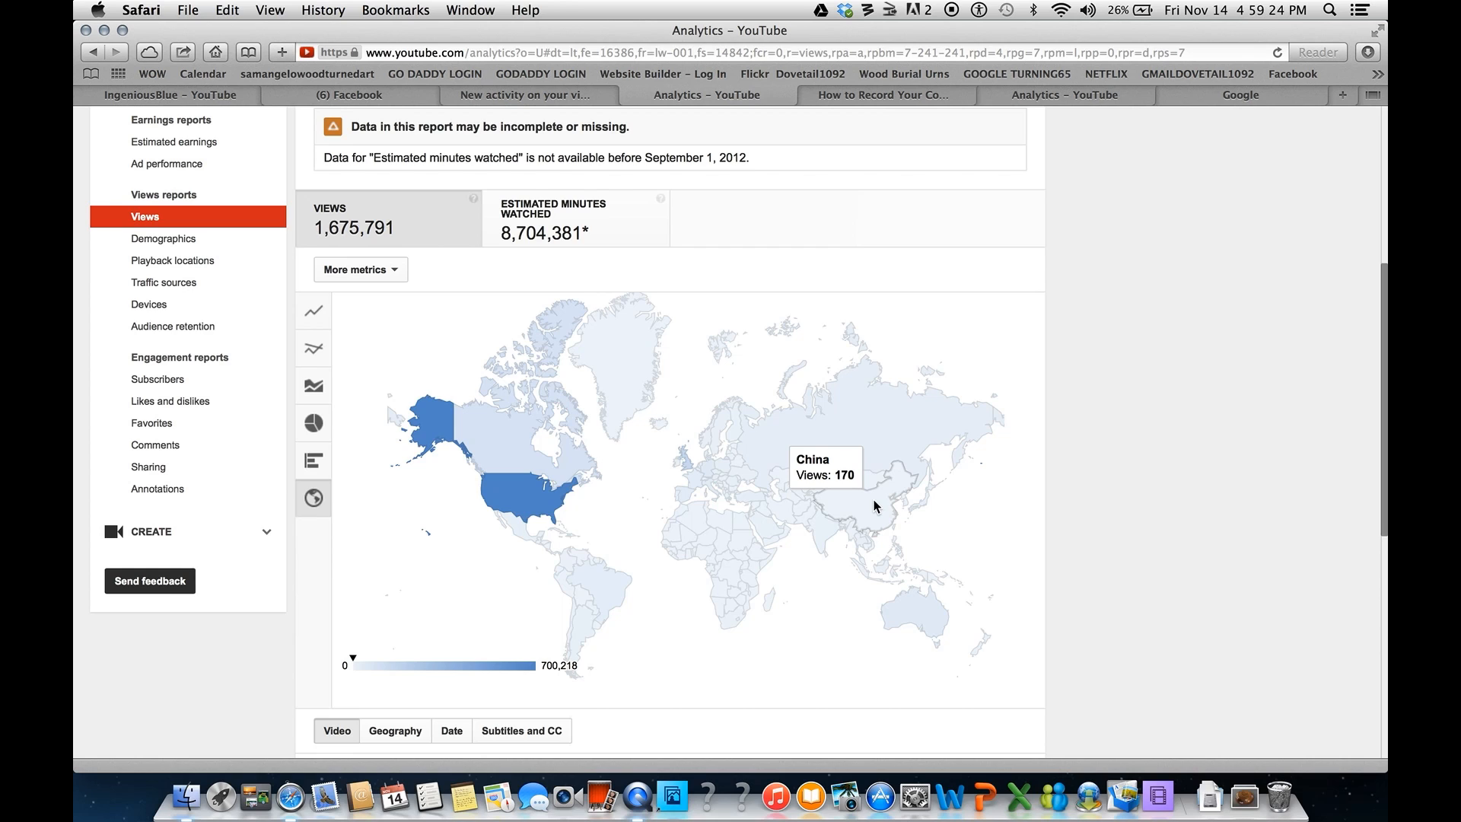
{"action": "mouse_move", "coordinate": [862, 507]}
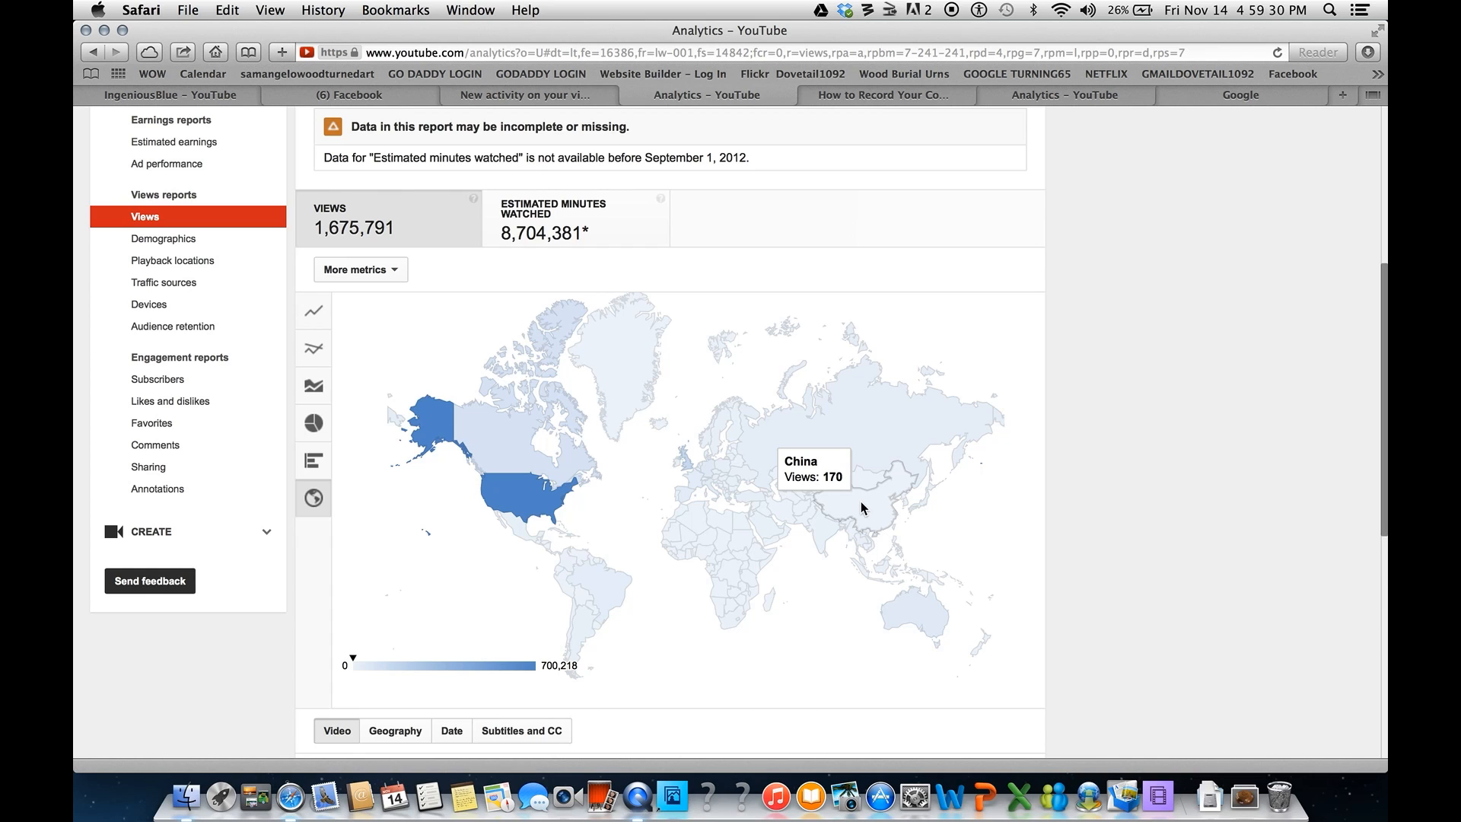
{"action": "mouse_move", "coordinate": [820, 532]}
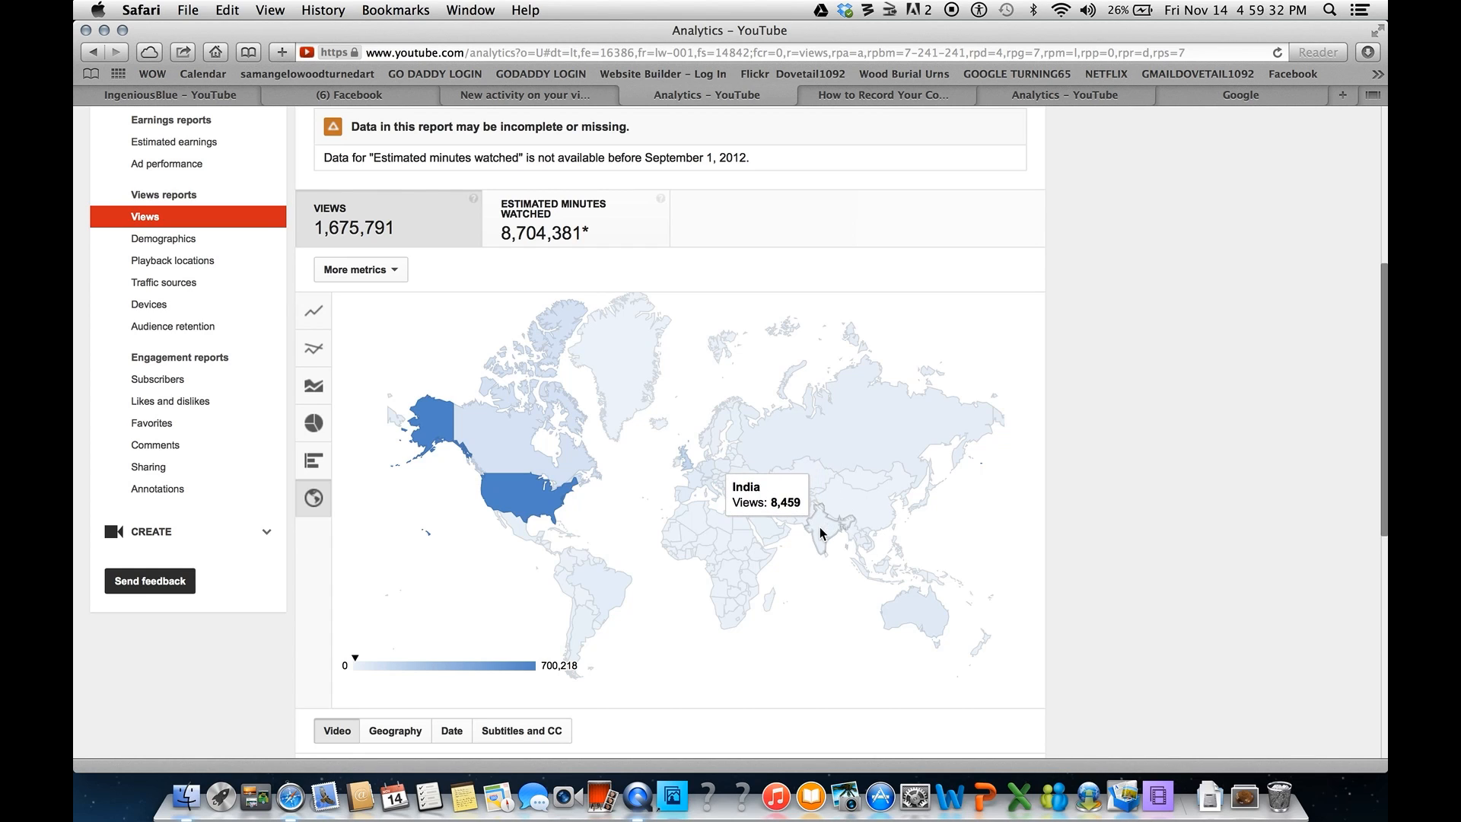
{"action": "mouse_move", "coordinate": [775, 523]}
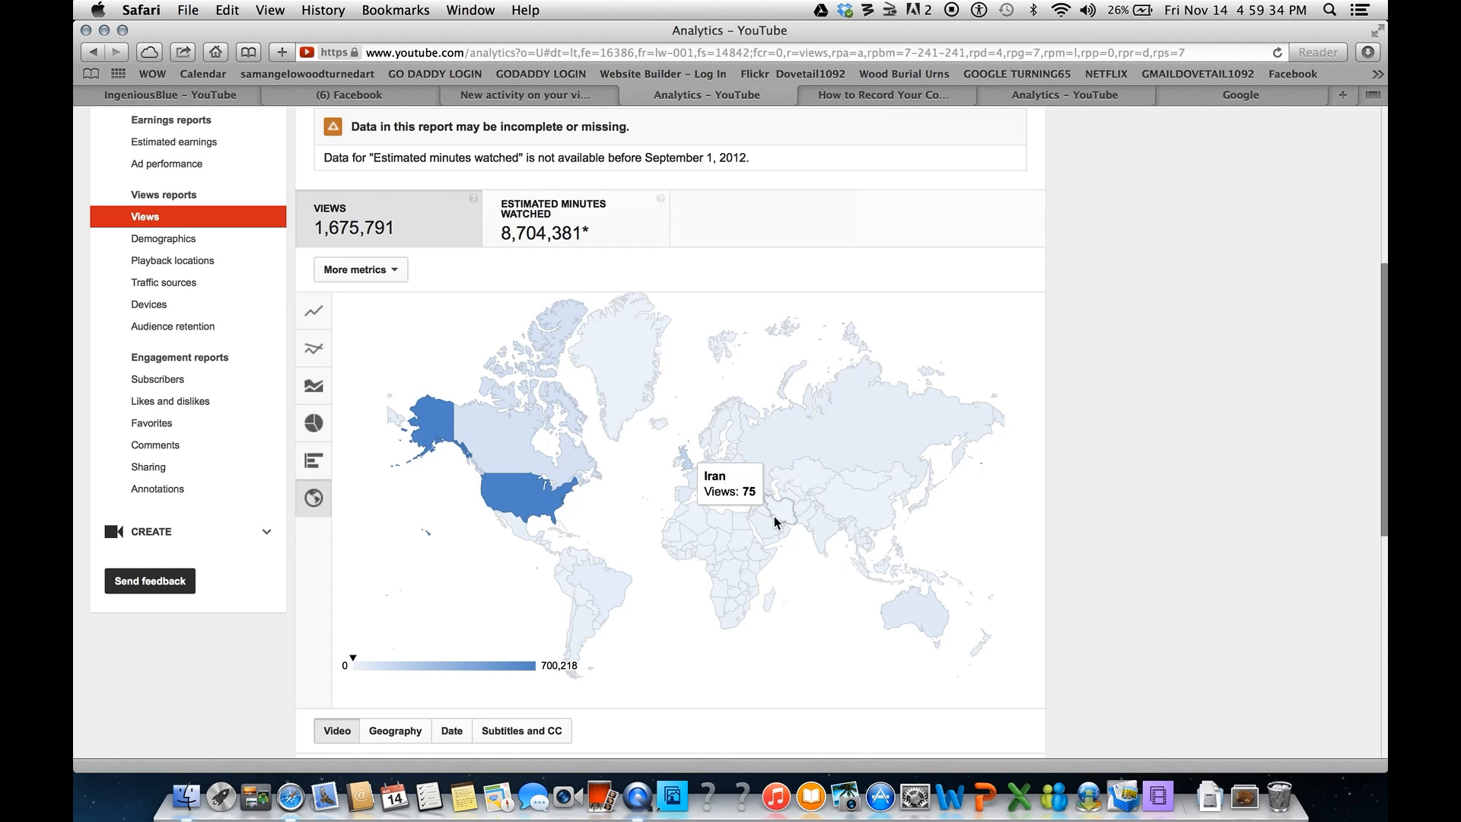
{"action": "mouse_move", "coordinate": [767, 509]}
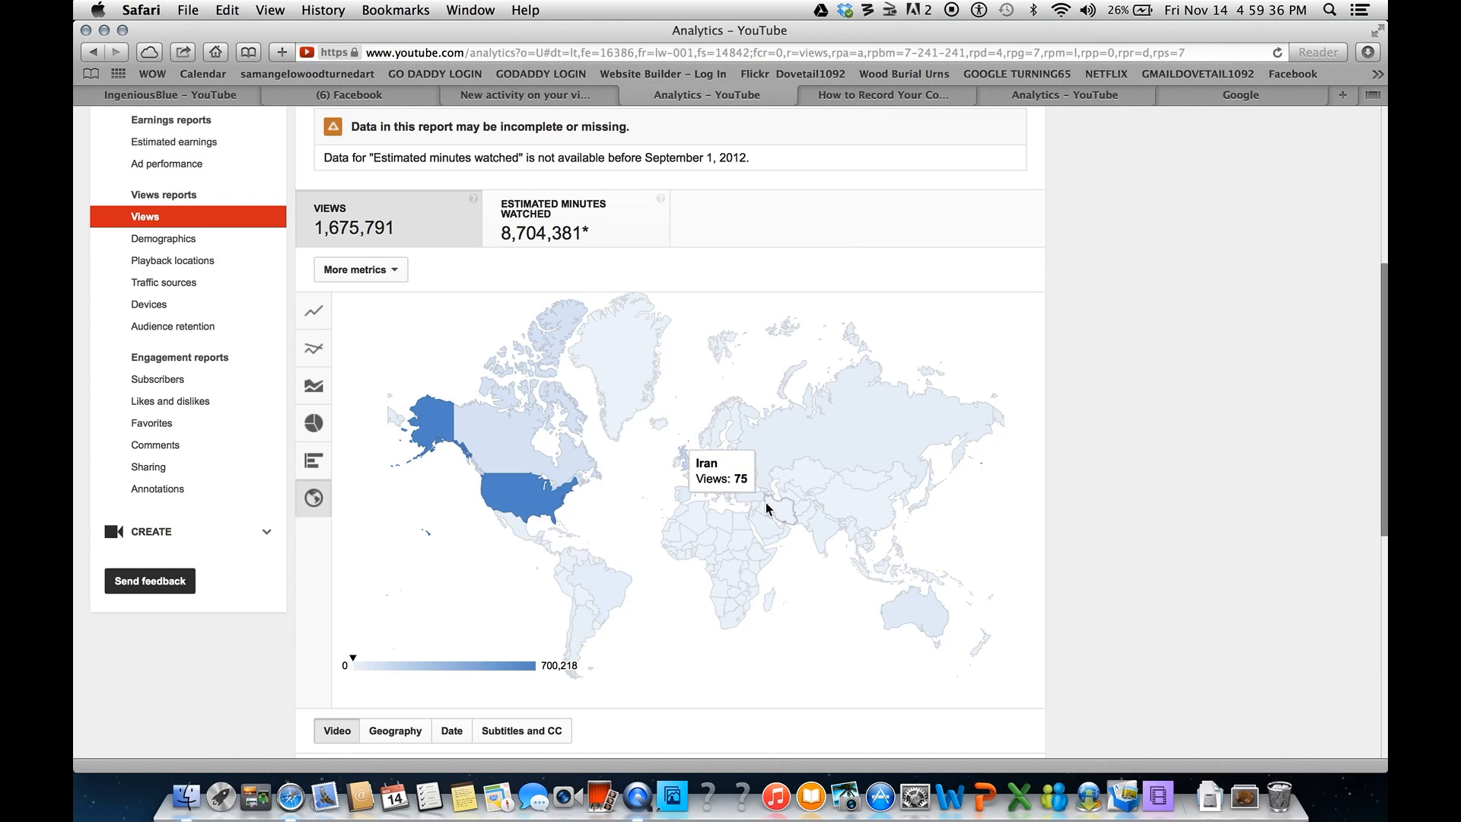
{"action": "mouse_move", "coordinate": [754, 502]}
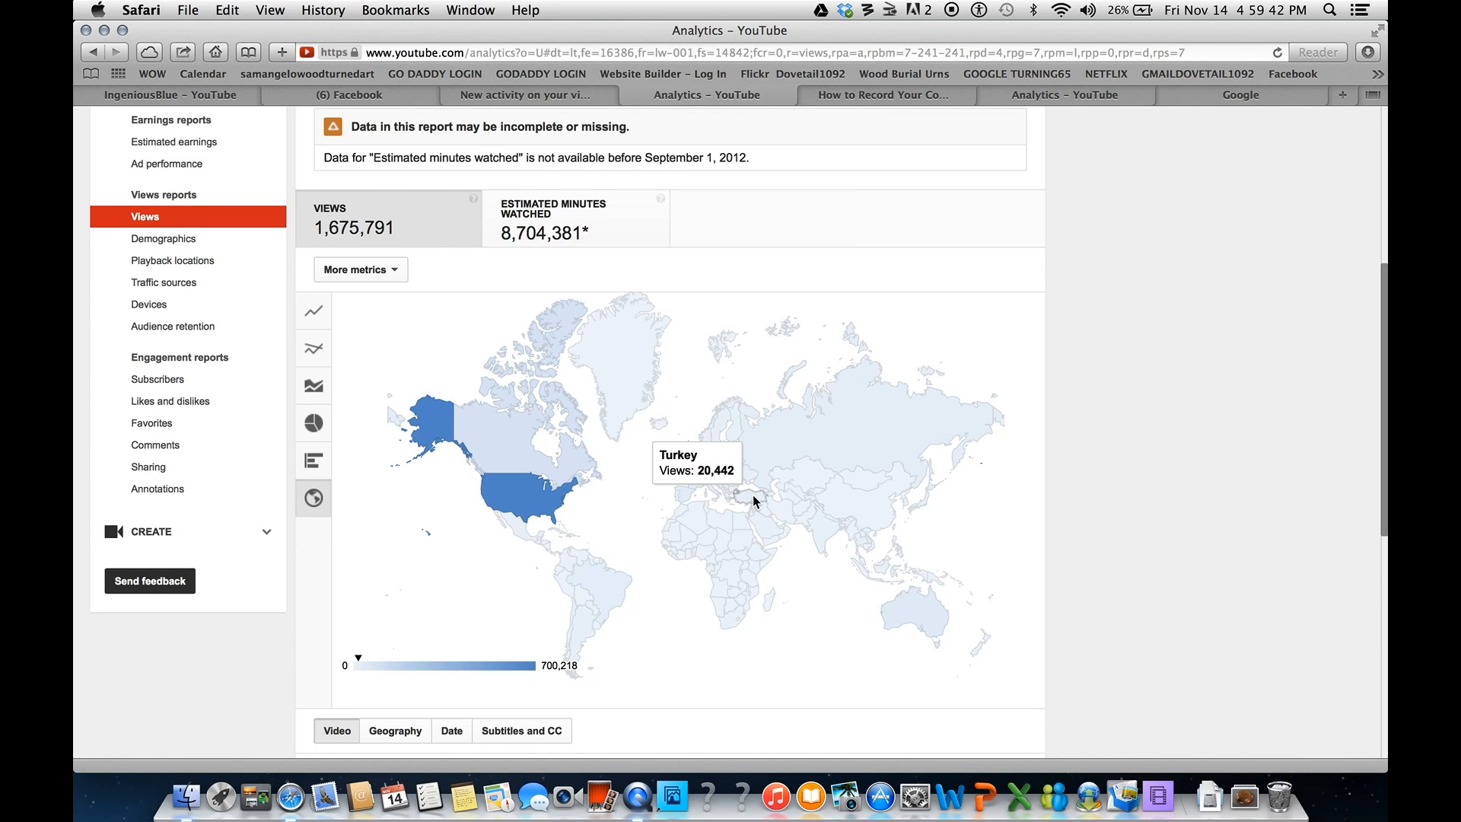
{"action": "mouse_move", "coordinate": [727, 517]}
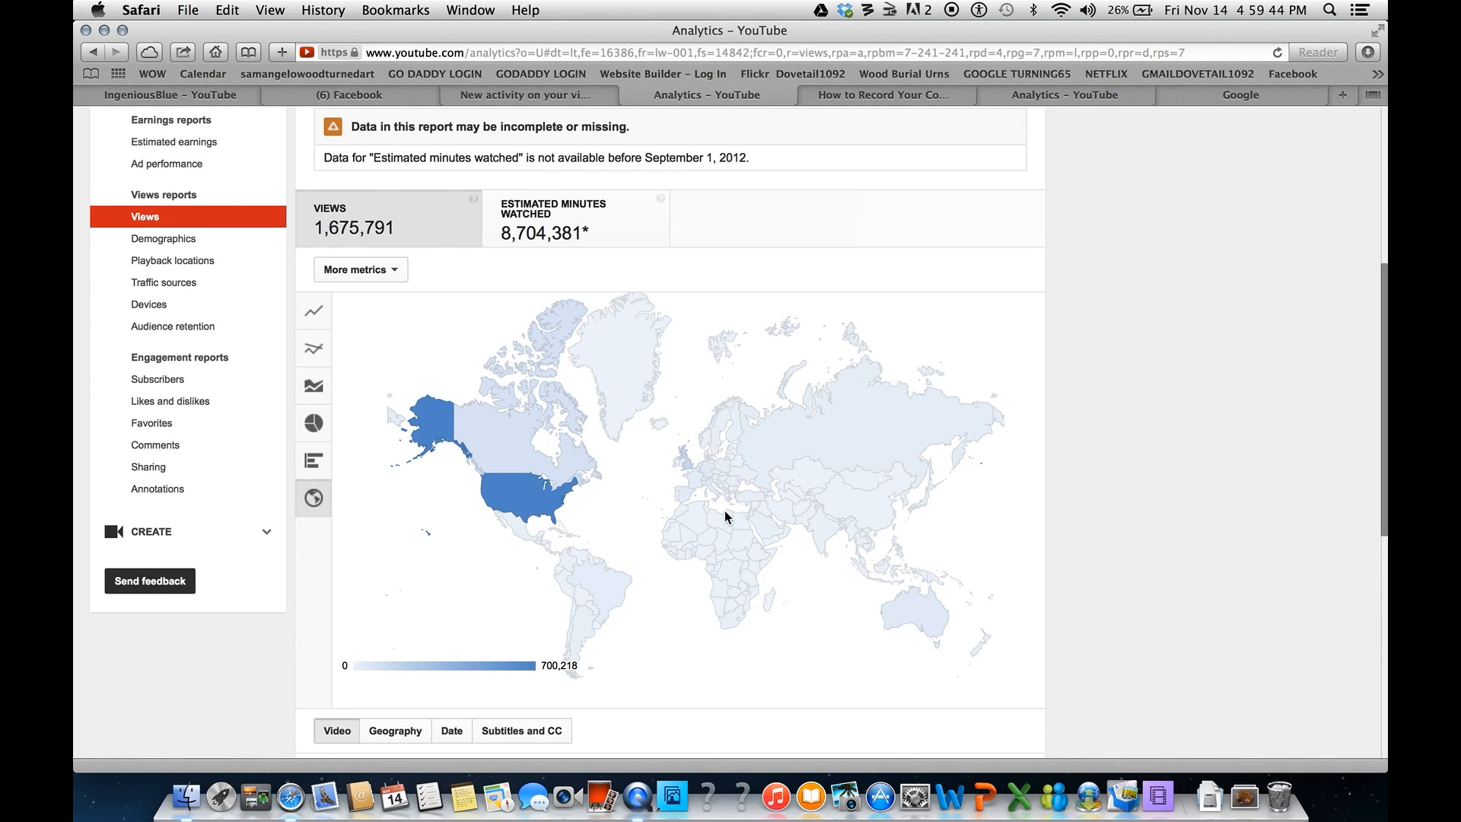
{"action": "mouse_move", "coordinate": [722, 491]}
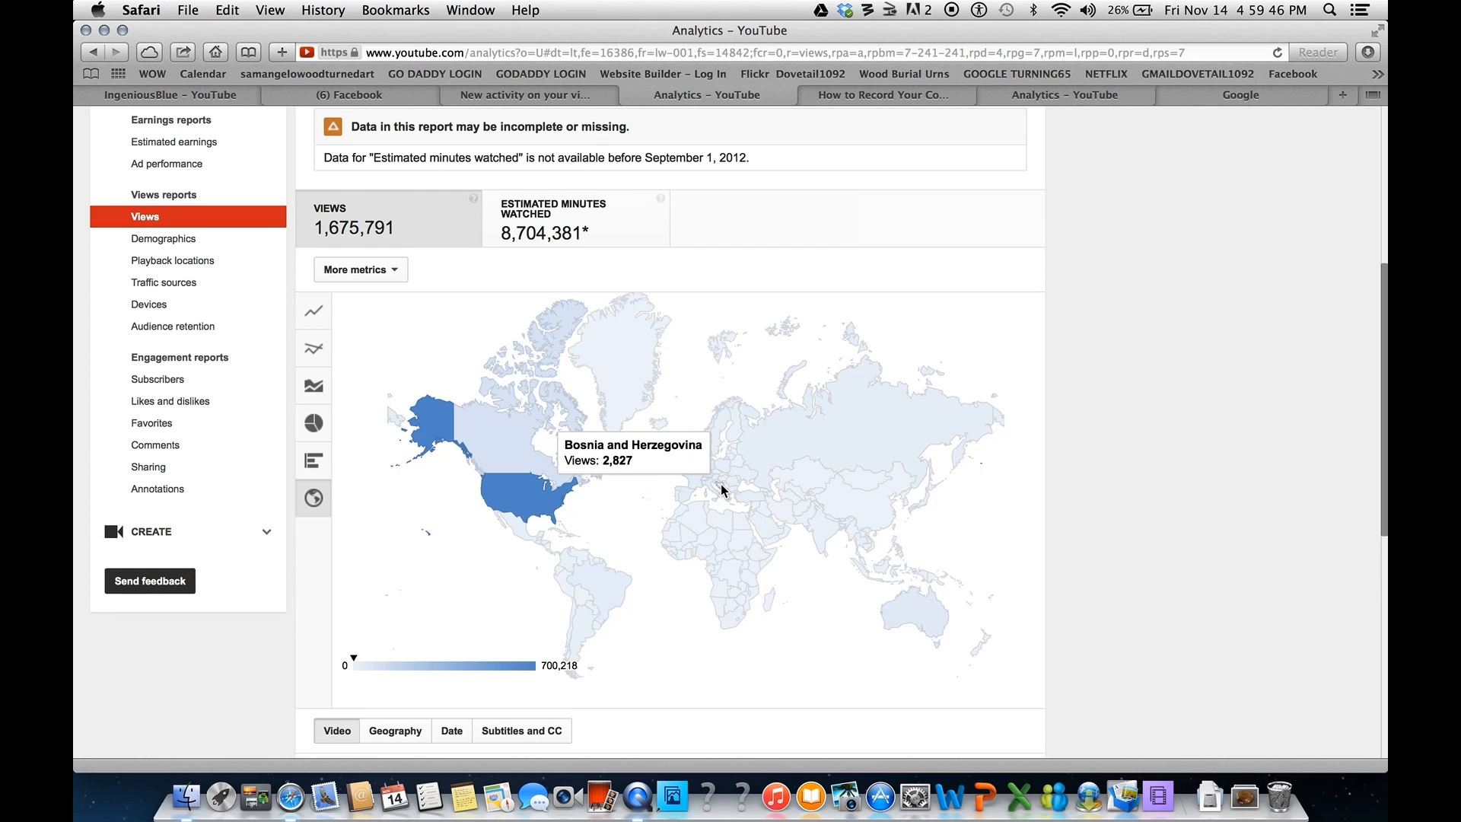
{"action": "mouse_move", "coordinate": [722, 485]}
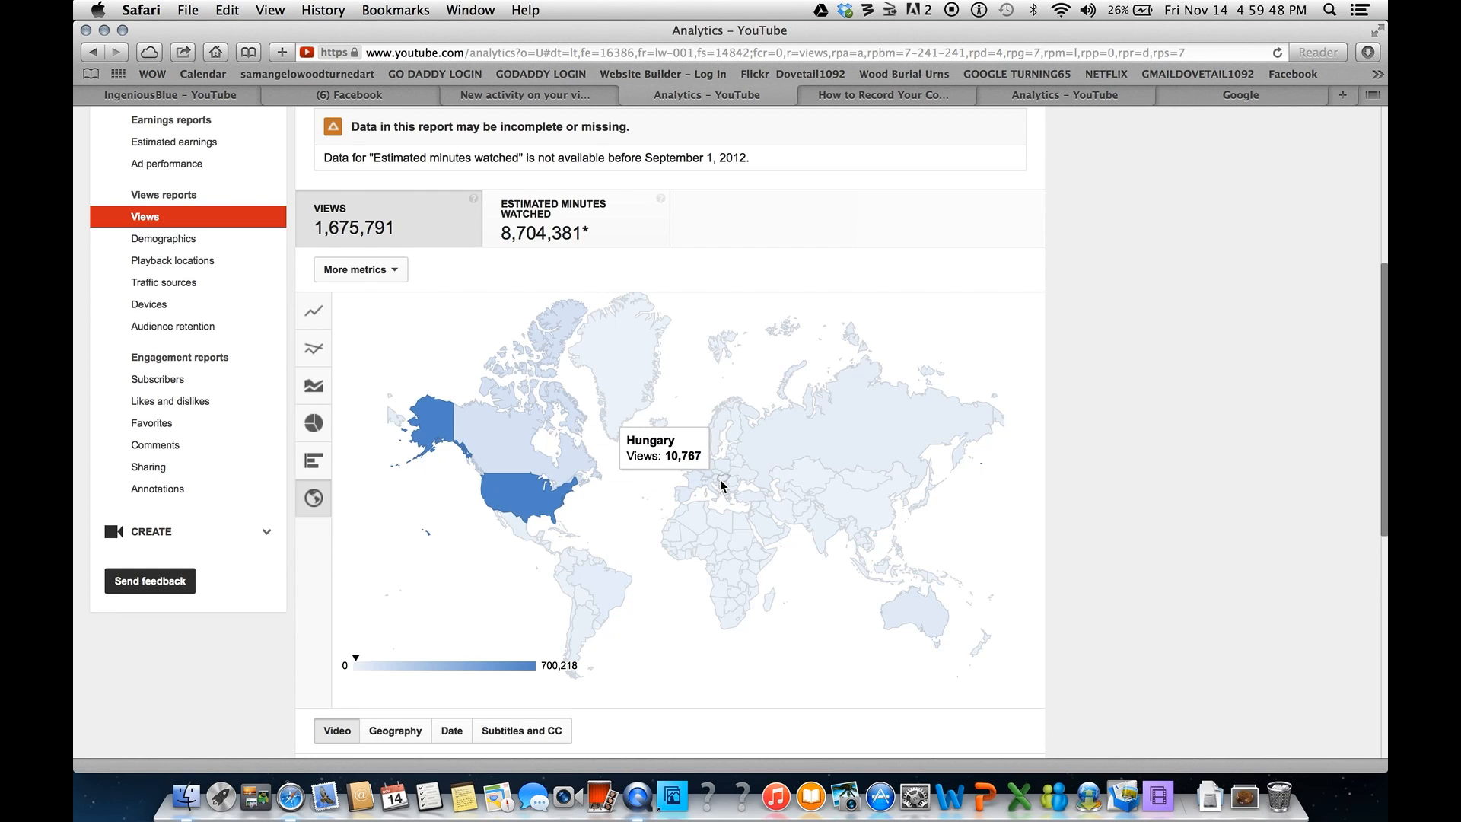
{"action": "mouse_move", "coordinate": [717, 482]}
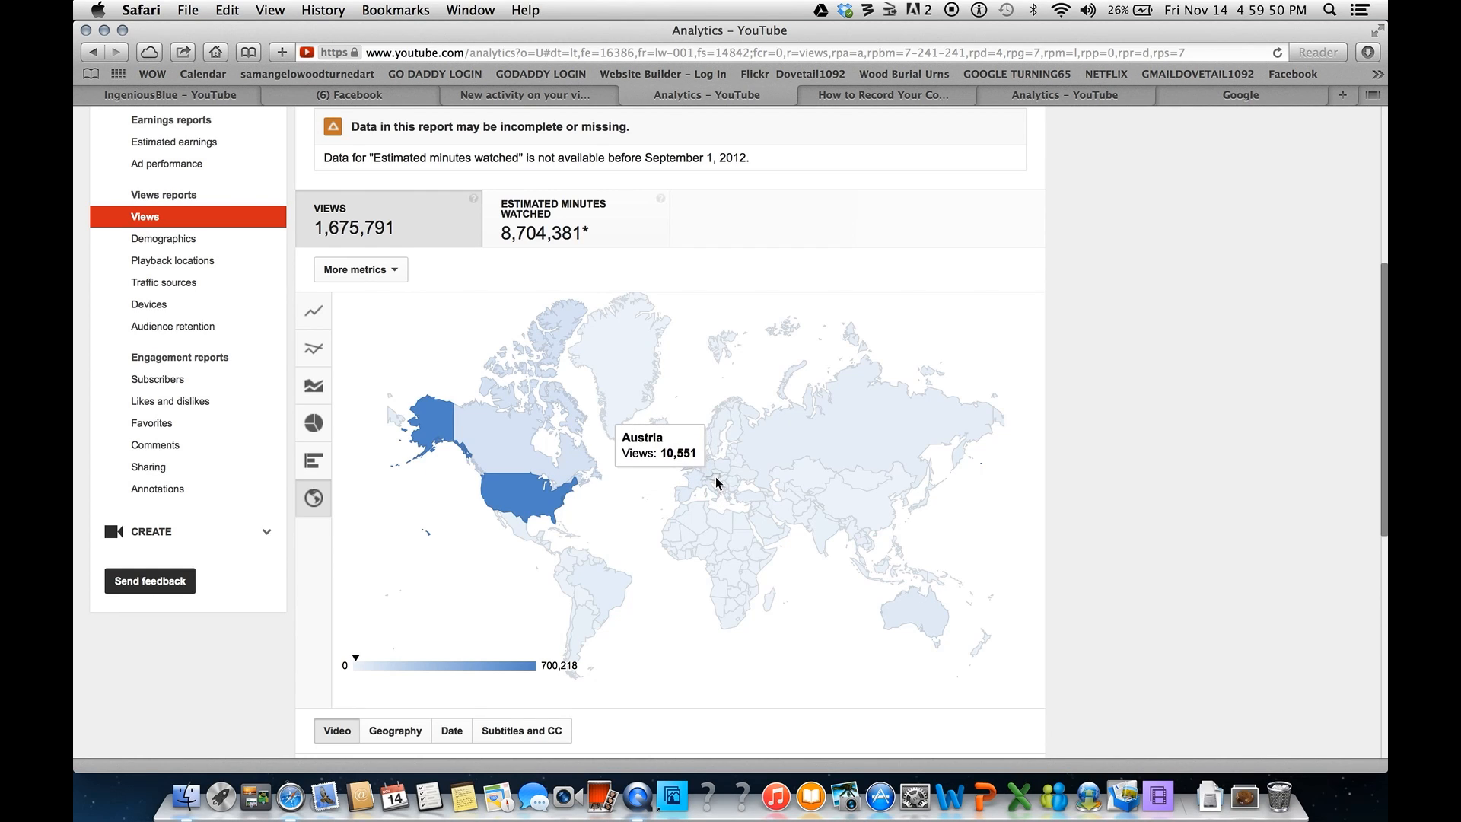
{"action": "mouse_move", "coordinate": [708, 475]}
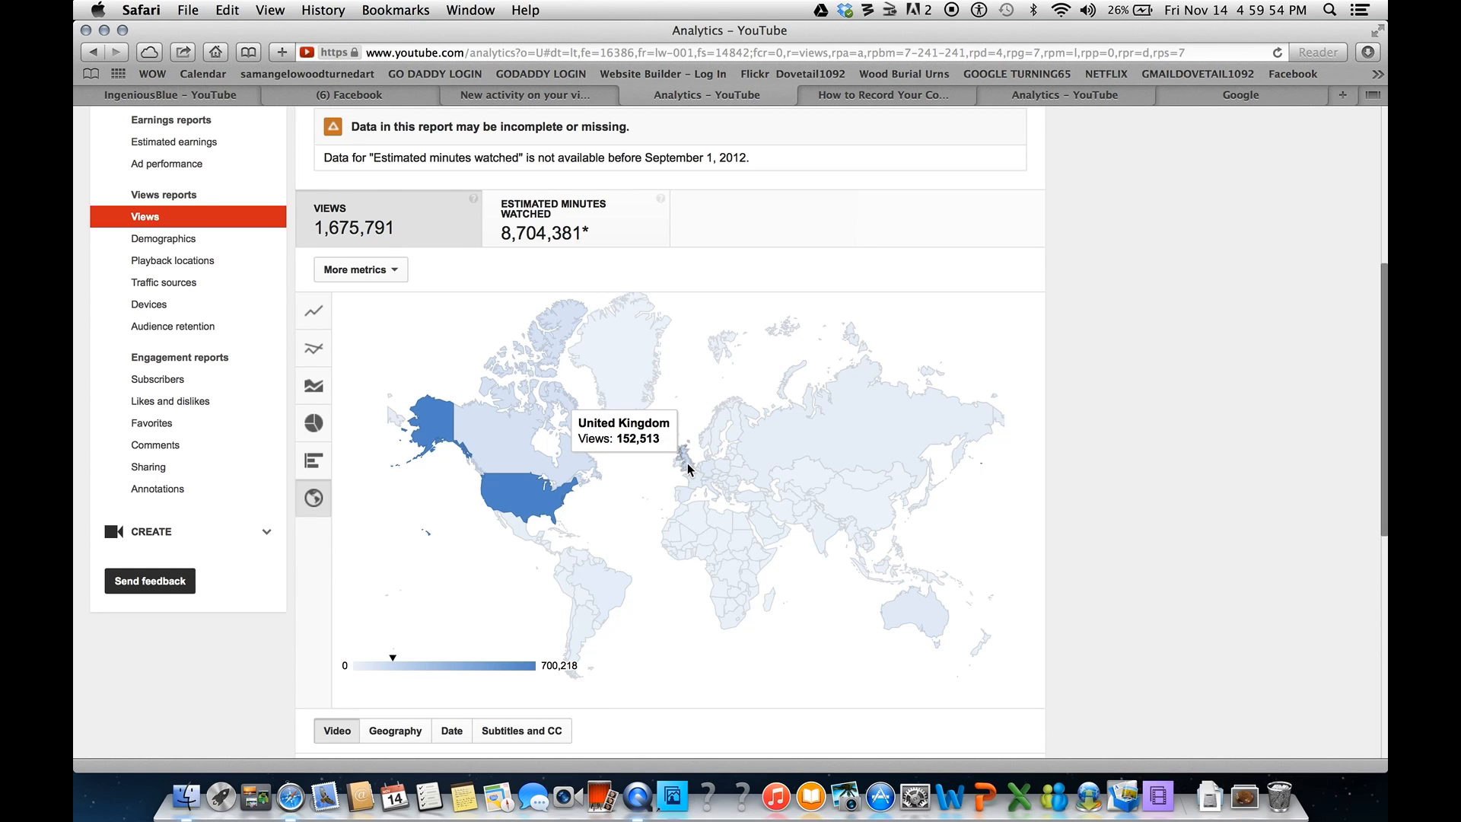
{"action": "mouse_move", "coordinate": [685, 470]}
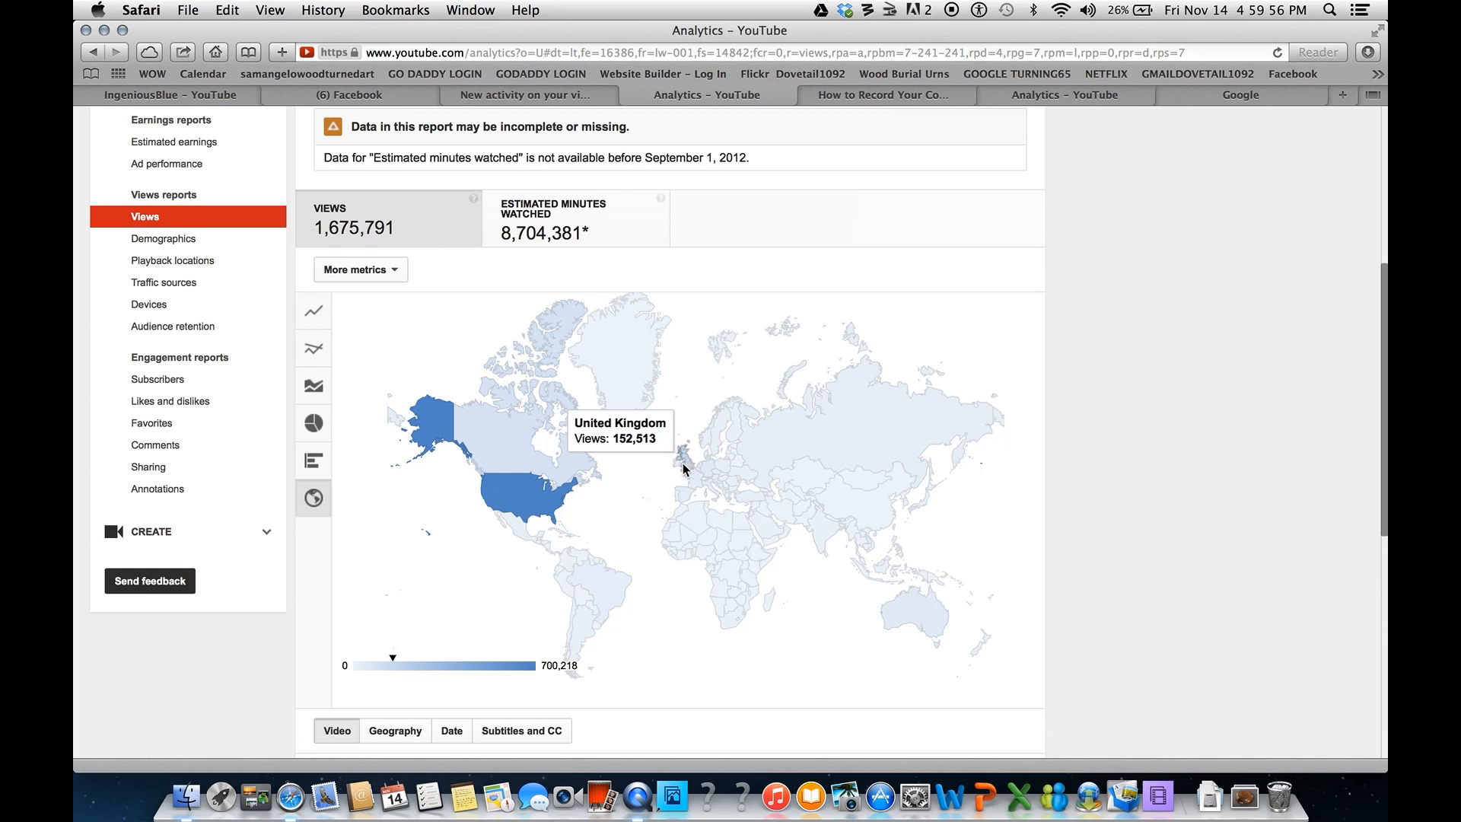
{"action": "mouse_move", "coordinate": [688, 470]}
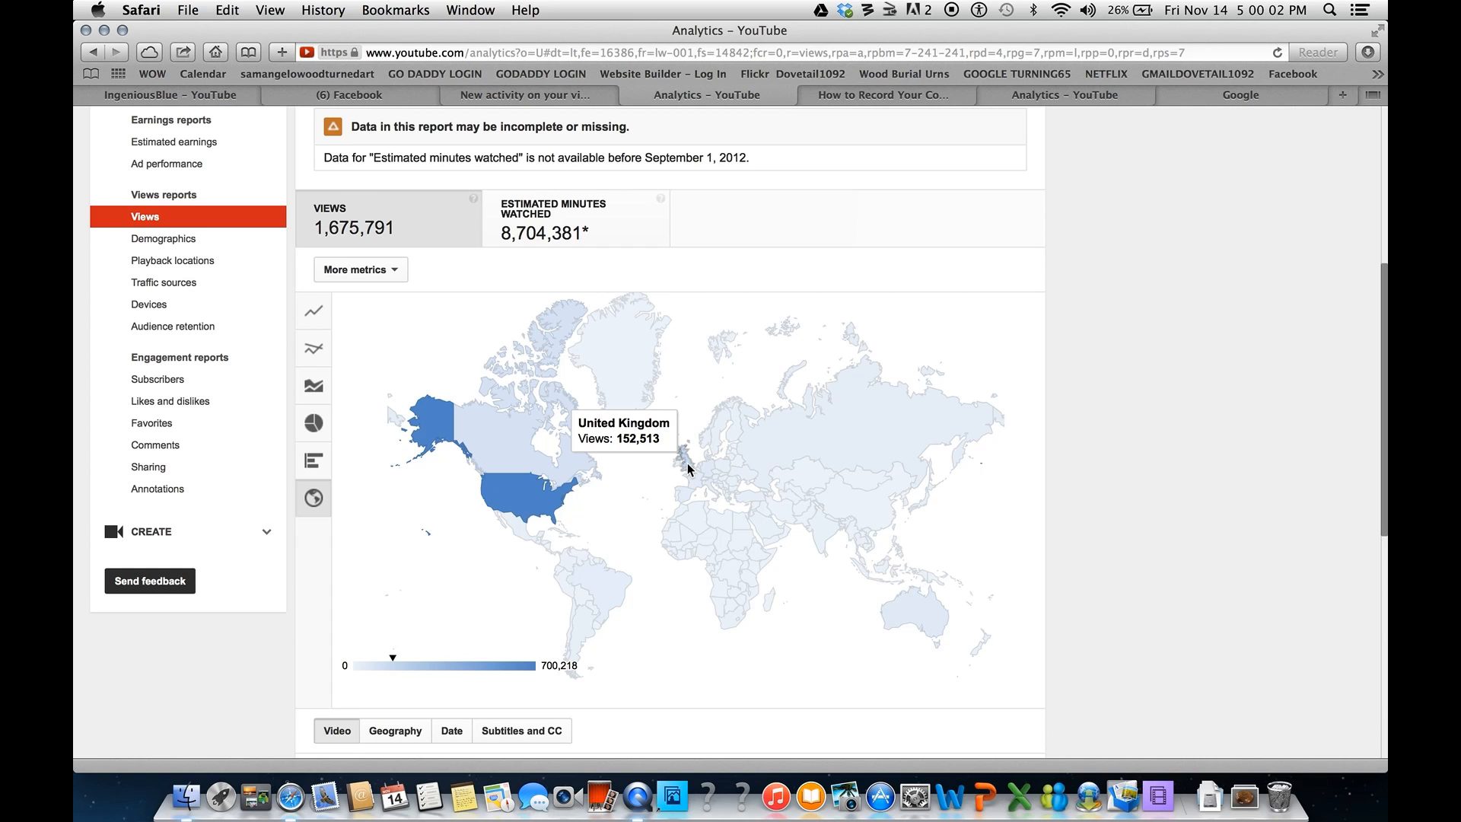
{"action": "mouse_move", "coordinate": [680, 466]}
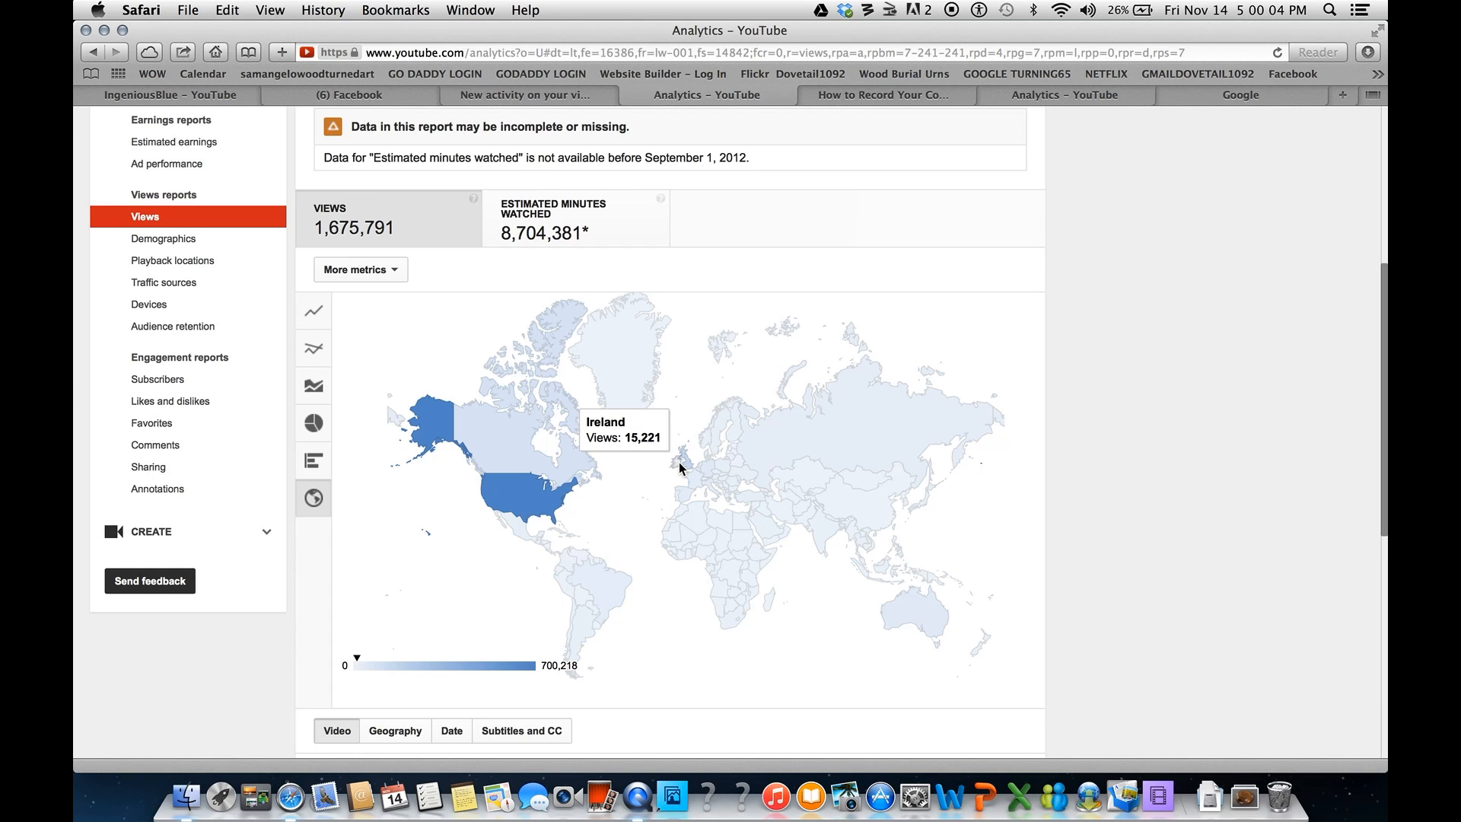
{"action": "mouse_move", "coordinate": [692, 477]}
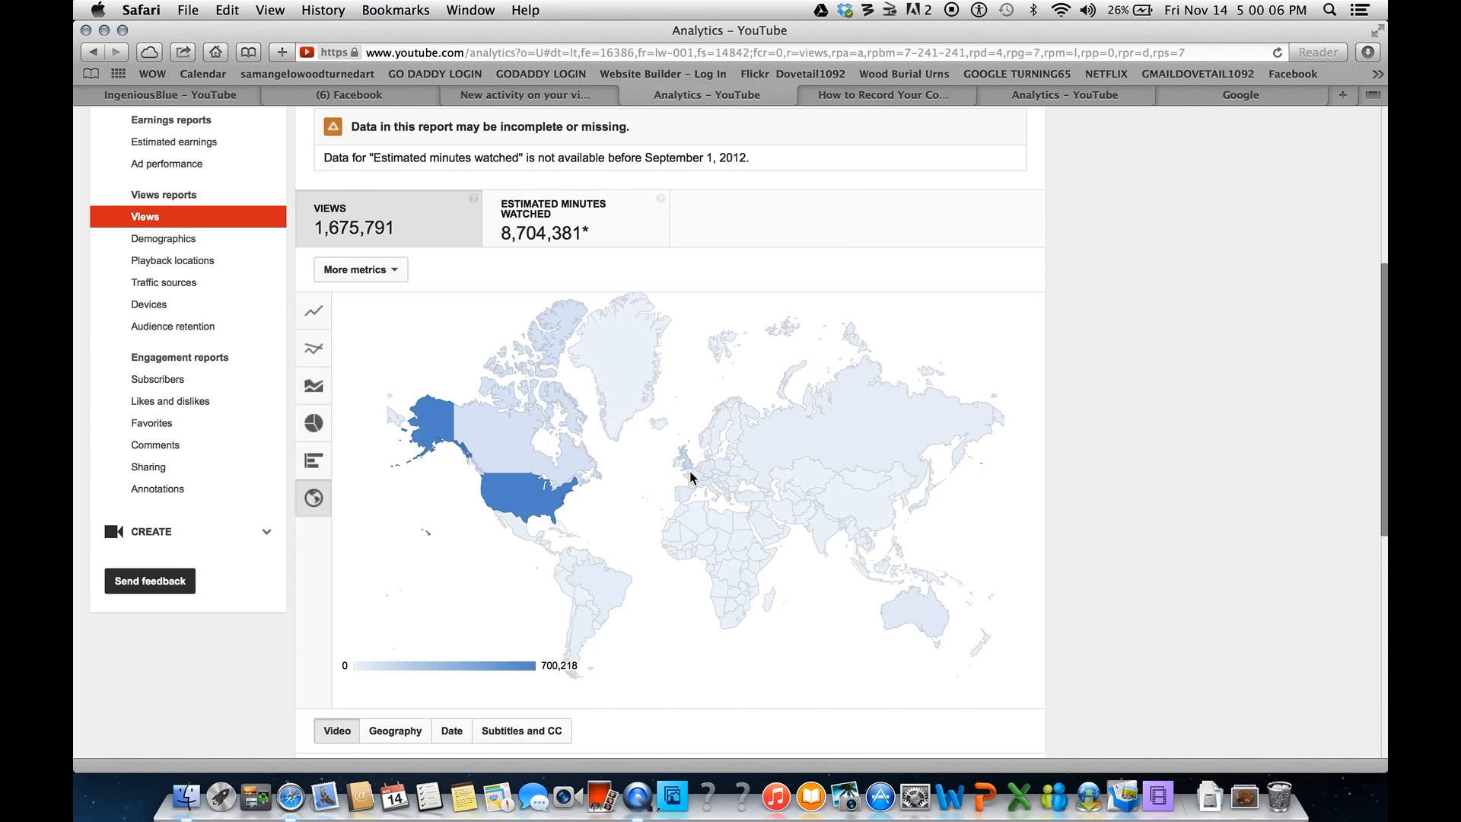
{"action": "mouse_move", "coordinate": [713, 440]}
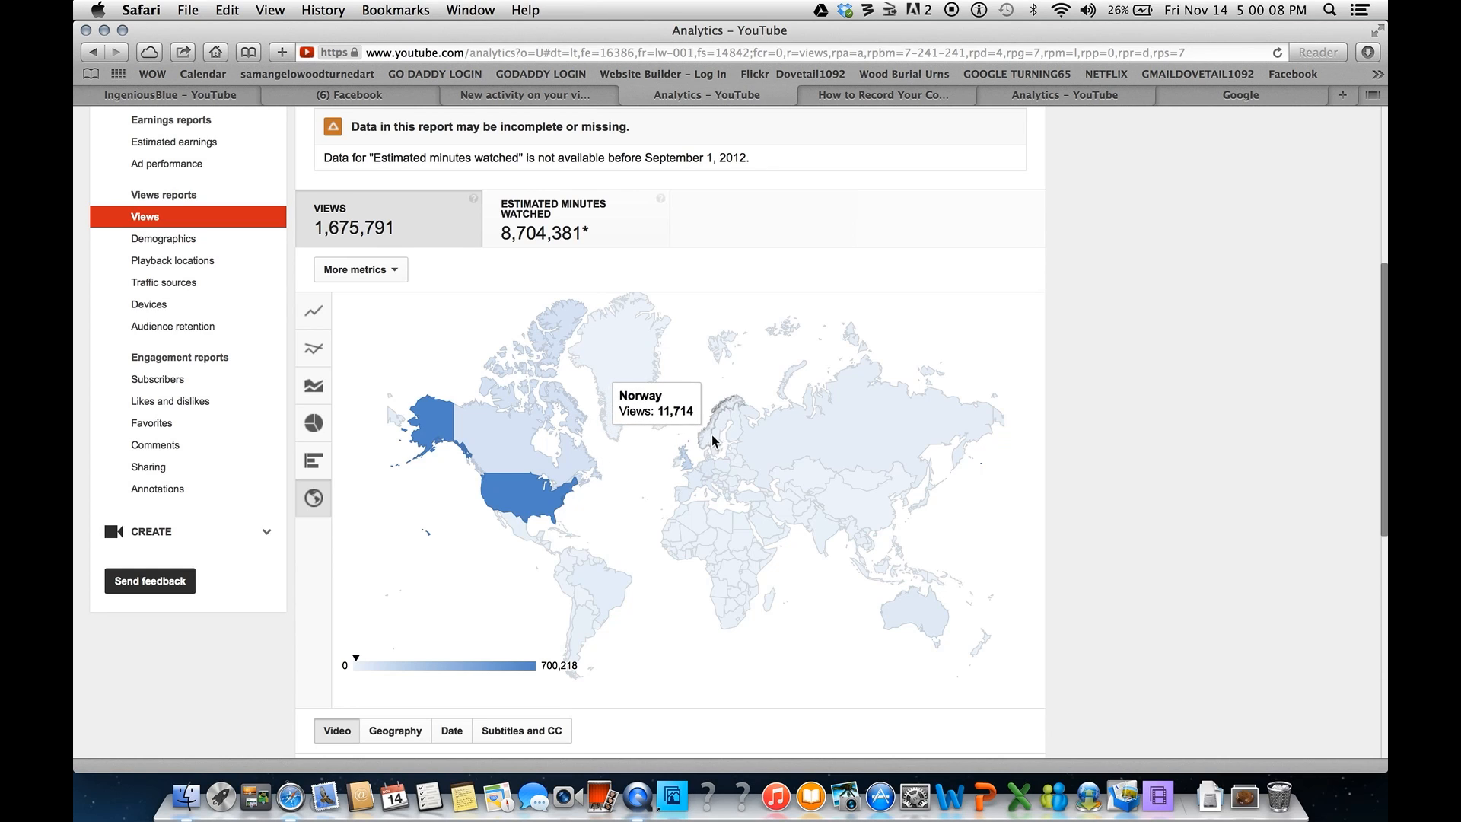
{"action": "mouse_move", "coordinate": [734, 434]}
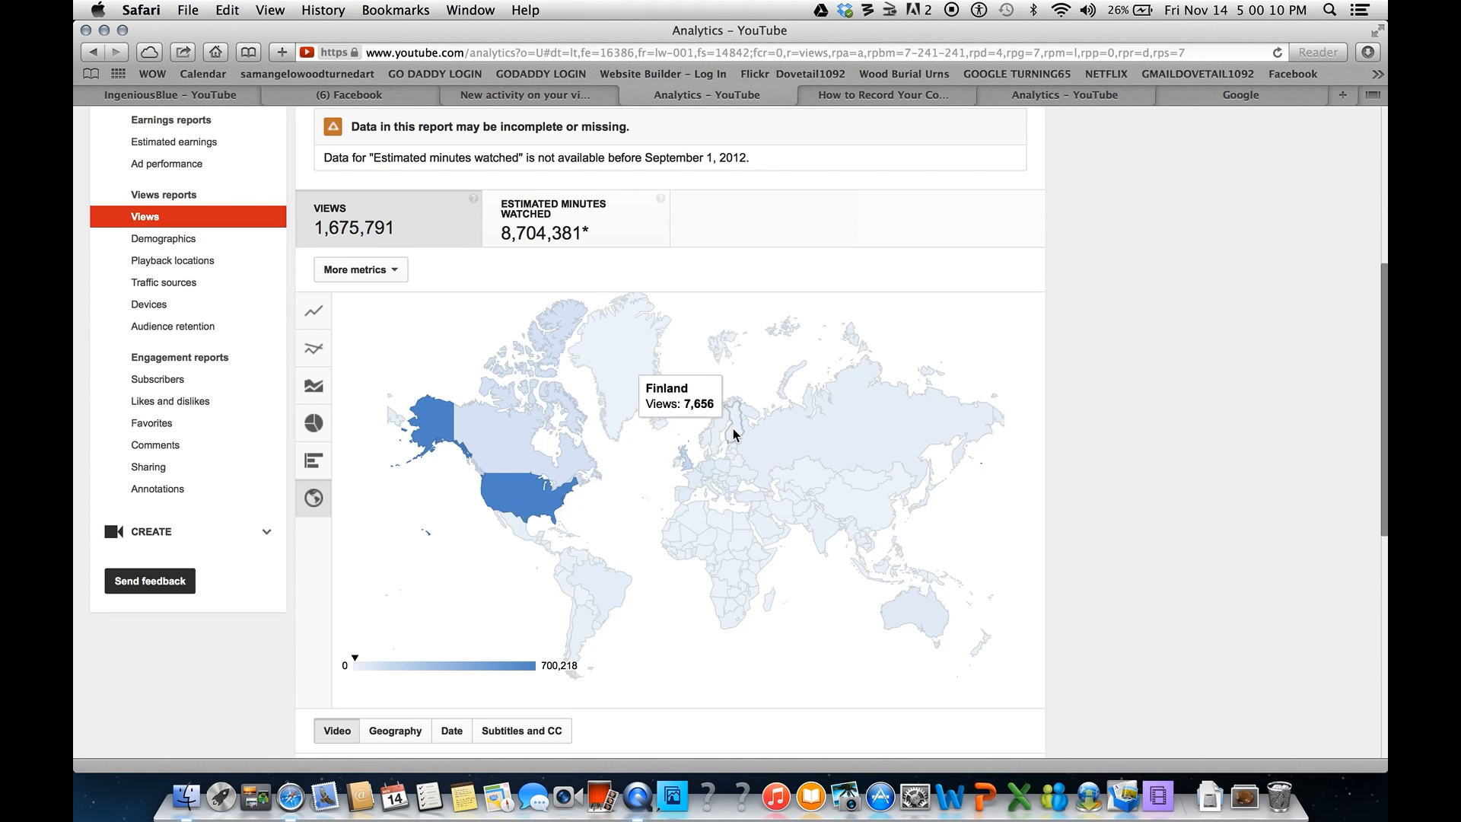
{"action": "mouse_move", "coordinate": [746, 418]}
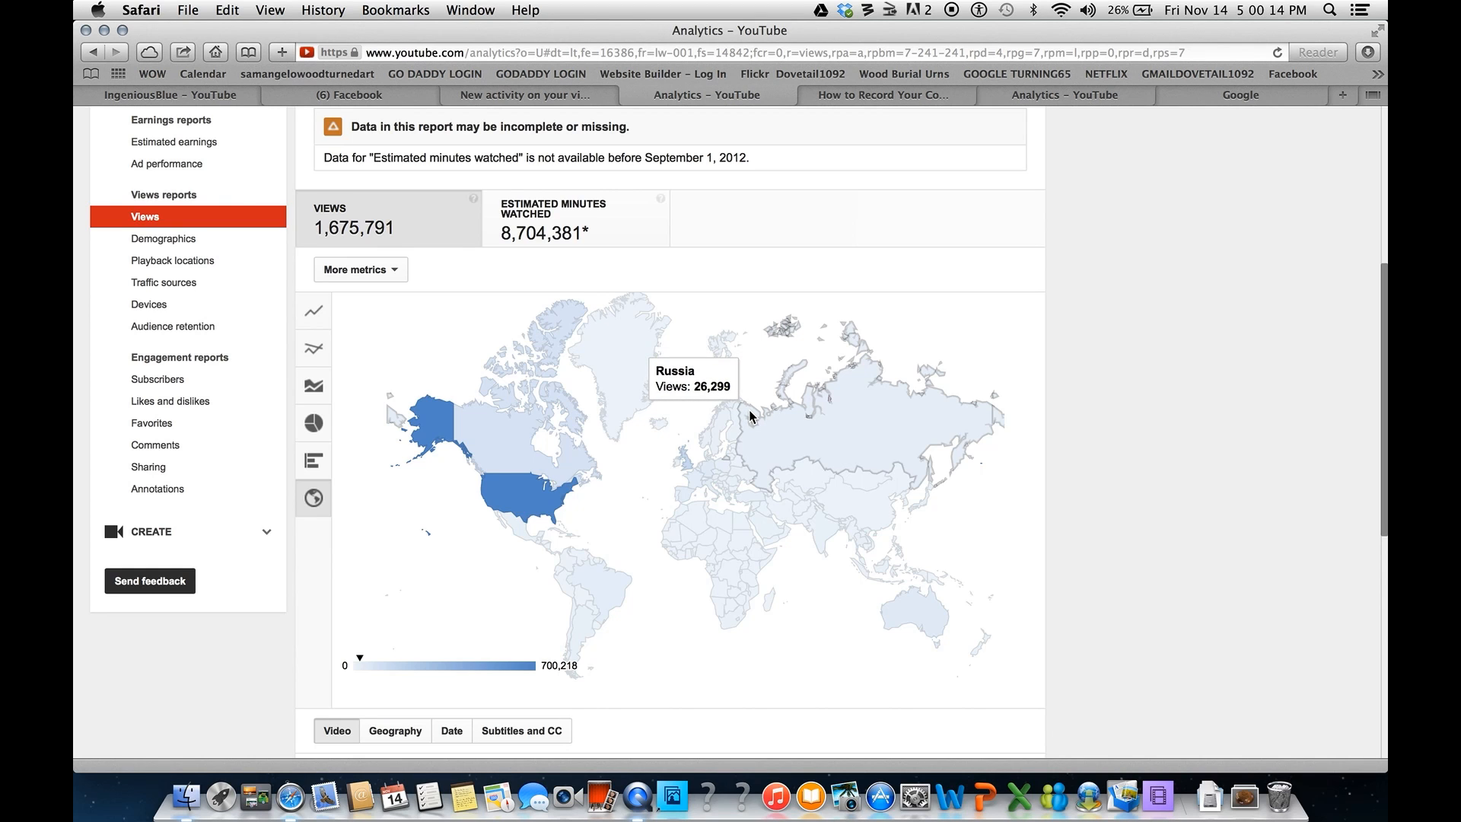
{"action": "mouse_move", "coordinate": [753, 340]}
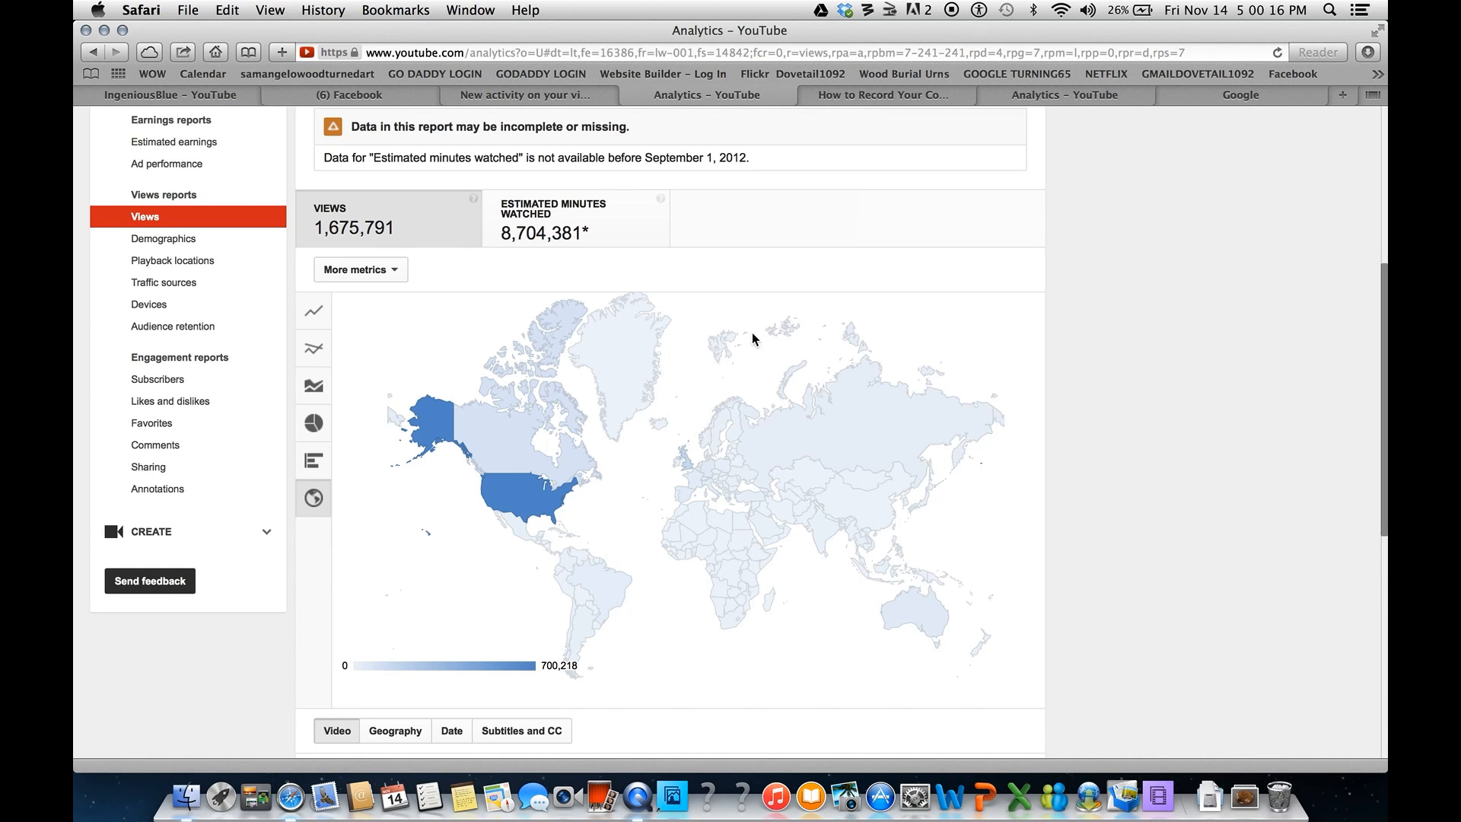
{"action": "mouse_move", "coordinate": [754, 338]}
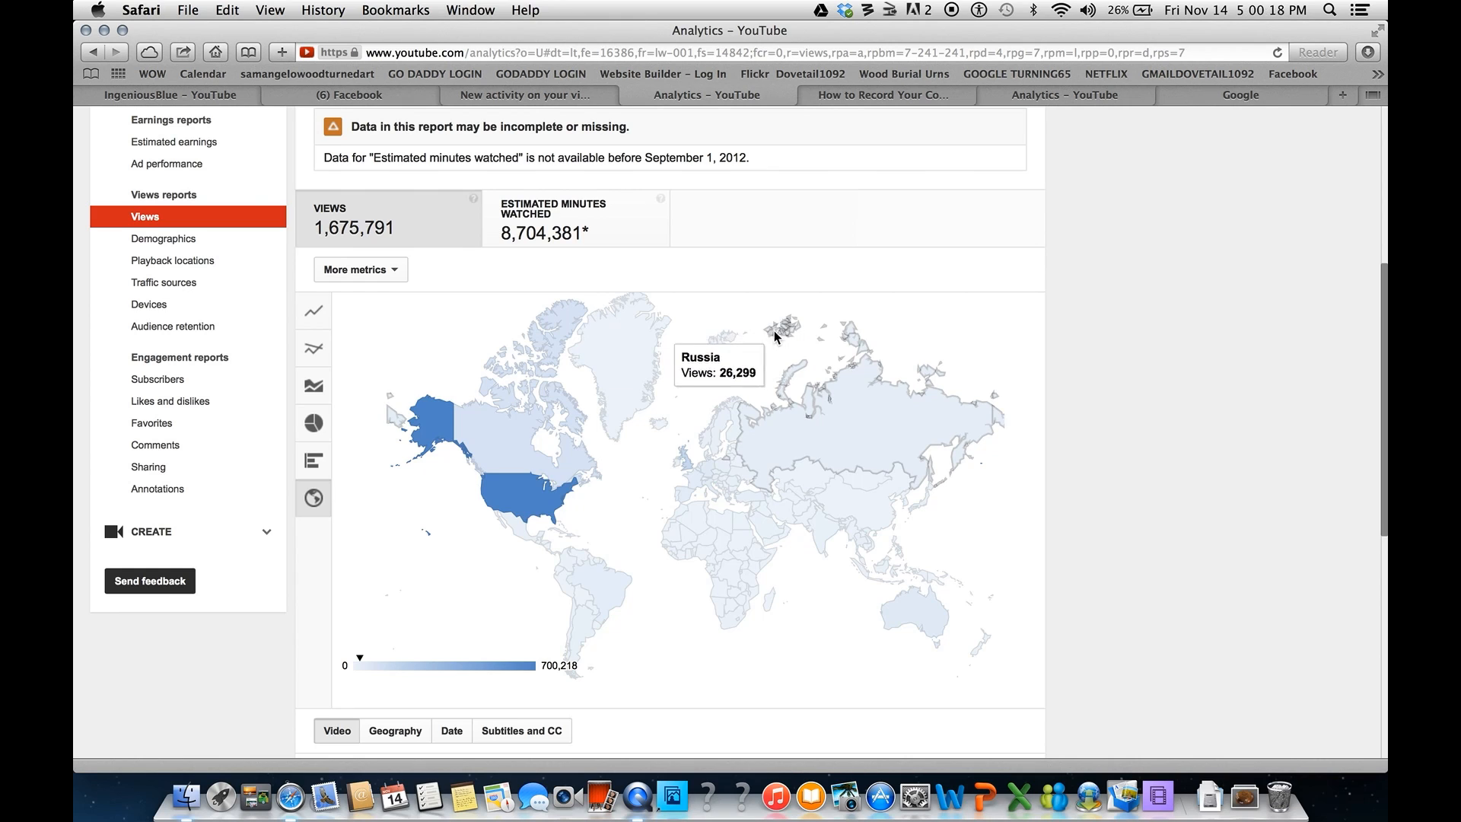
{"action": "mouse_move", "coordinate": [780, 331]}
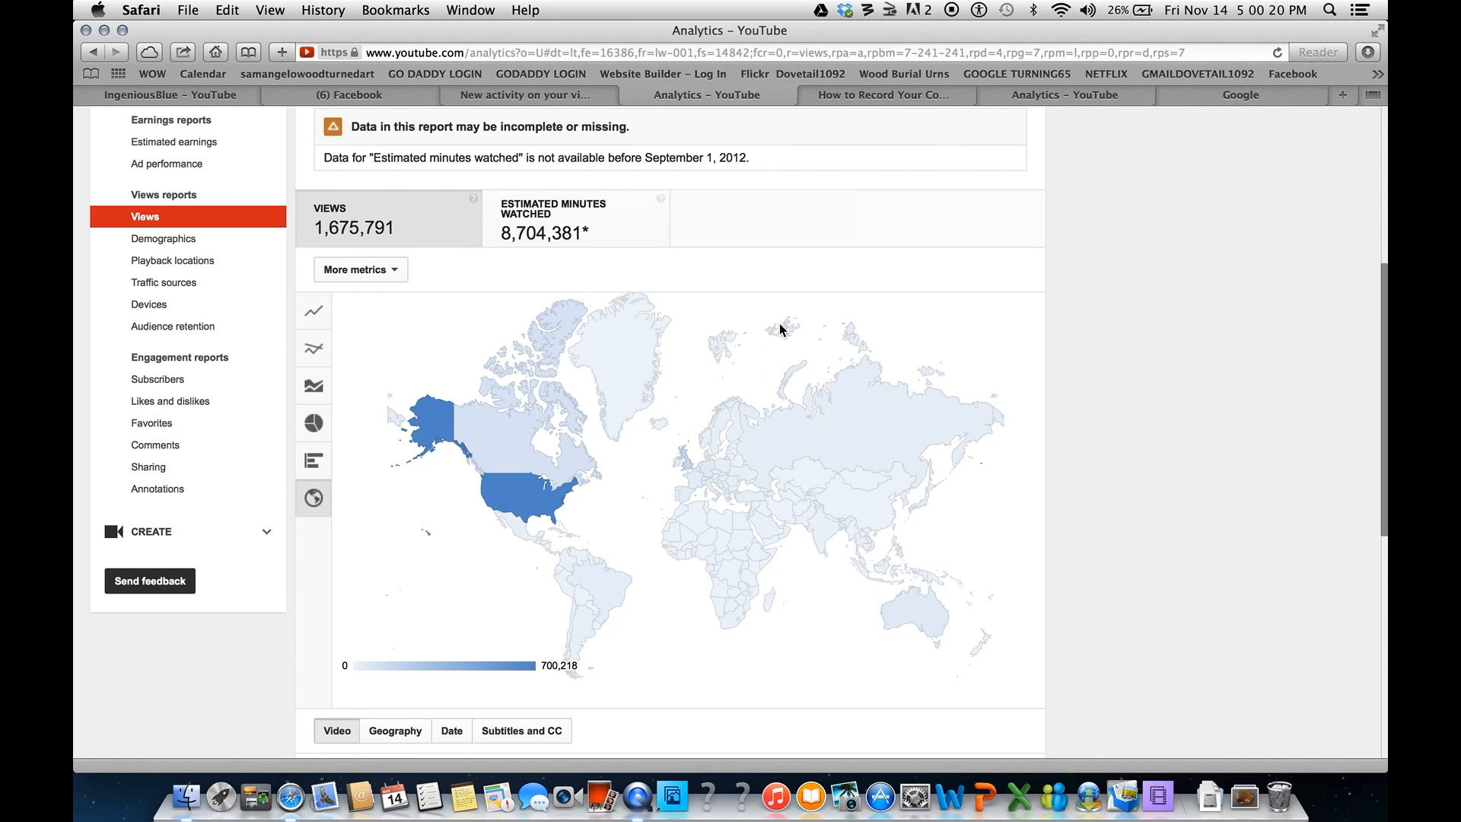
{"action": "mouse_move", "coordinate": [820, 345]}
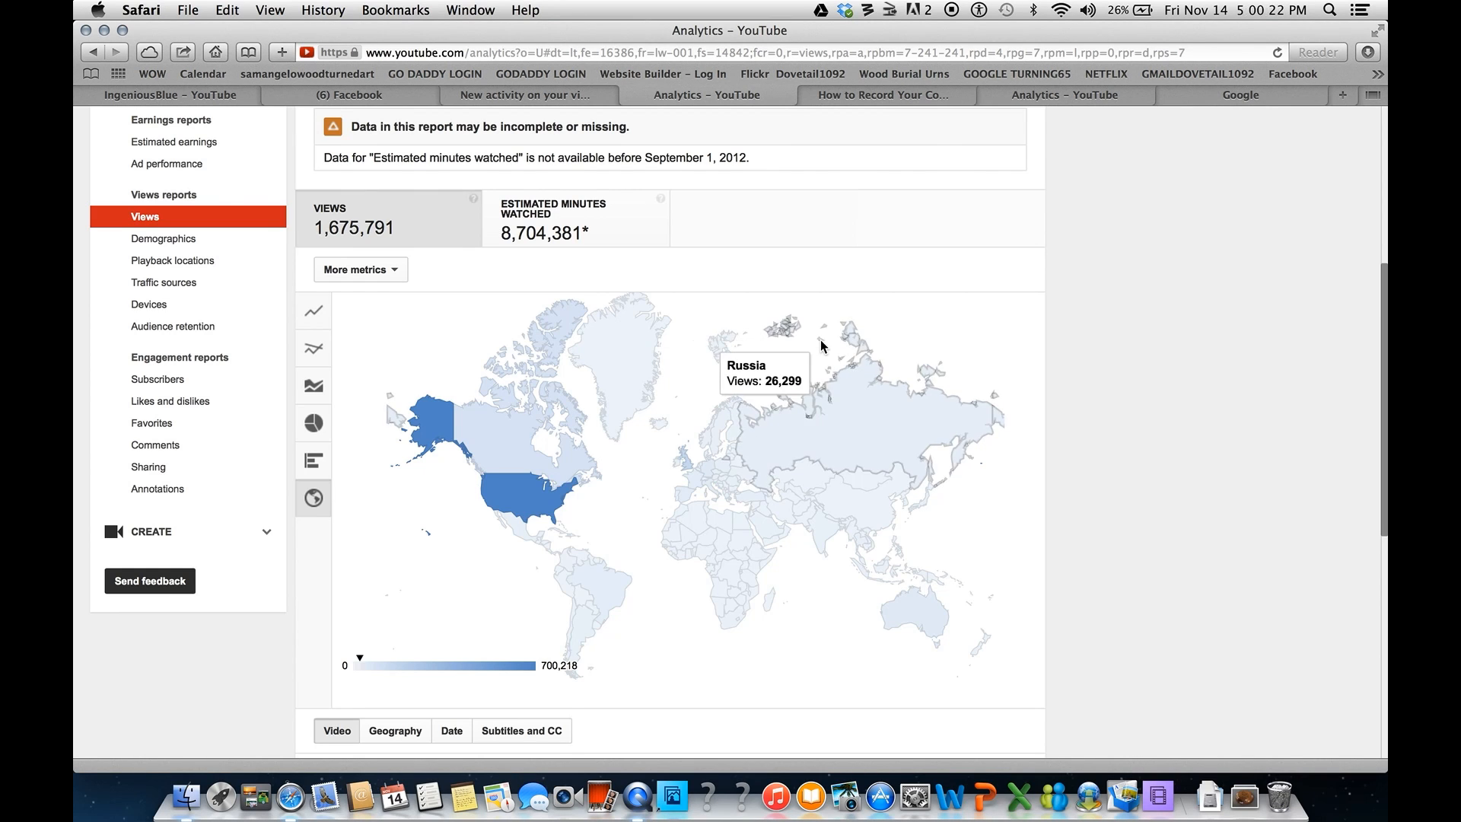
{"action": "mouse_move", "coordinate": [646, 338]}
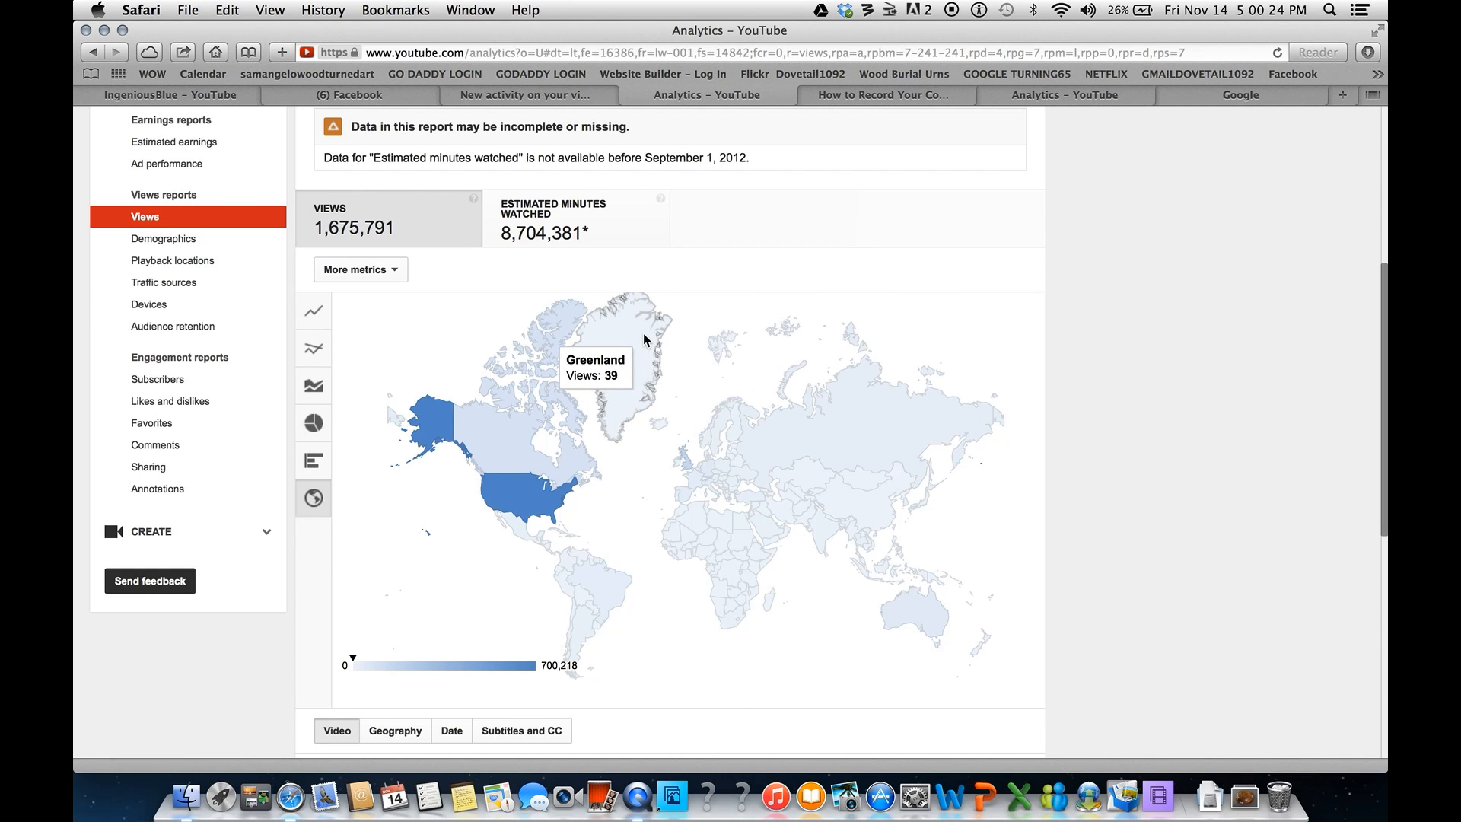
{"action": "mouse_move", "coordinate": [540, 345]}
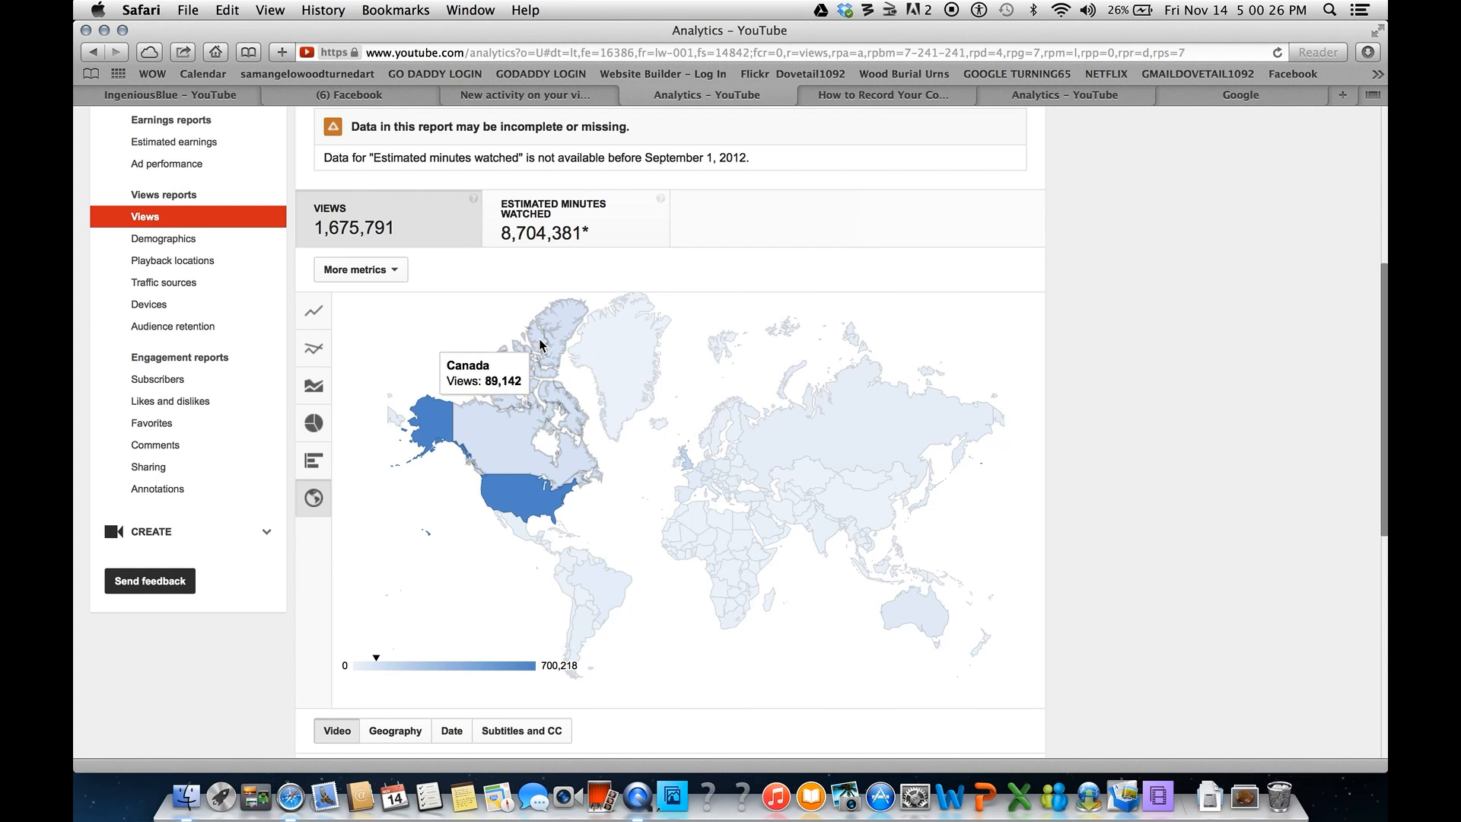
{"action": "mouse_move", "coordinate": [395, 427]}
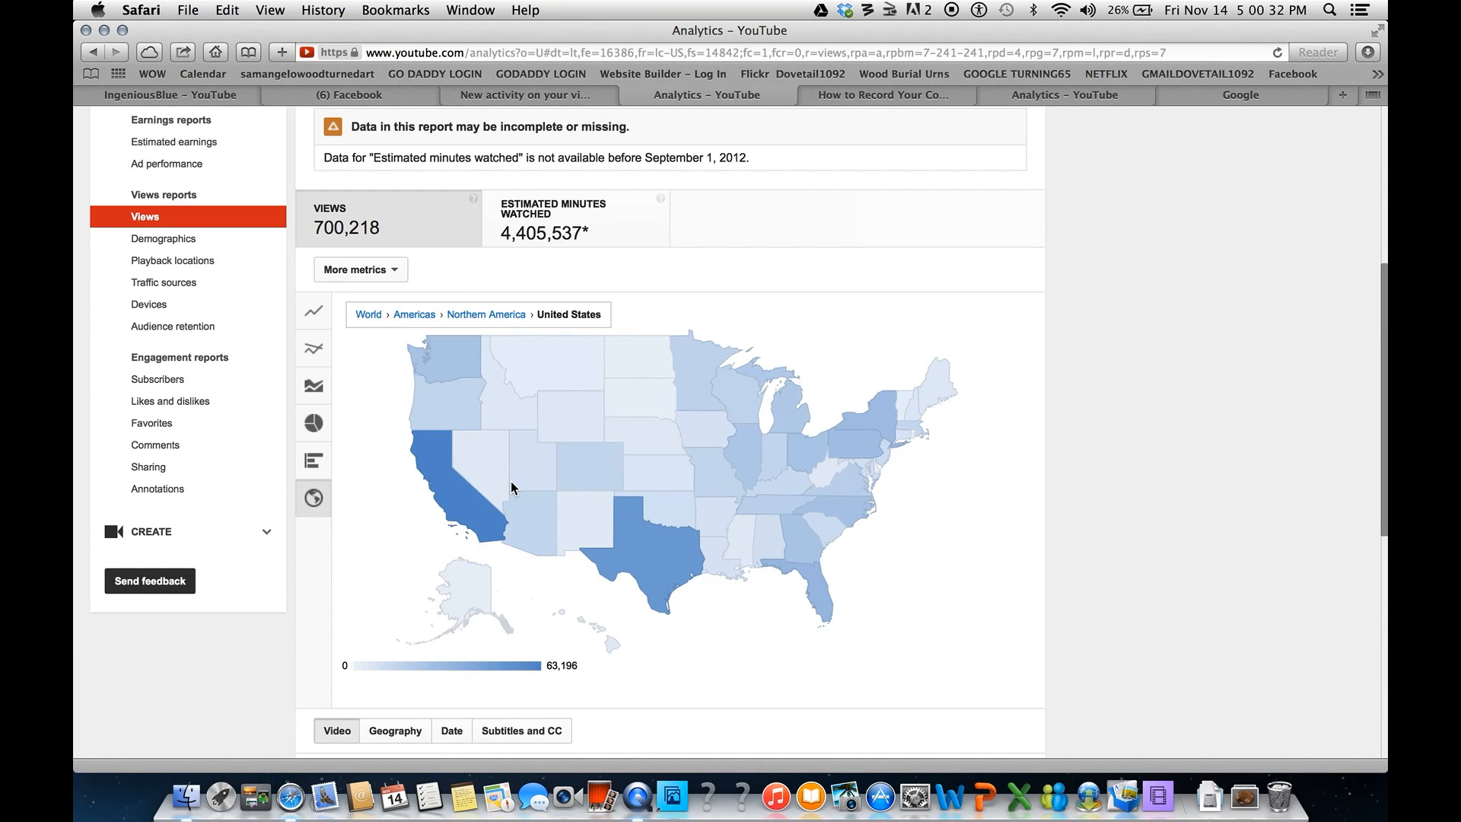
{"action": "mouse_move", "coordinate": [534, 424]}
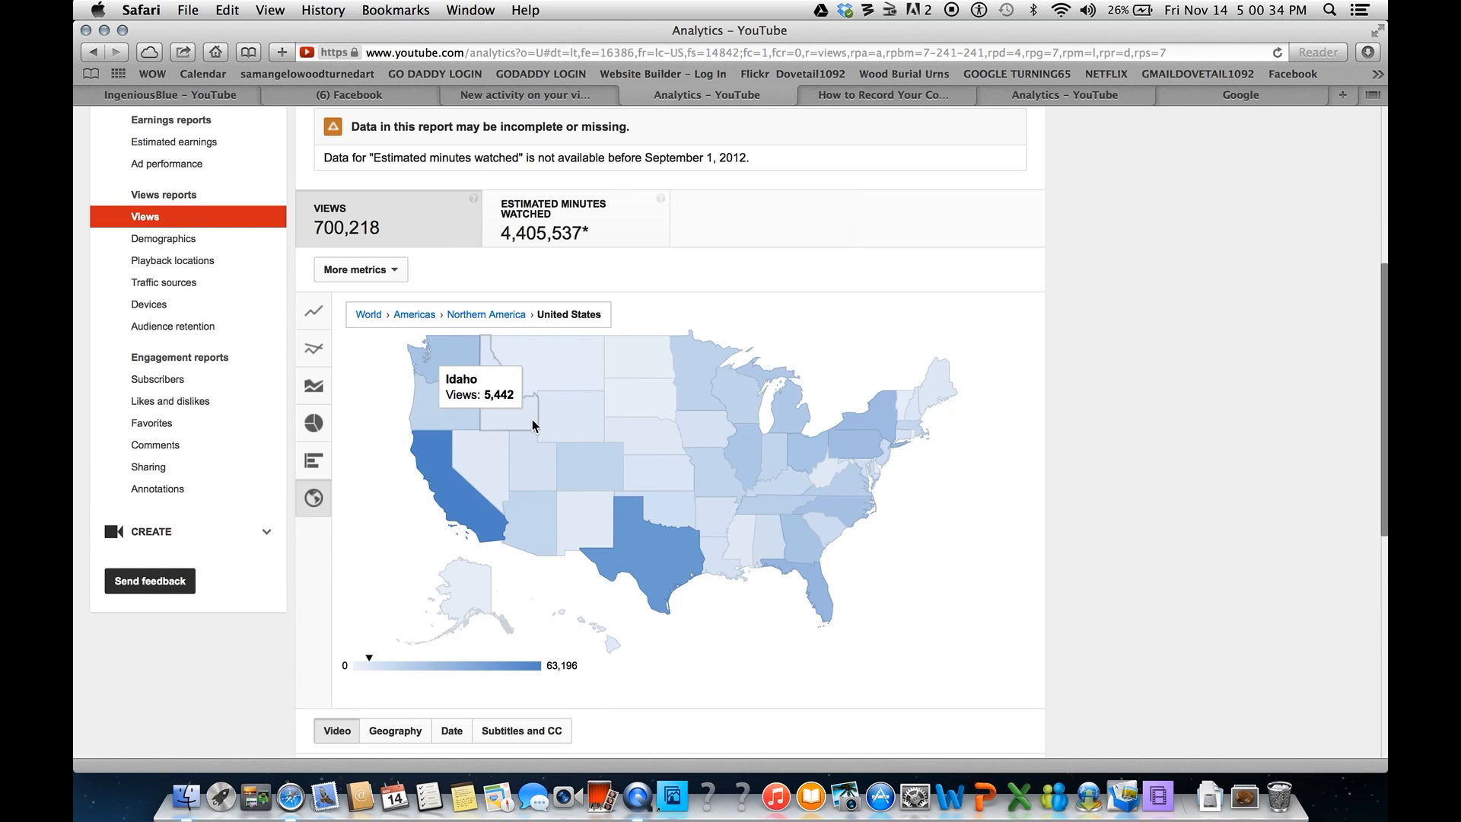
{"action": "mouse_move", "coordinate": [640, 447]}
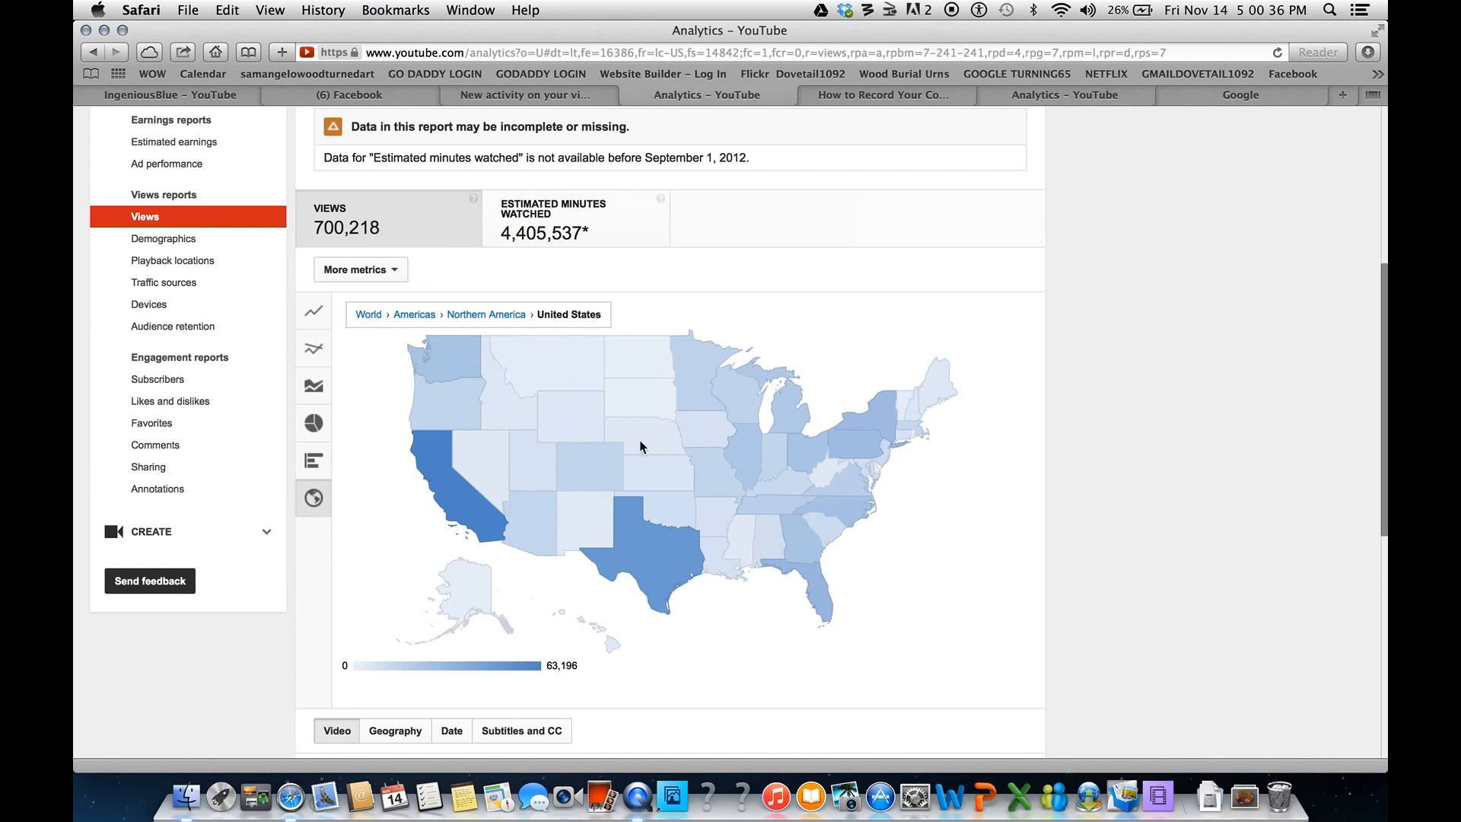
{"action": "mouse_move", "coordinate": [571, 418]}
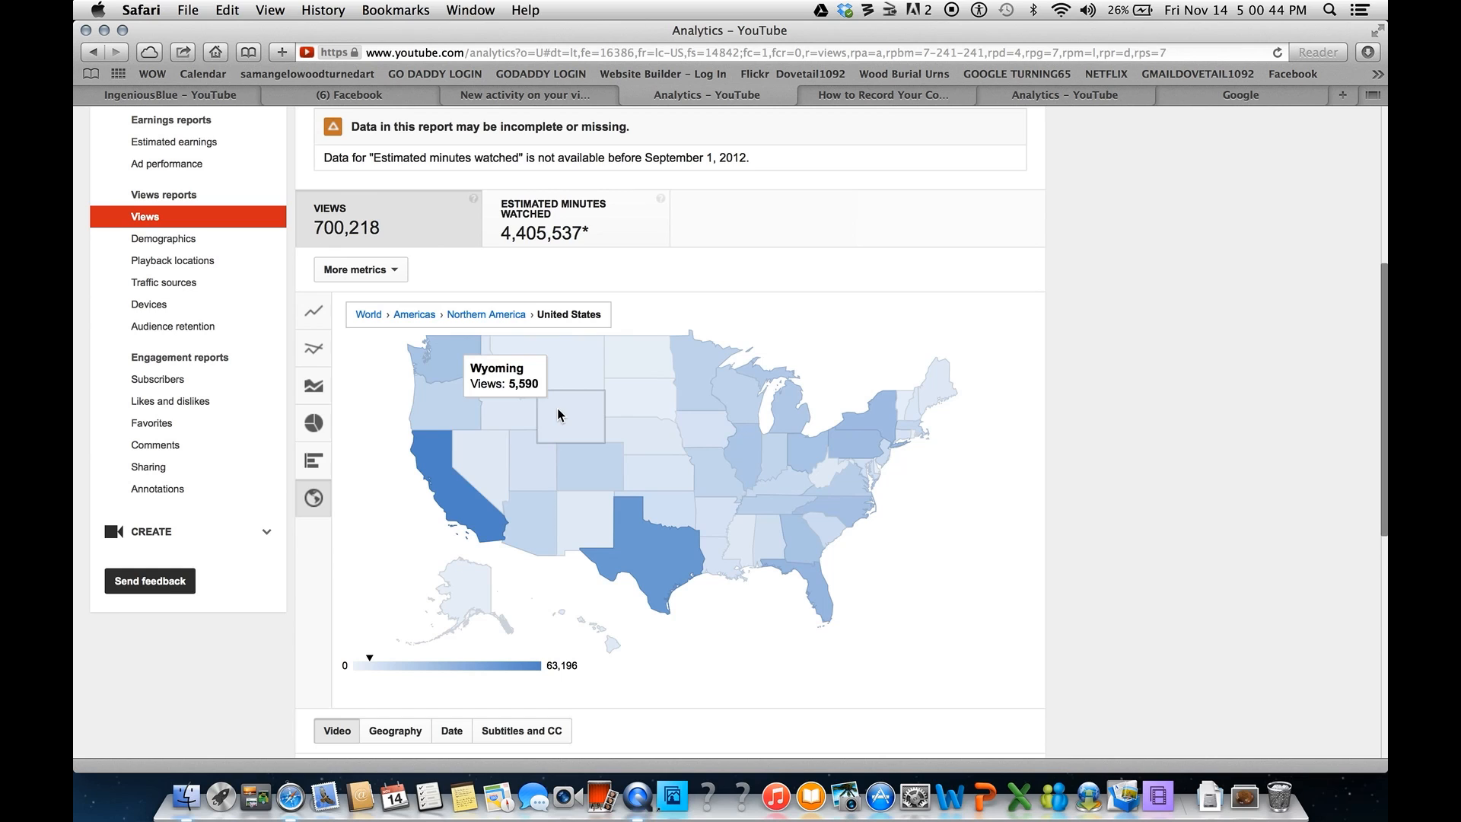
{"action": "mouse_move", "coordinate": [445, 474]}
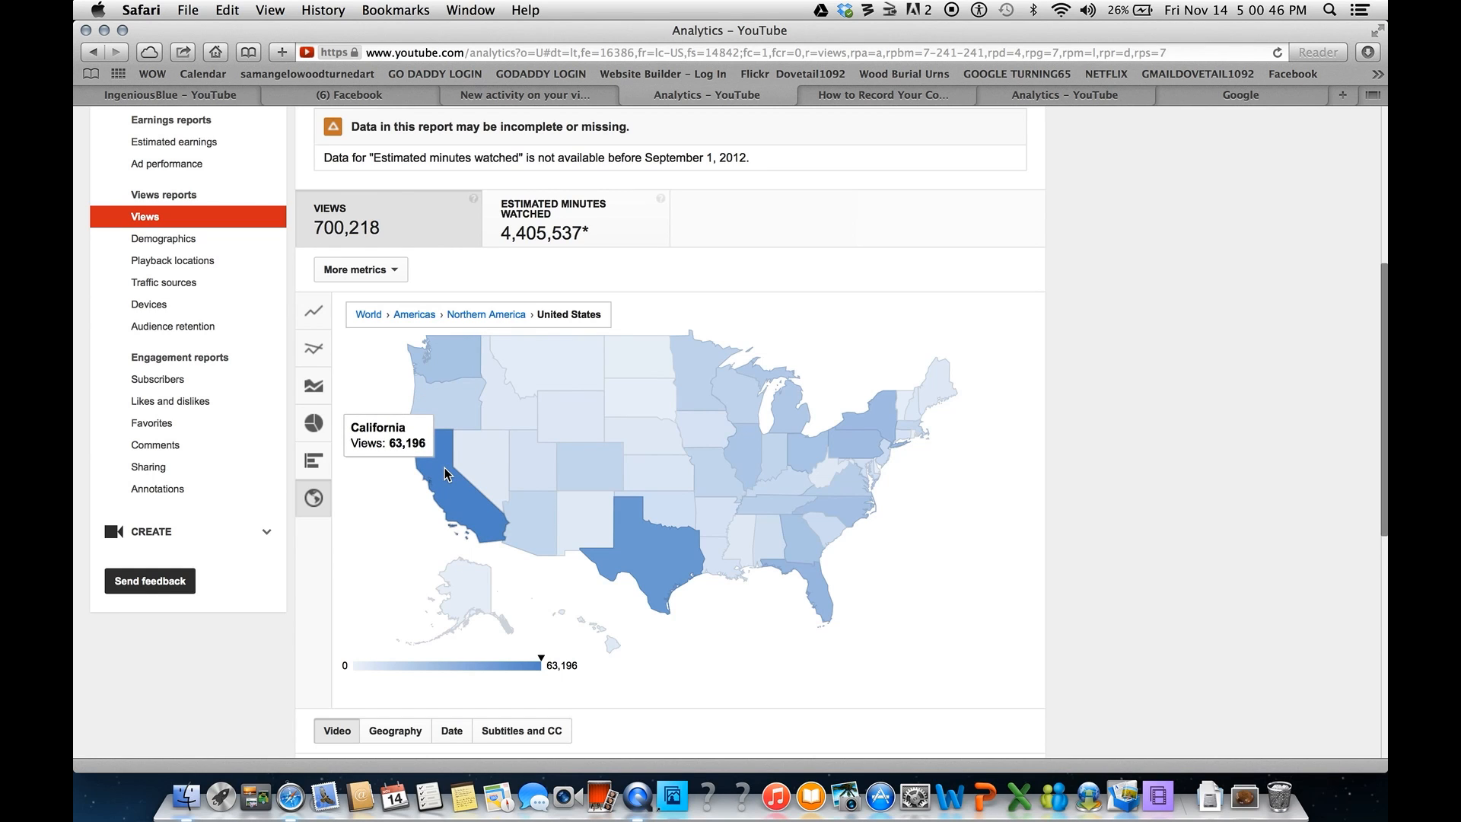
{"action": "mouse_move", "coordinate": [659, 547]}
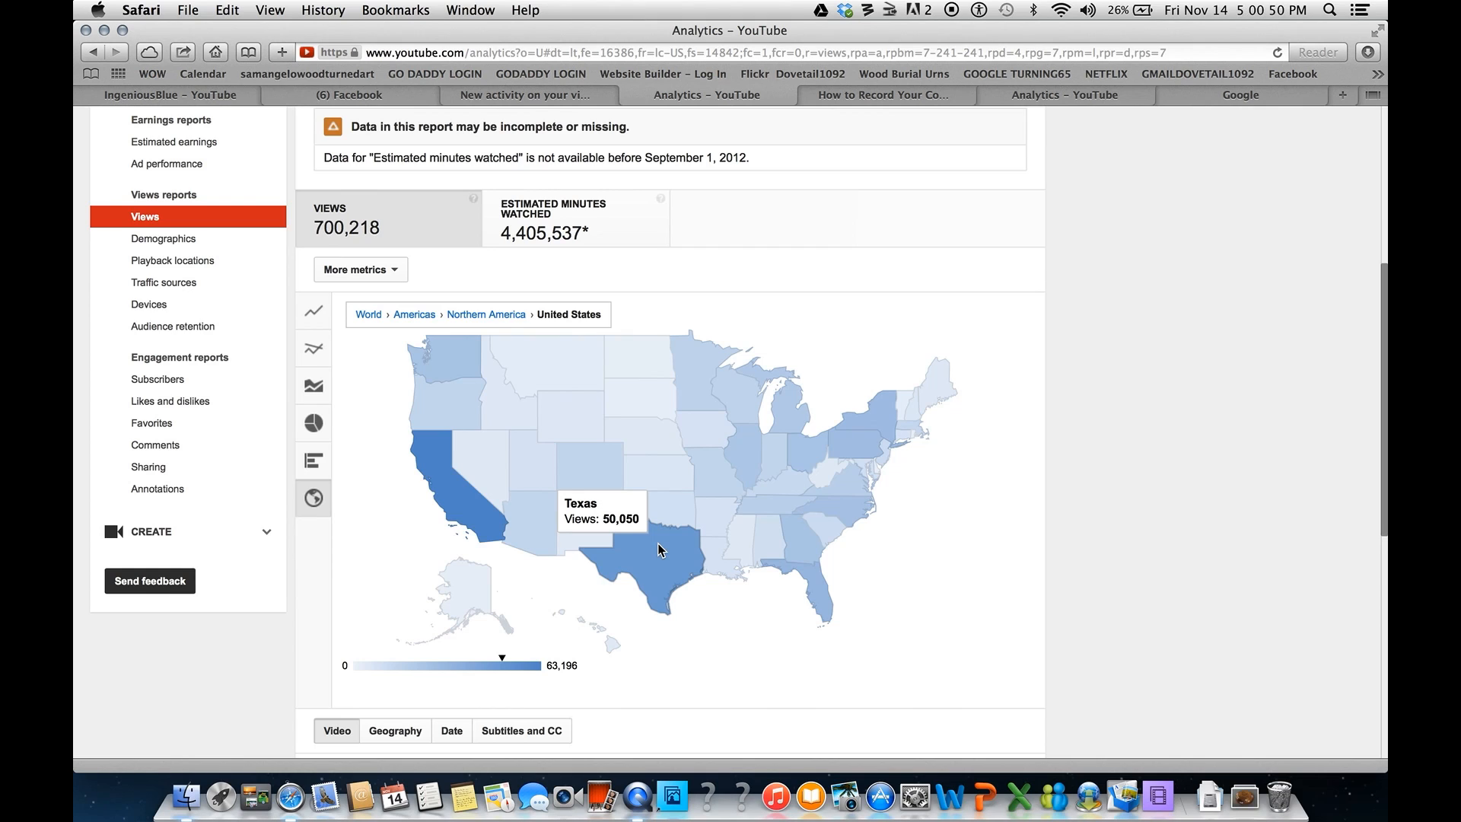
{"action": "mouse_move", "coordinate": [538, 682]}
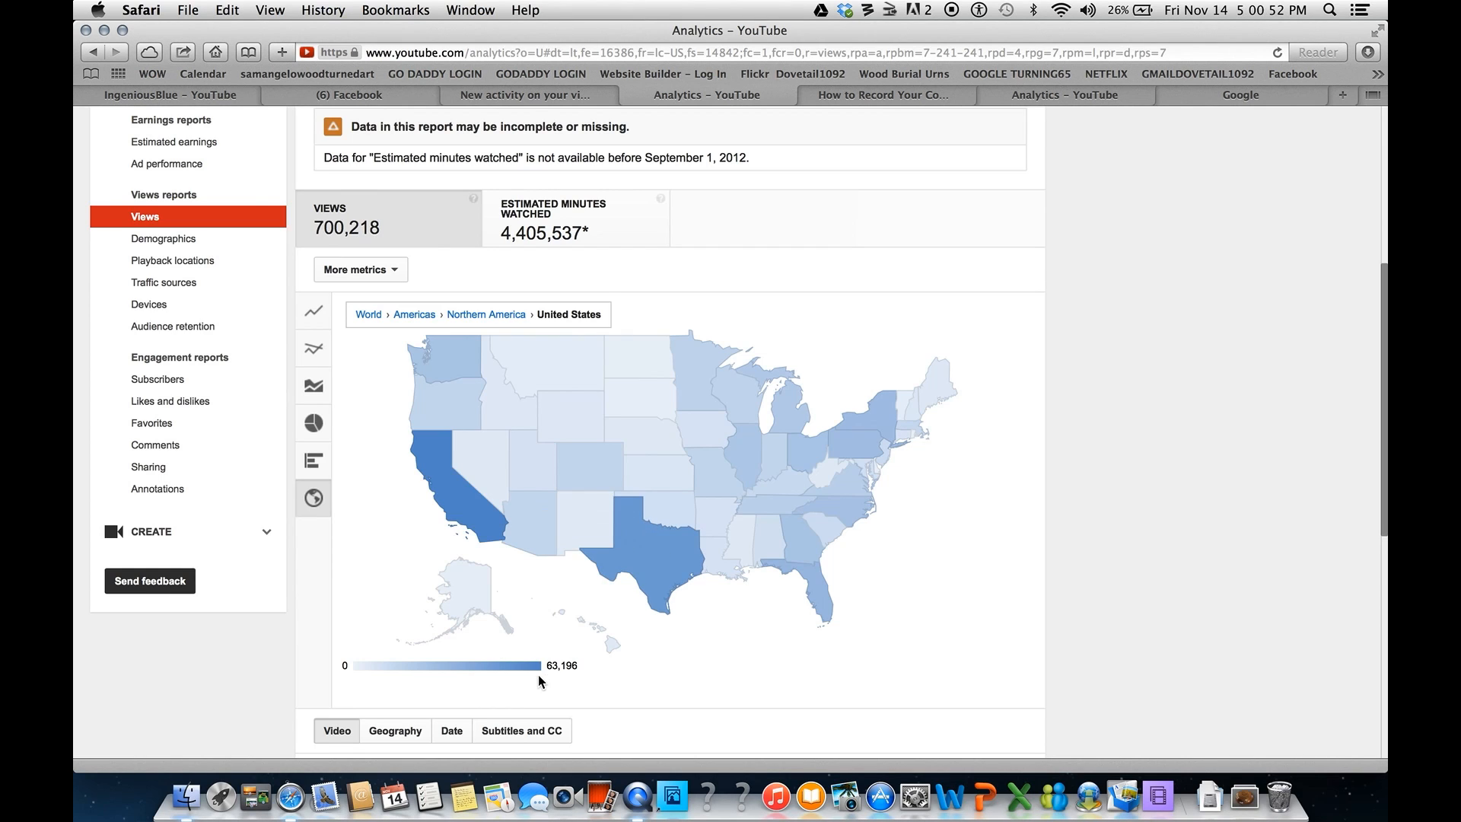
{"action": "mouse_move", "coordinate": [511, 674]}
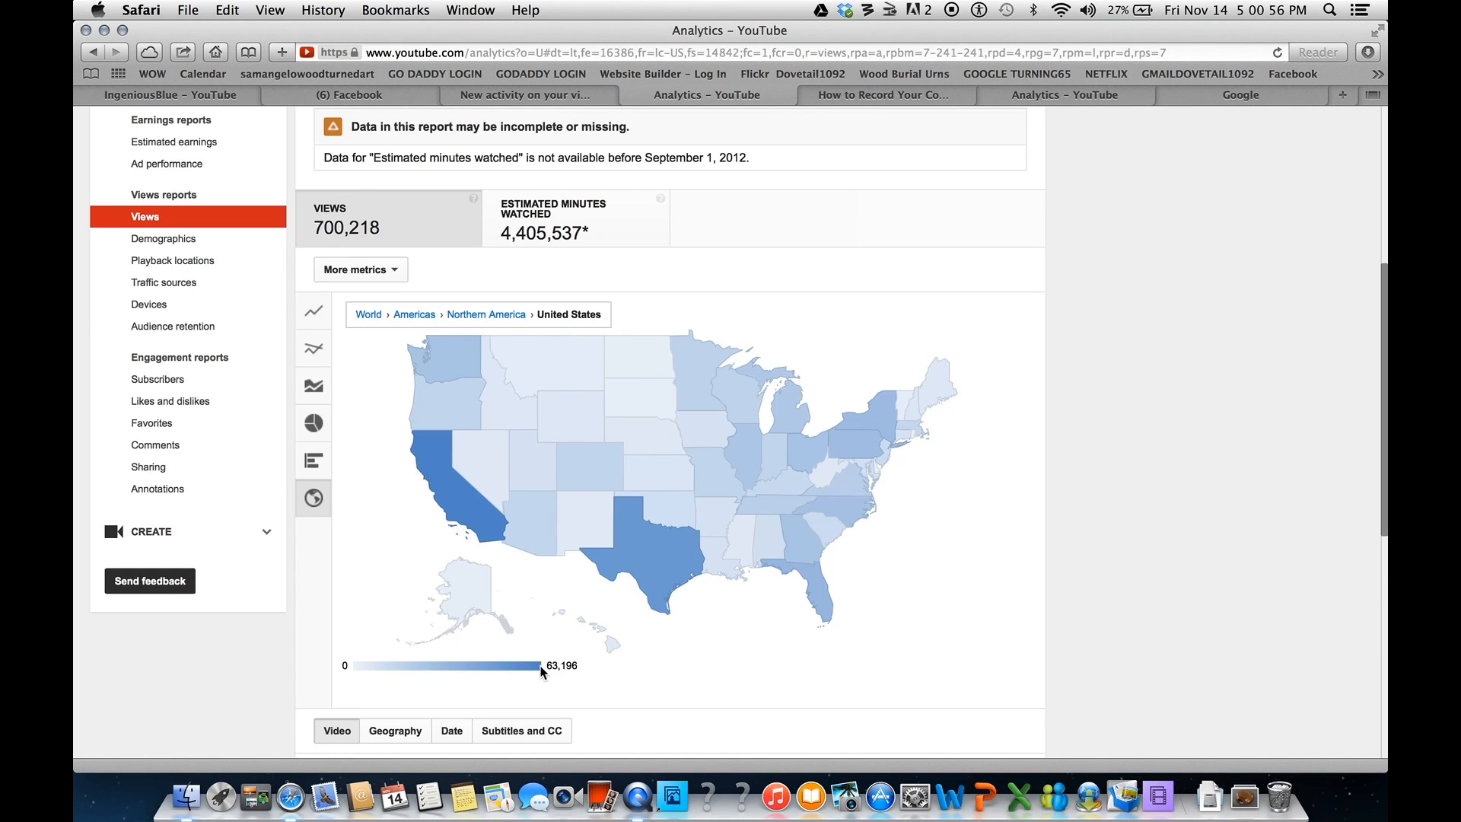
{"action": "mouse_move", "coordinate": [546, 667]}
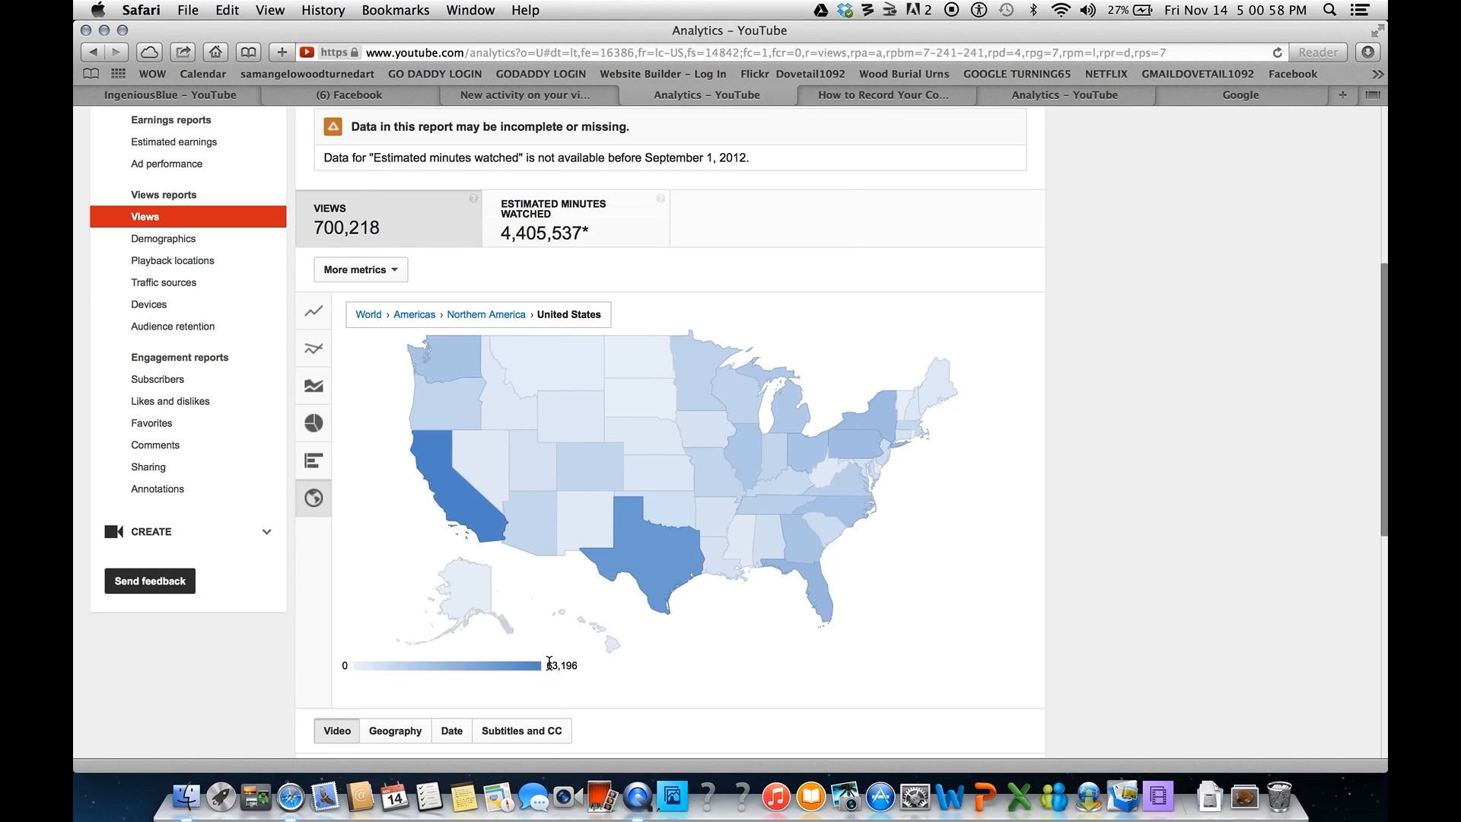
{"action": "mouse_move", "coordinate": [640, 449]}
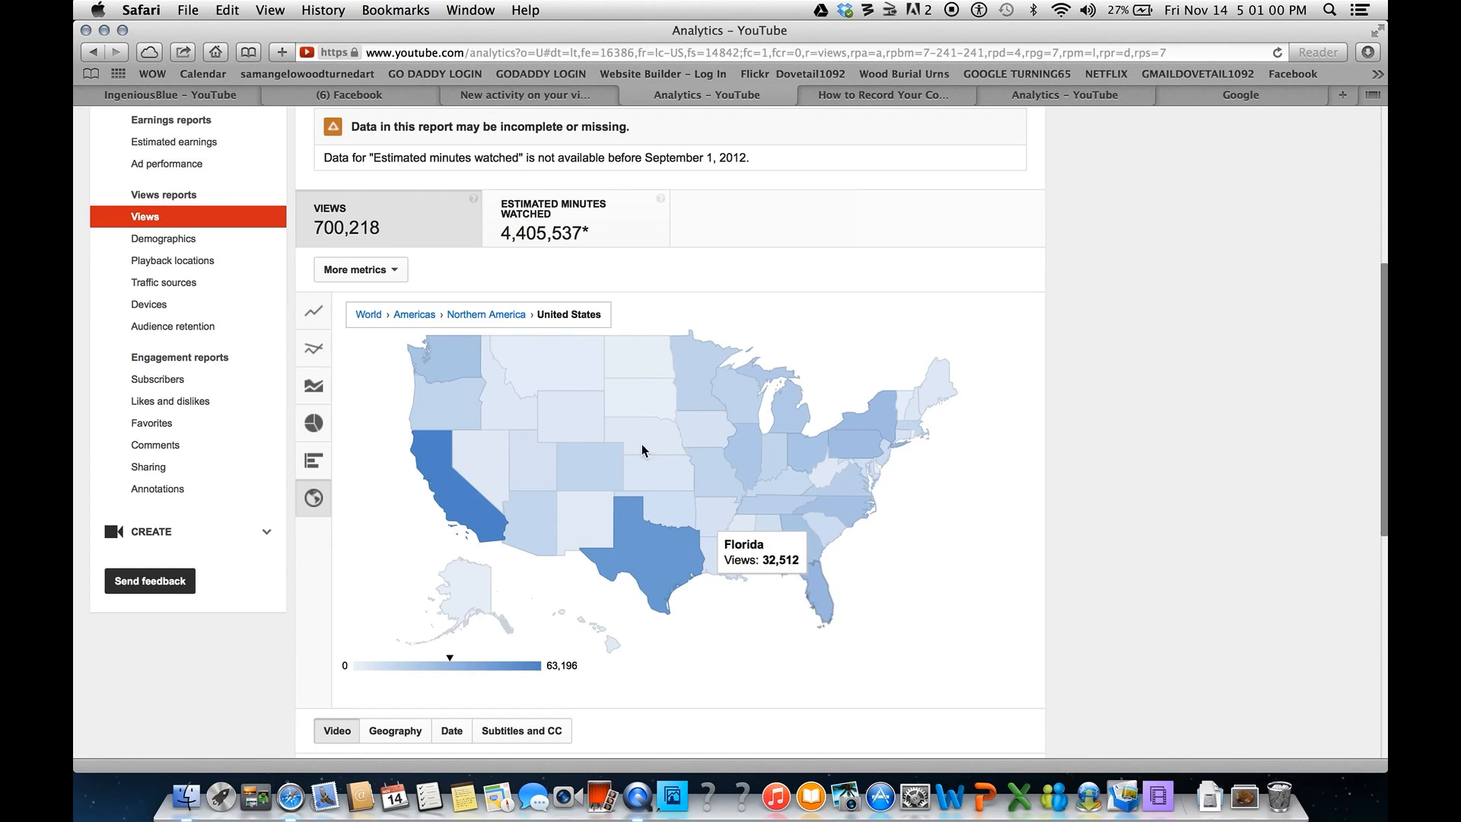
{"action": "mouse_move", "coordinate": [564, 375]}
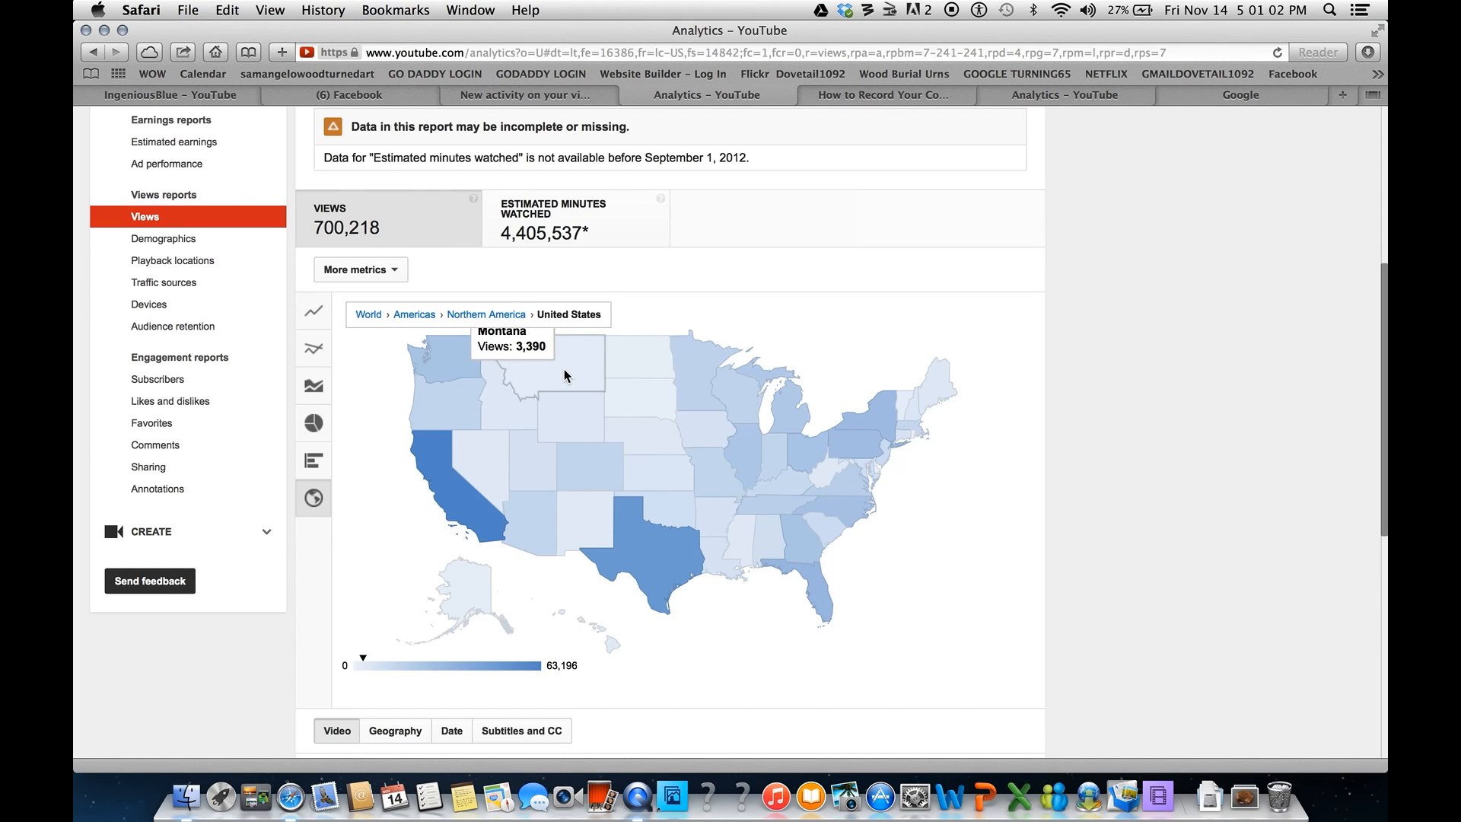
{"action": "mouse_move", "coordinate": [564, 385]}
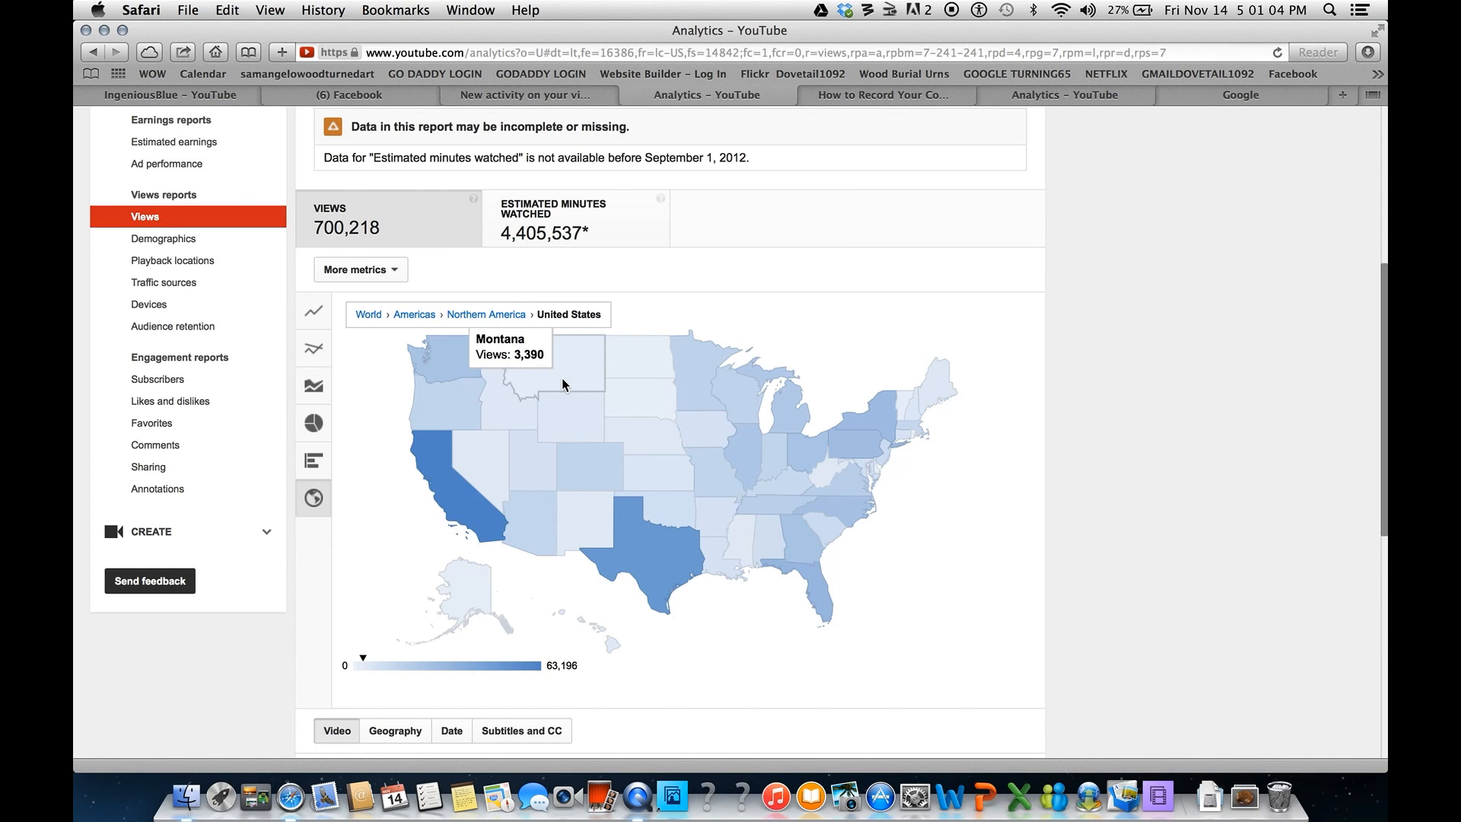
{"action": "mouse_move", "coordinate": [498, 411]}
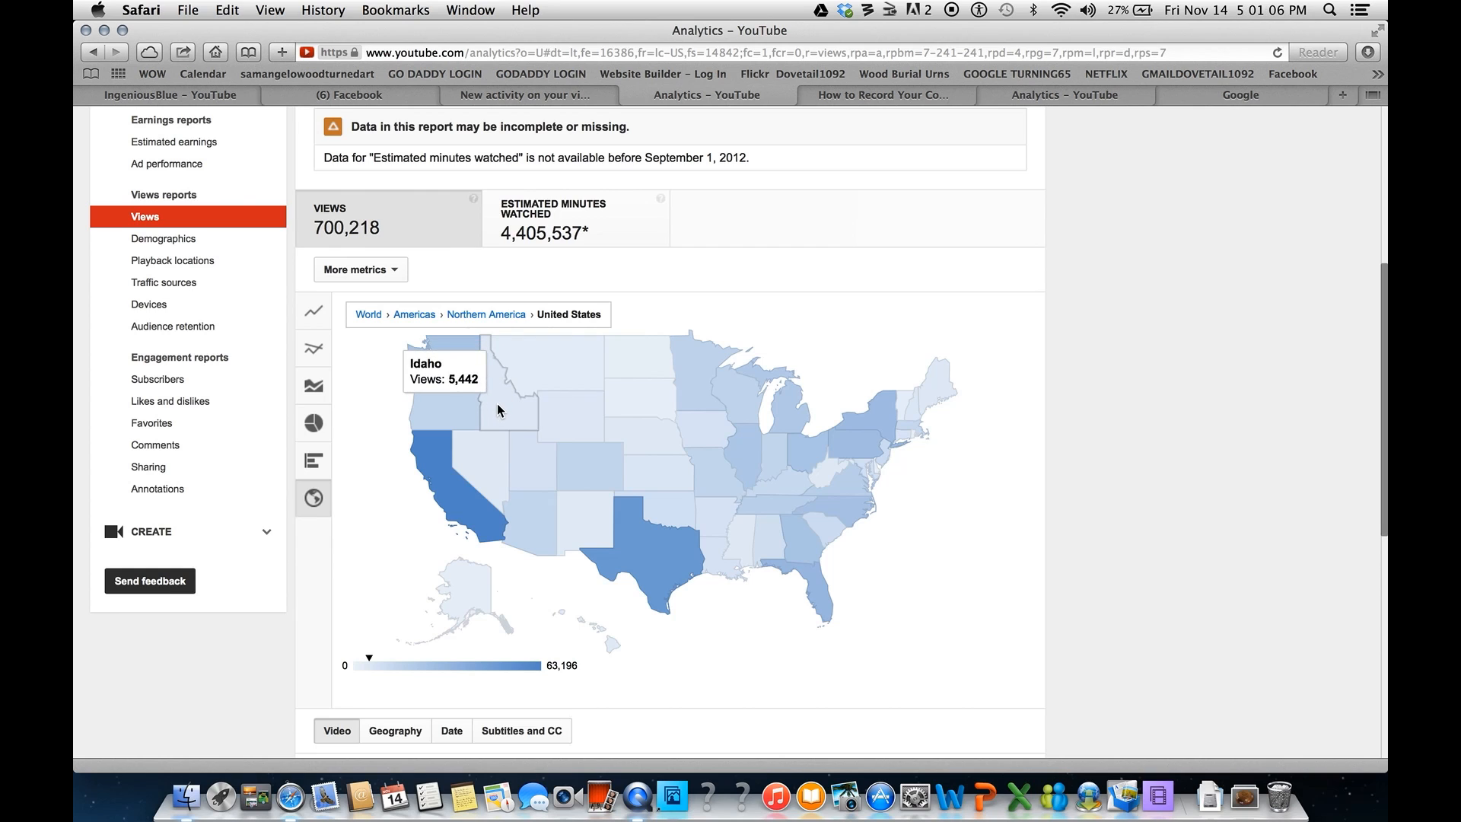
{"action": "mouse_move", "coordinate": [881, 426]}
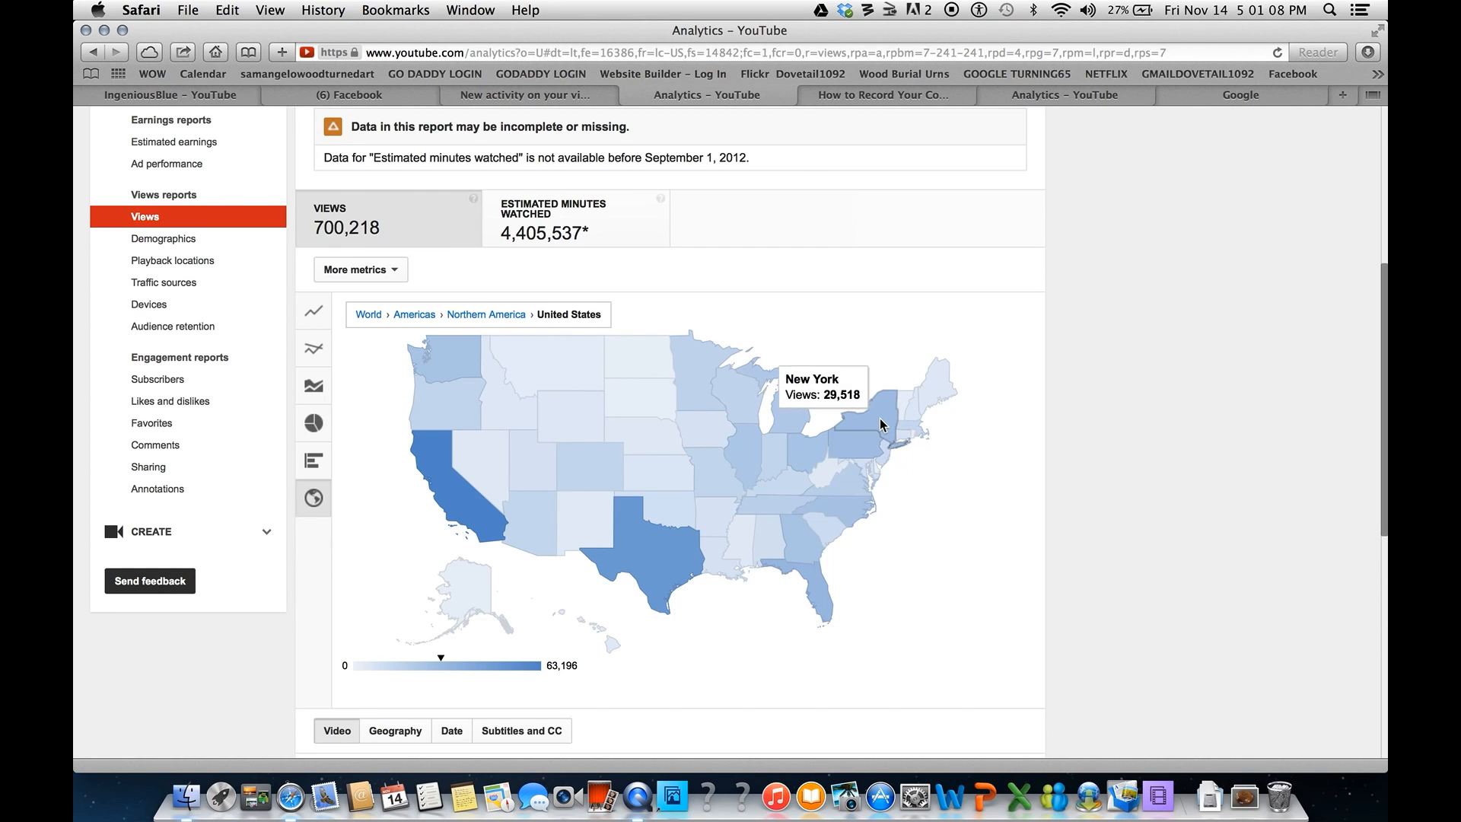
{"action": "mouse_move", "coordinate": [830, 480]}
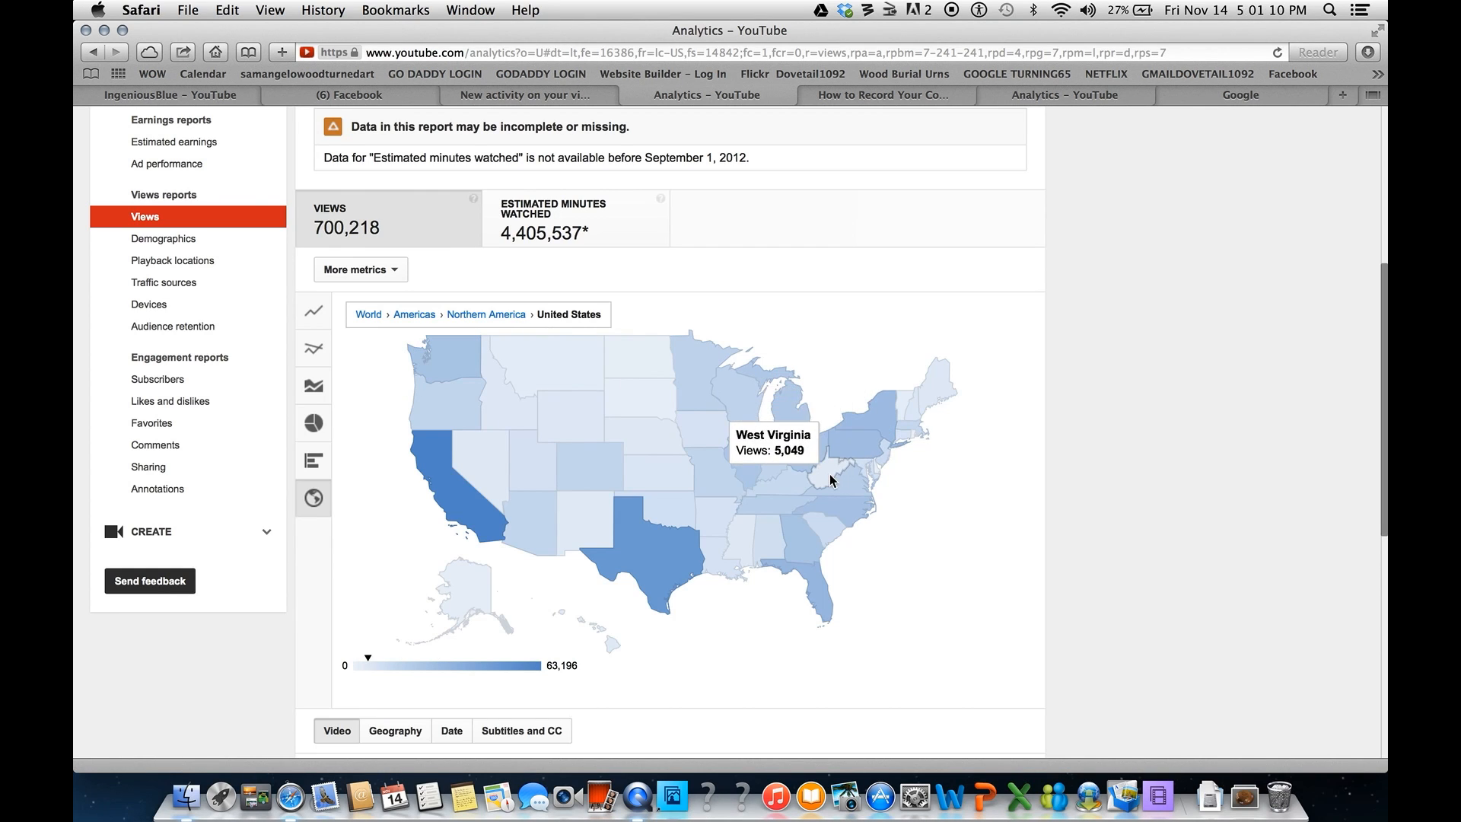
{"action": "mouse_move", "coordinate": [849, 518]}
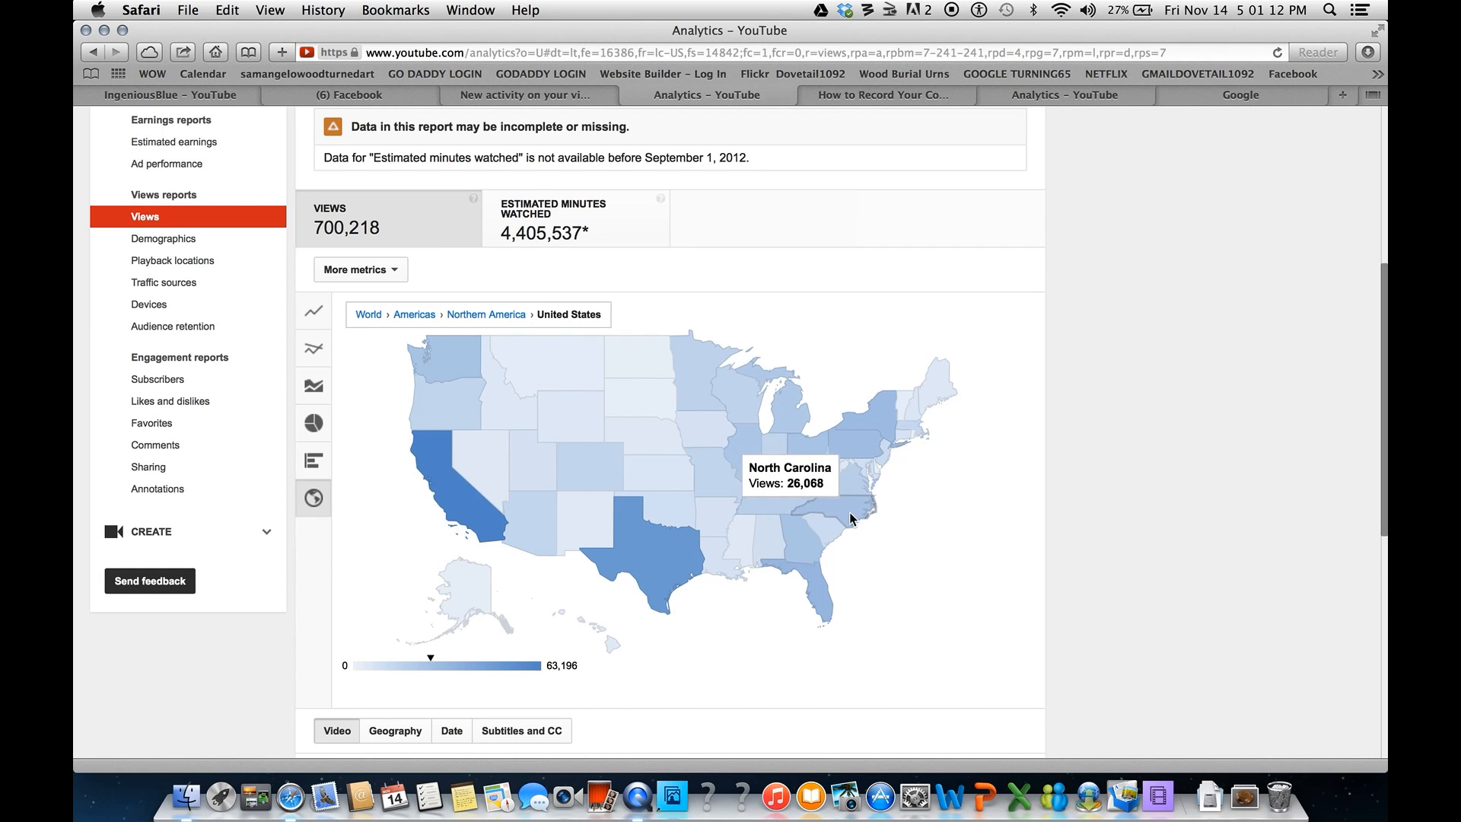
{"action": "mouse_move", "coordinate": [808, 588]}
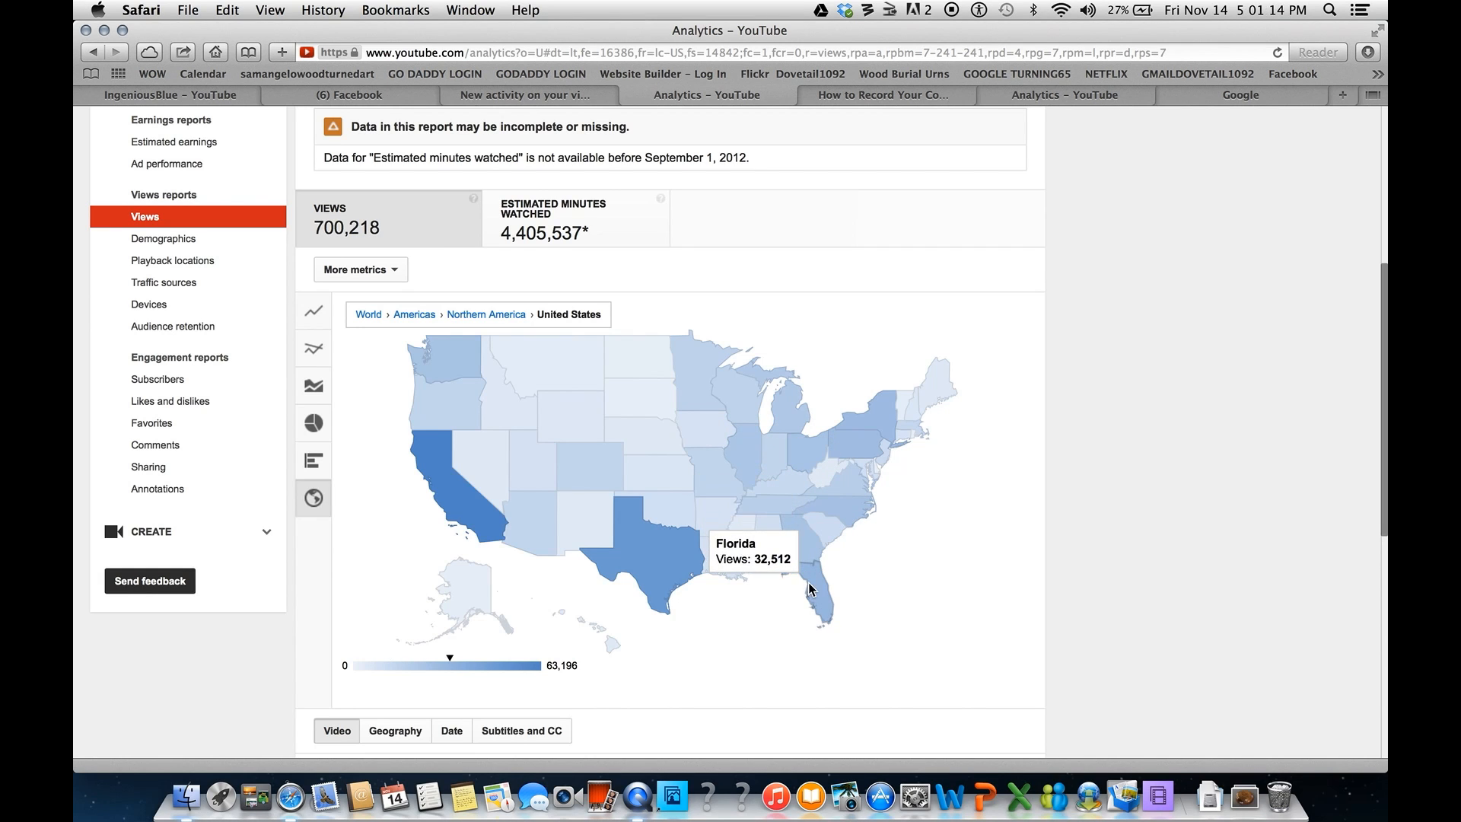
{"action": "mouse_move", "coordinate": [911, 412]}
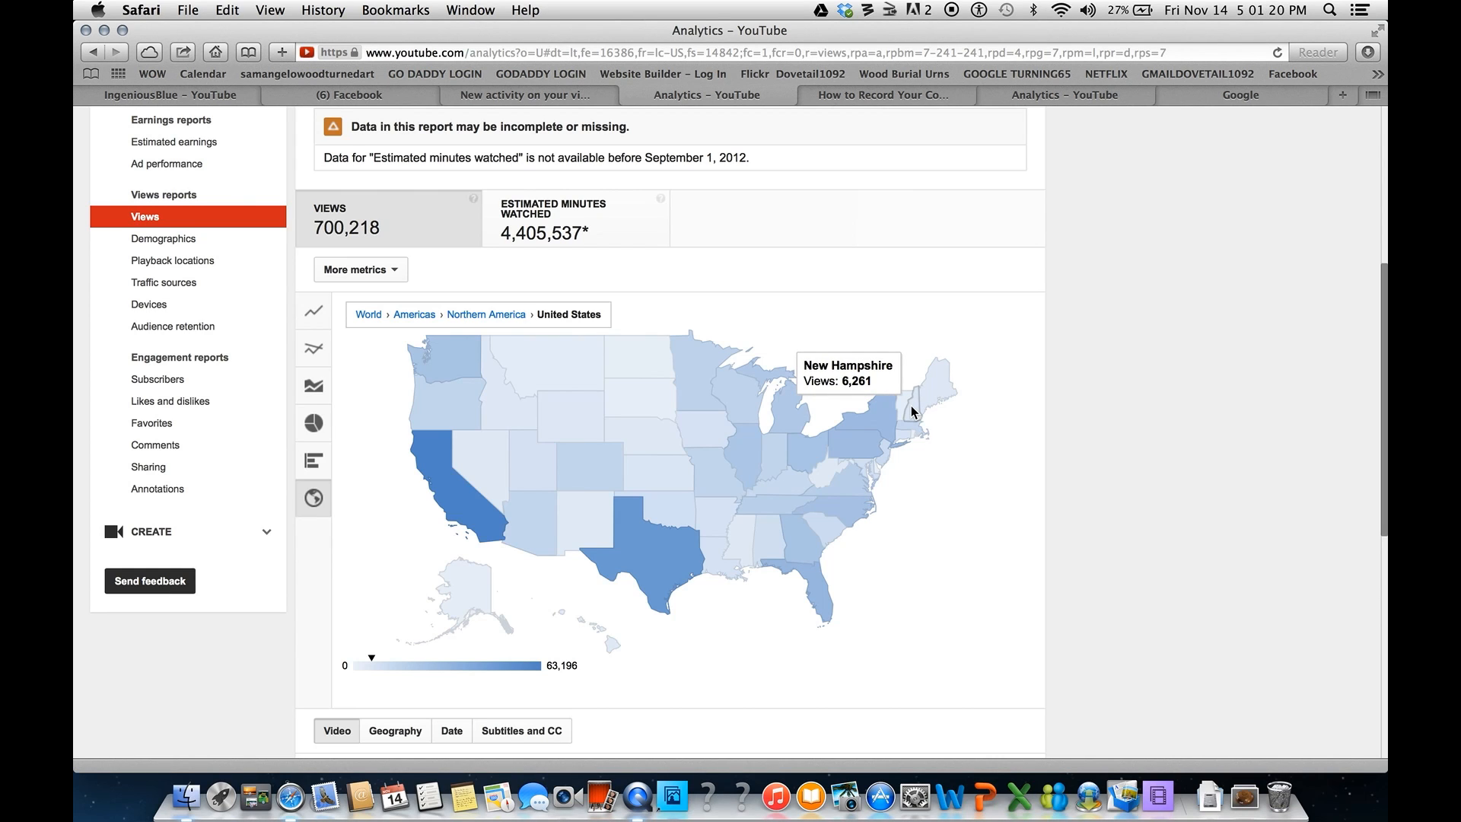
{"action": "mouse_move", "coordinate": [313, 462]}
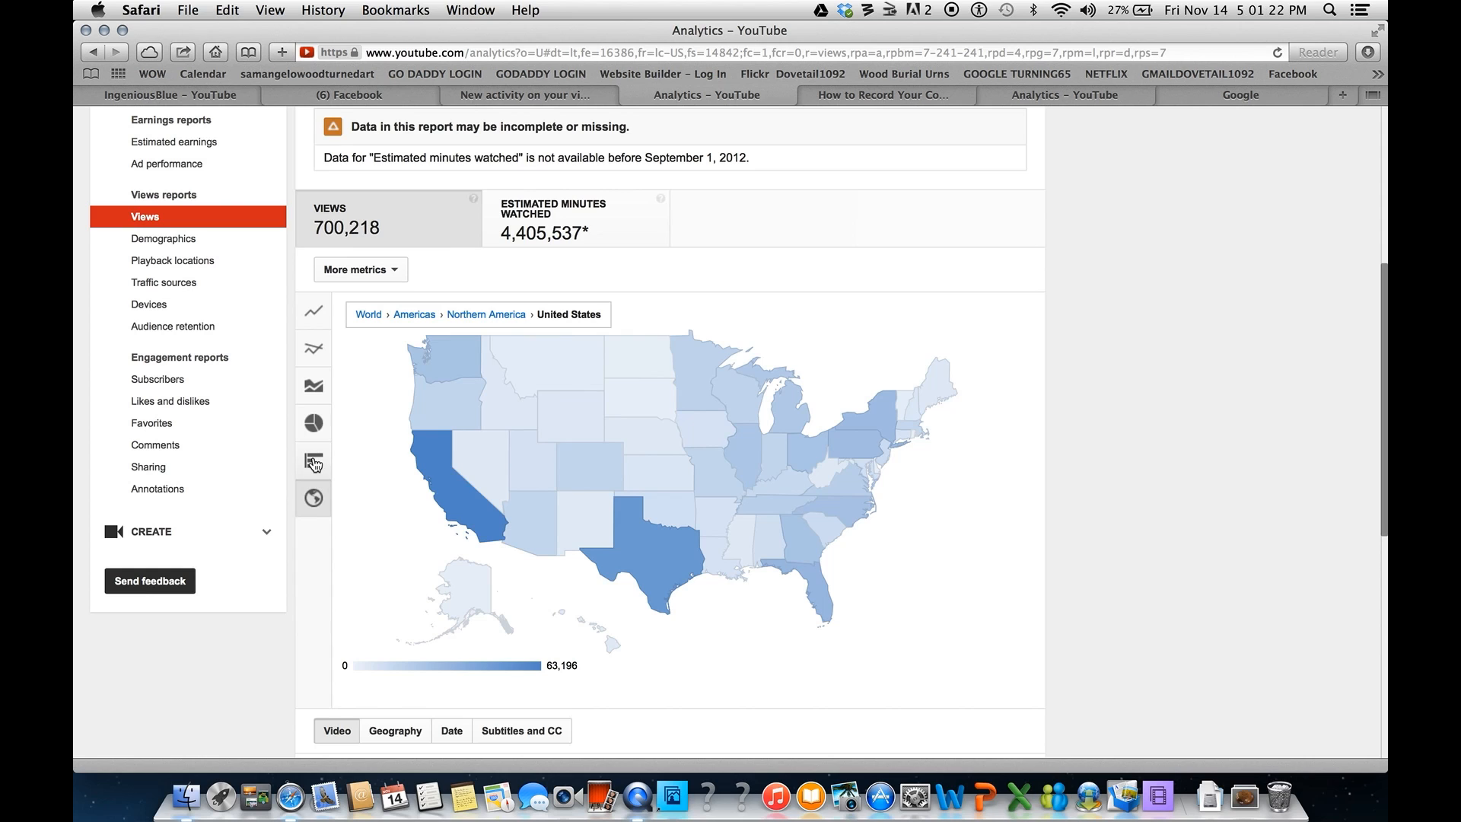
- Switch the views chart to a bar chart of top videos
{"action": "left_click", "coordinate": [313, 461]}
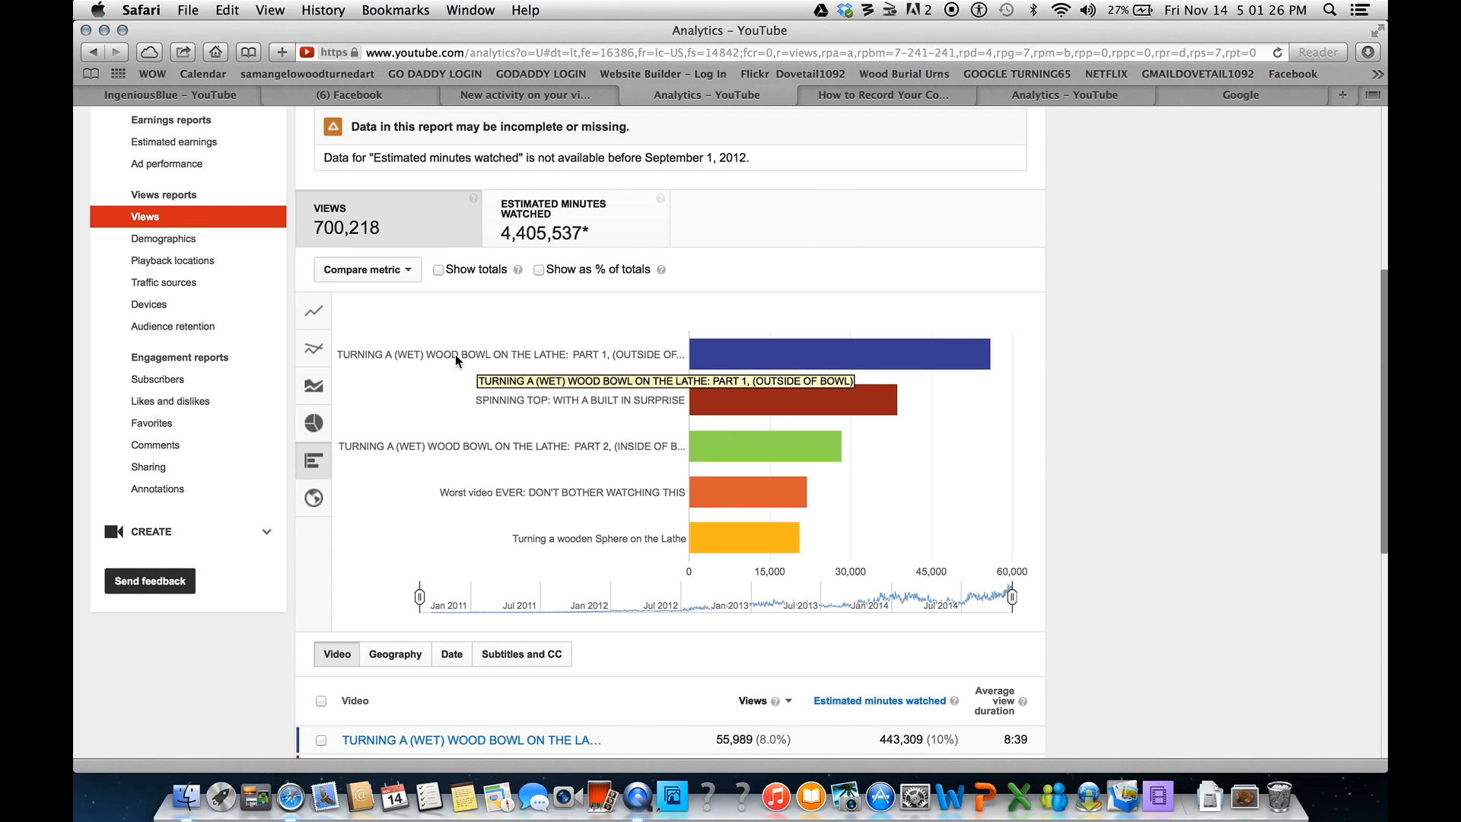
{"action": "mouse_move", "coordinate": [399, 366]}
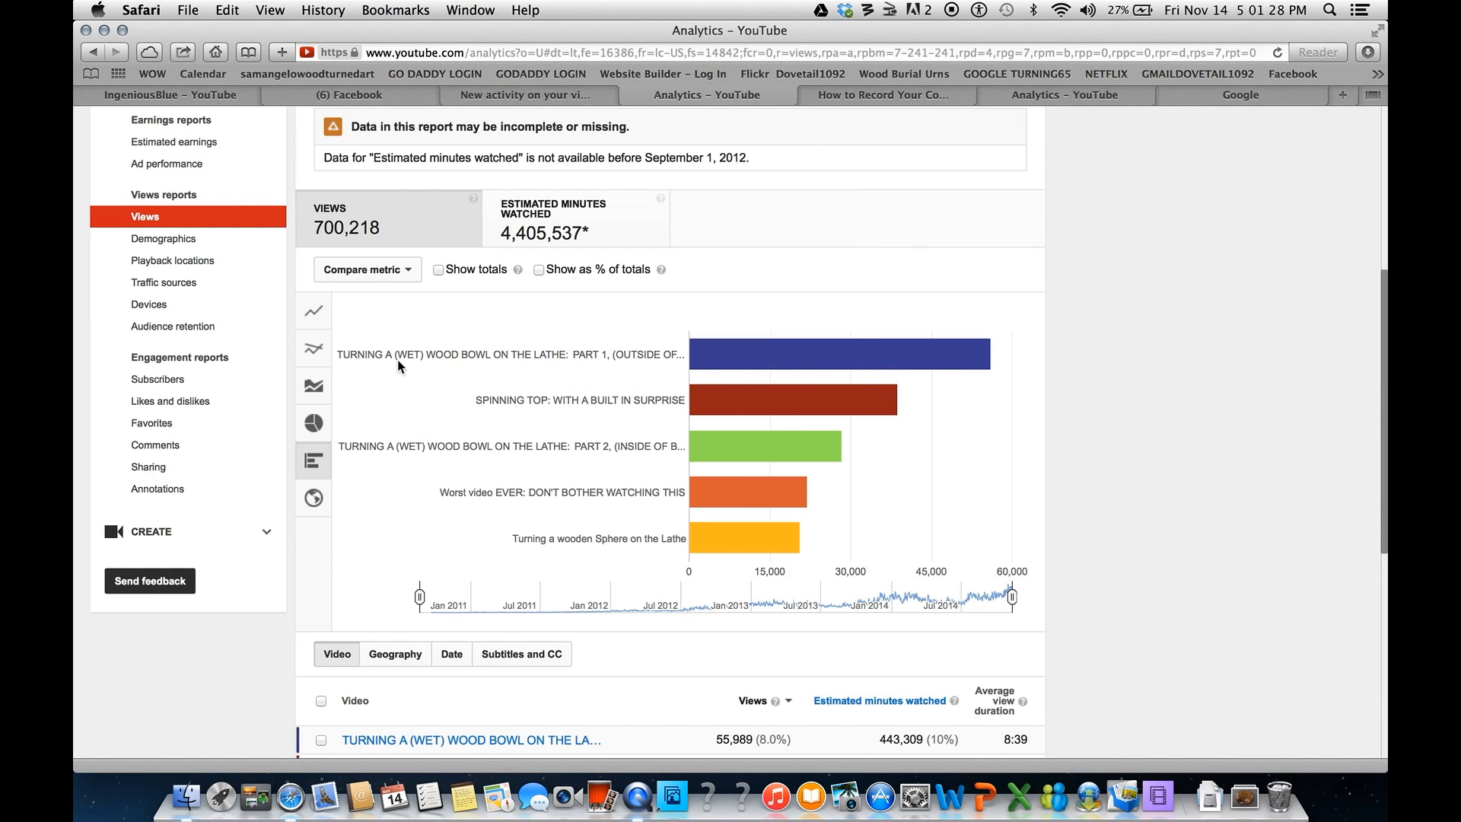
{"action": "mouse_move", "coordinate": [673, 362]}
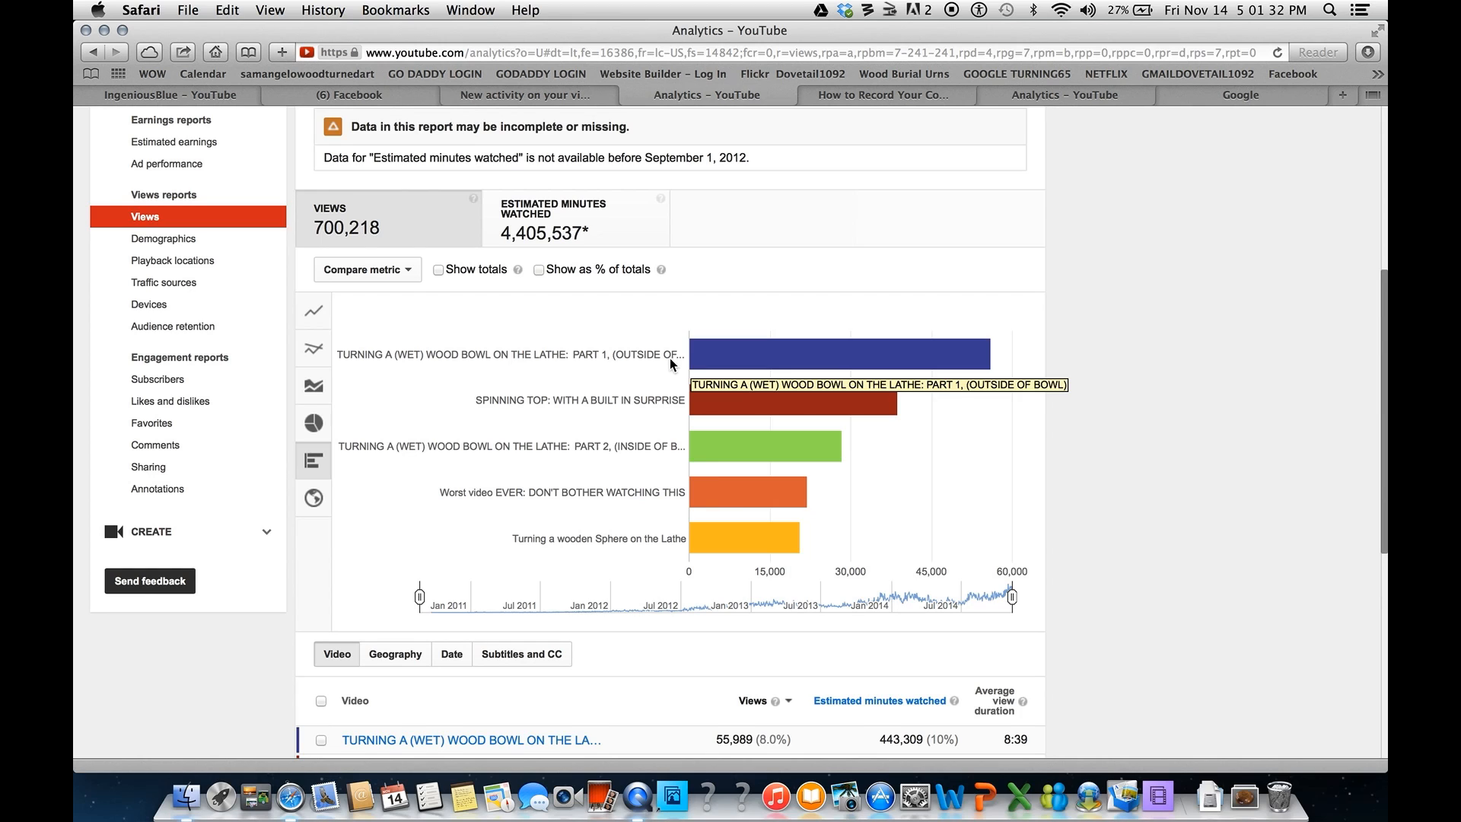
{"action": "mouse_move", "coordinate": [744, 359]}
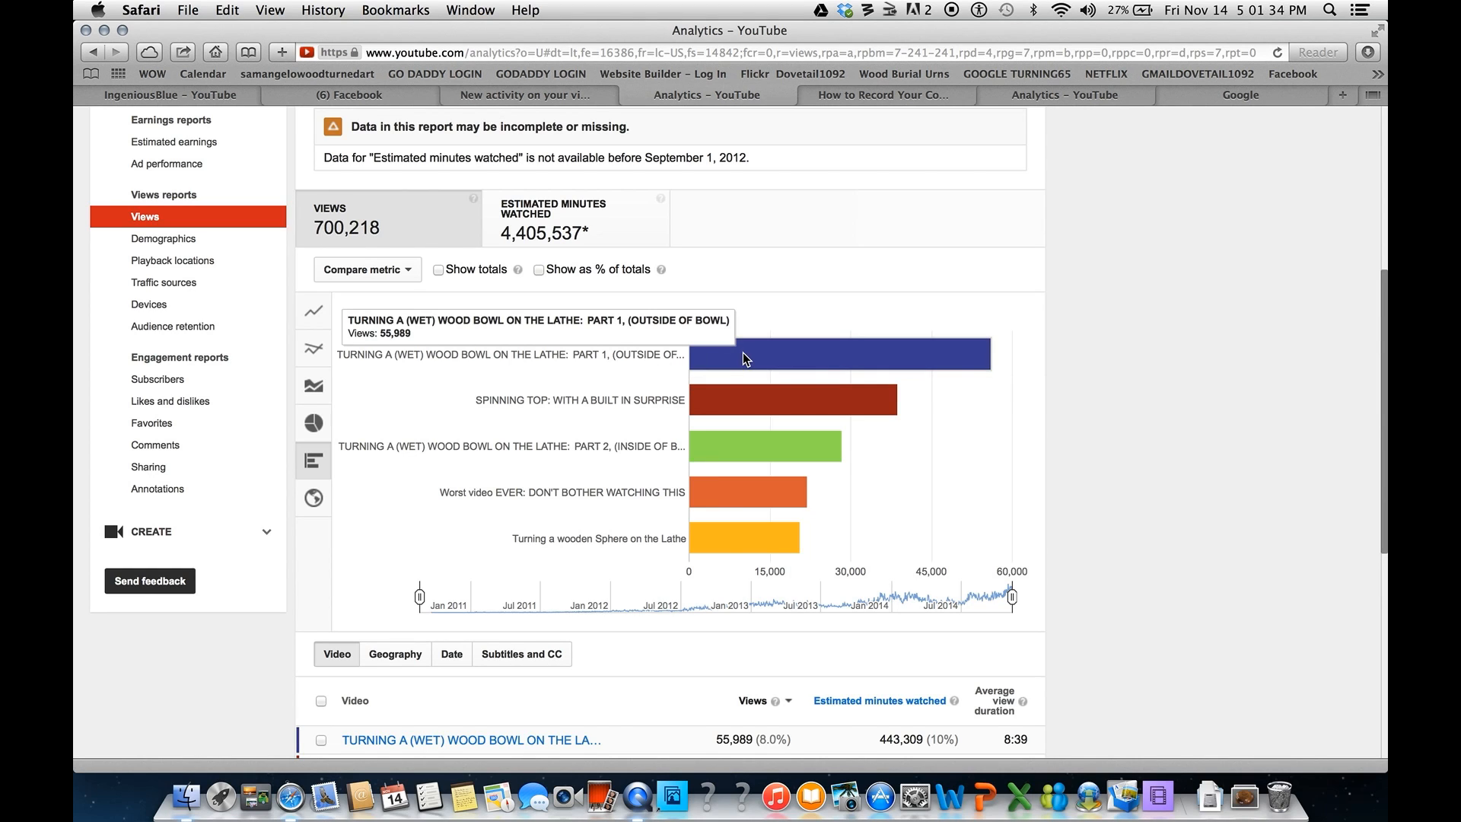
{"action": "mouse_move", "coordinate": [660, 361]}
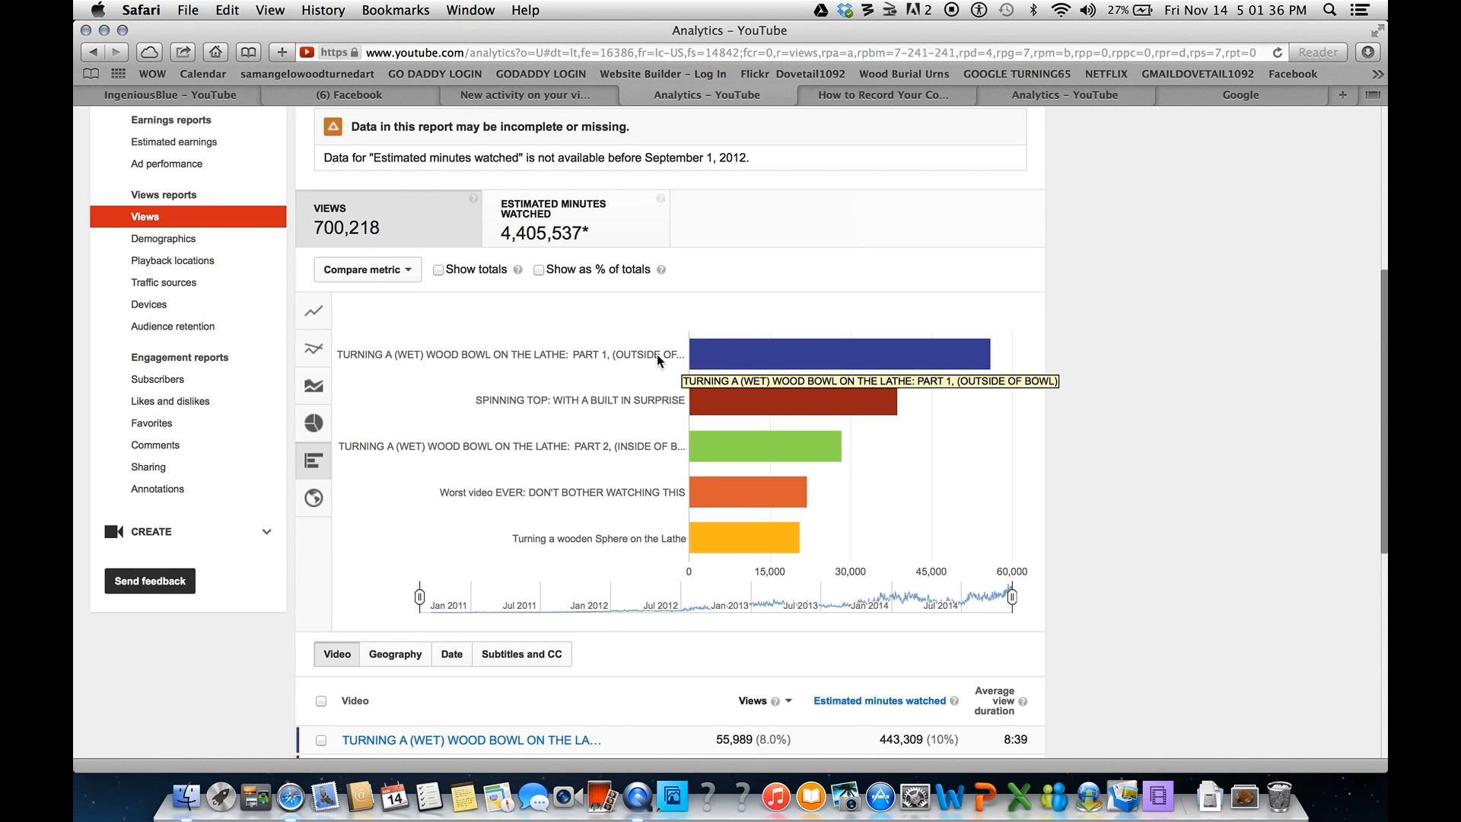
{"action": "mouse_move", "coordinate": [722, 357]}
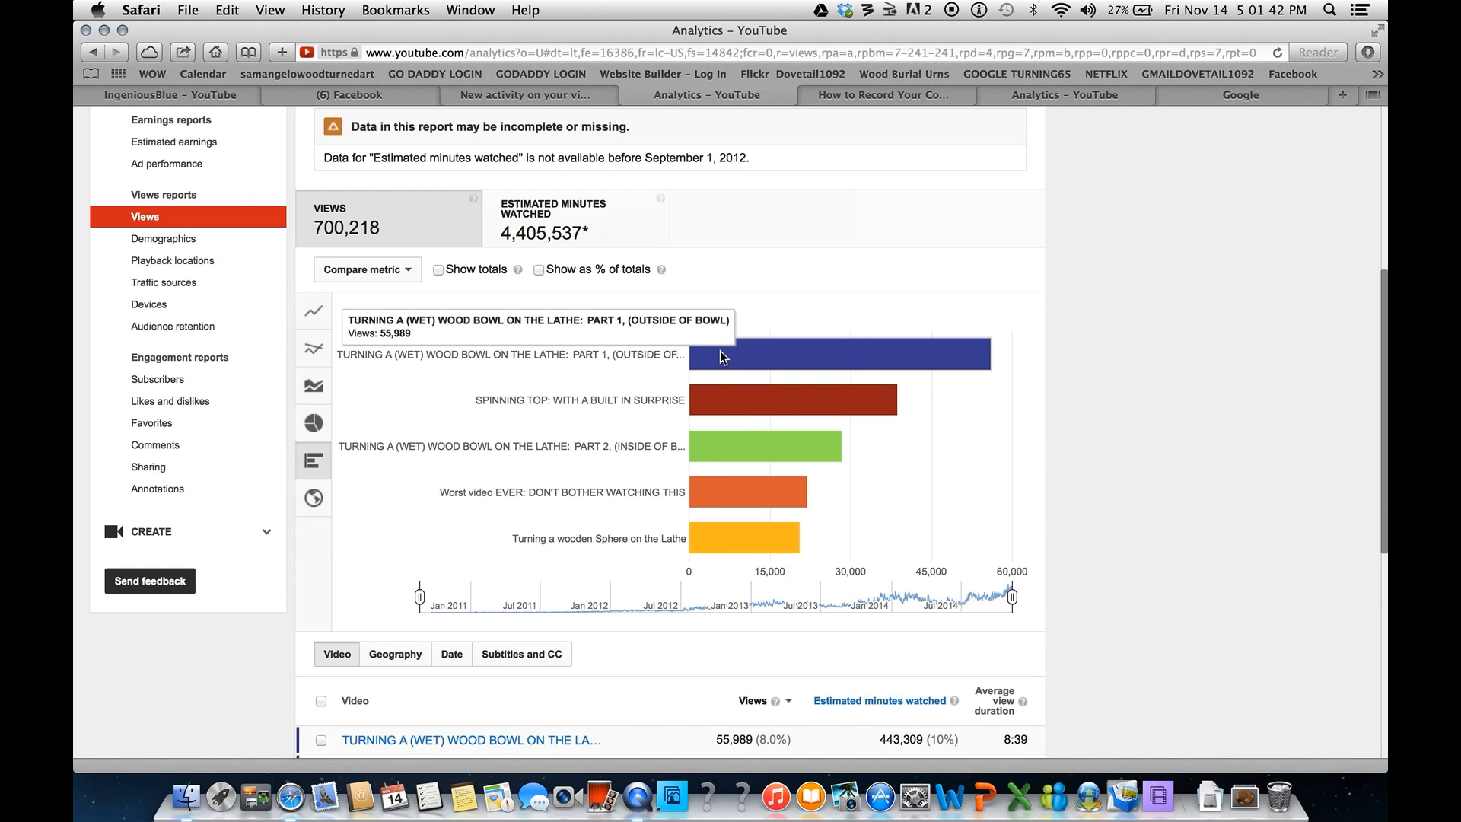
{"action": "mouse_move", "coordinate": [729, 403]}
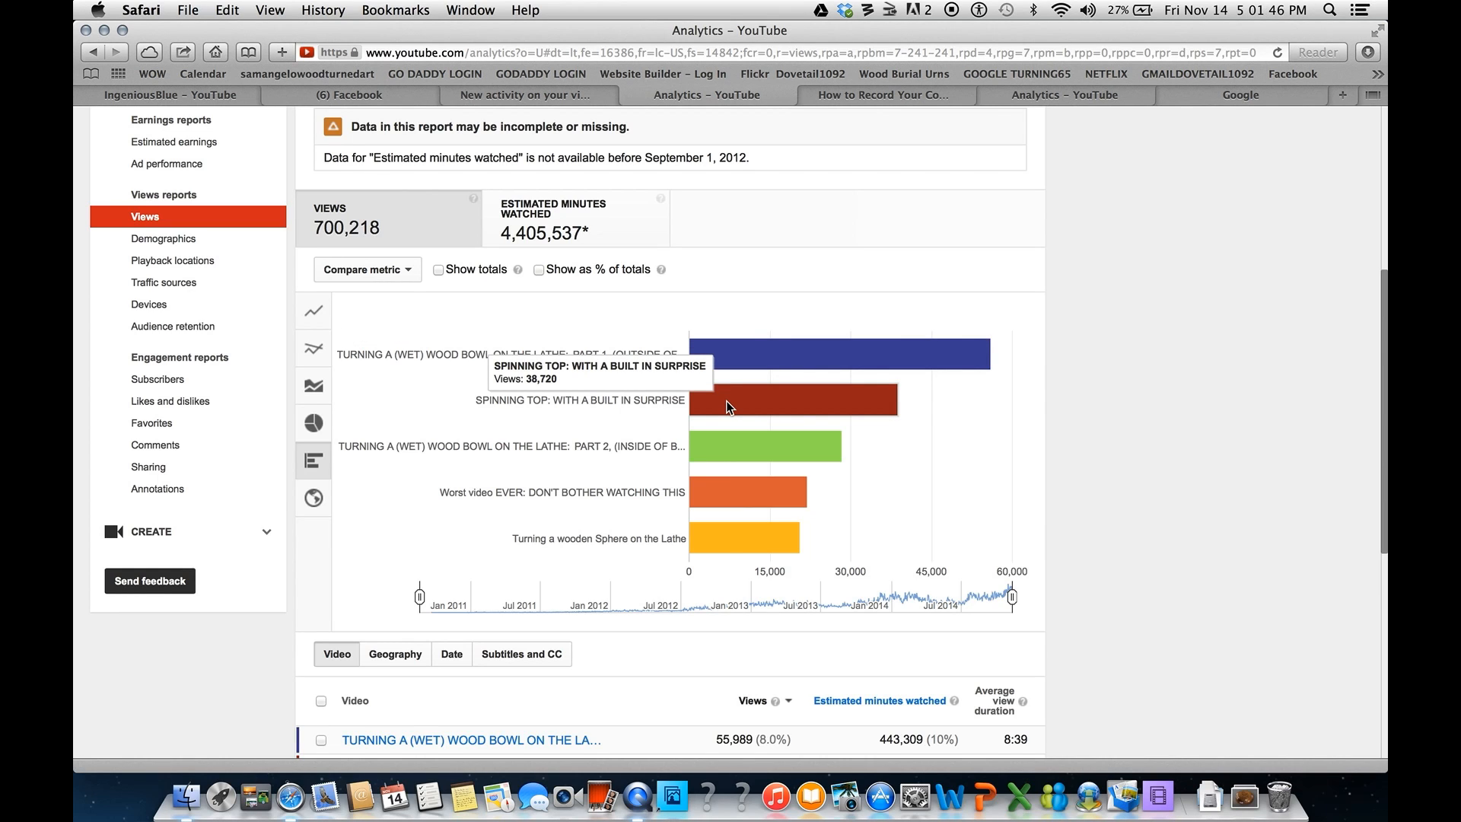
{"action": "mouse_move", "coordinate": [714, 407]}
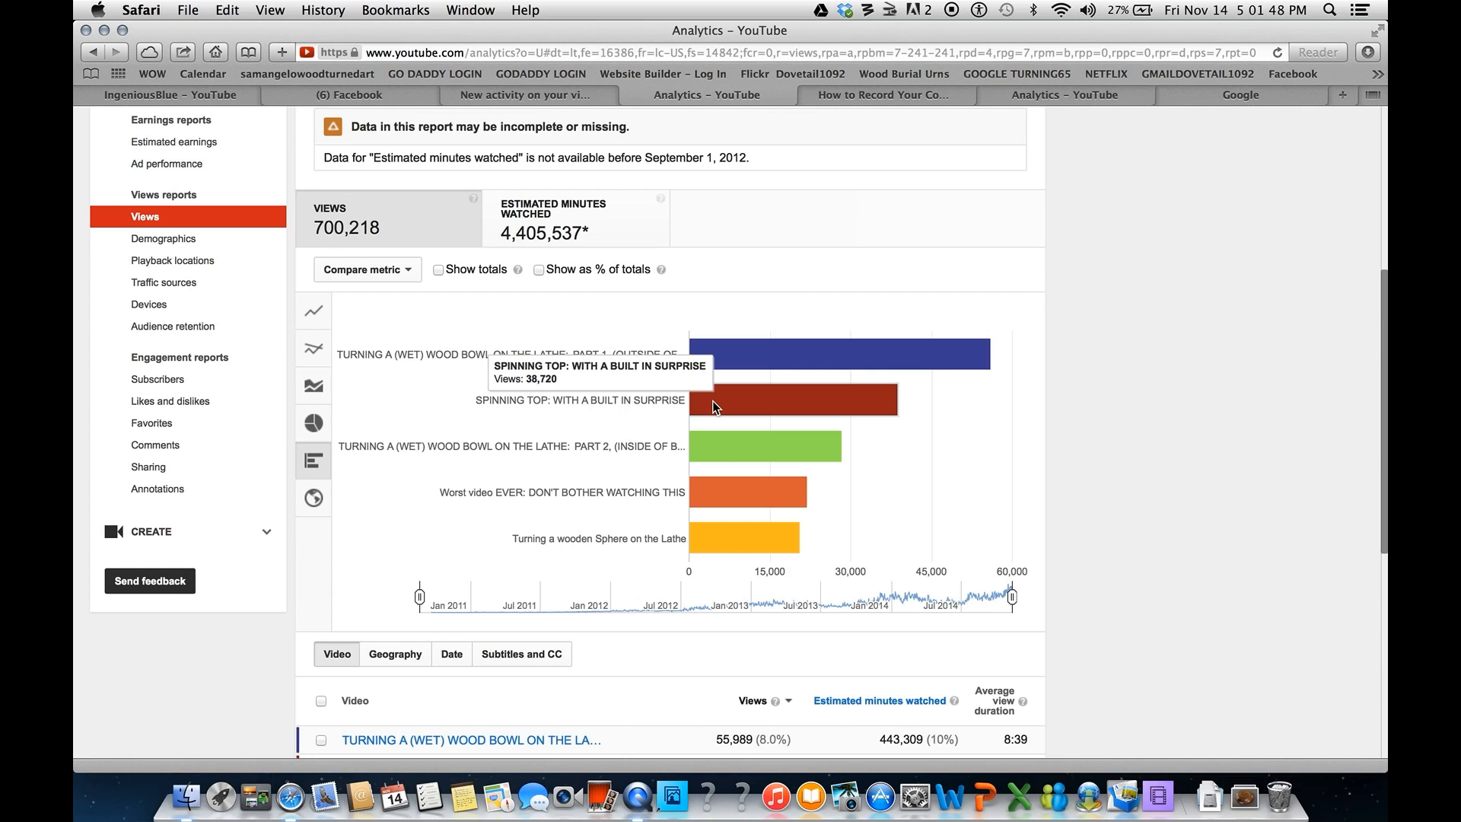
{"action": "mouse_move", "coordinate": [720, 451]}
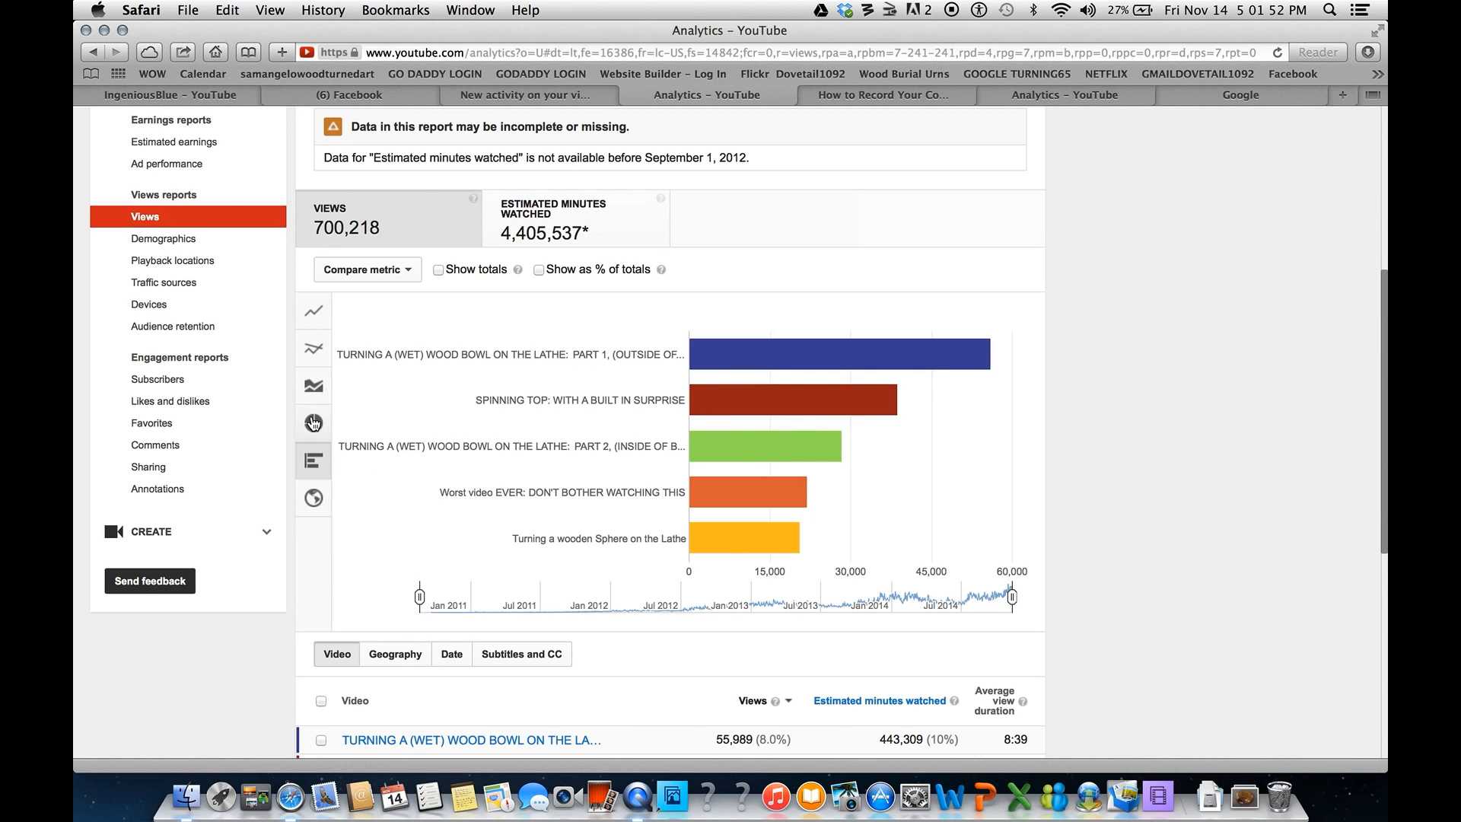
- Switch to a pie chart of views by video and review the video table
{"action": "left_click", "coordinate": [313, 423]}
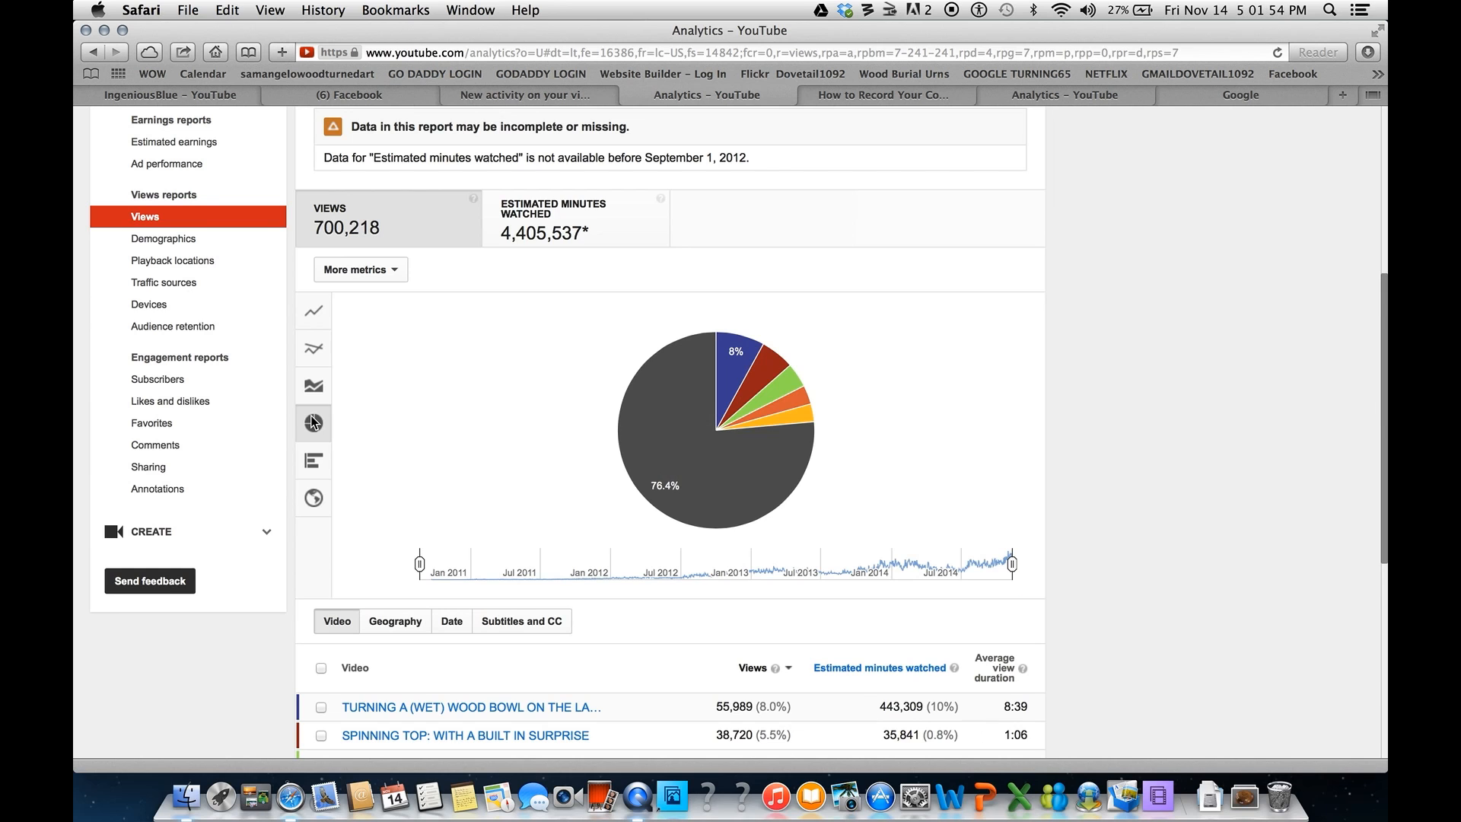
{"action": "scroll", "scroll_direction": "down", "scroll_amount": 3}
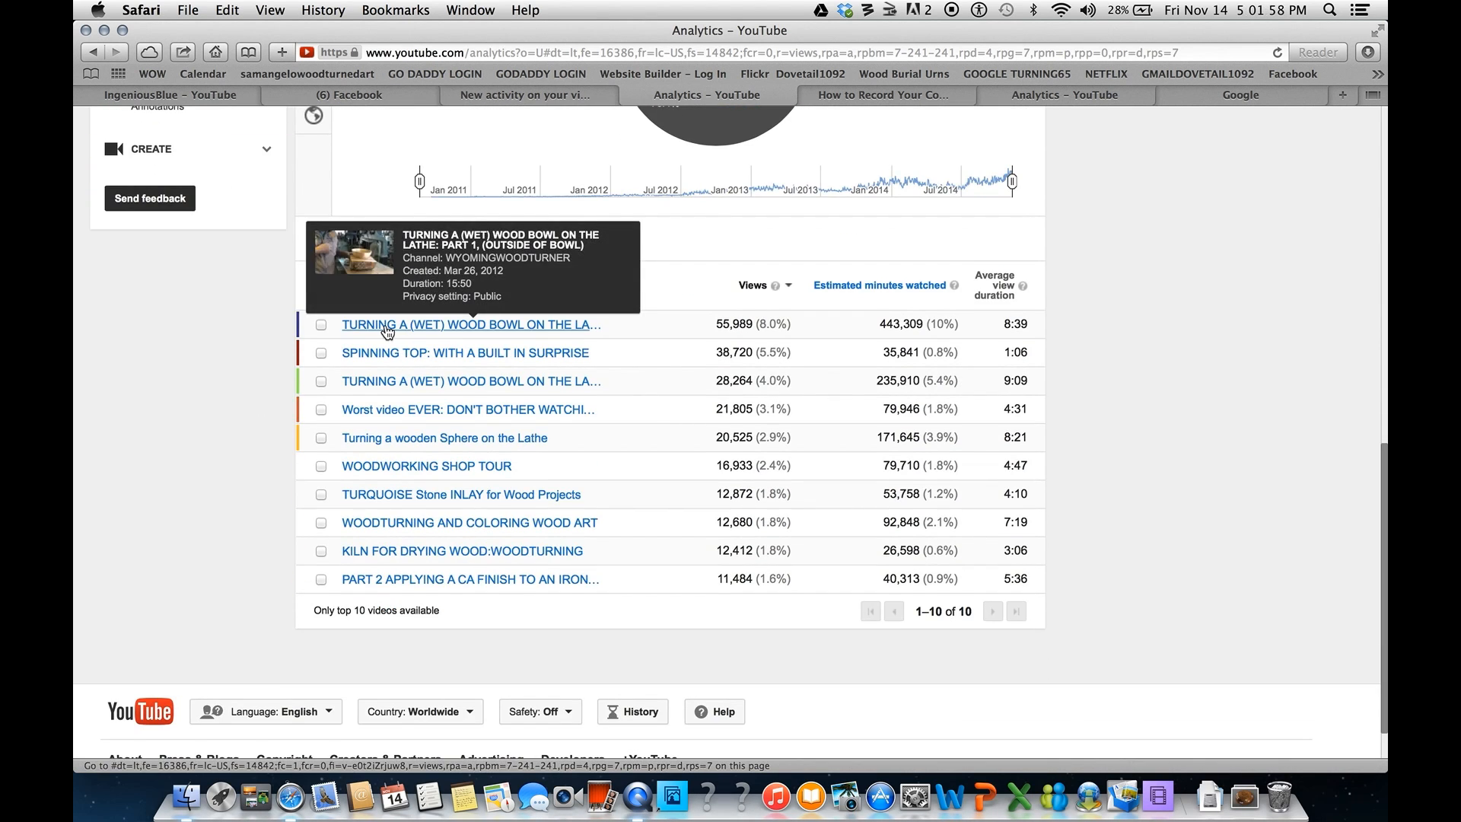
{"action": "mouse_move", "coordinate": [741, 324]}
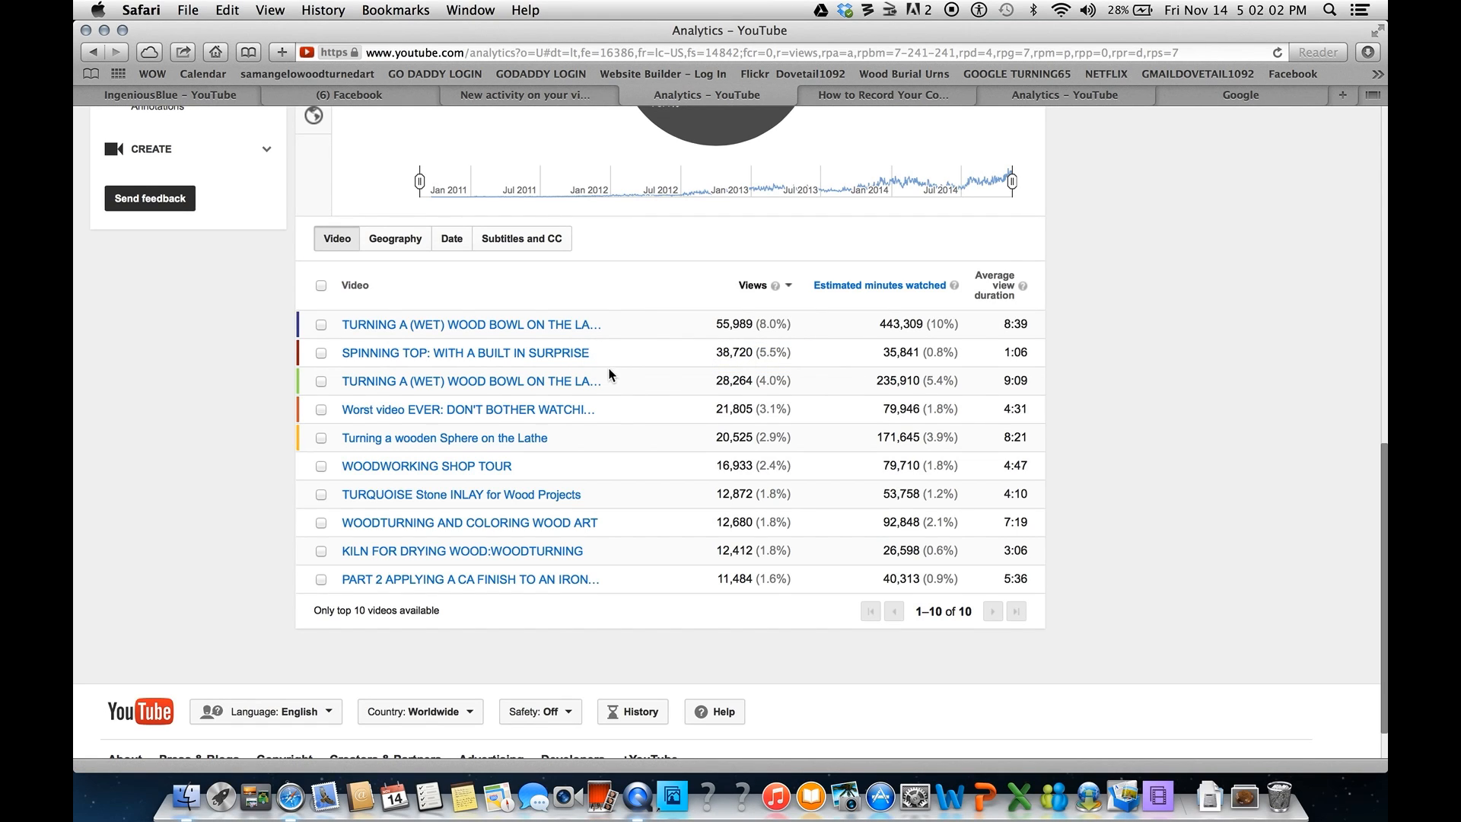
{"action": "scroll", "scroll_direction": "down", "scroll_amount": 3}
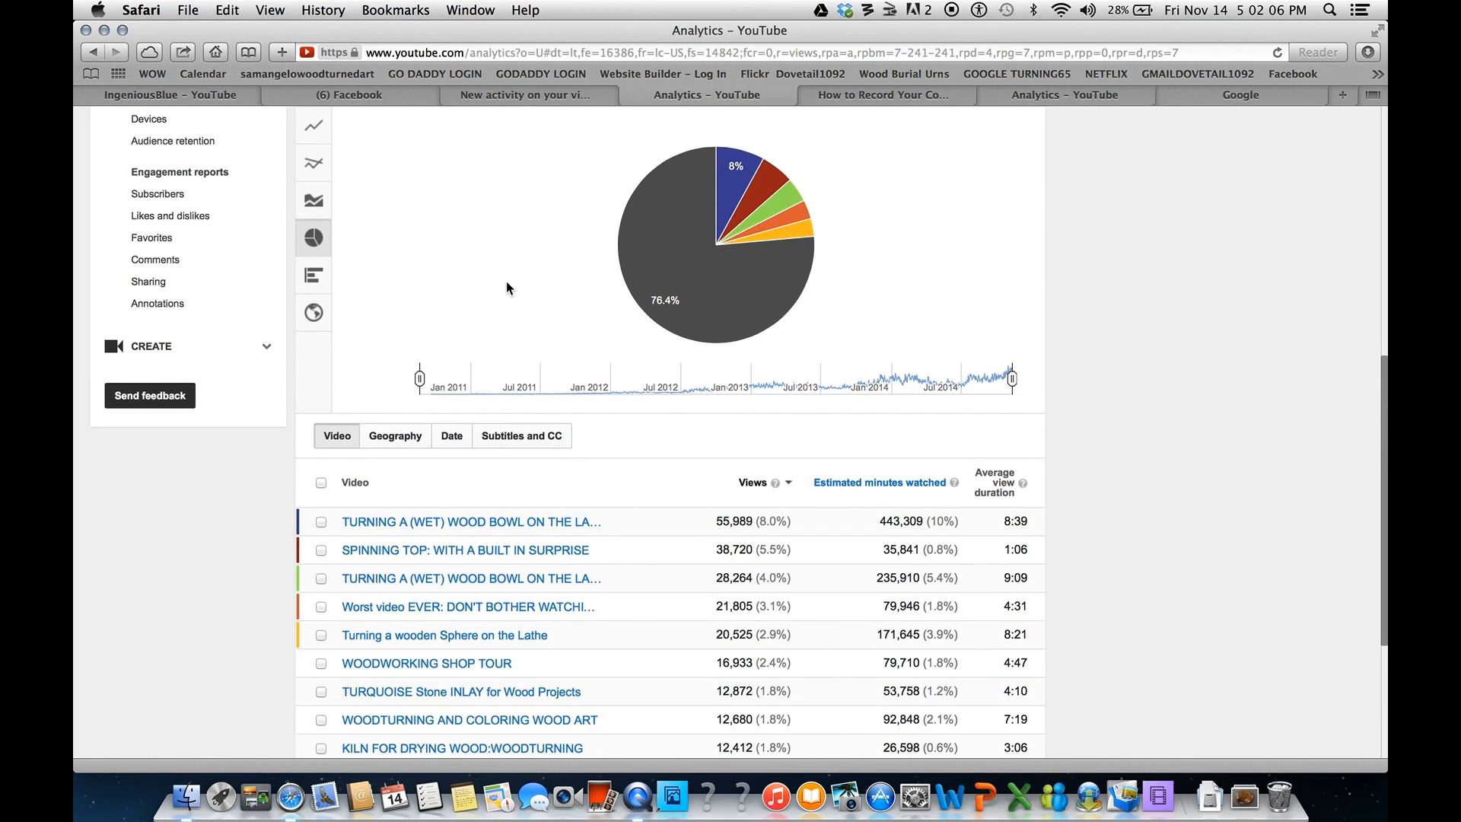
{"action": "scroll", "scroll_direction": "up", "scroll_amount": 3}
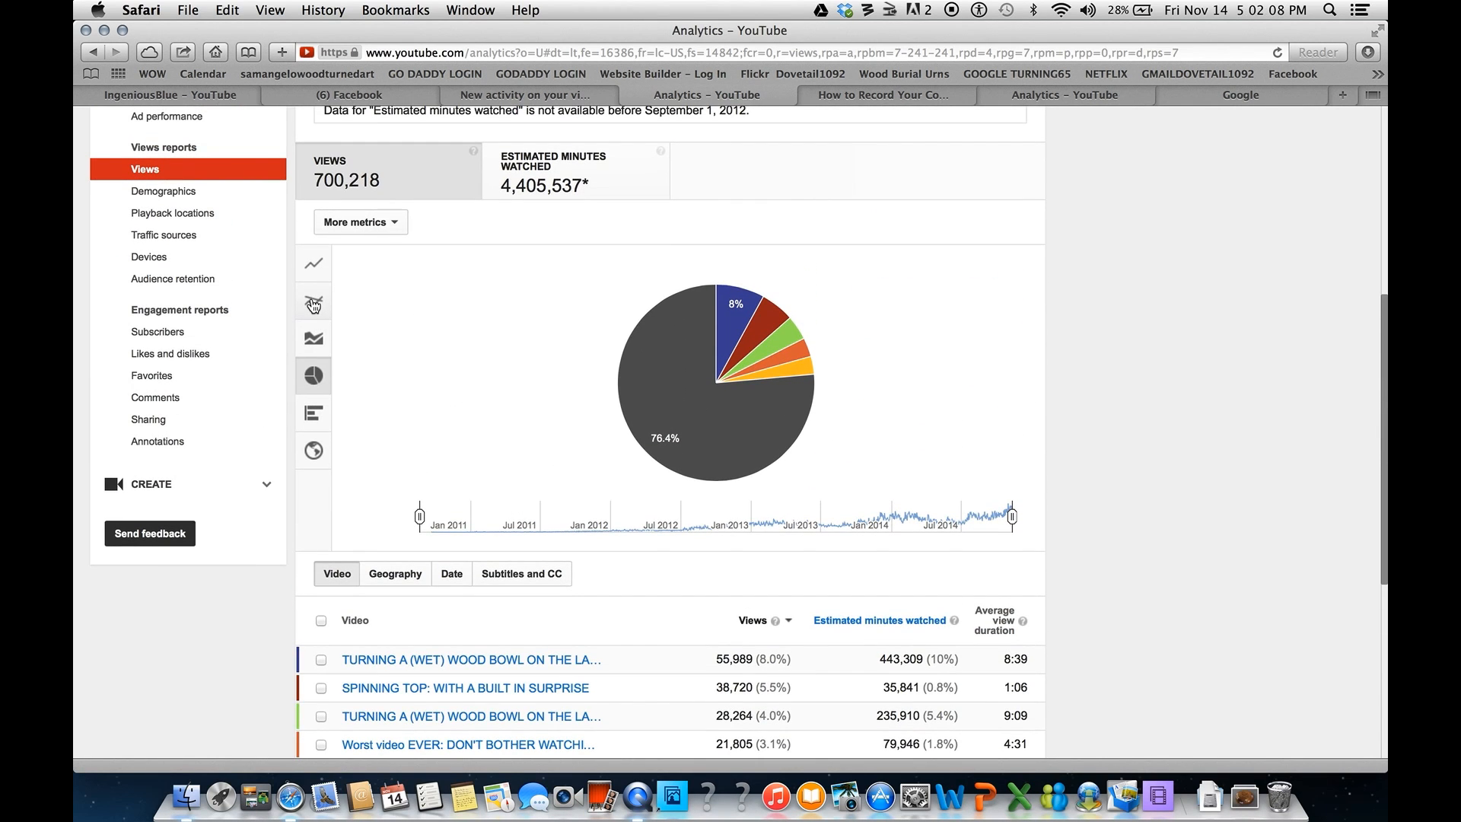
- Switch to a multi-line chart of daily views per video
{"action": "left_click", "coordinate": [313, 301]}
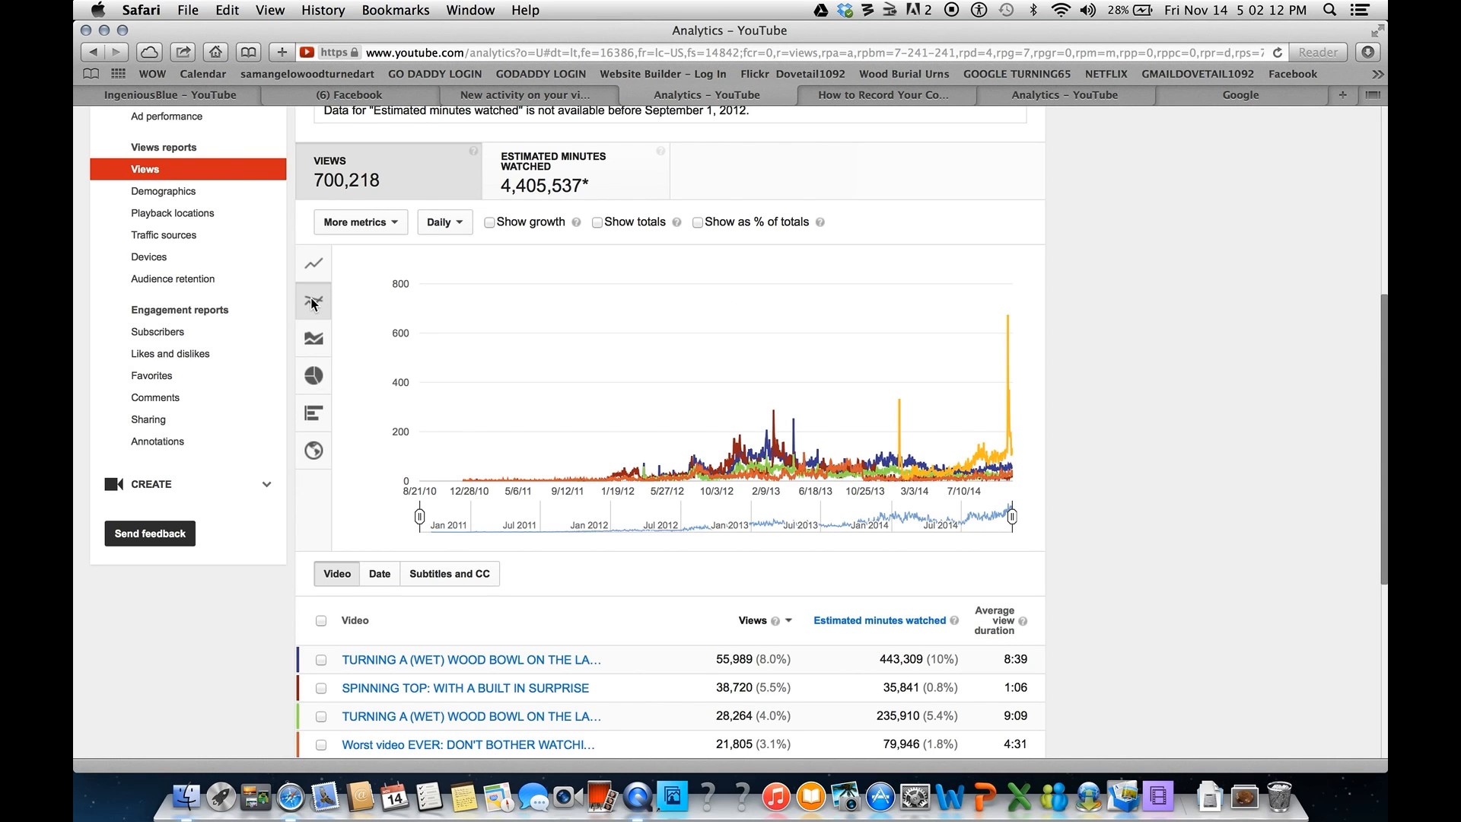
{"action": "mouse_move", "coordinate": [627, 445]}
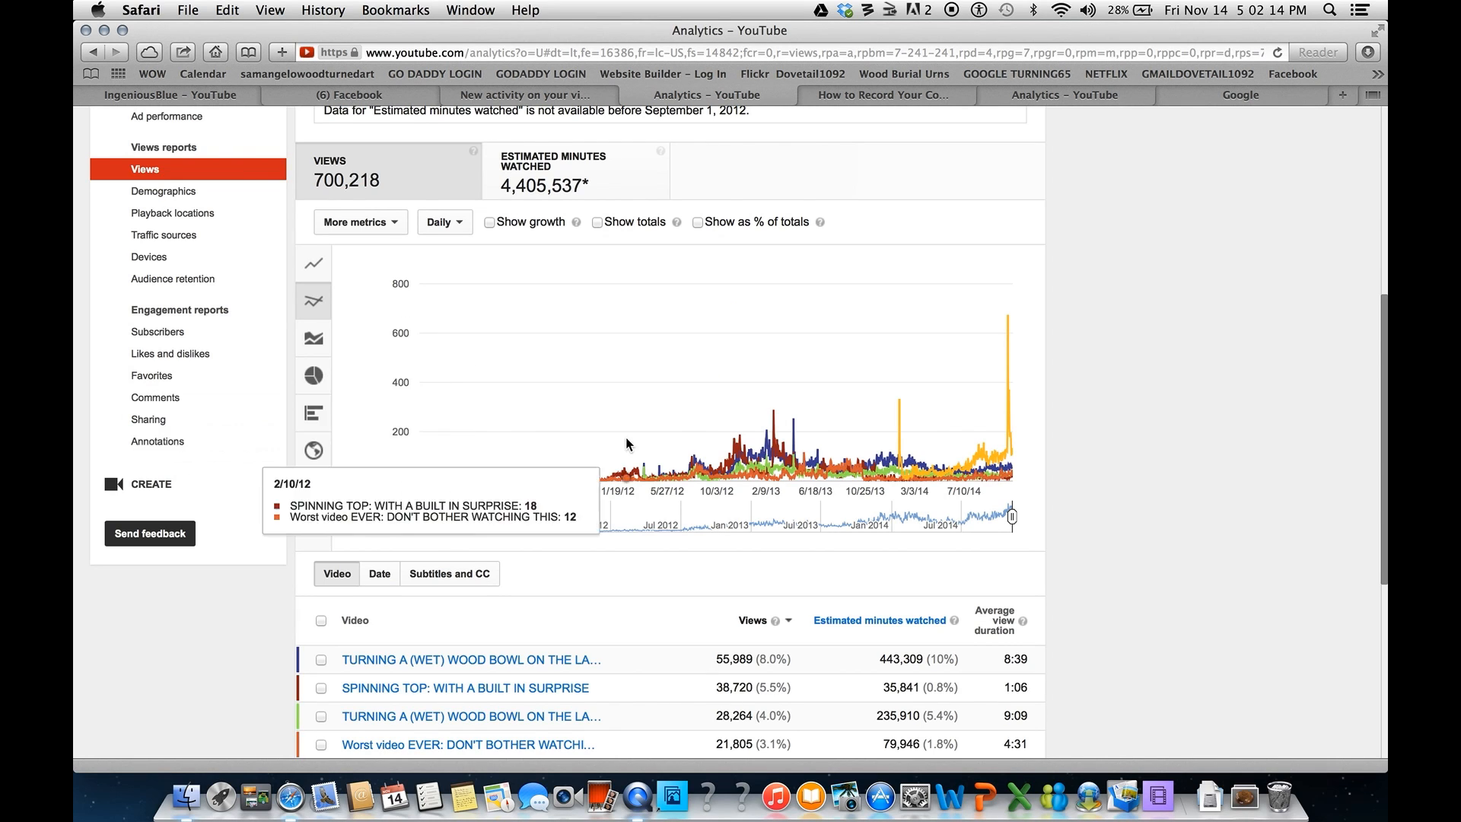
{"action": "mouse_move", "coordinate": [901, 407]}
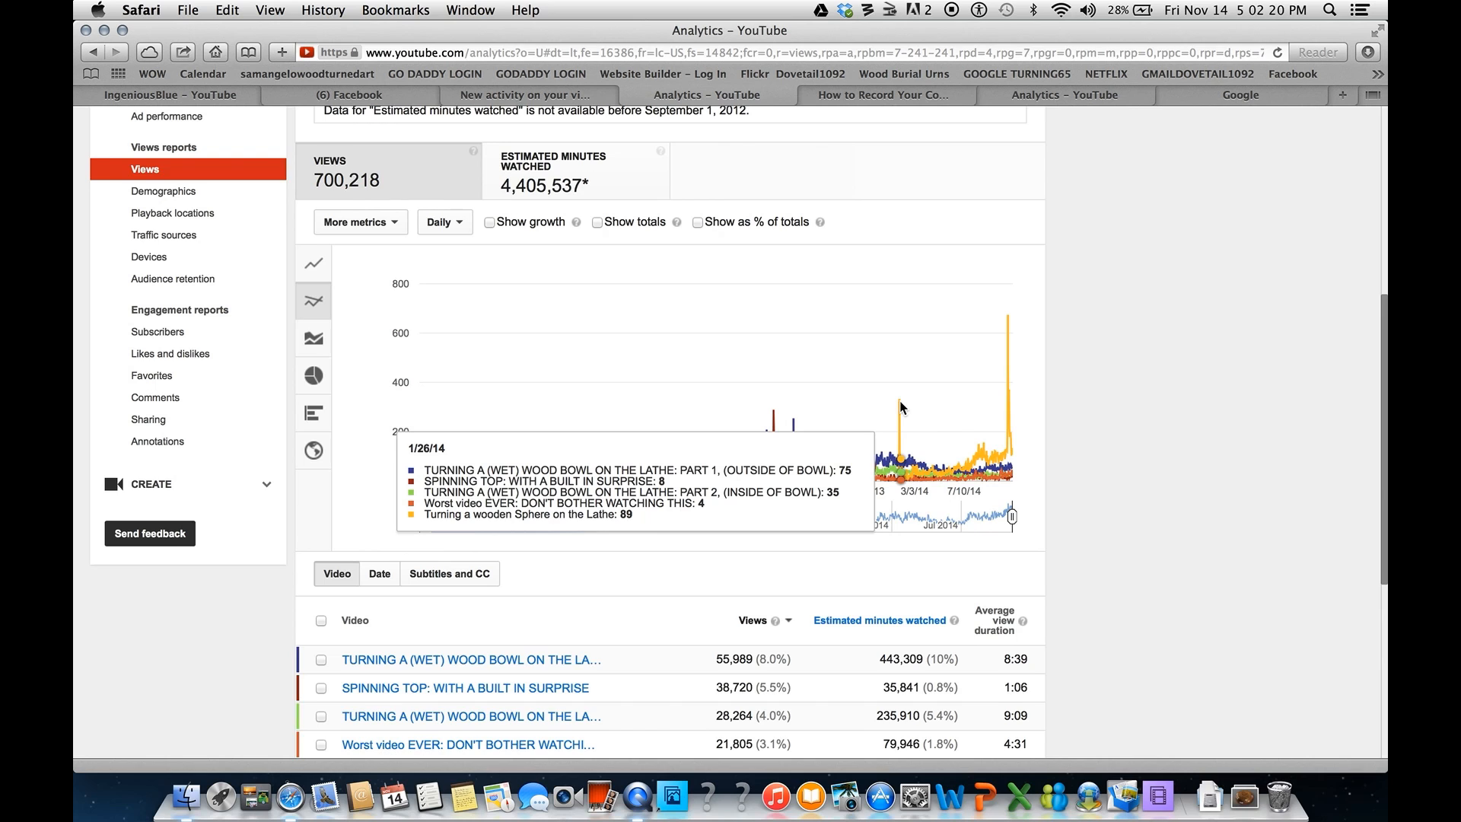
{"action": "mouse_move", "coordinate": [1011, 319]}
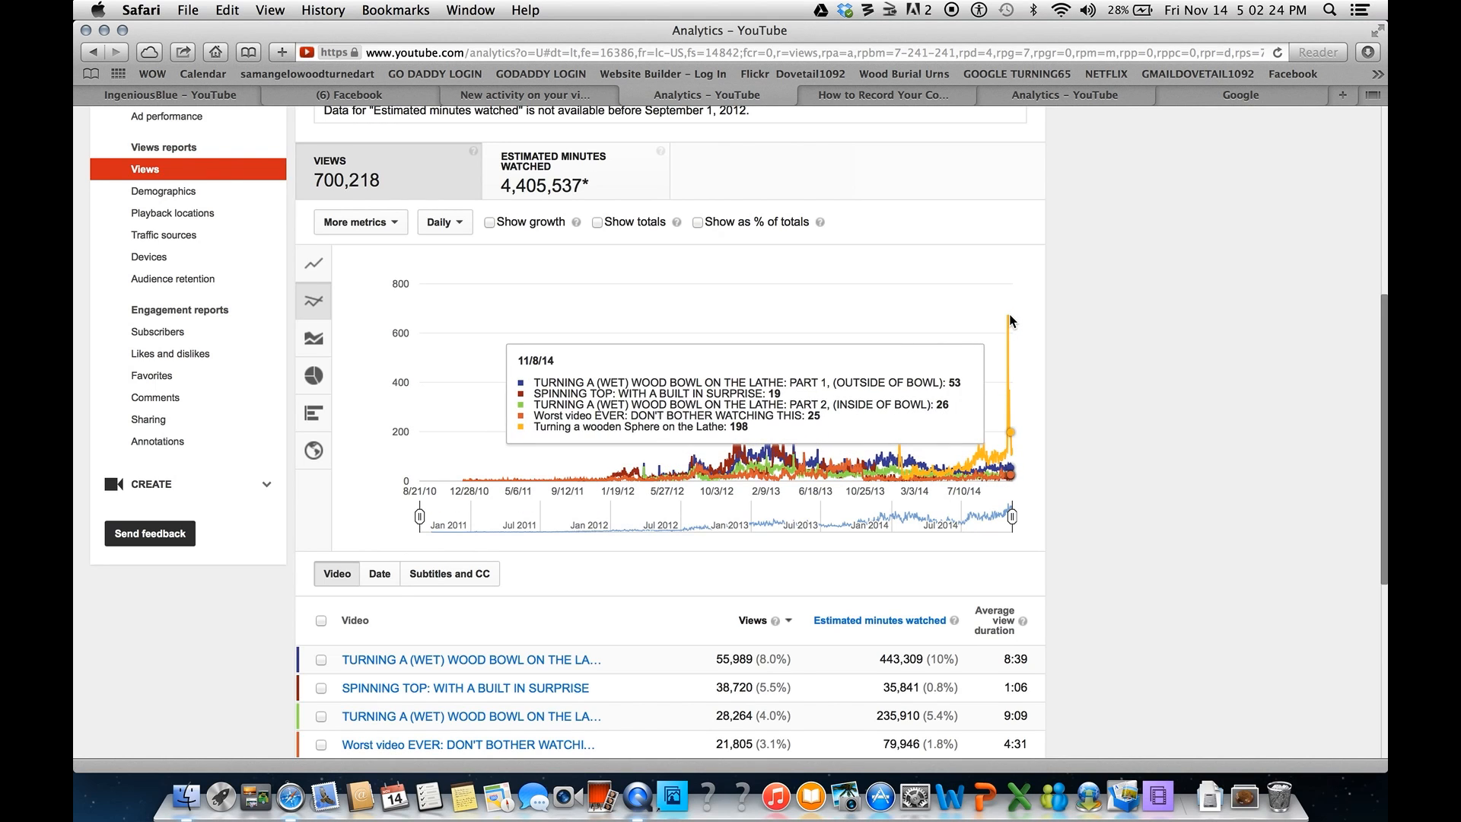
{"action": "mouse_move", "coordinate": [984, 457]}
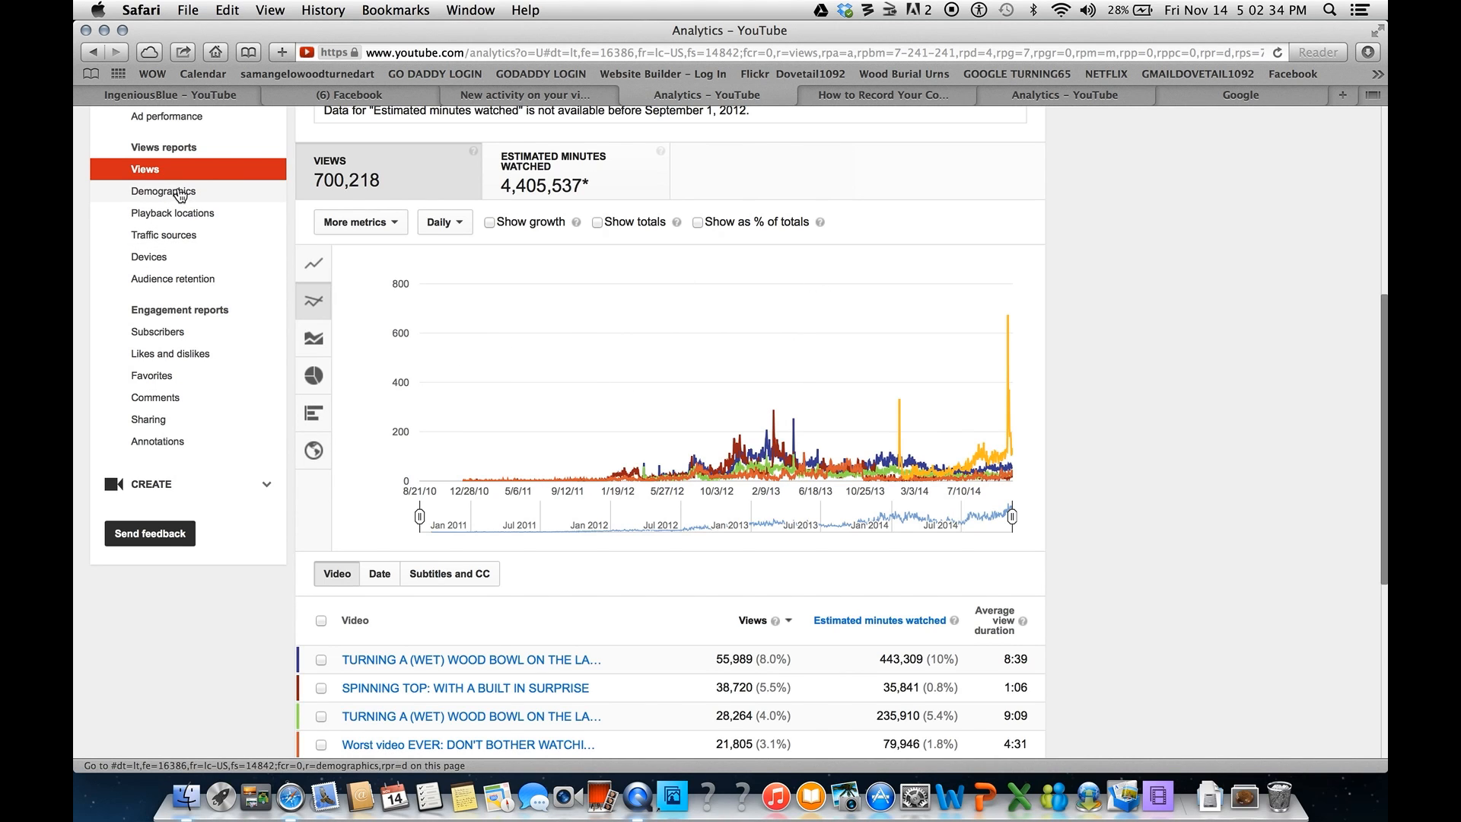
- Open Demographics from the sidebar and scroll to the report's top
{"action": "left_click", "coordinate": [163, 191]}
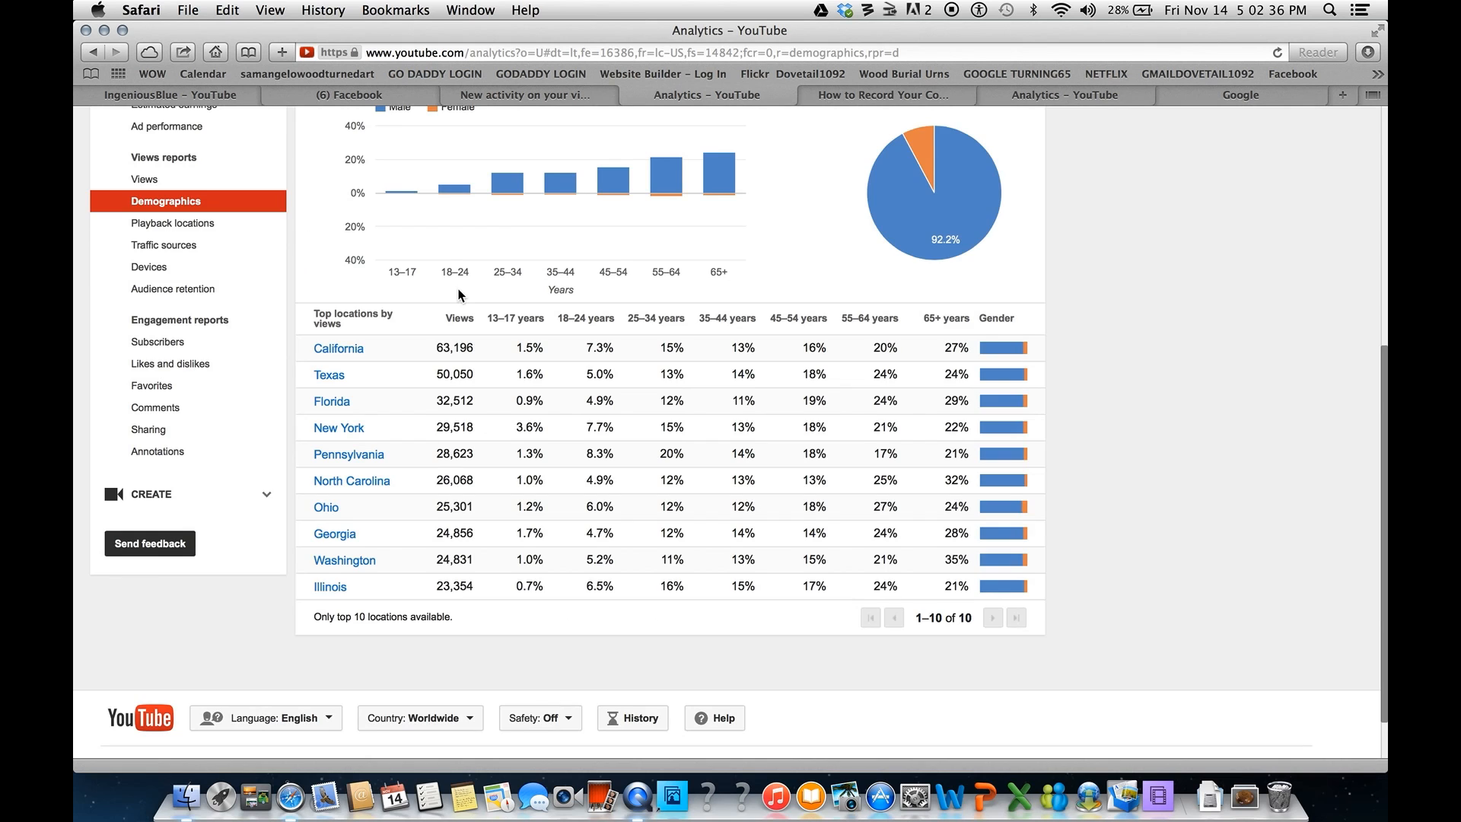
{"action": "scroll", "scroll_direction": "up", "scroll_amount": 3}
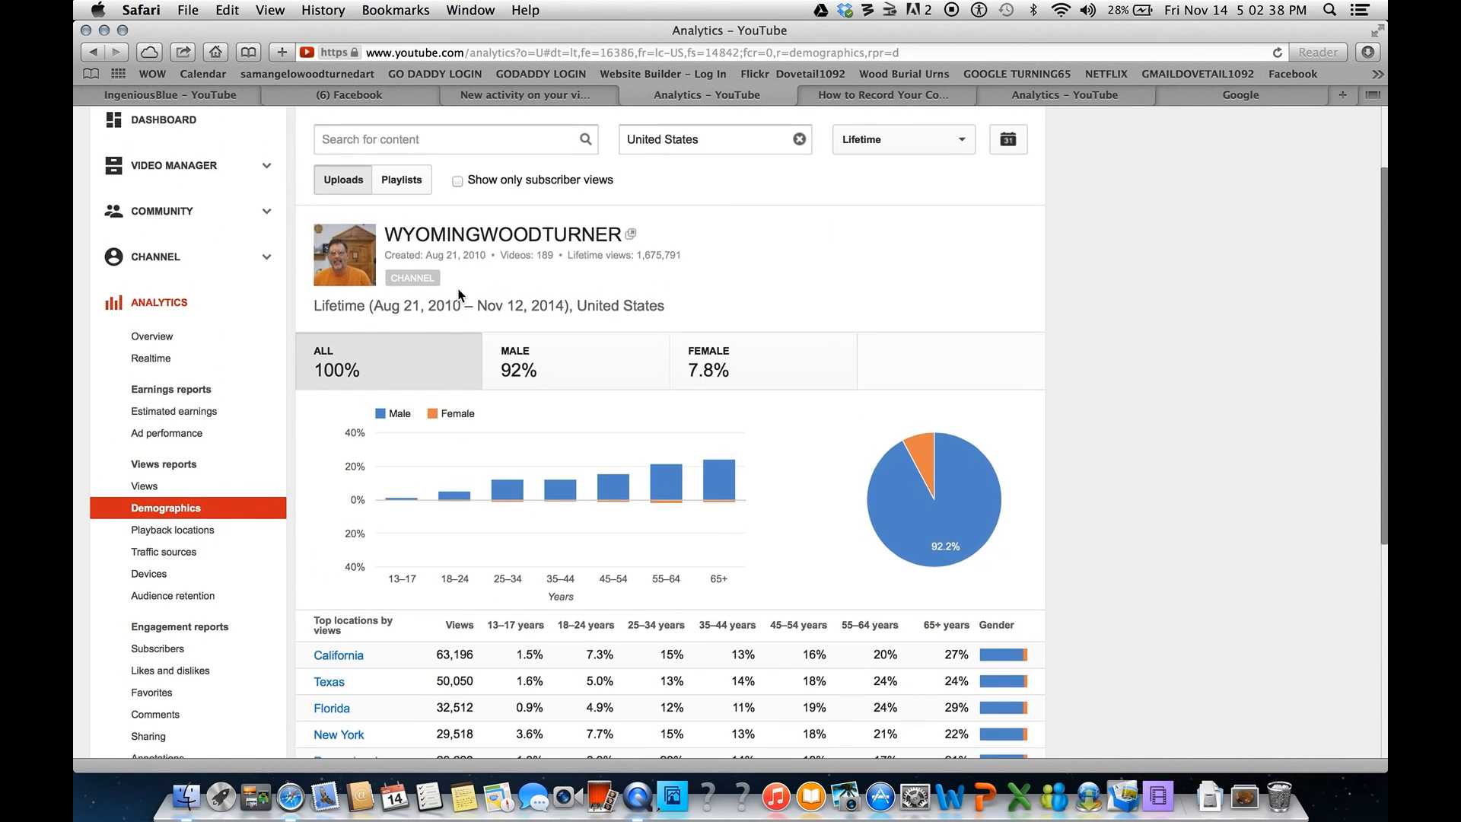
{"action": "scroll", "scroll_direction": "up", "scroll_amount": 3}
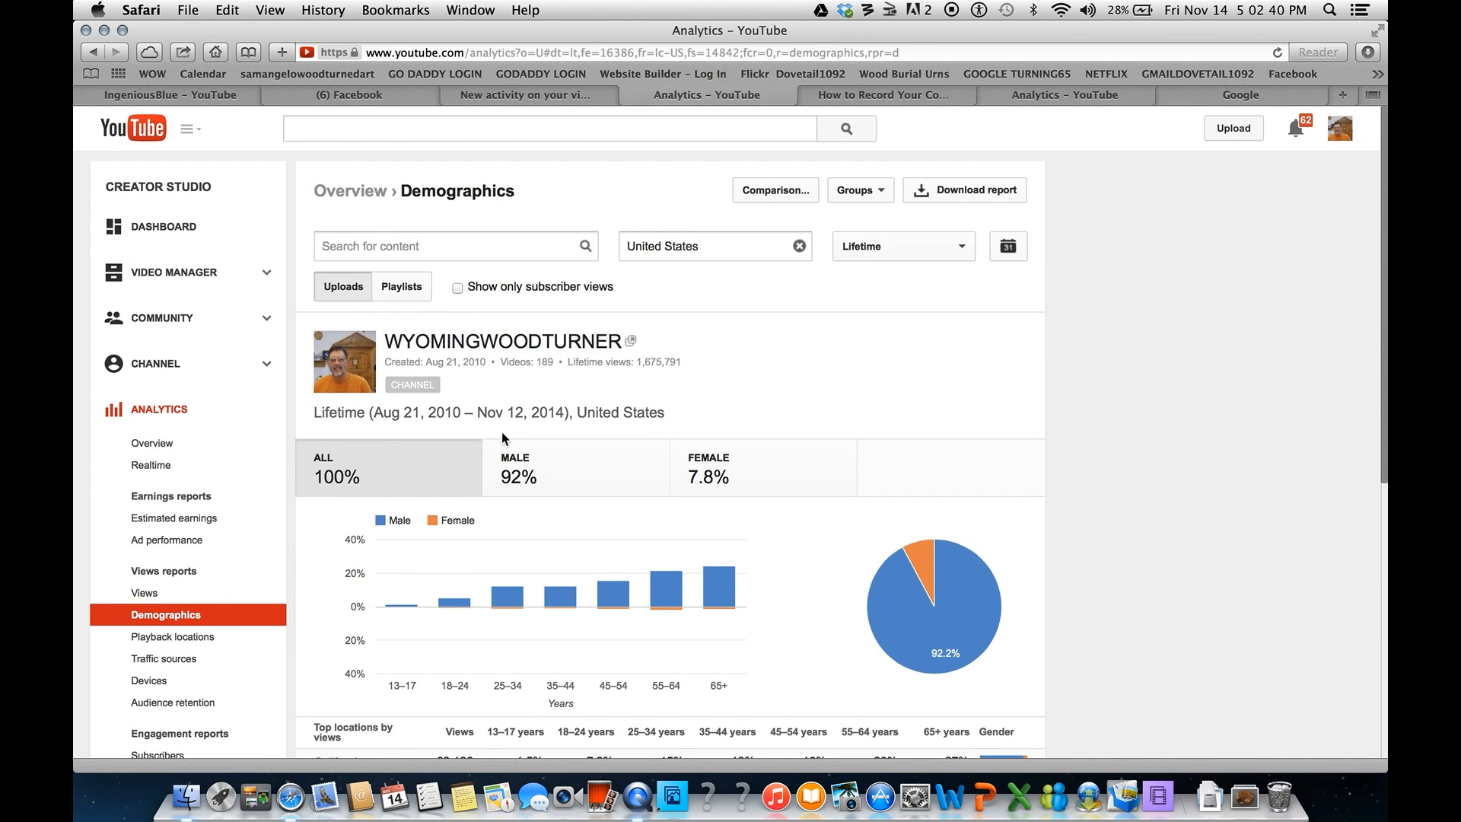
{"action": "mouse_move", "coordinate": [971, 284]}
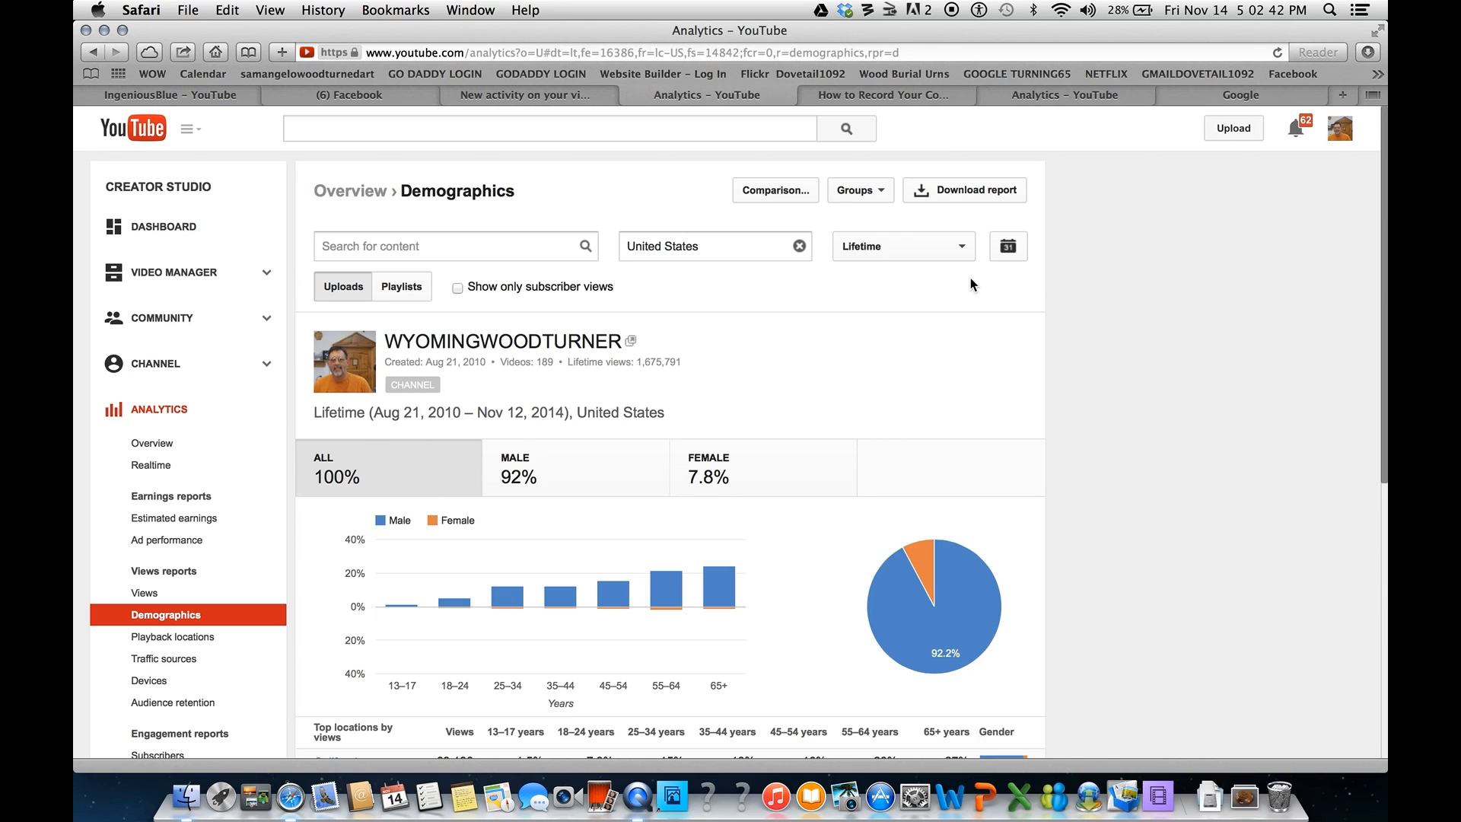